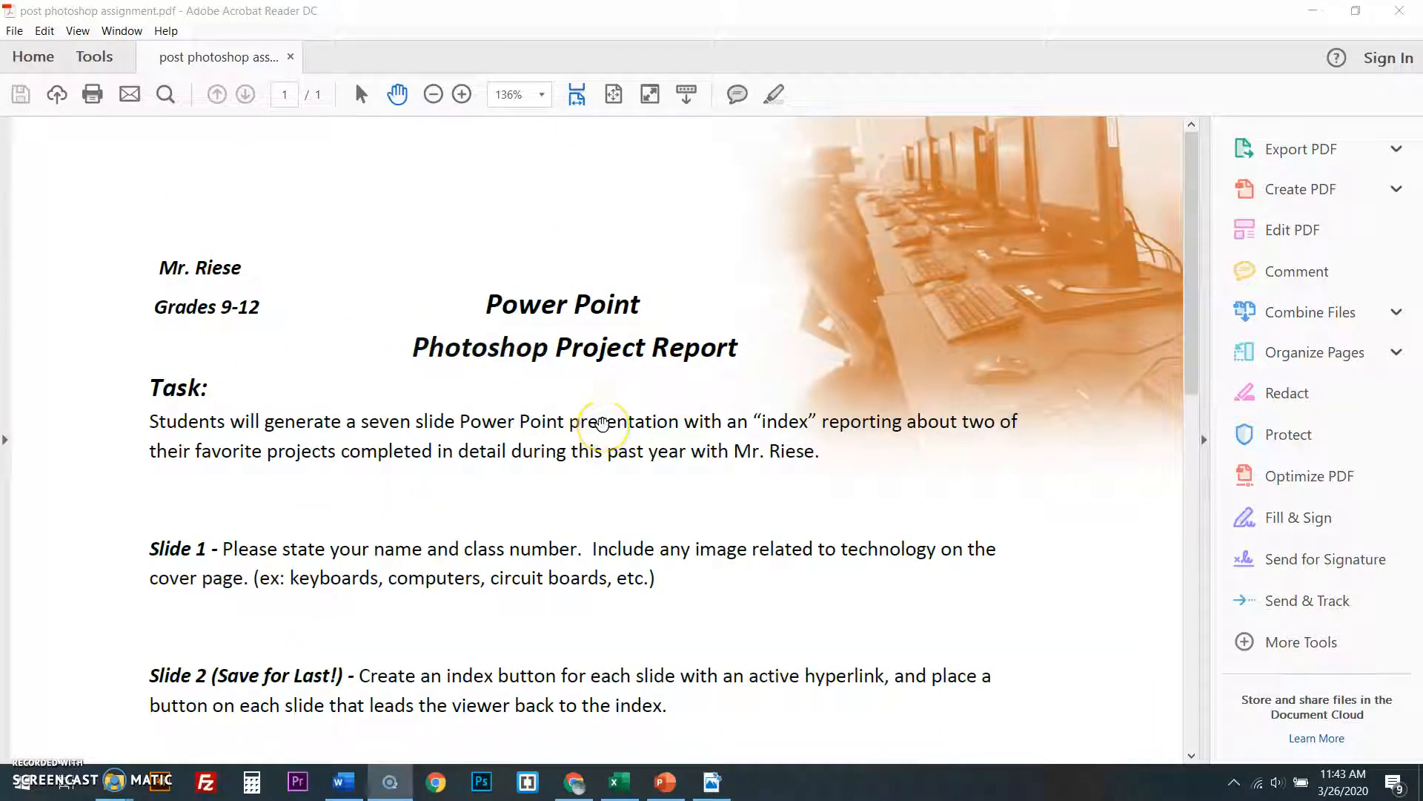
mouse_move(711, 494)
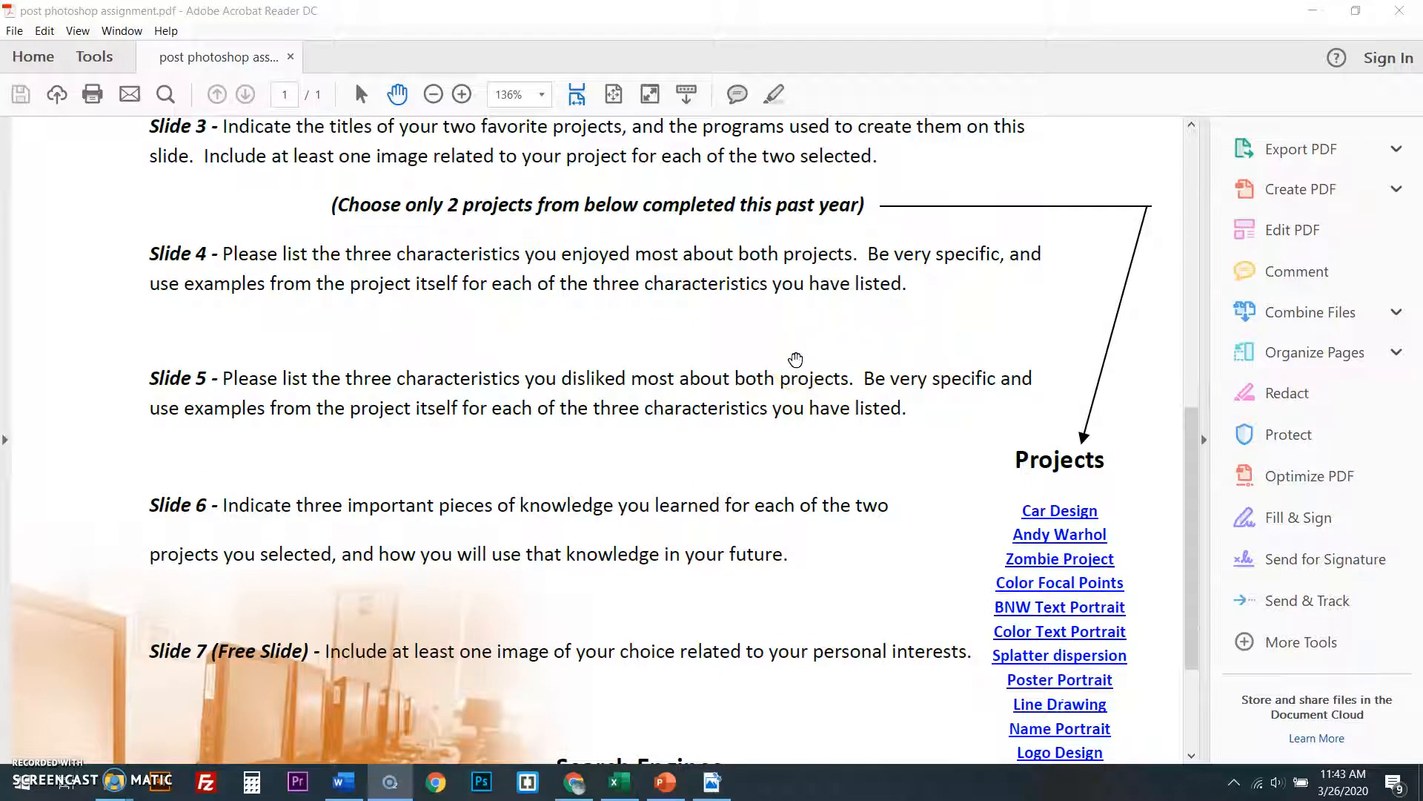
- Scroll down the assignment PDF and follow its link to the BNW Text Portrait tutorial video
scroll("down", 3)
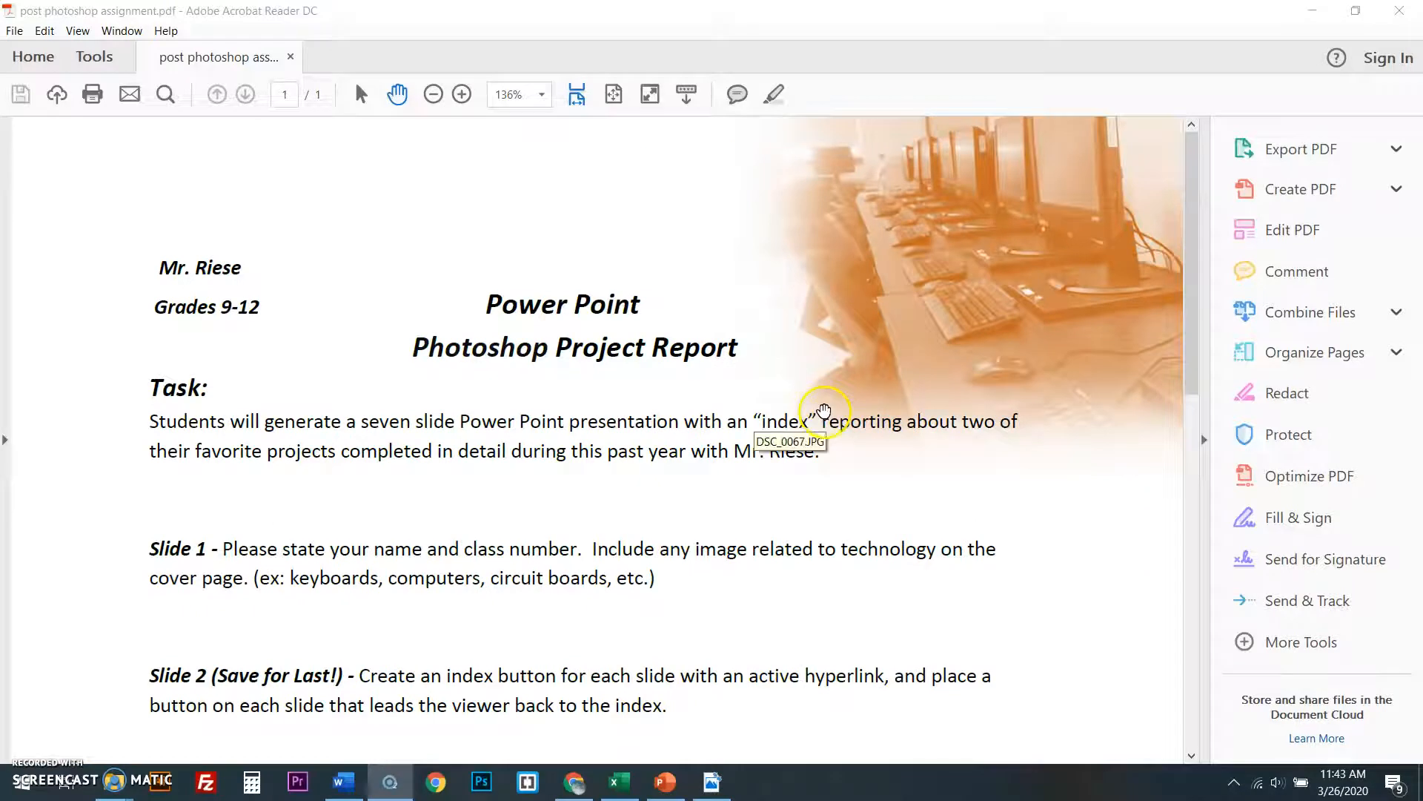
mouse_move(830, 407)
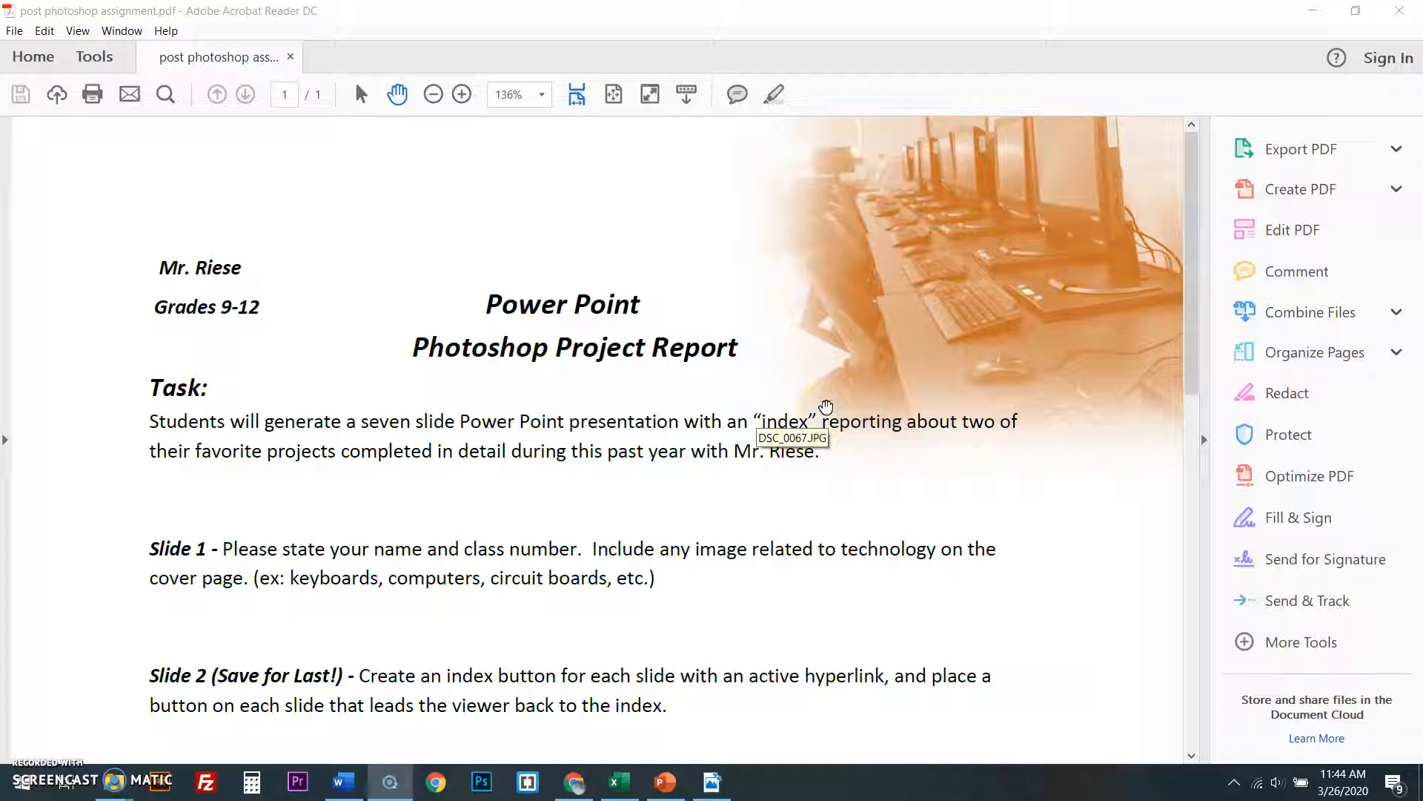
mouse_move(877, 473)
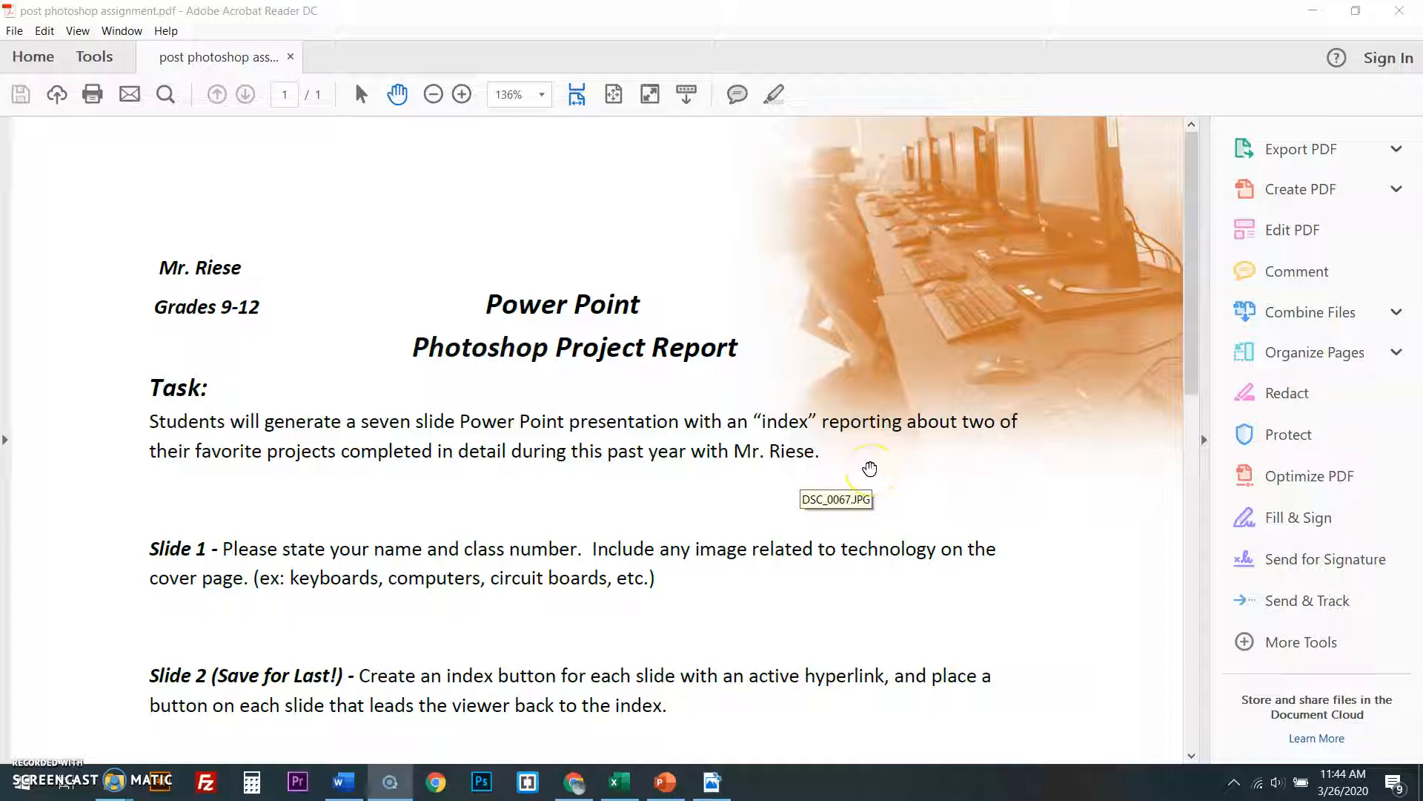
mouse_move(567, 416)
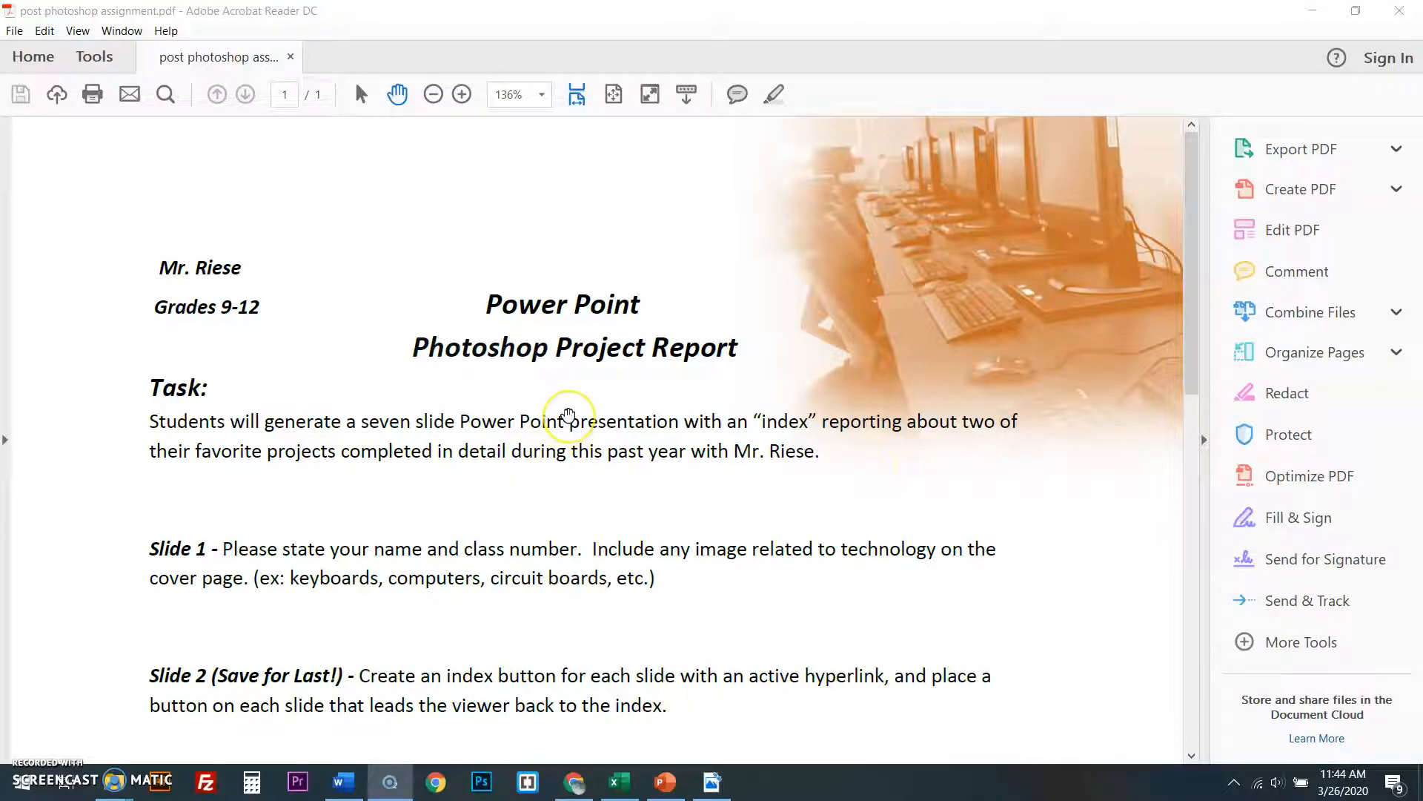
mouse_move(739, 414)
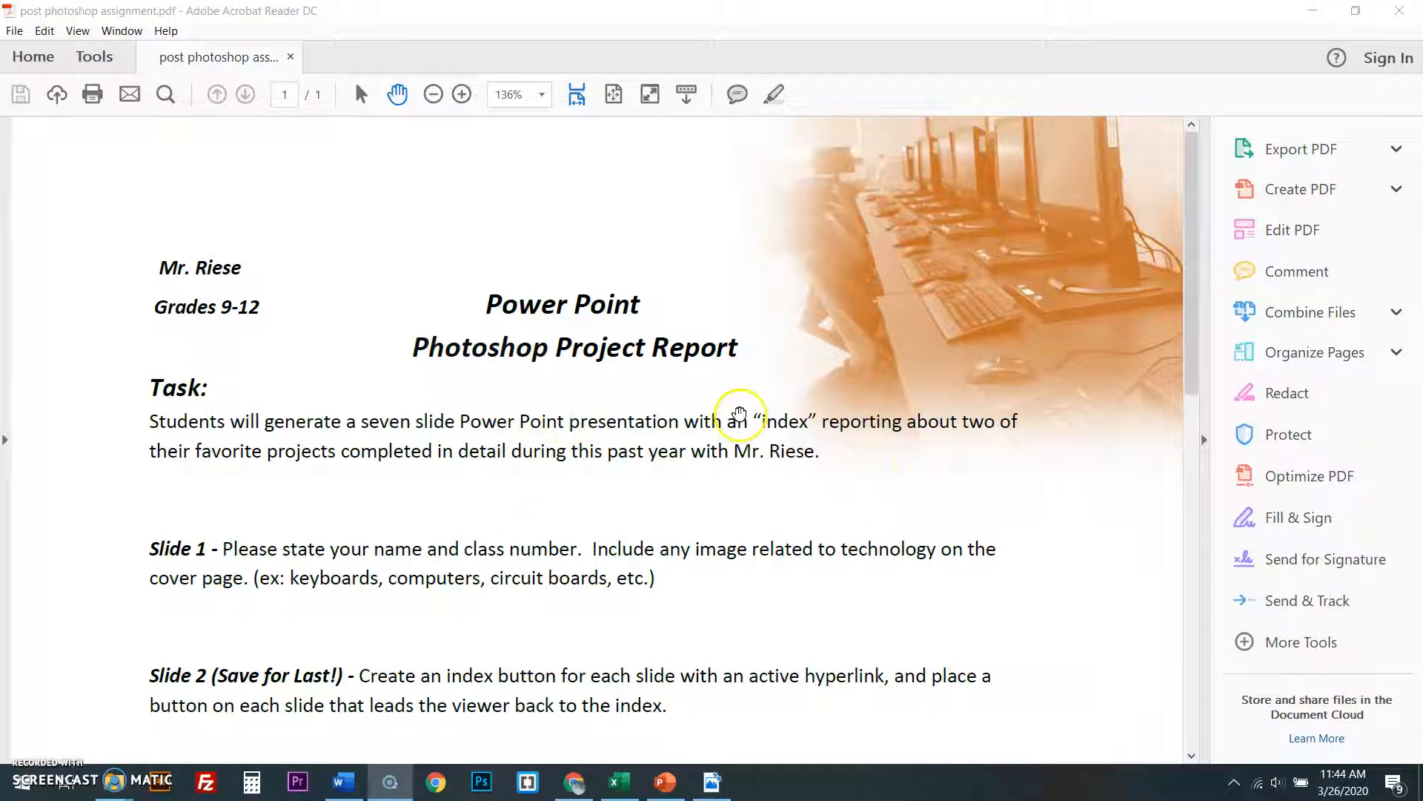
scroll("down", 3)
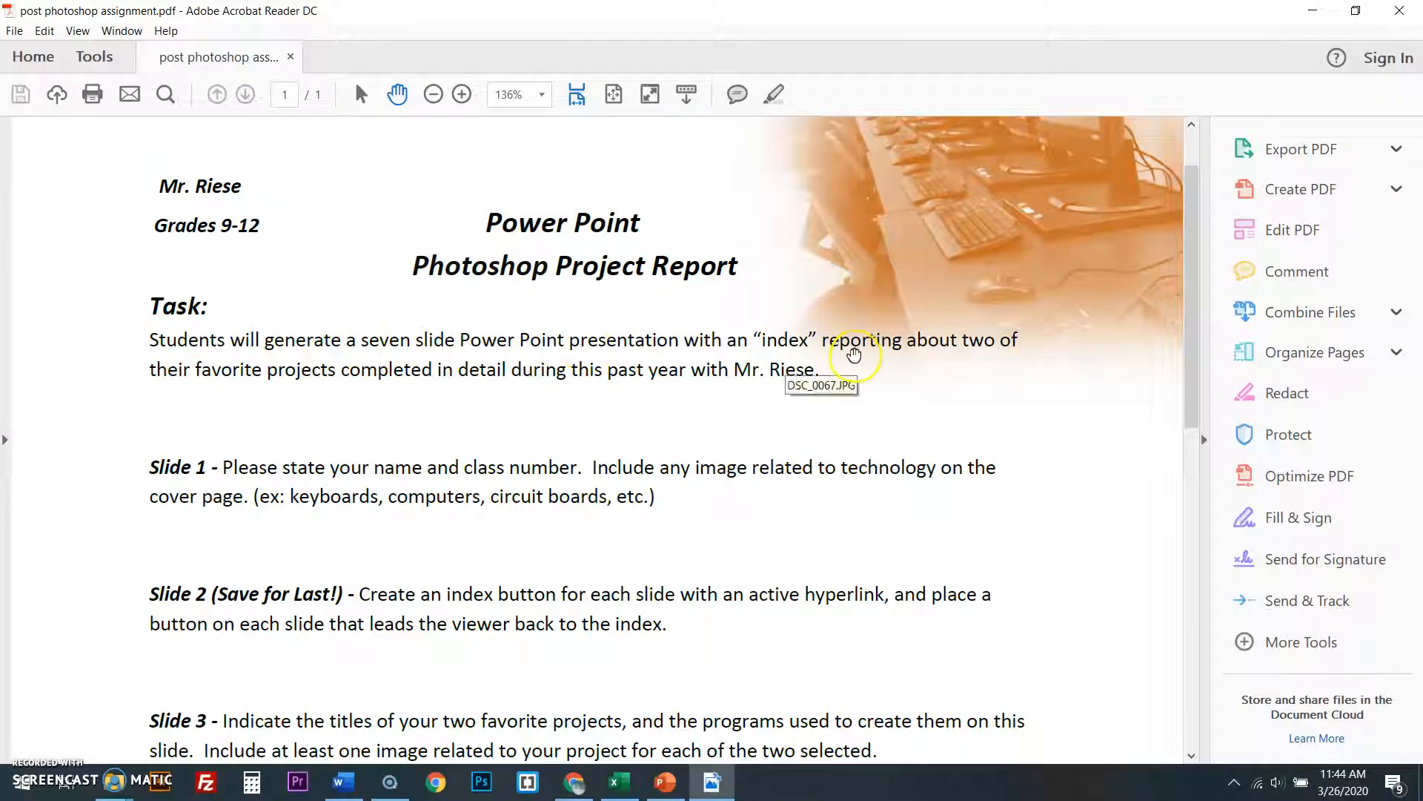
mouse_move(708, 632)
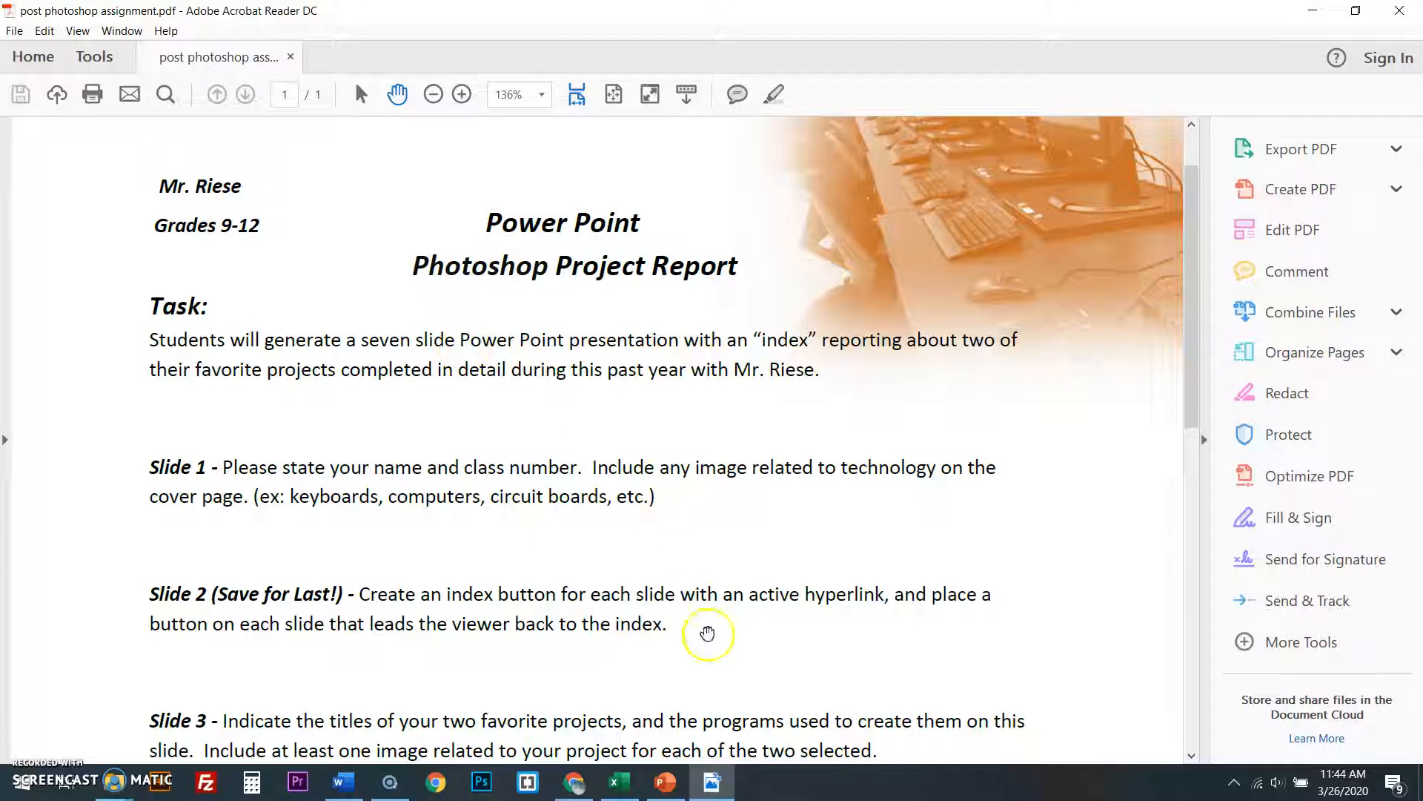
scroll("down", 3)
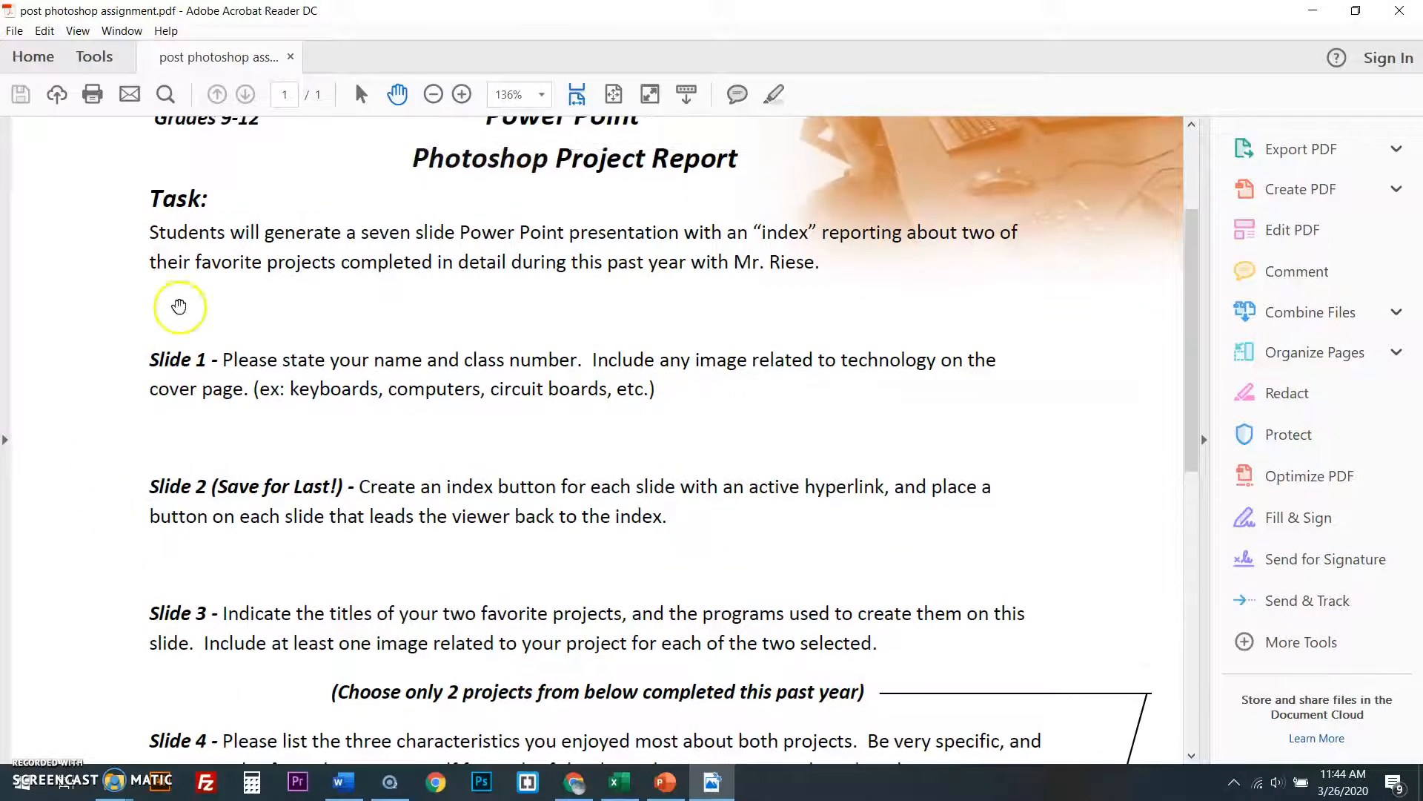
scroll("down", 3)
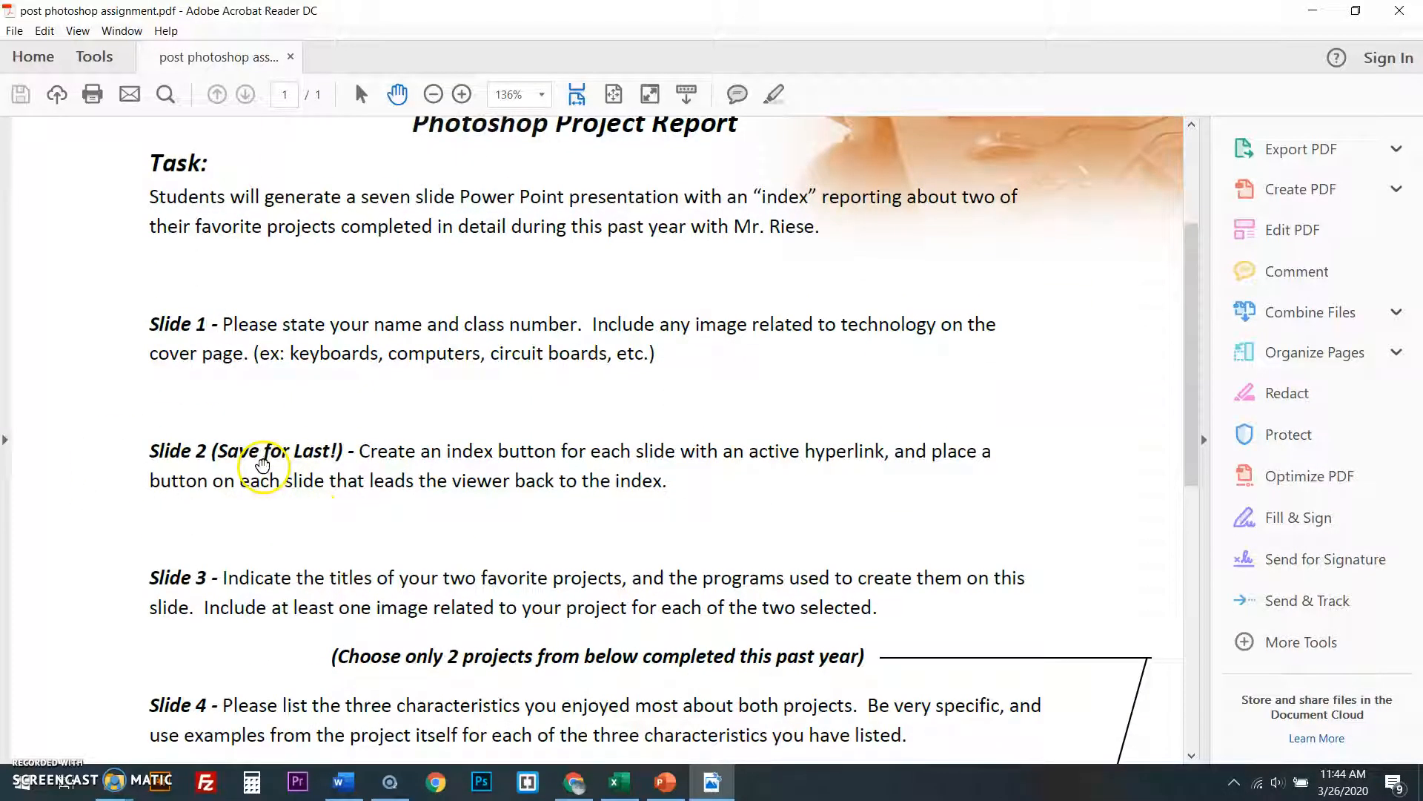
mouse_move(615, 470)
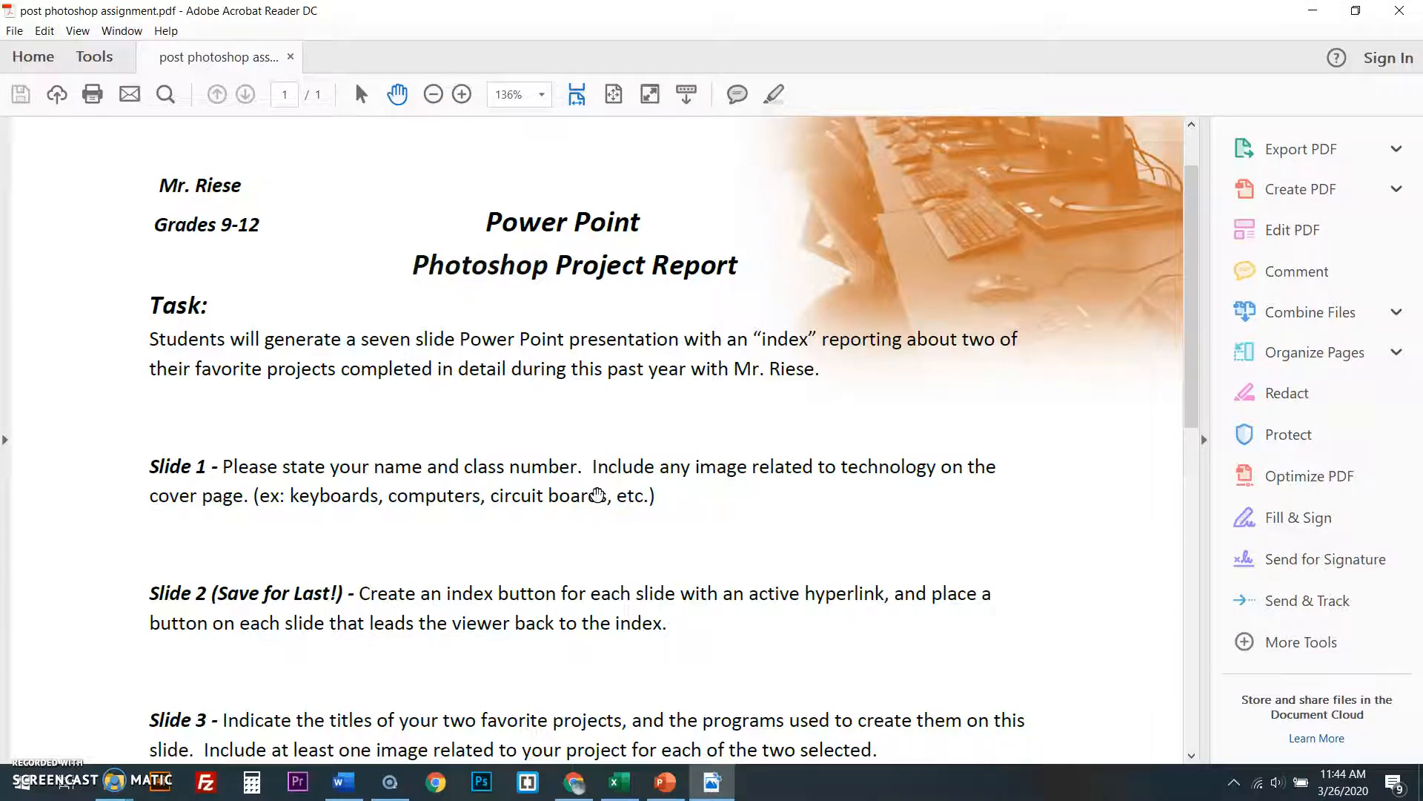
scroll("down", 3)
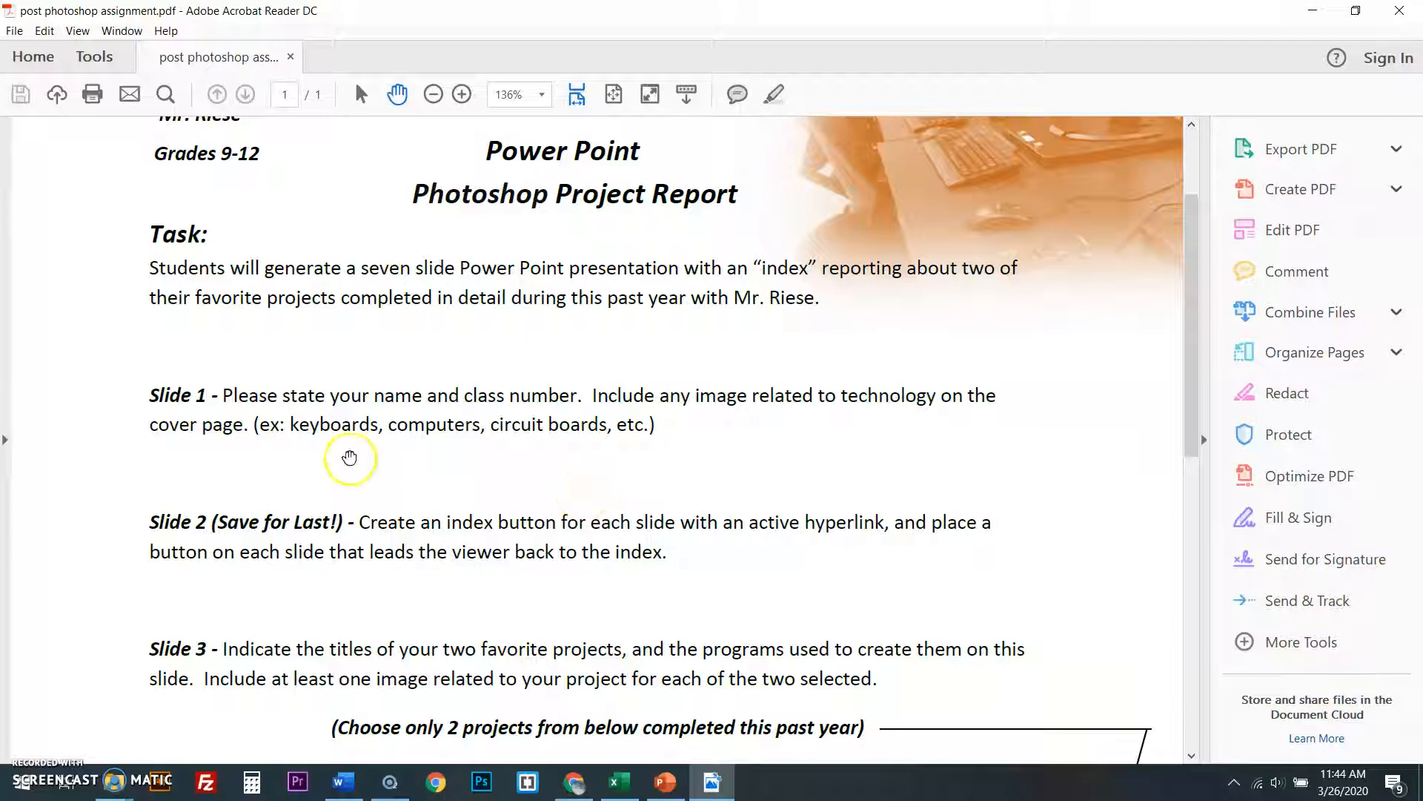
mouse_move(279, 407)
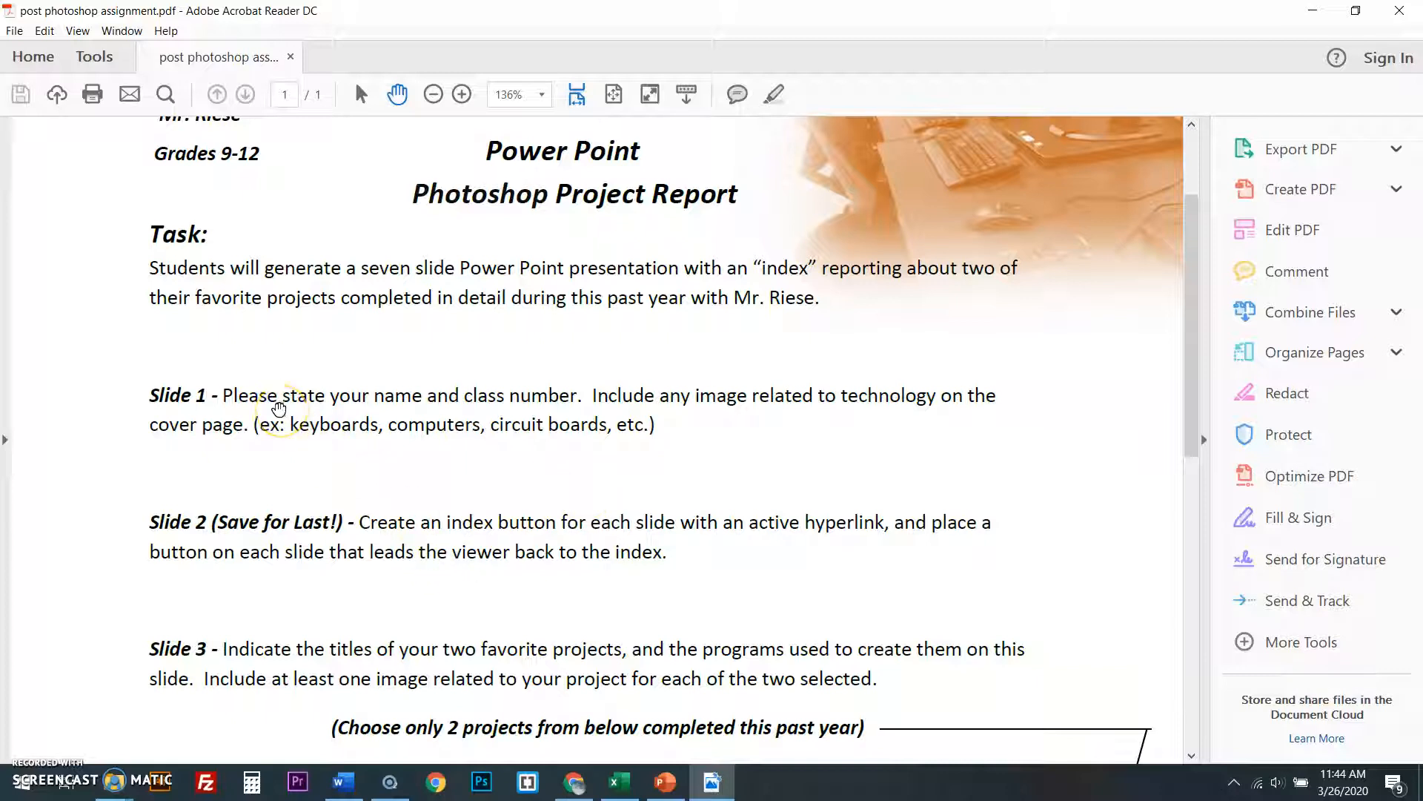
mouse_move(554, 399)
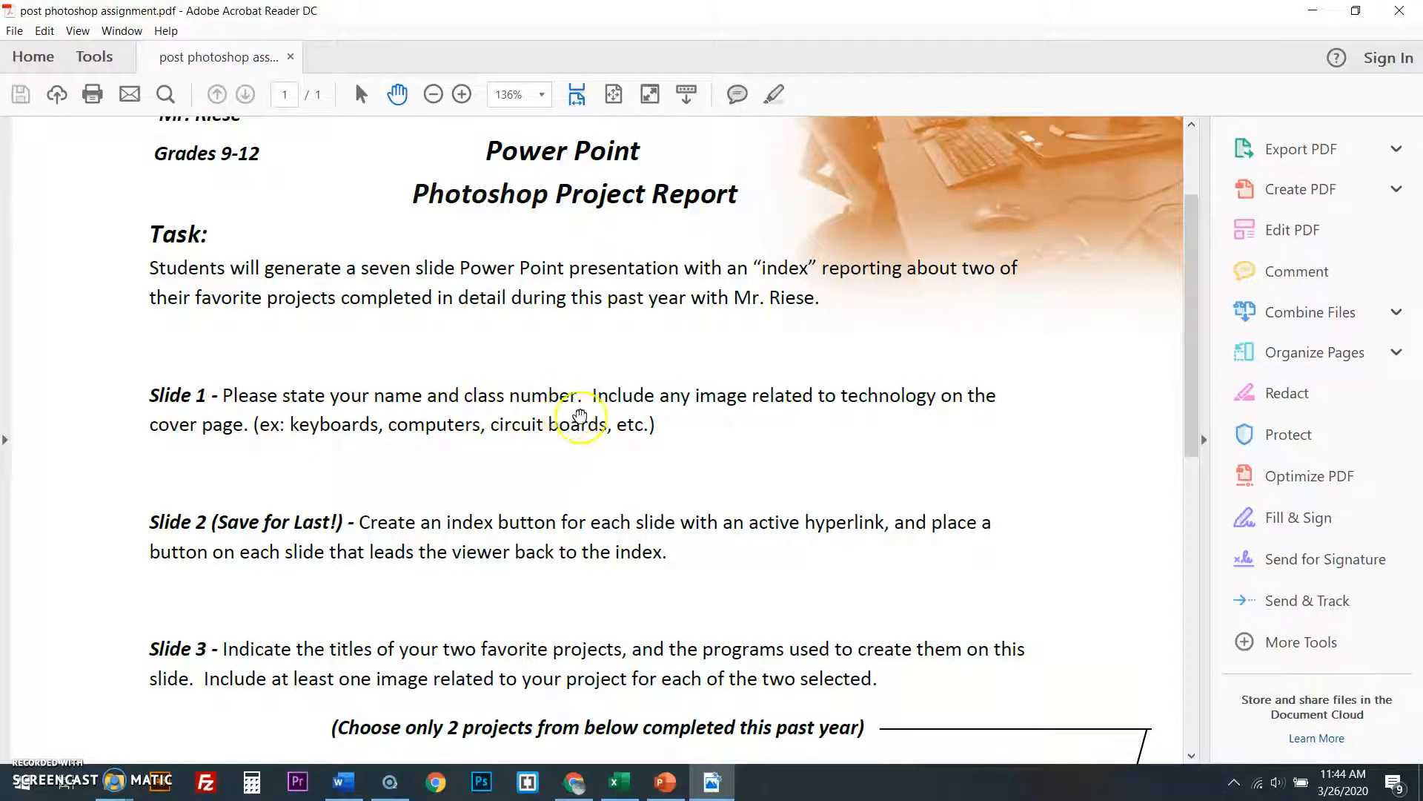
scroll("down", 3)
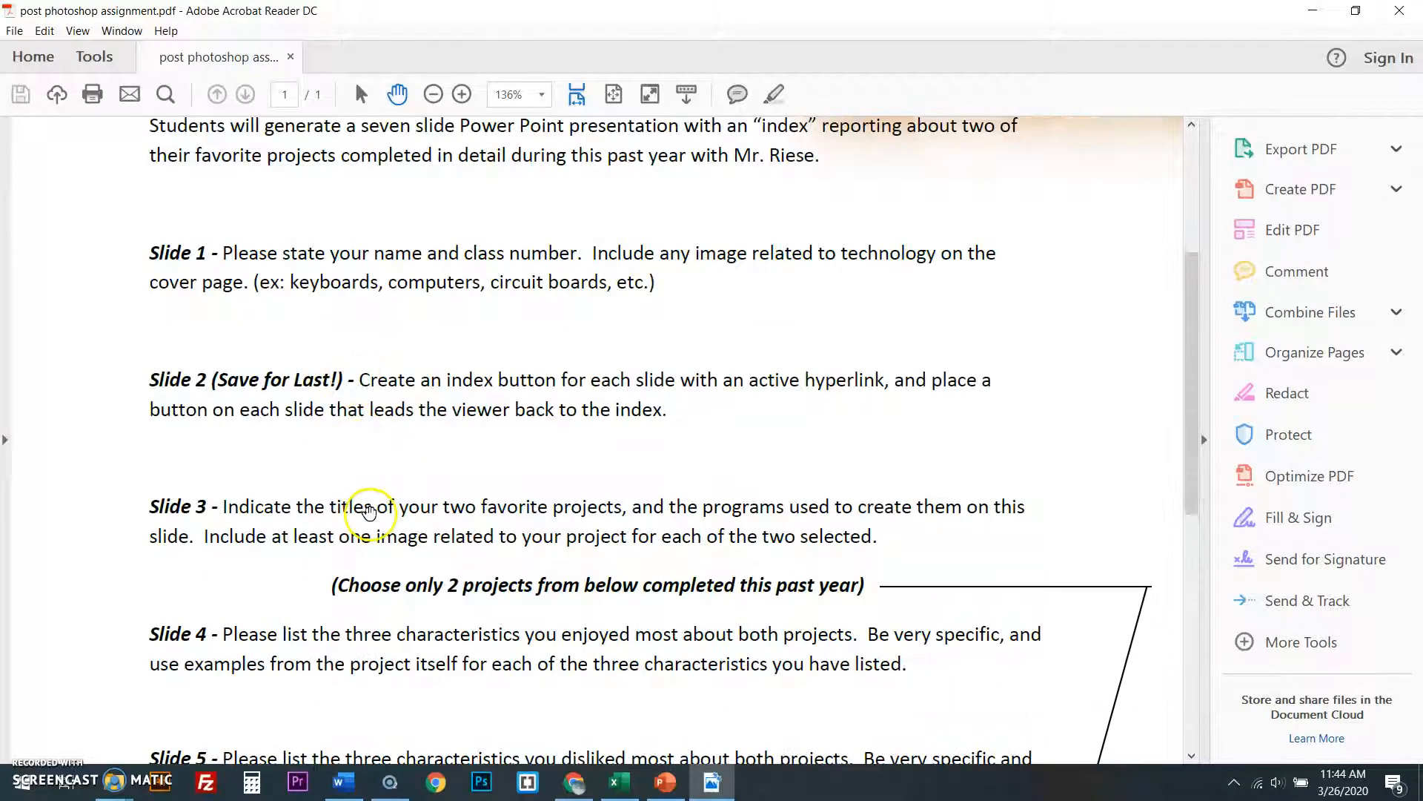
scroll("down", 3)
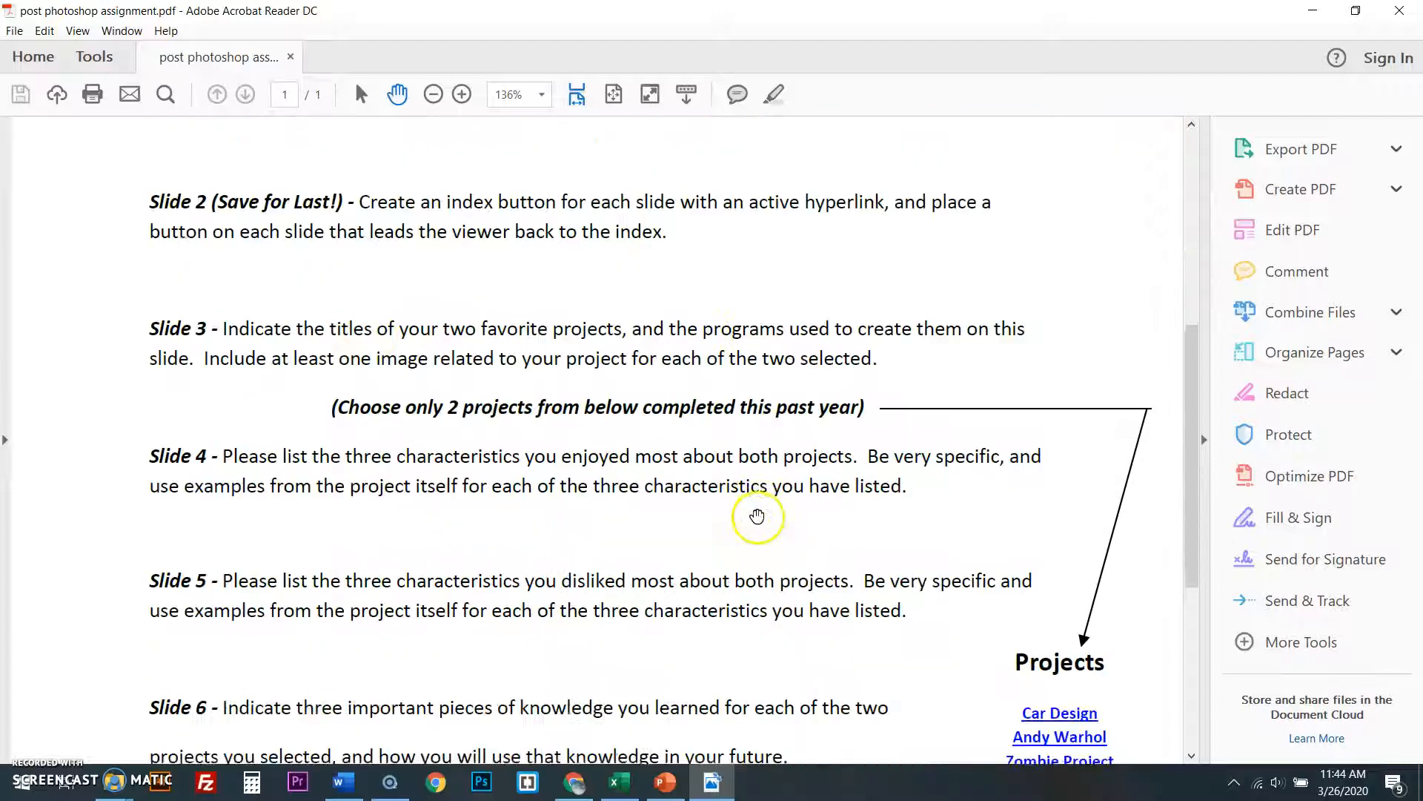
scroll("down", 3)
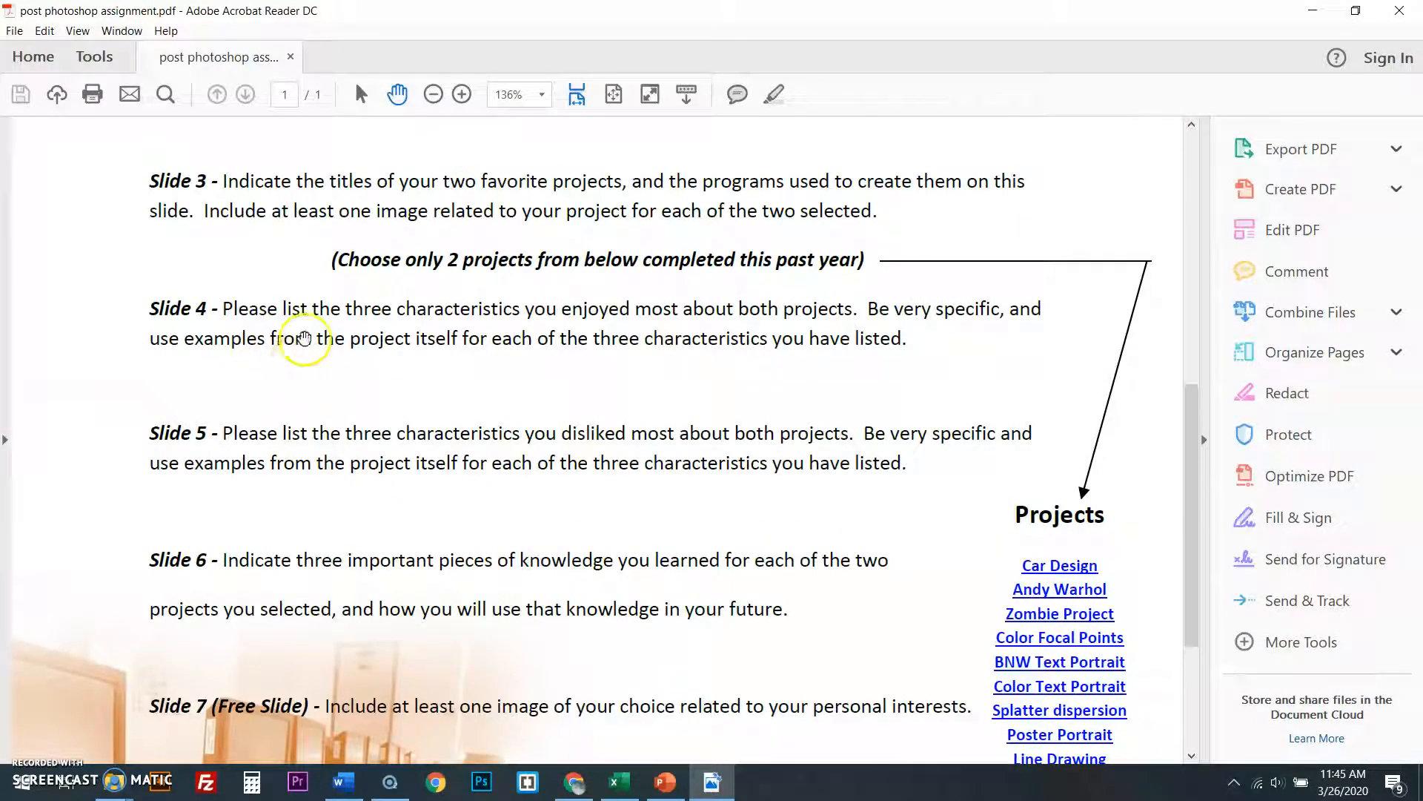
mouse_move(765, 451)
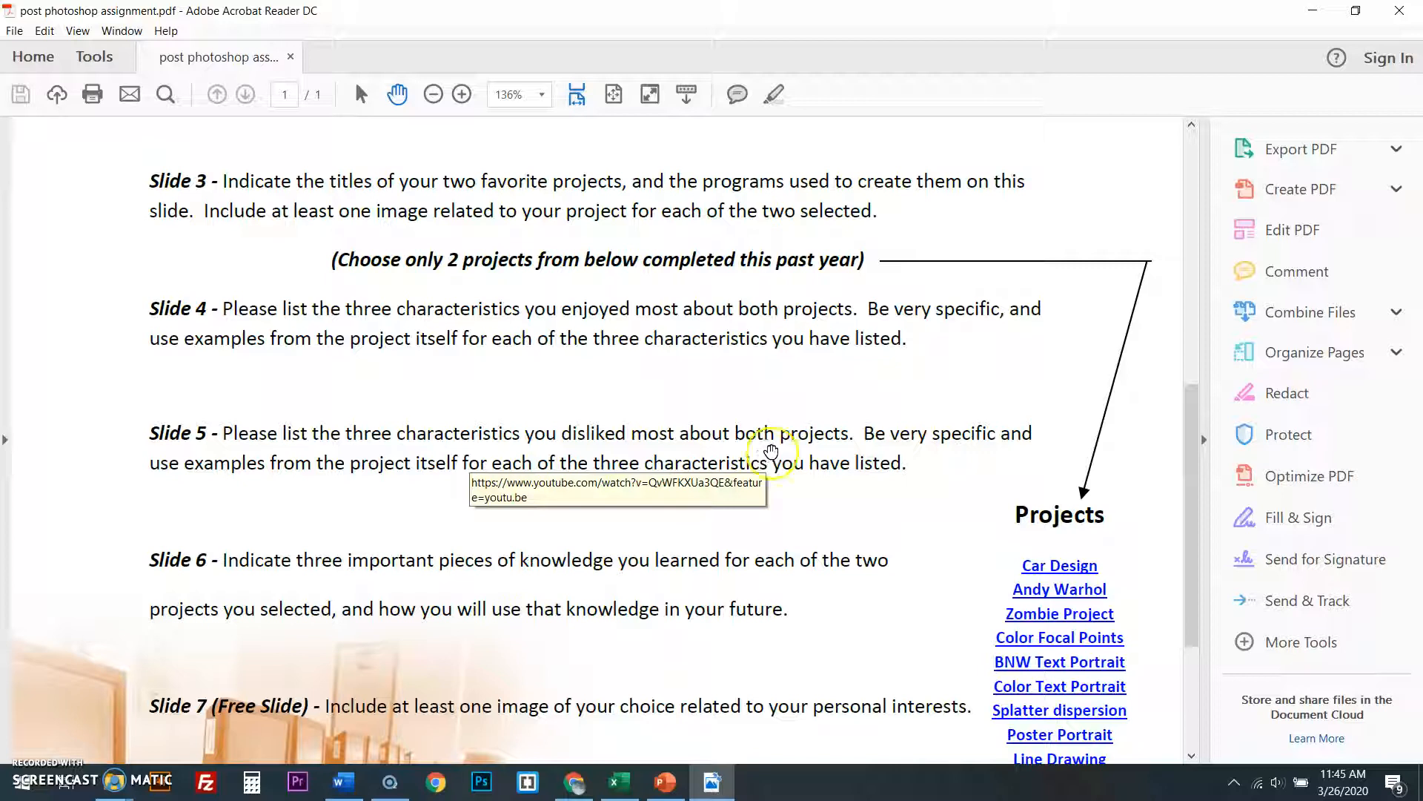
mouse_move(897, 424)
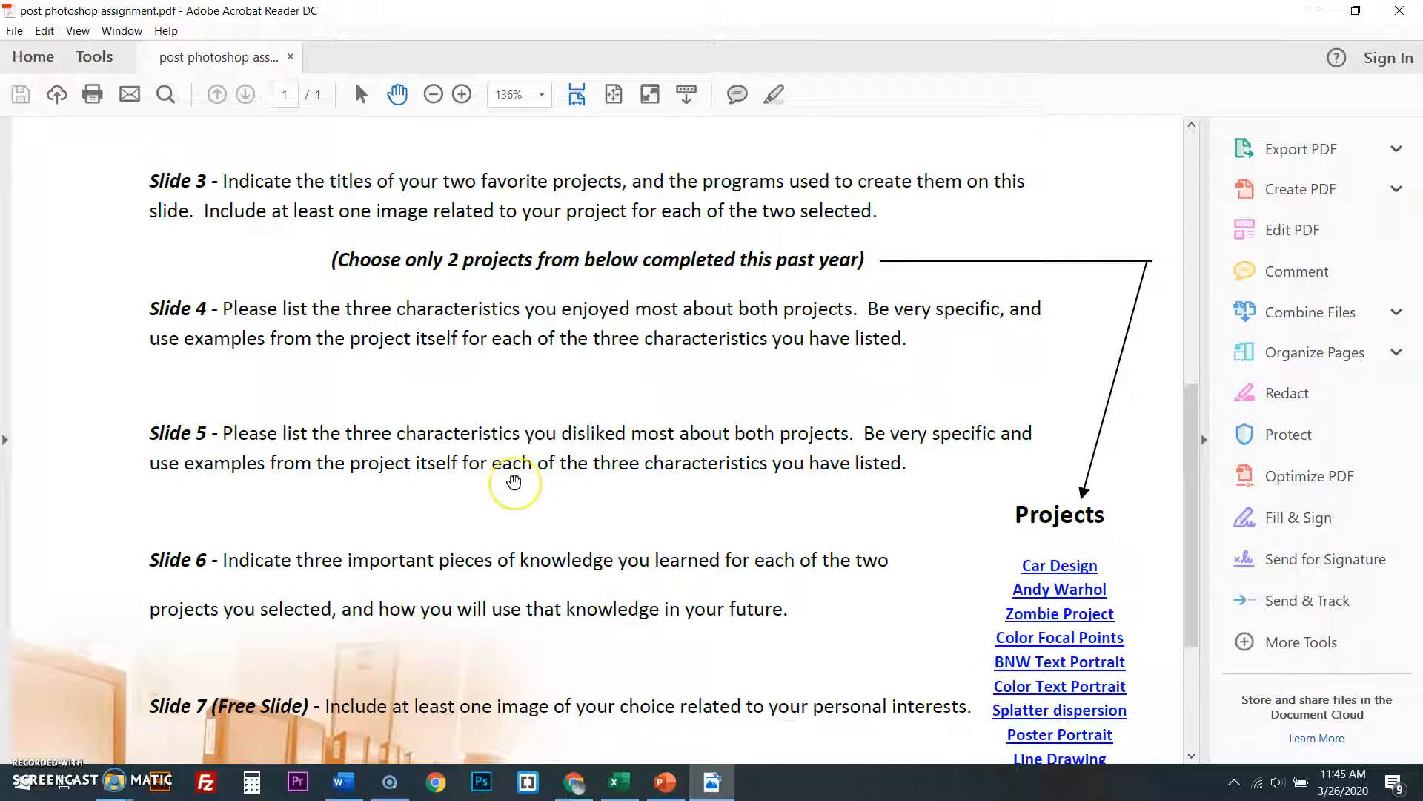
scroll("down", 3)
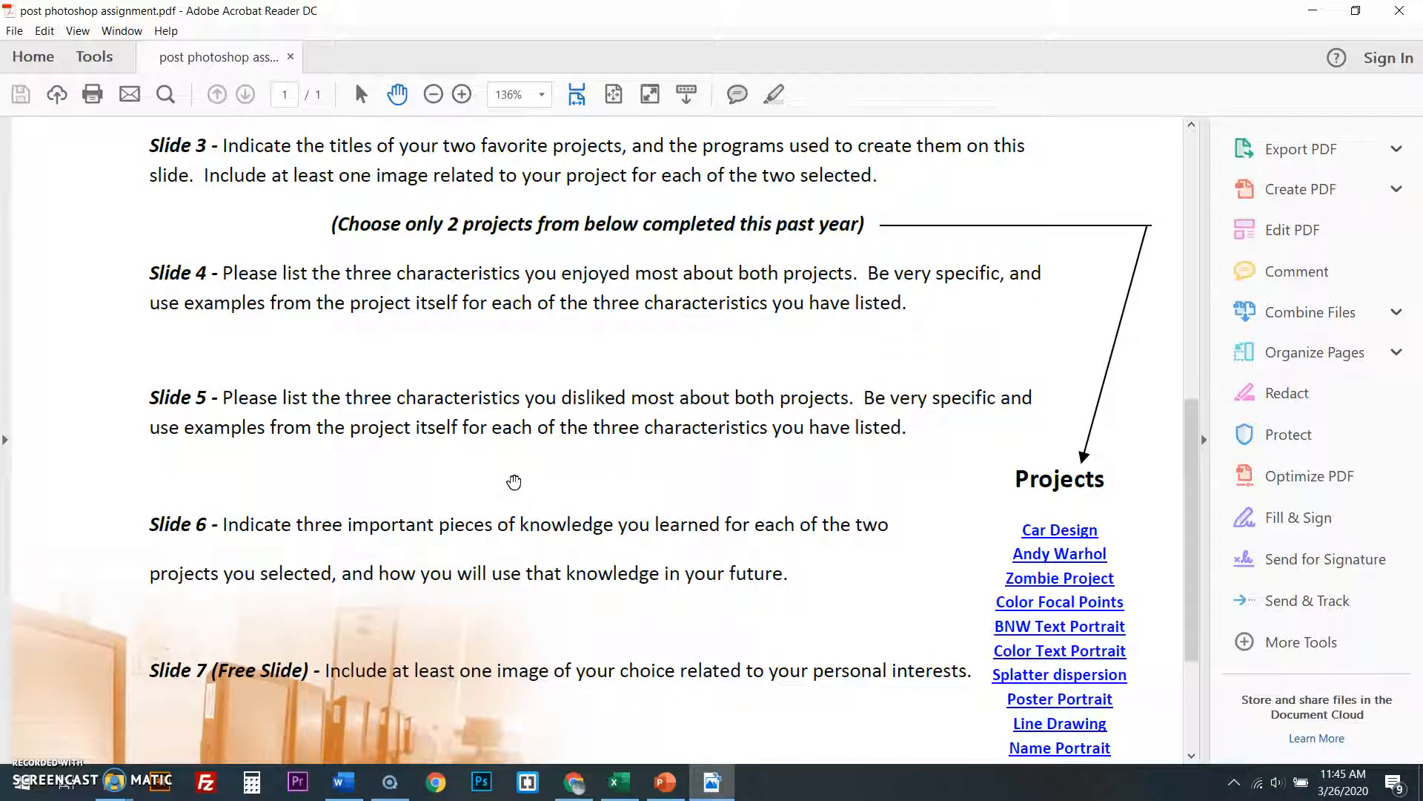
scroll("down", 3)
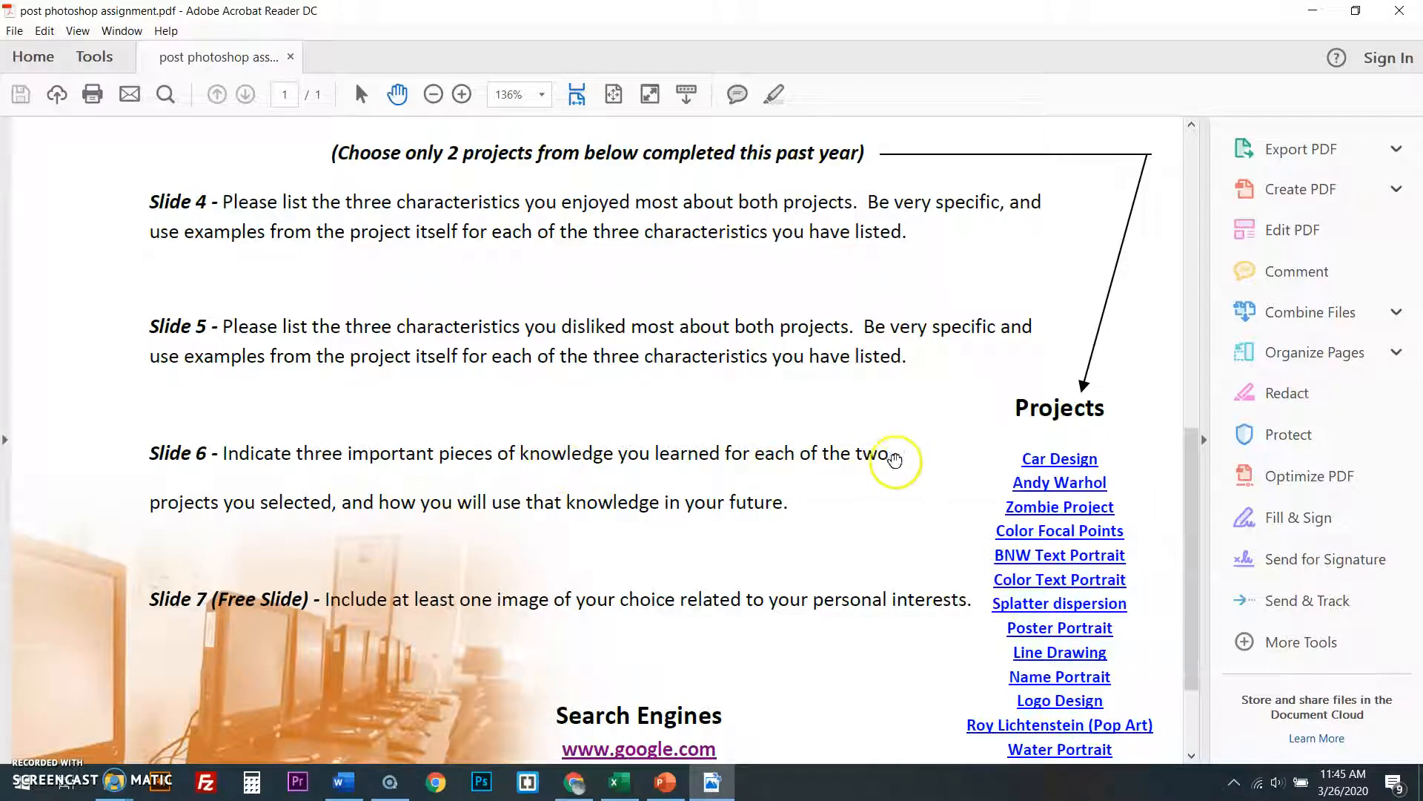
mouse_move(911, 470)
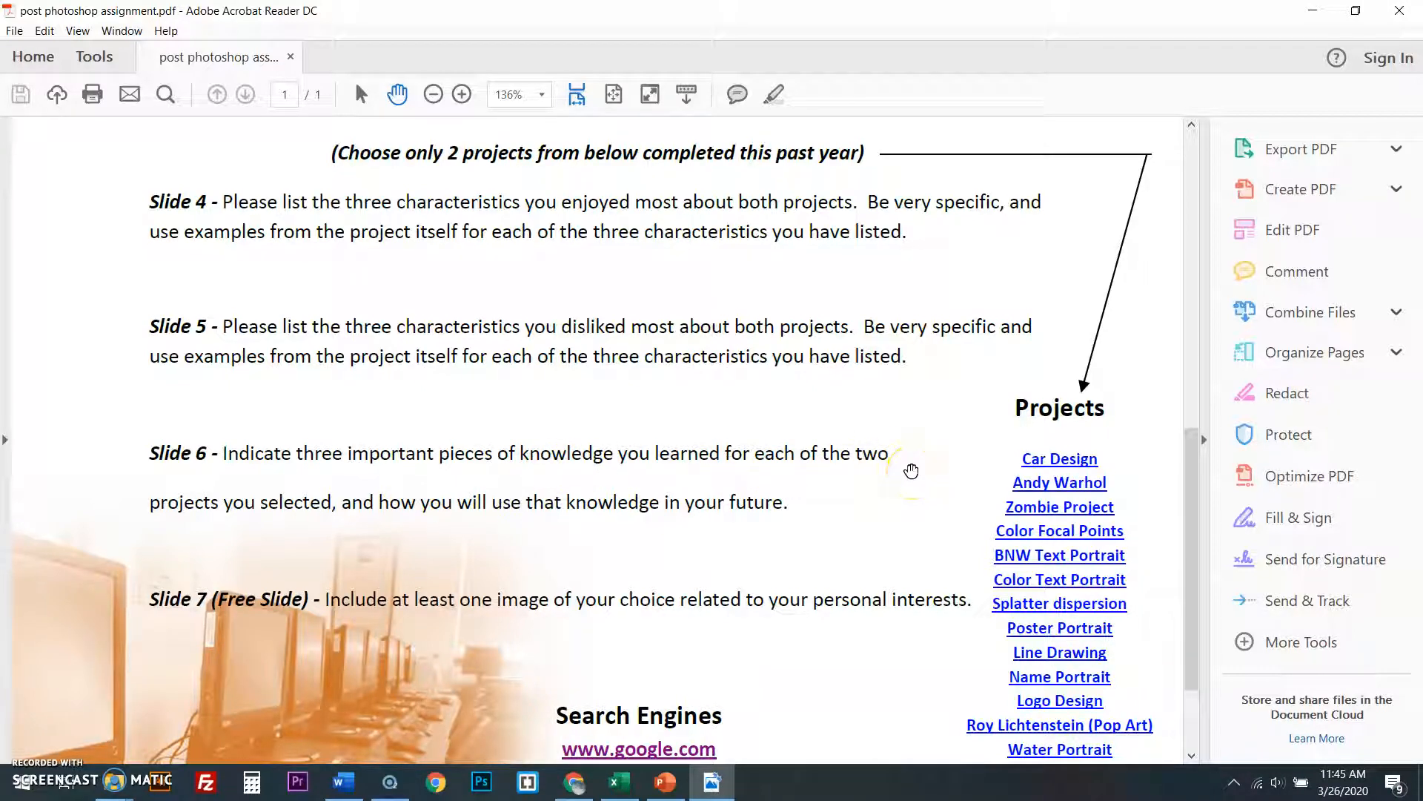
mouse_move(872, 478)
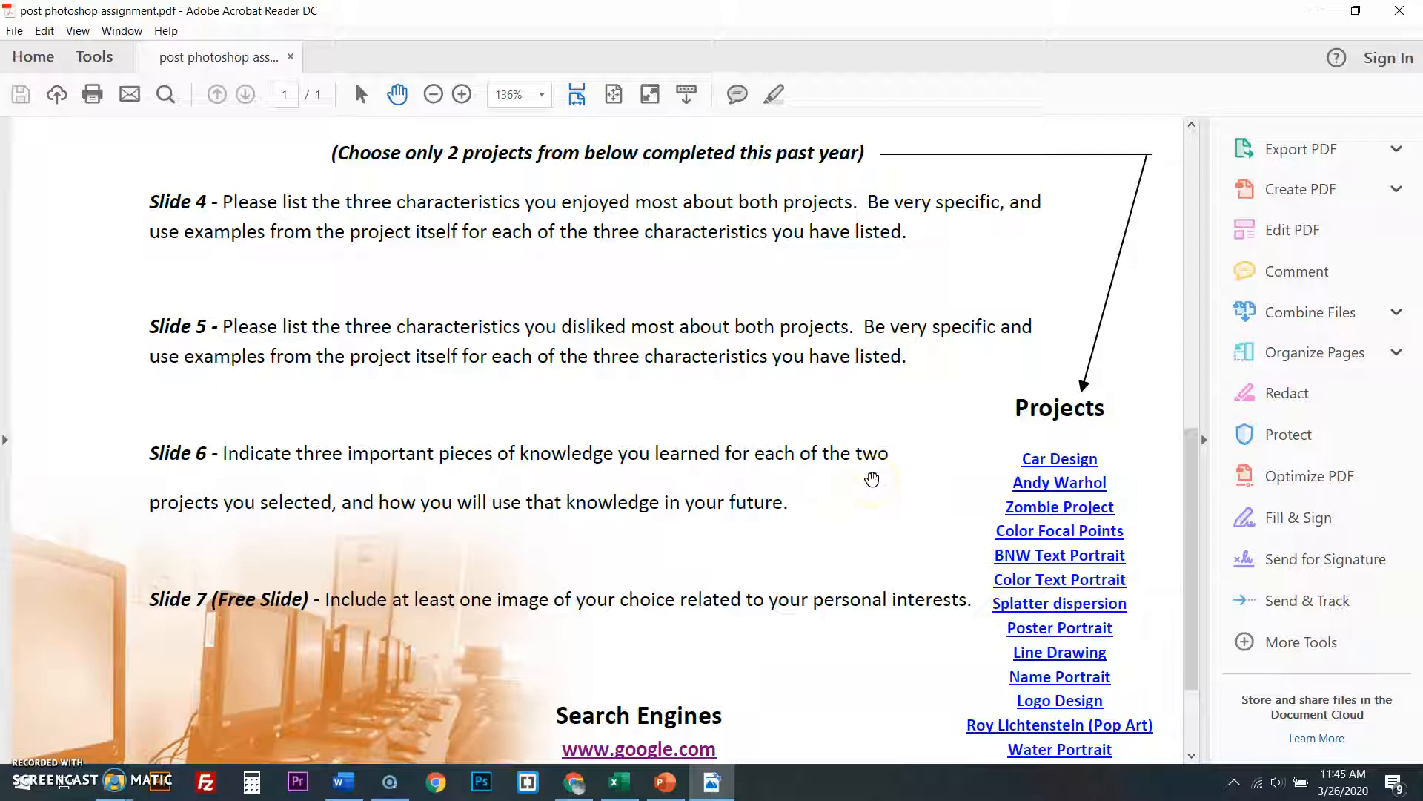
mouse_move(864, 478)
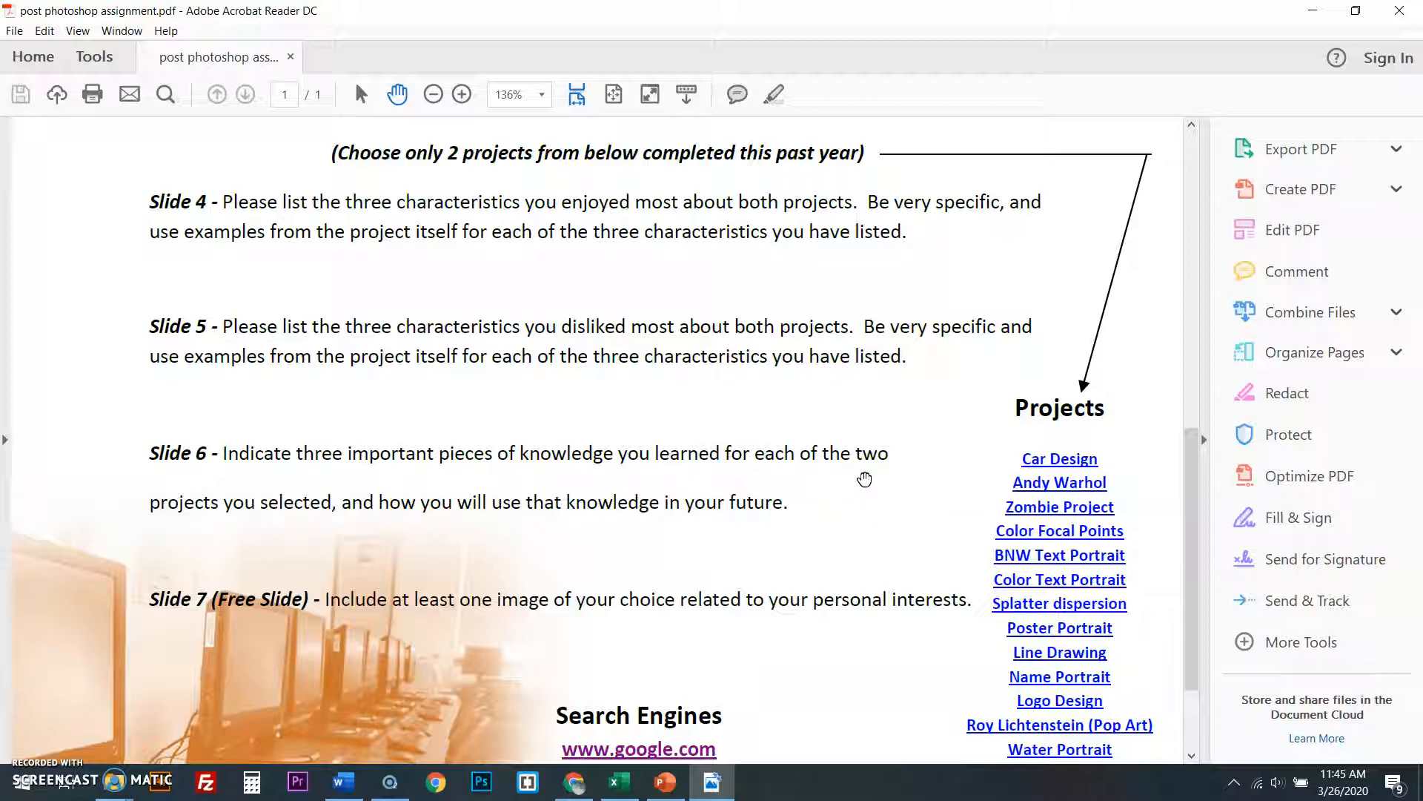
scroll("down", 3)
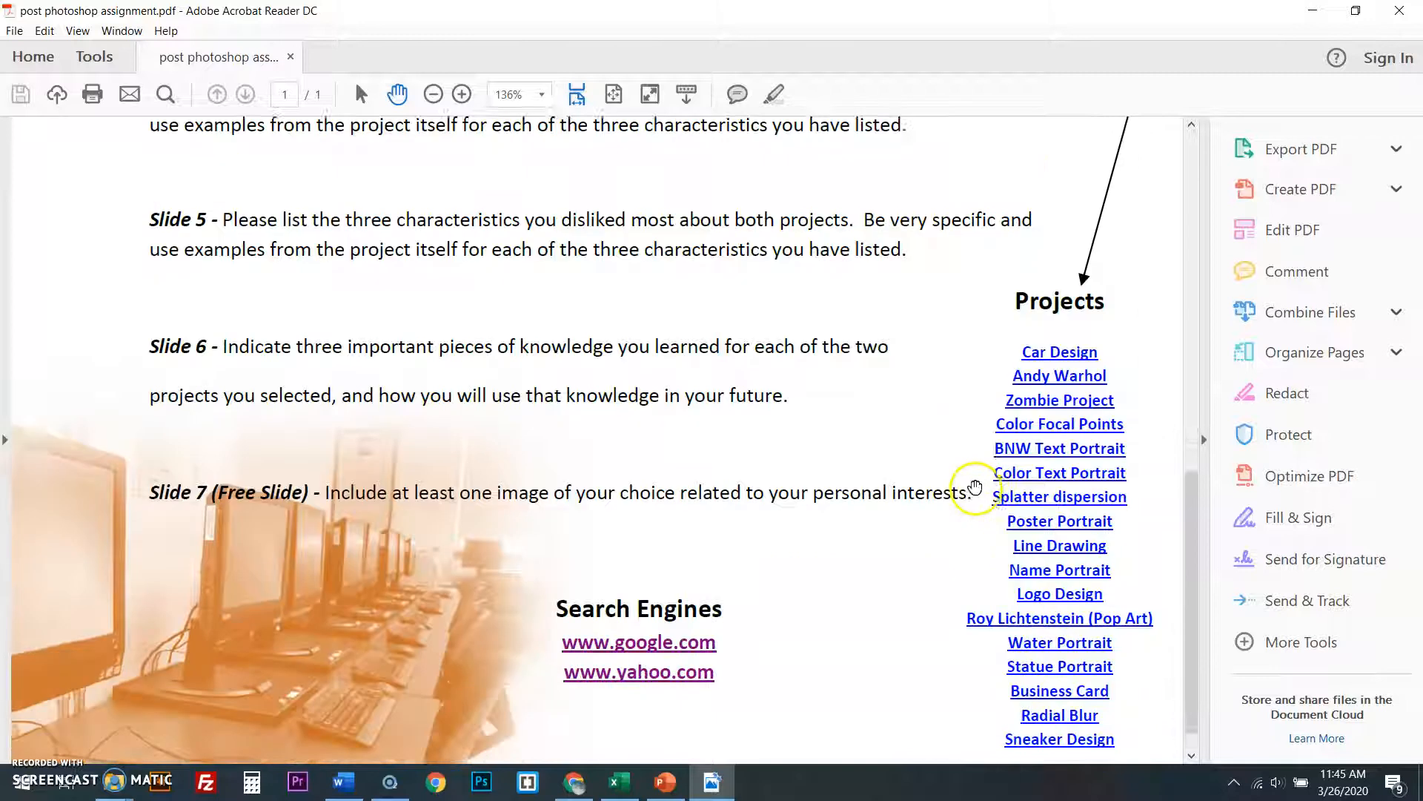
scroll("down", 3)
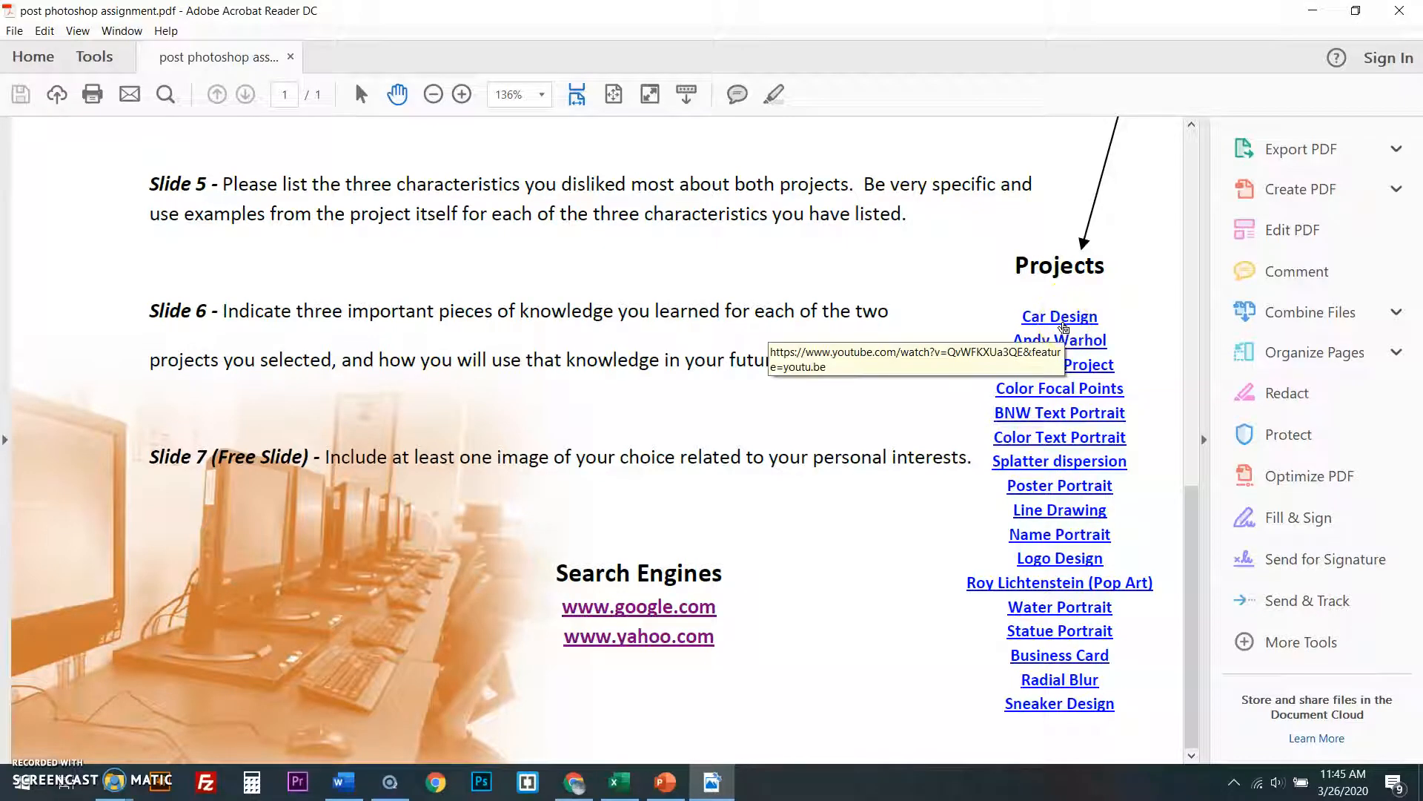
left_click(1059, 316)
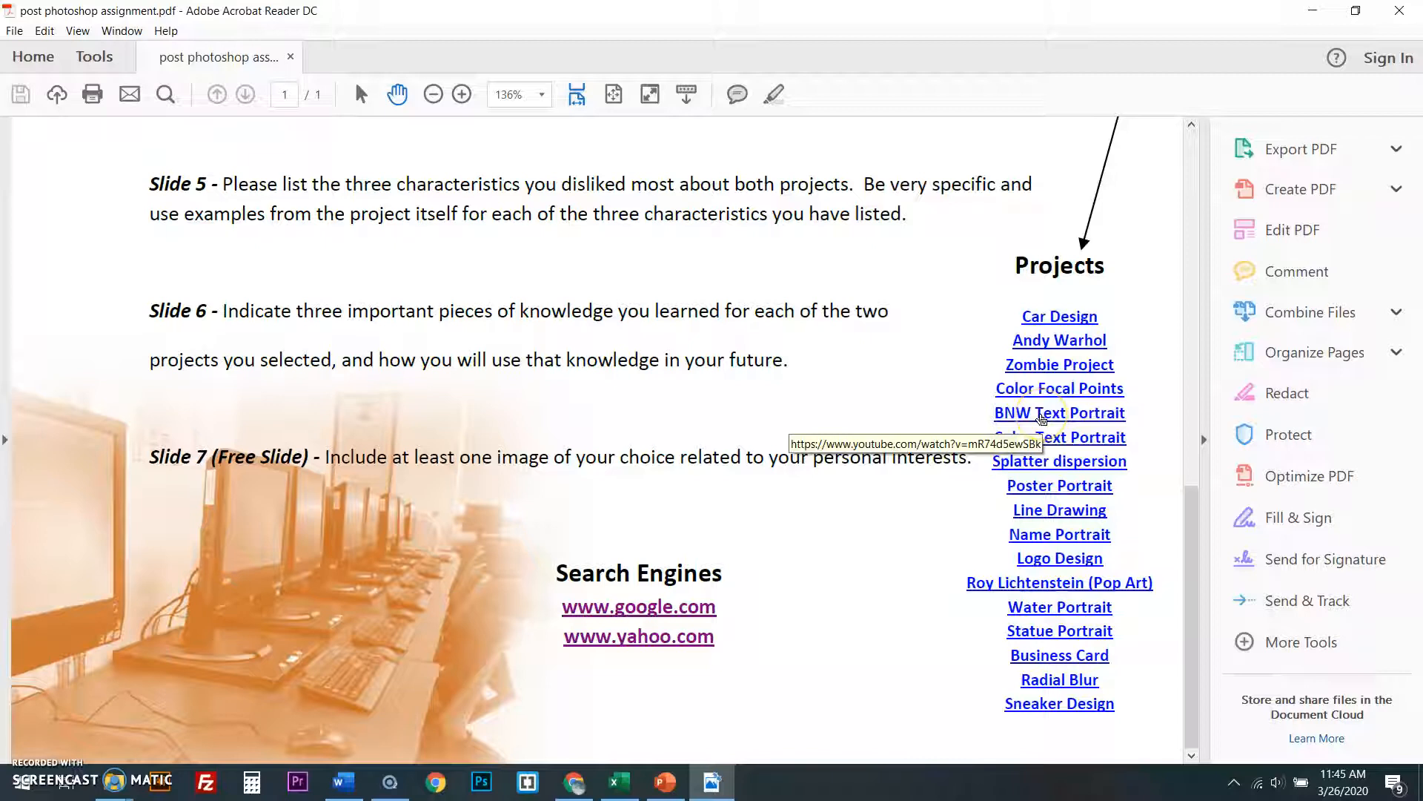
left_click(1059, 413)
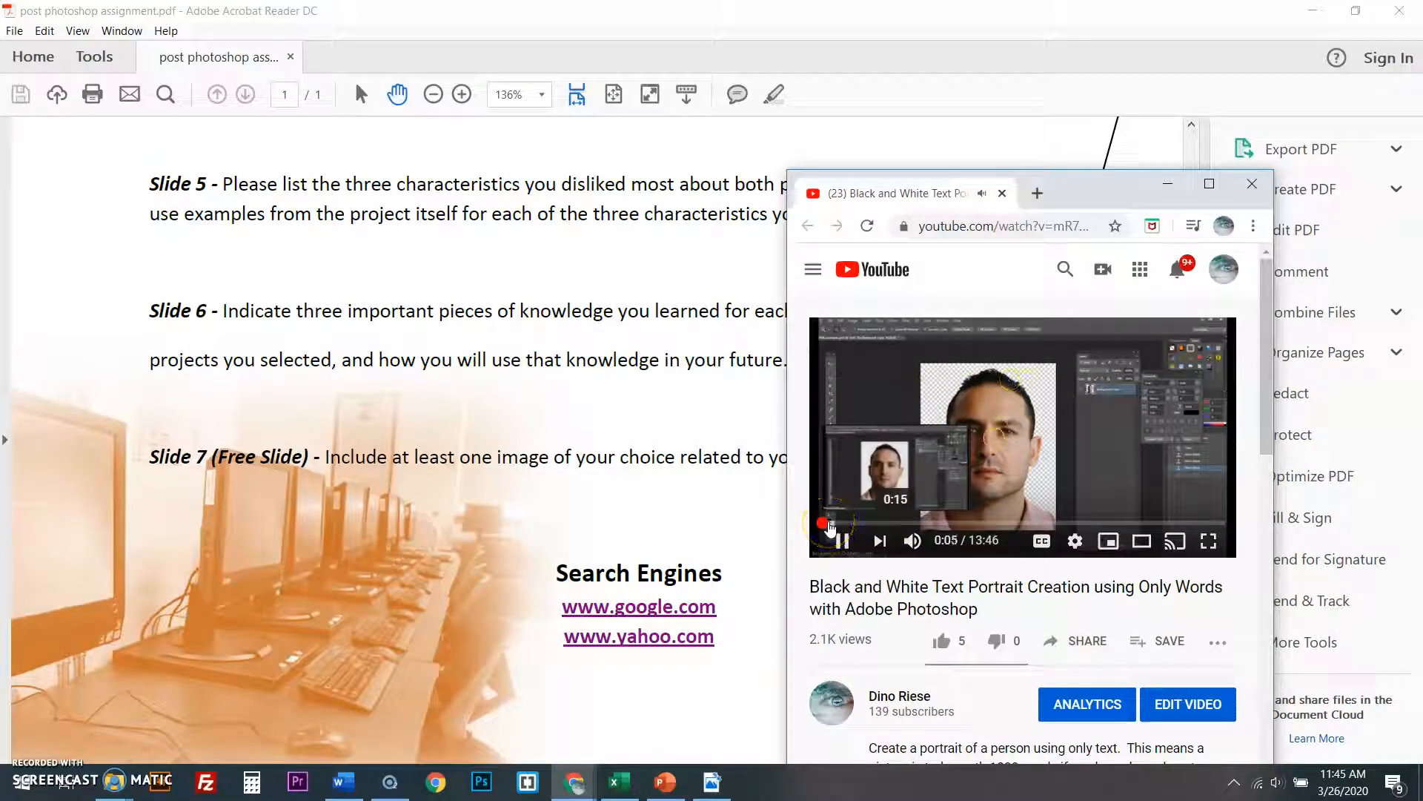
- Skim the tutorial to around minutes eight and twelve, then close the video window
left_click(832, 530)
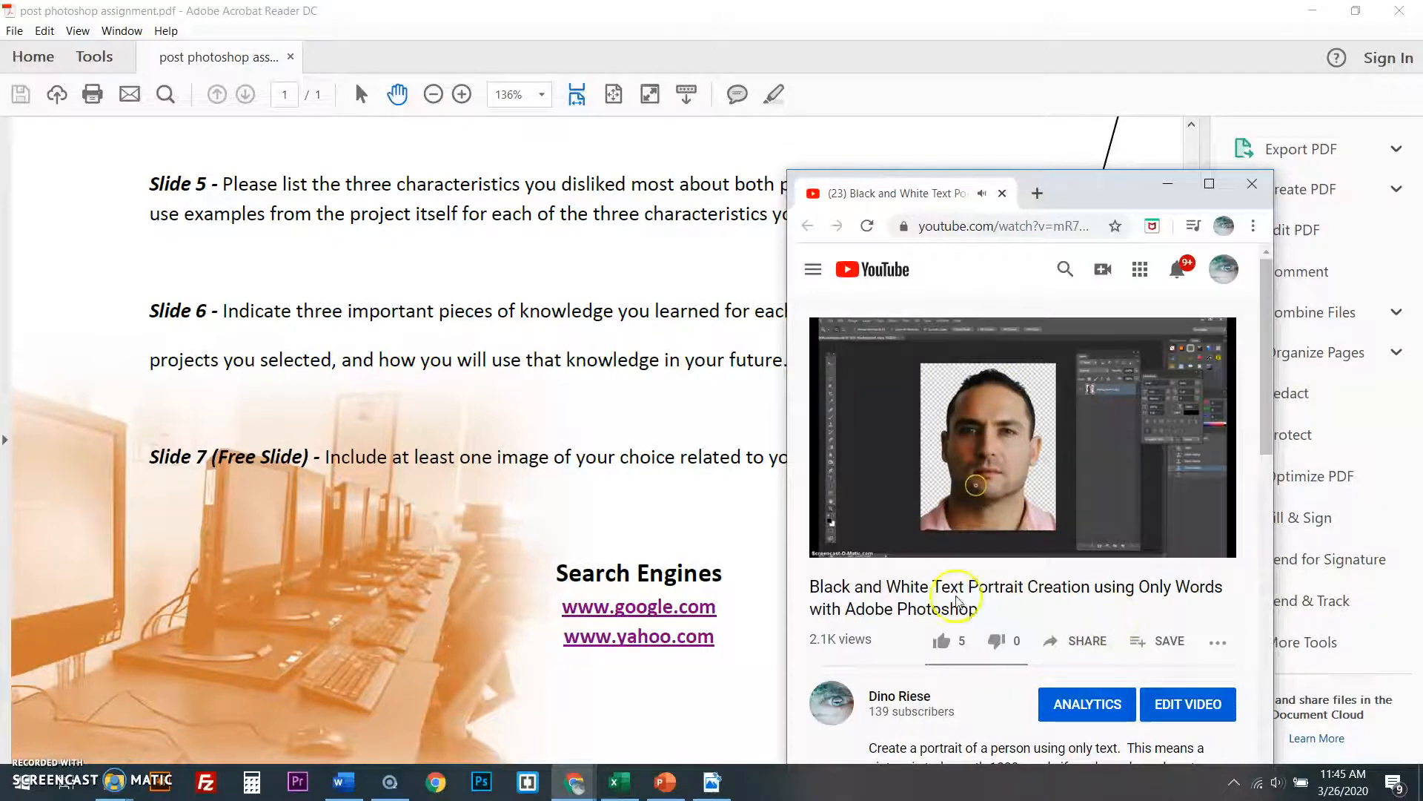
left_click(1019, 438)
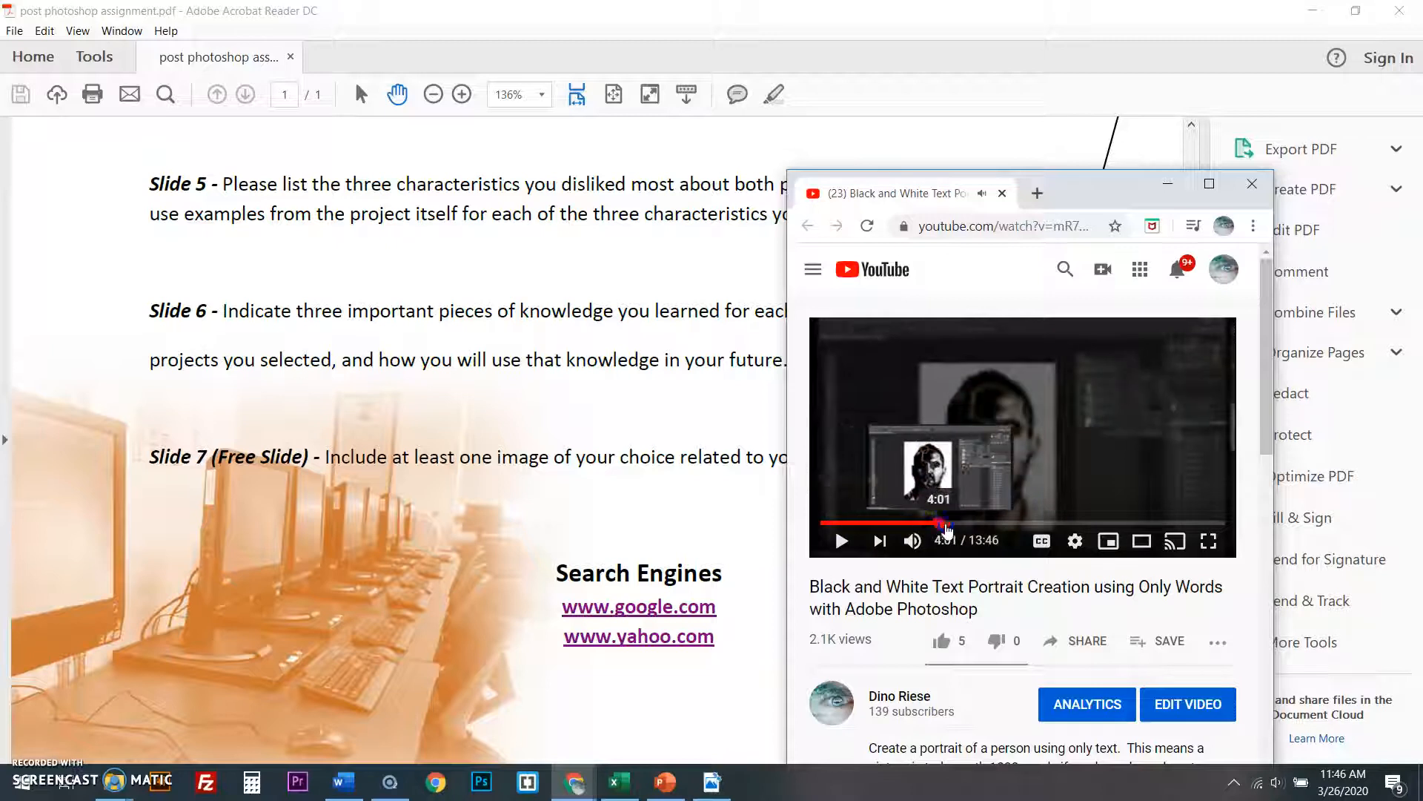
left_click_drag(944, 524, 1062, 524)
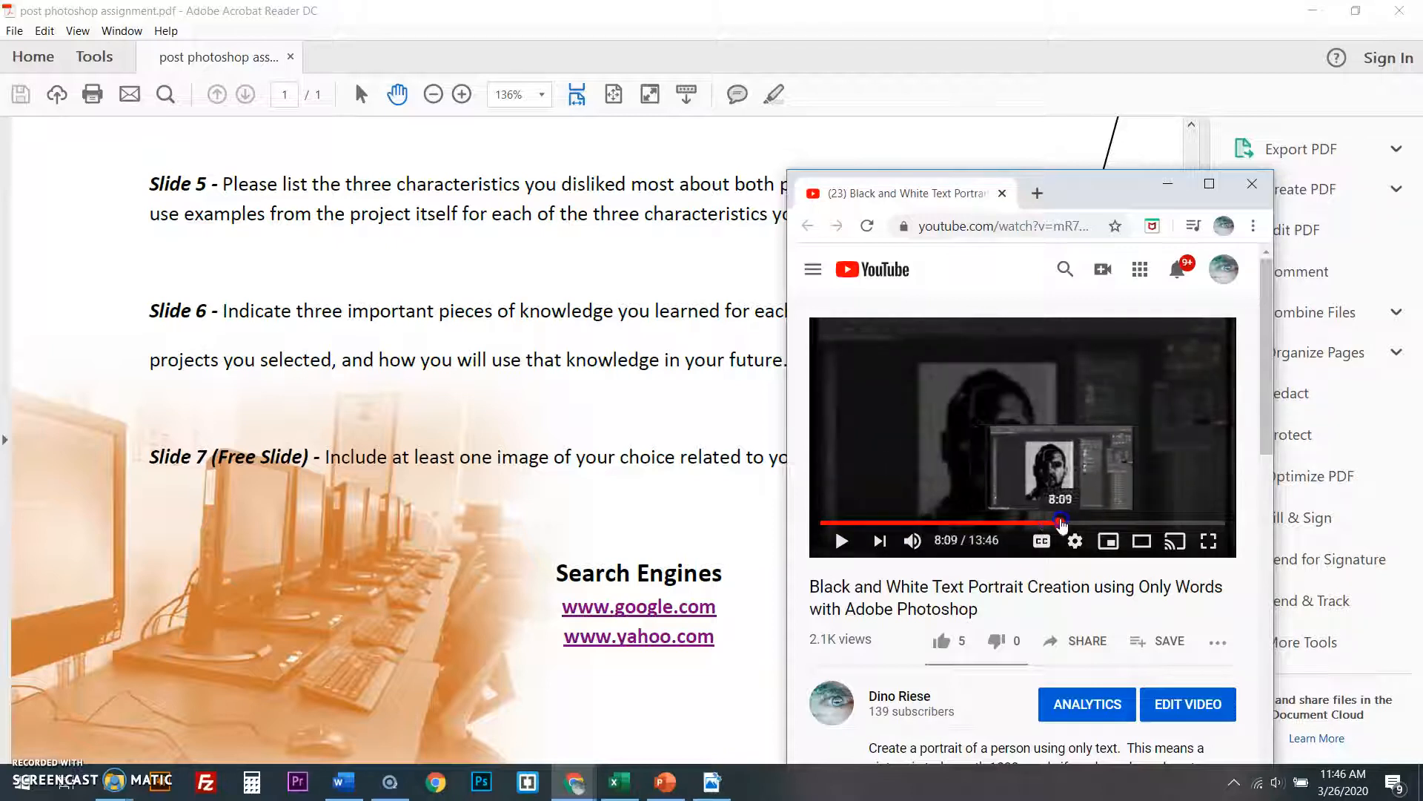
left_click_drag(1060, 524, 1180, 524)
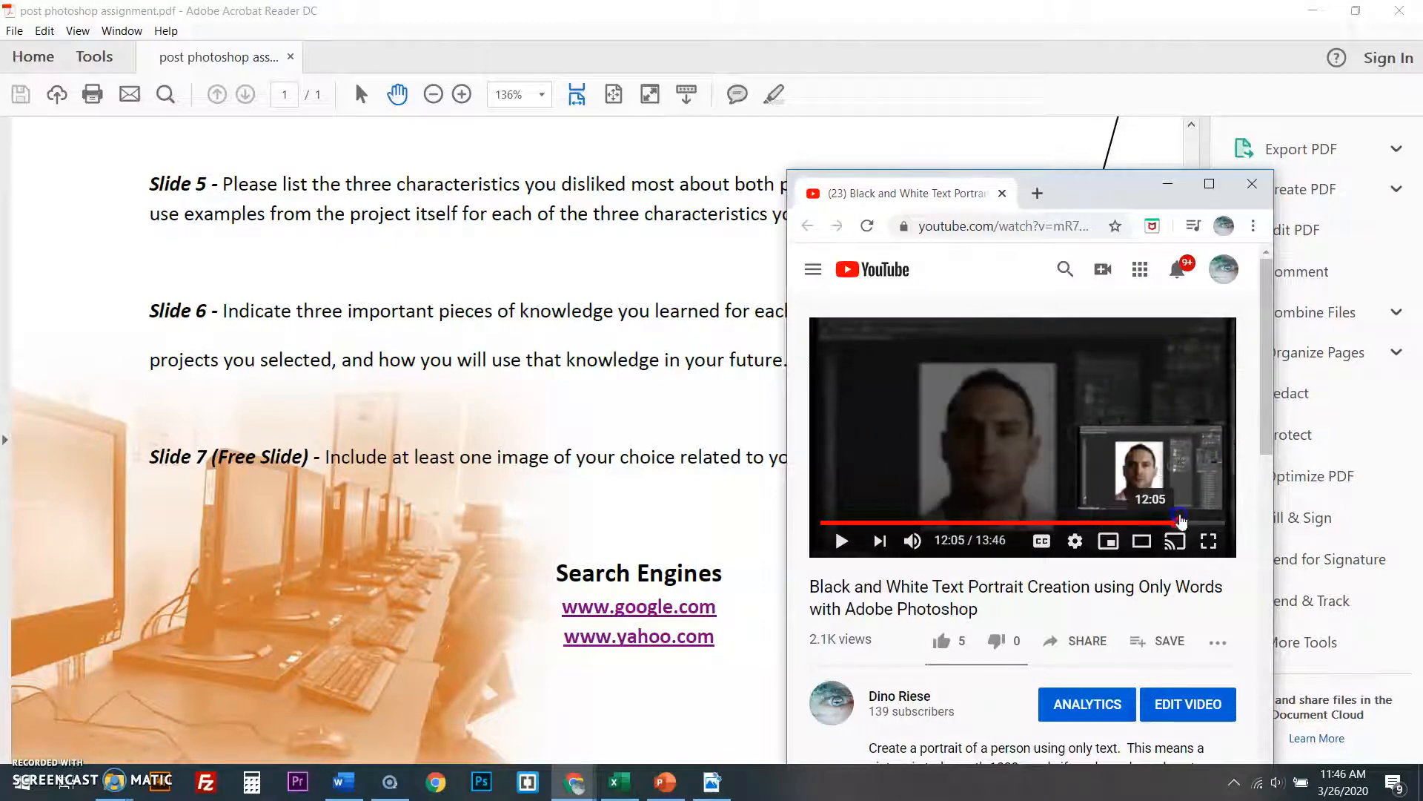
left_click(1037, 522)
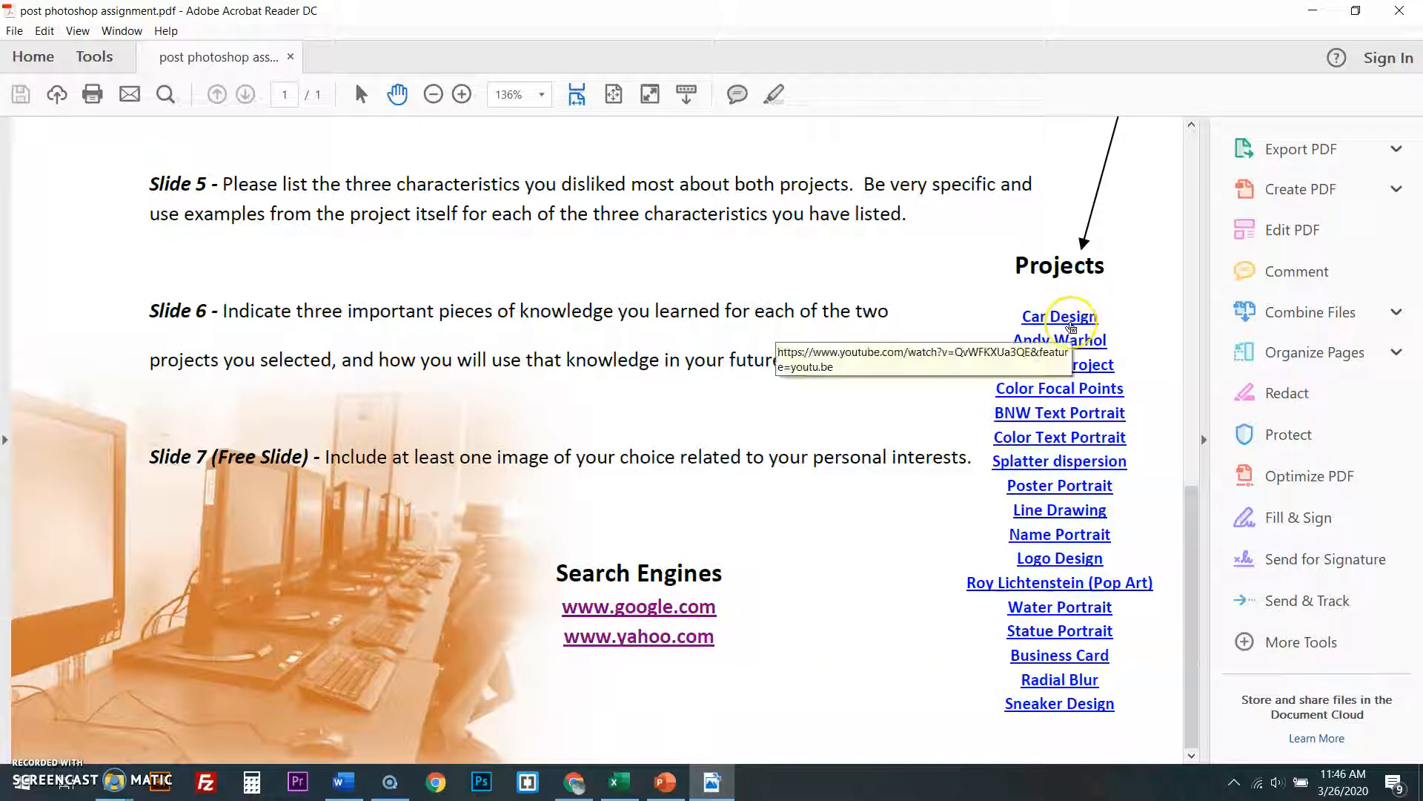
mouse_move(1059, 340)
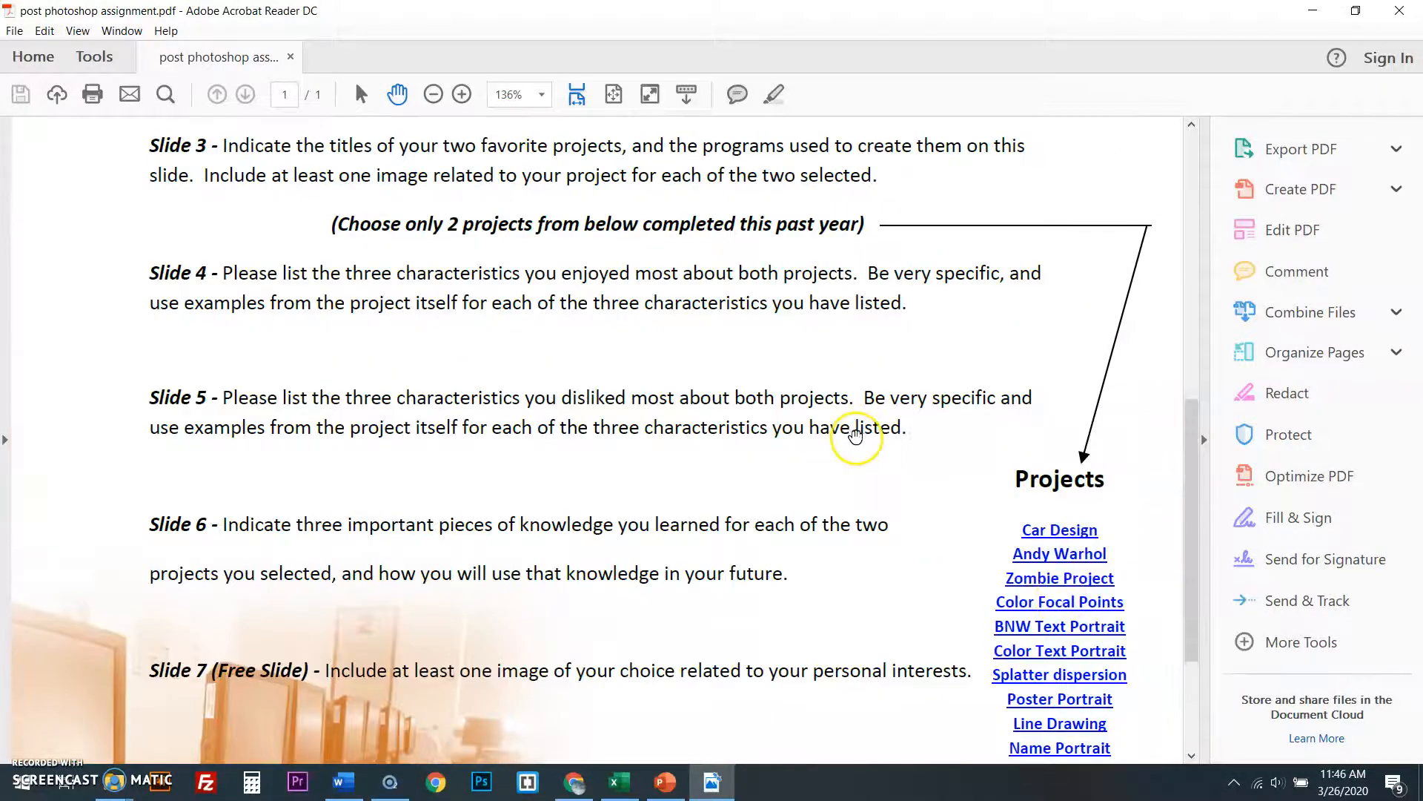
mouse_move(845, 438)
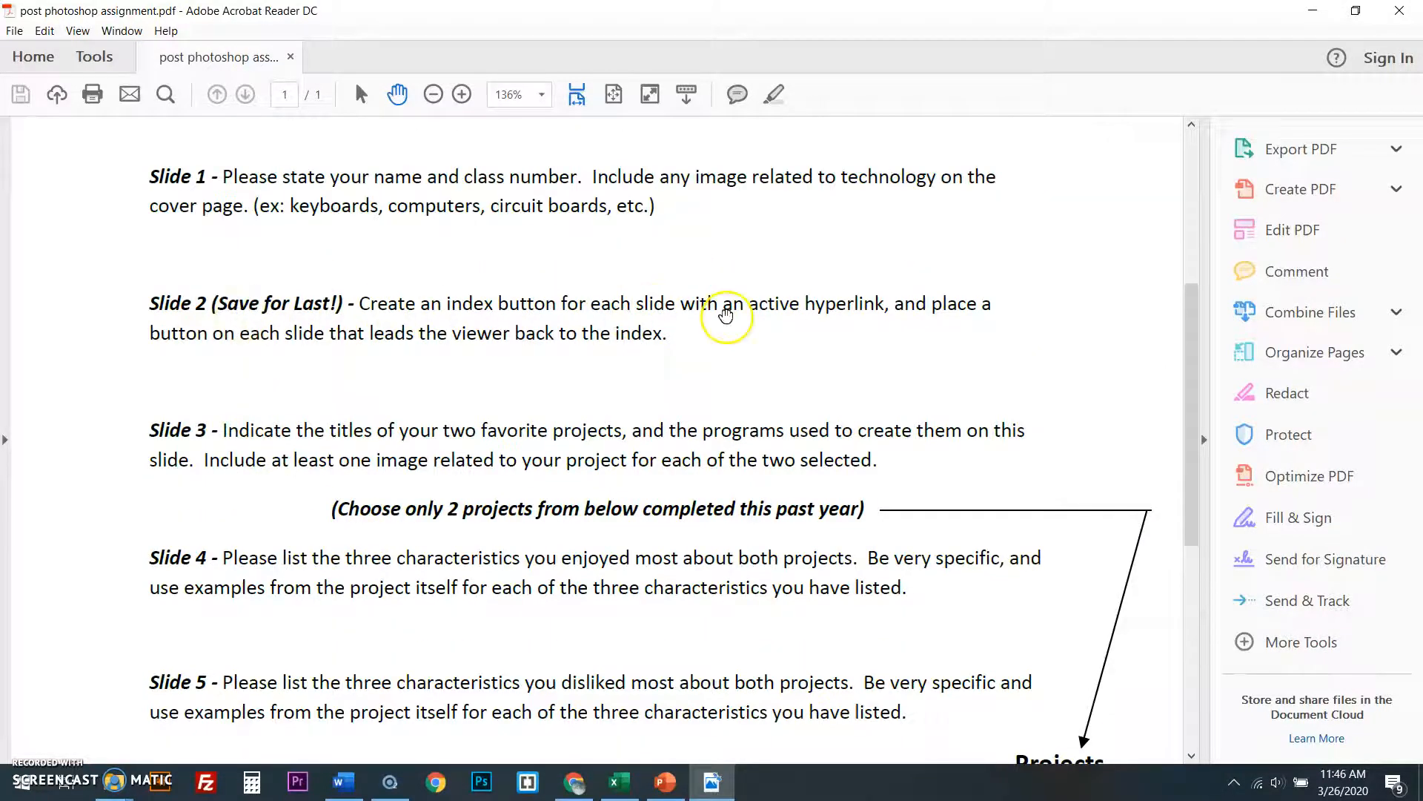
- Scroll the PDF up to the Slide 1 and Slide 2 instructions
scroll("up", 3)
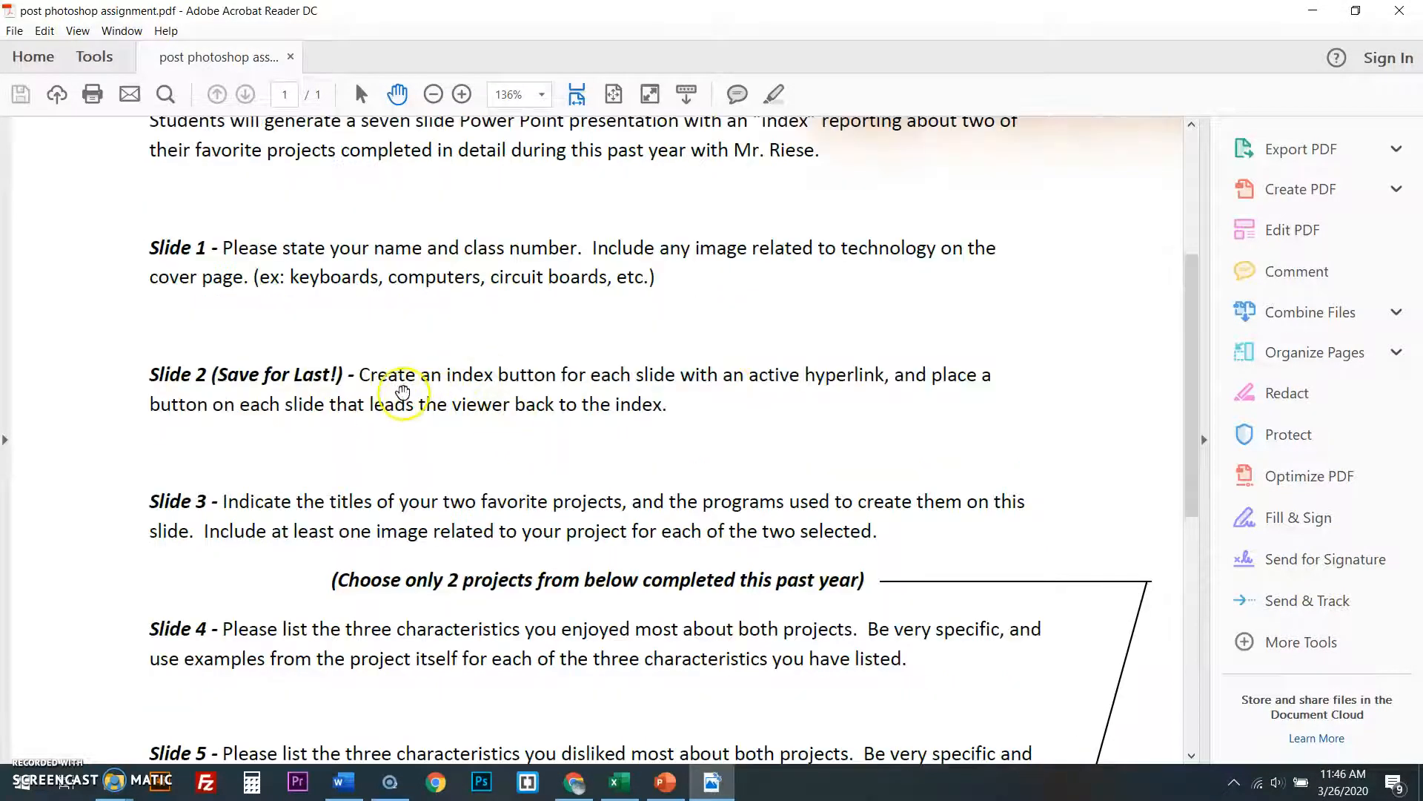
mouse_move(209, 388)
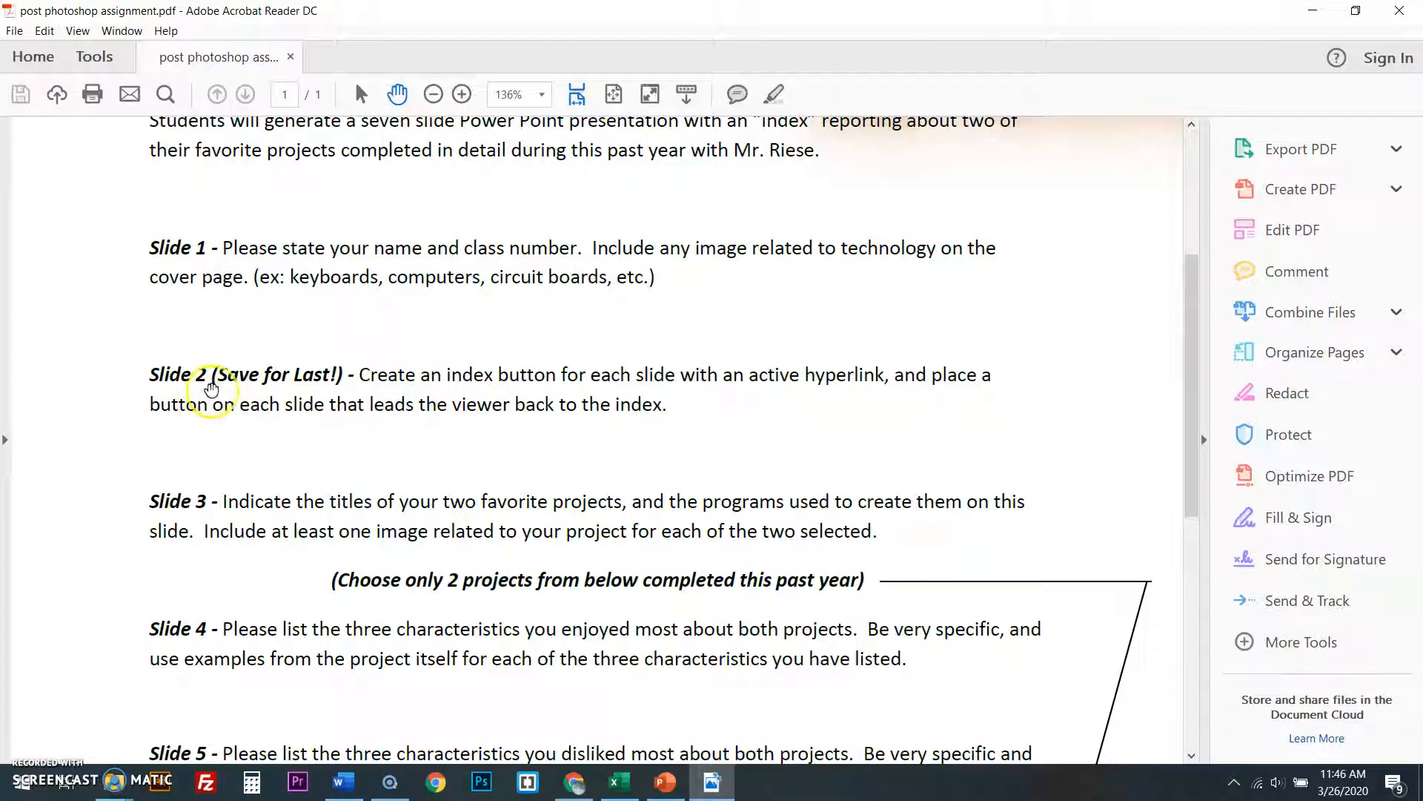
mouse_move(484, 409)
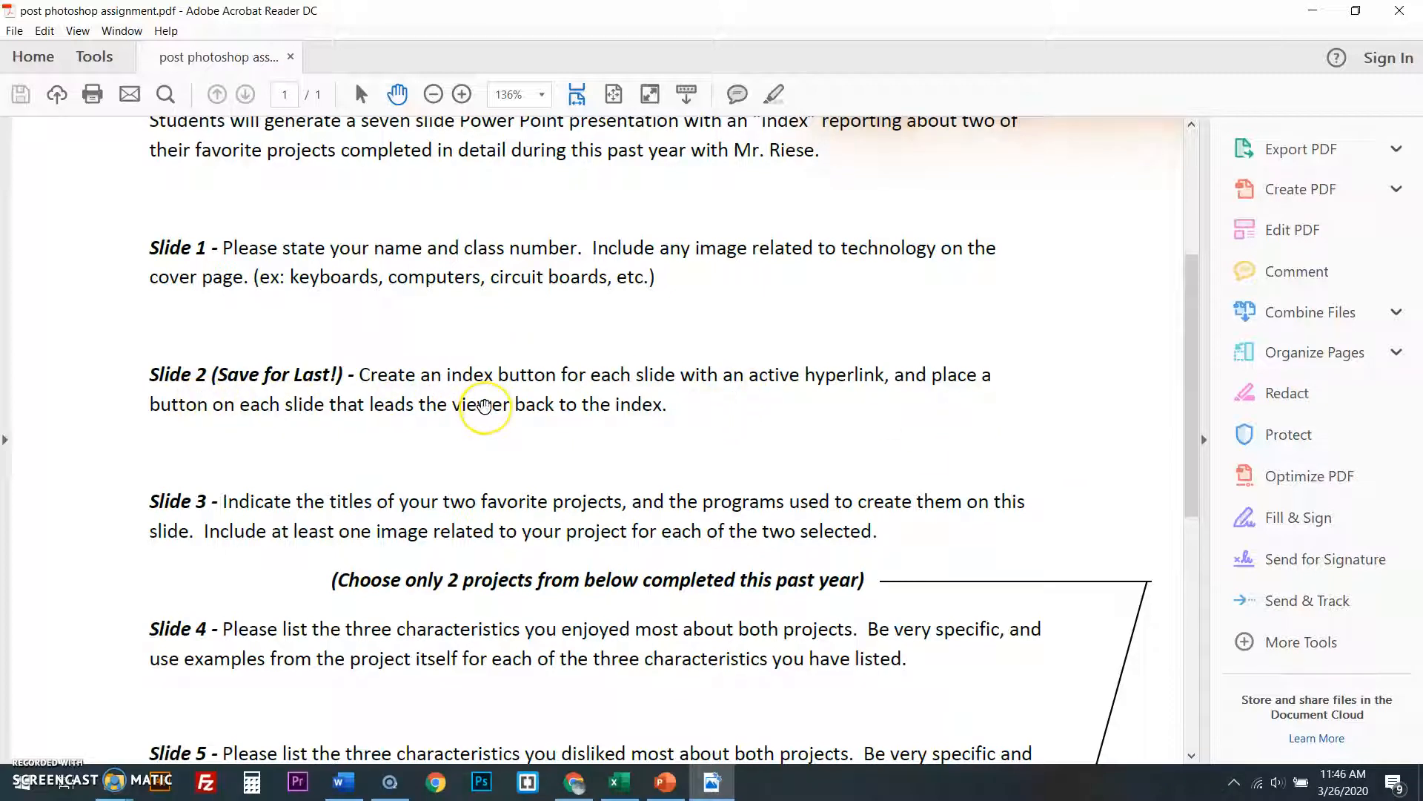
mouse_move(720, 624)
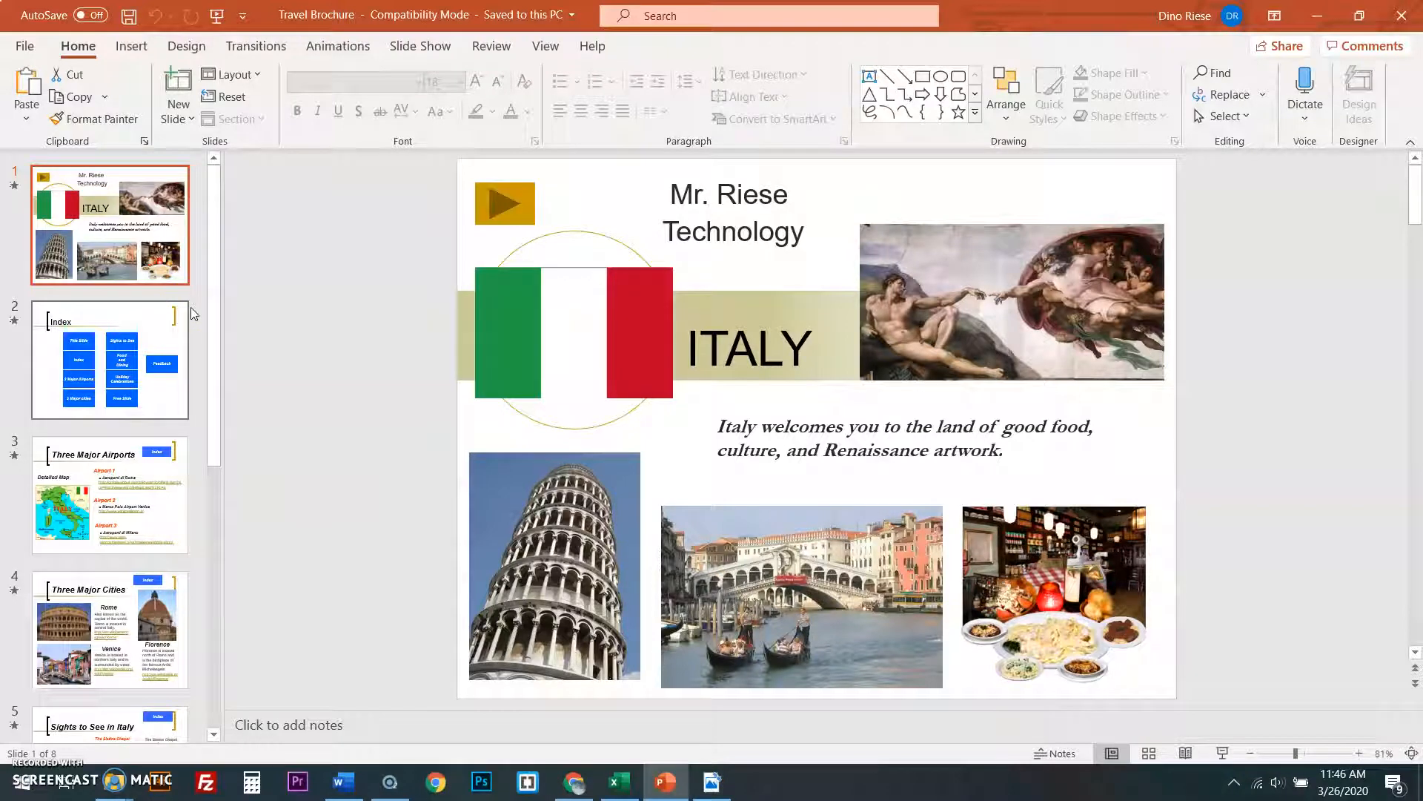
- Browse the example deck's Cities, Holidays and title slides, ending on its Index slide of buttons
left_click(109, 359)
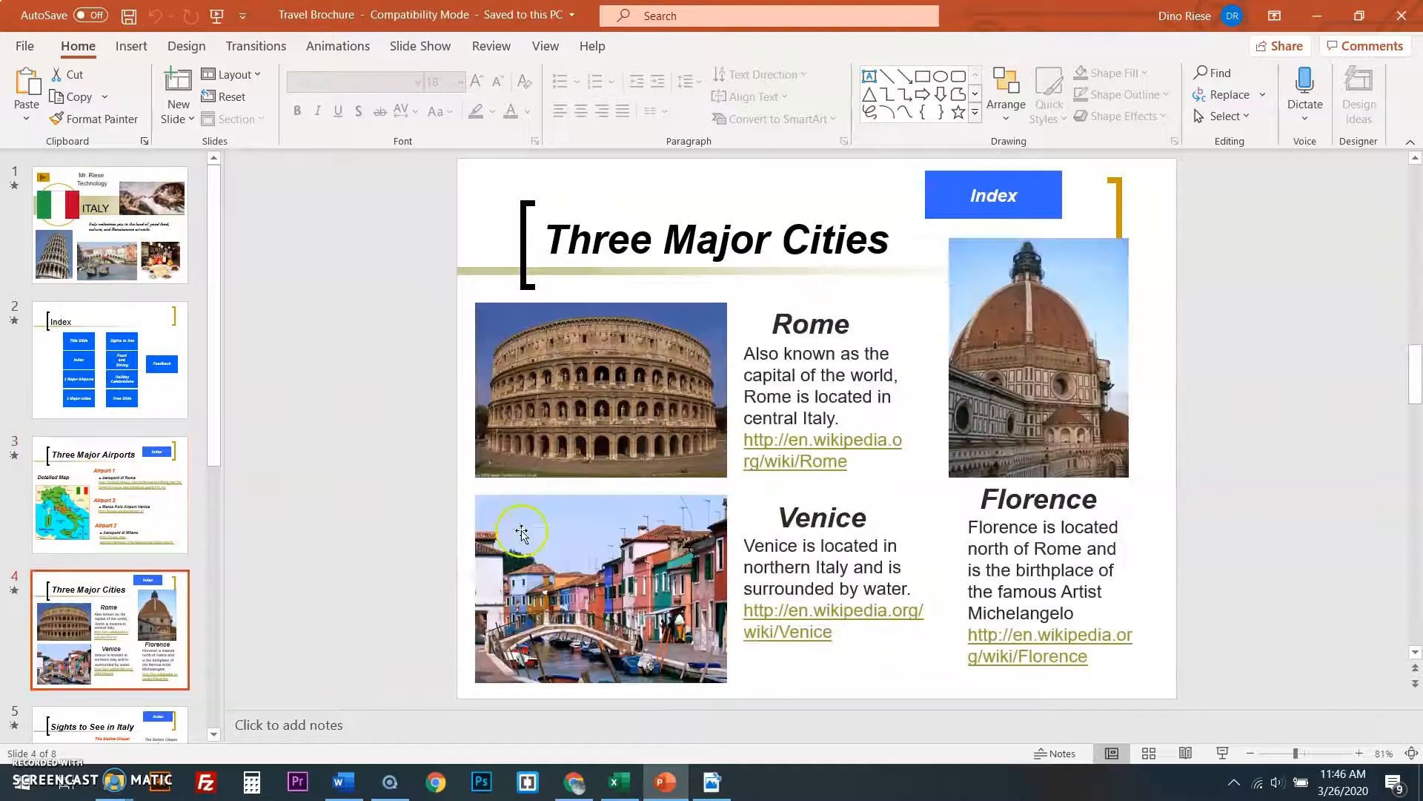
left_click(109, 490)
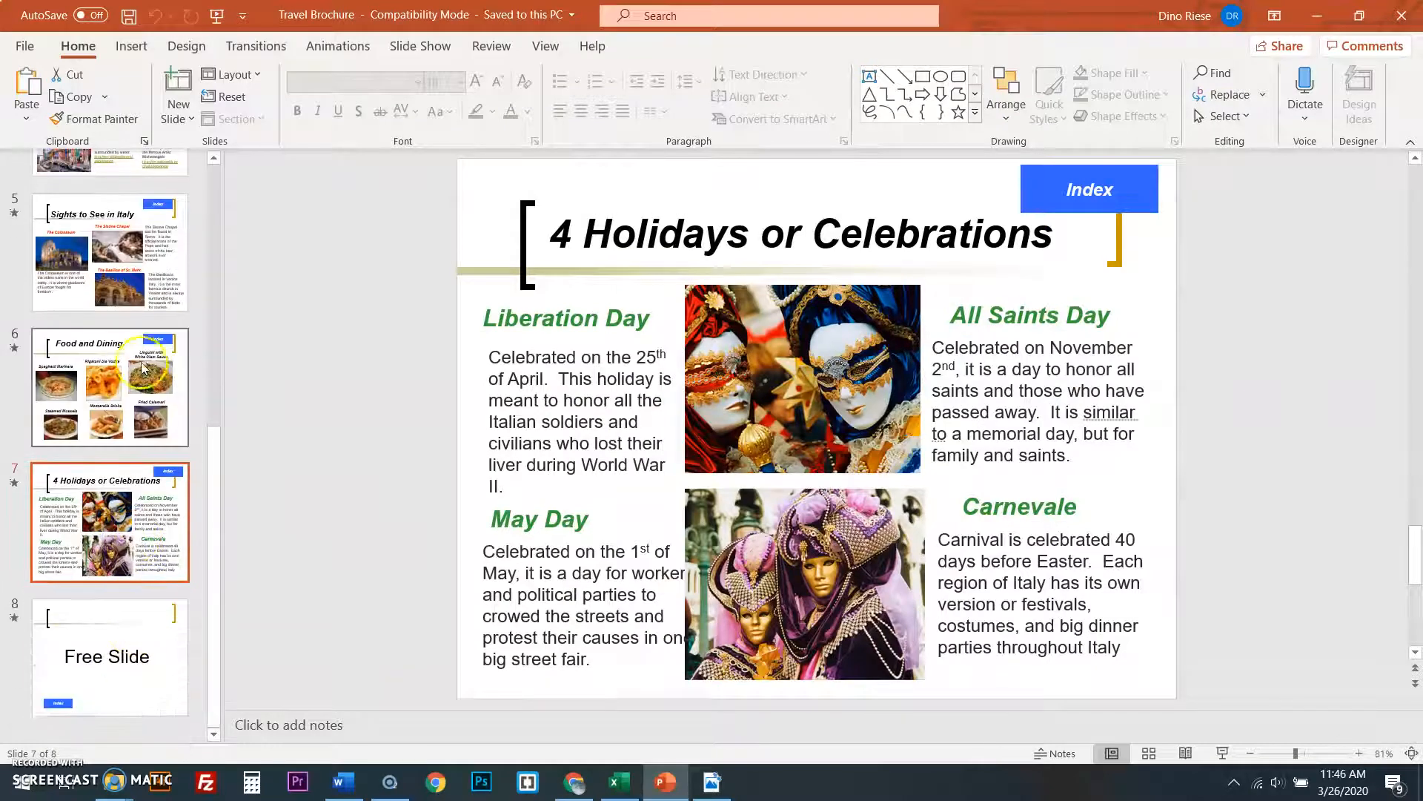
left_click(109, 385)
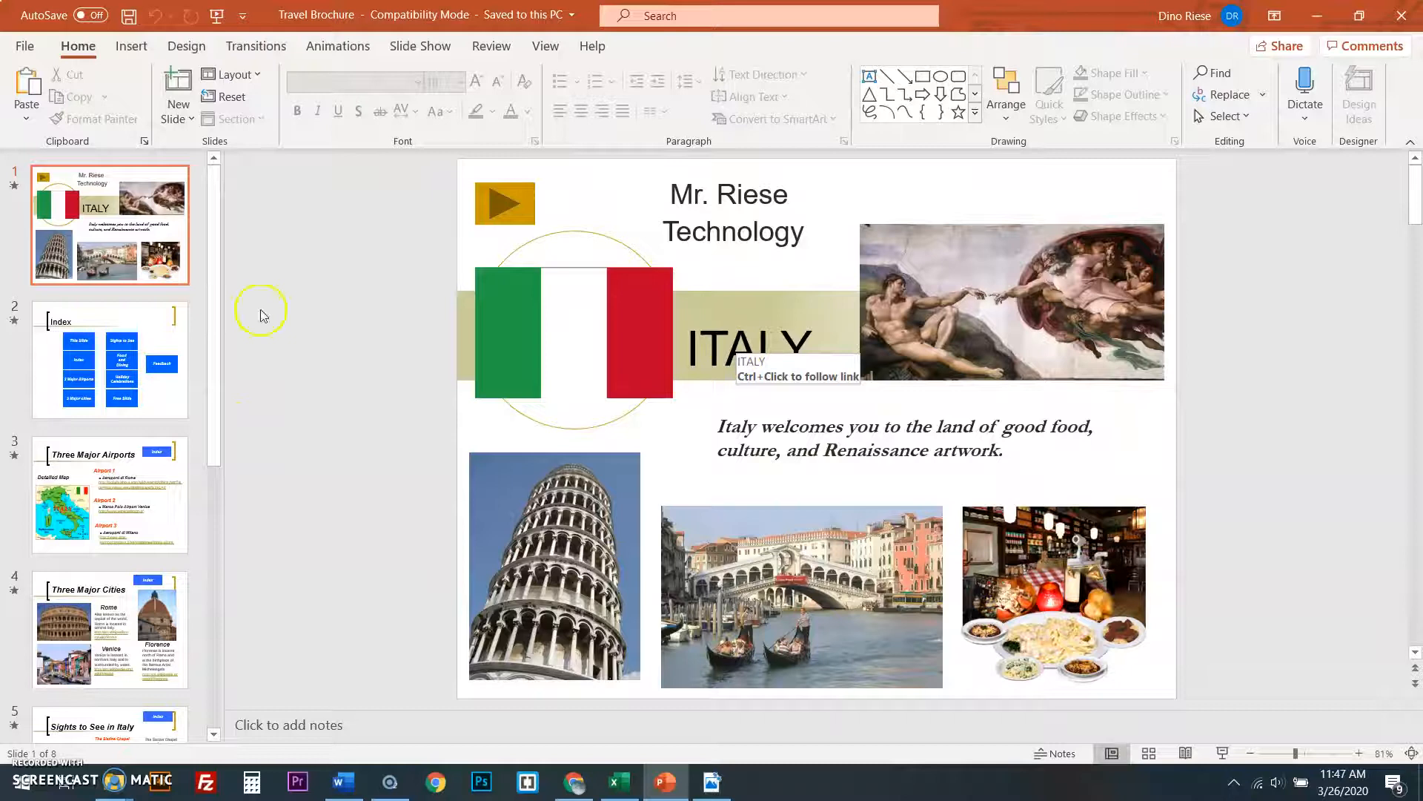
left_click(109, 359)
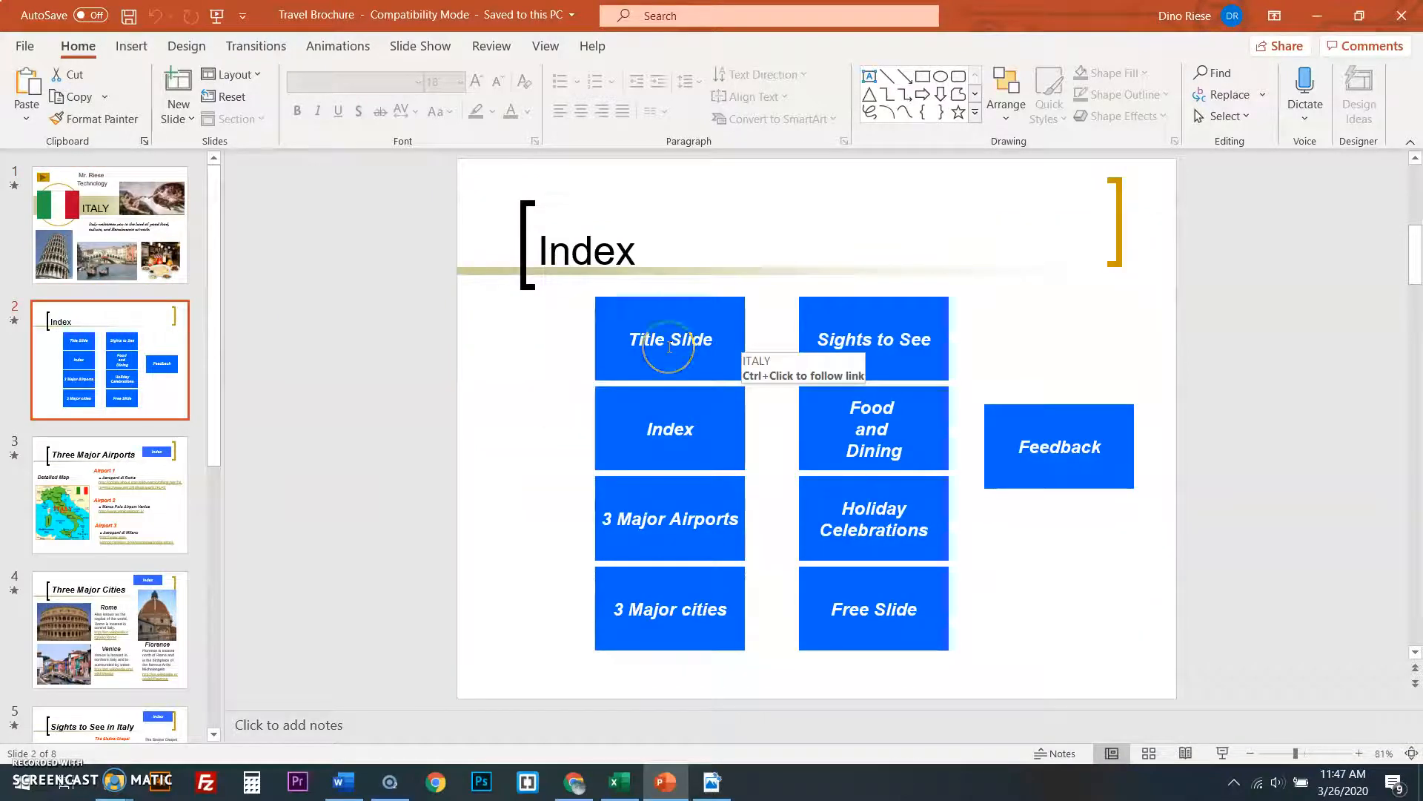
mouse_move(769, 373)
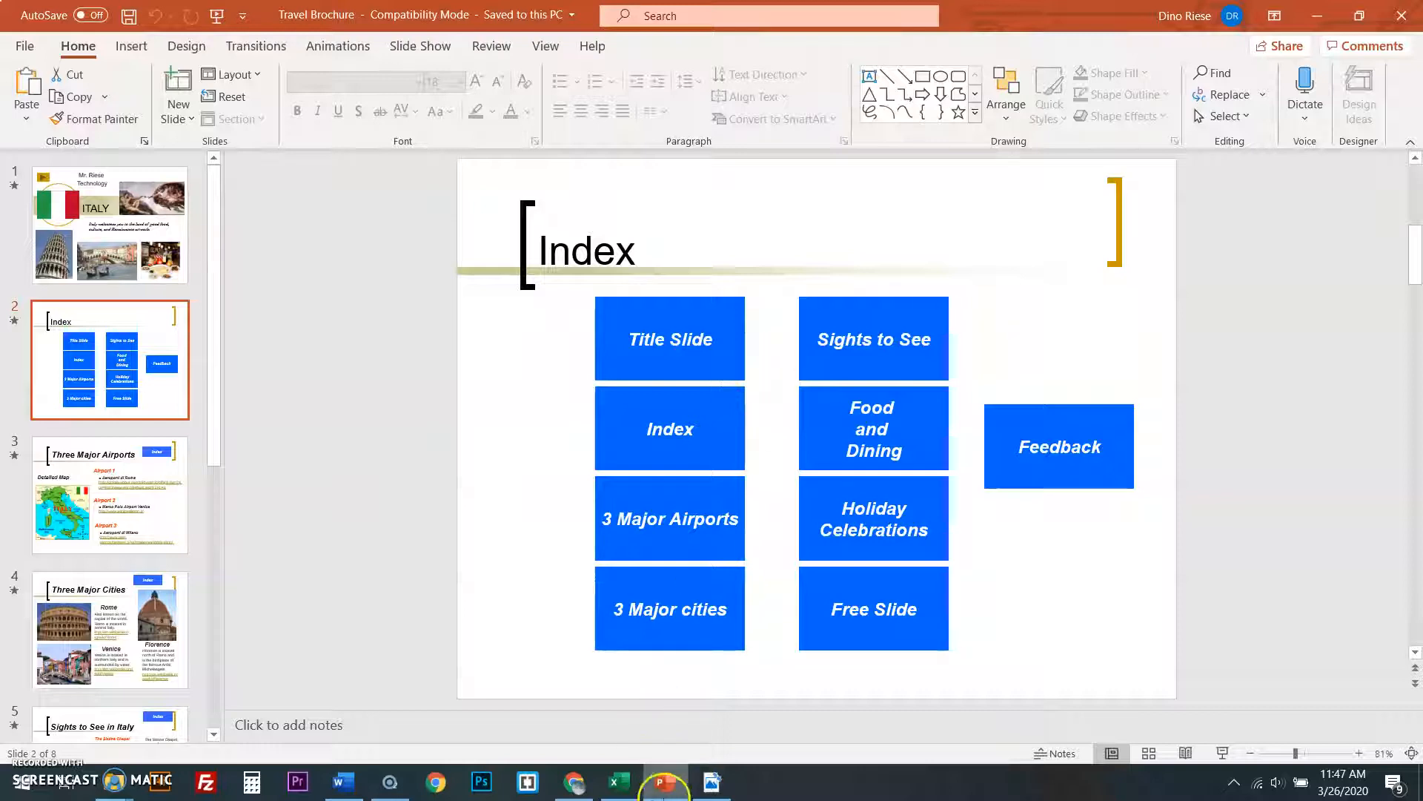
- Switch back to the assignment PDF to review the index-button instructions
left_click(713, 781)
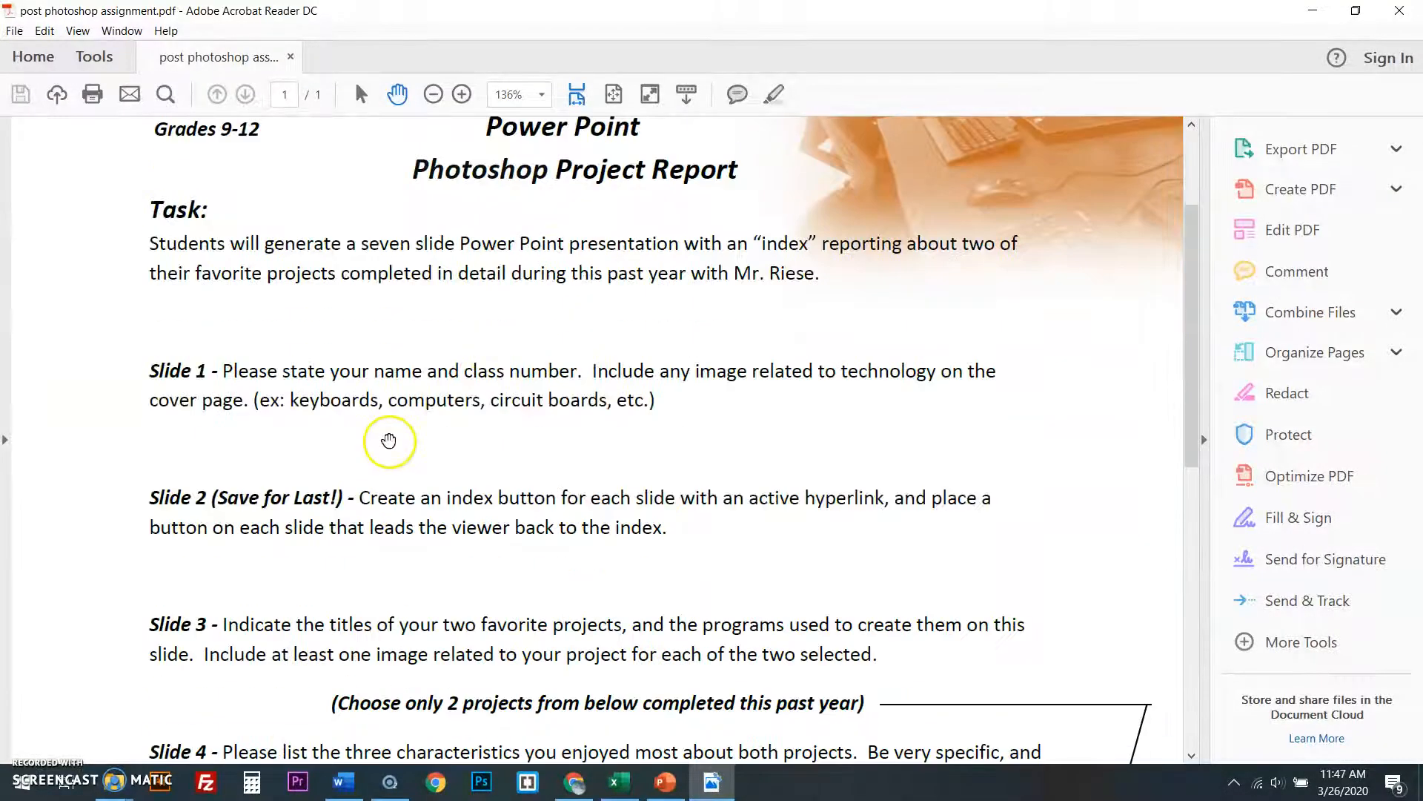
mouse_move(461, 499)
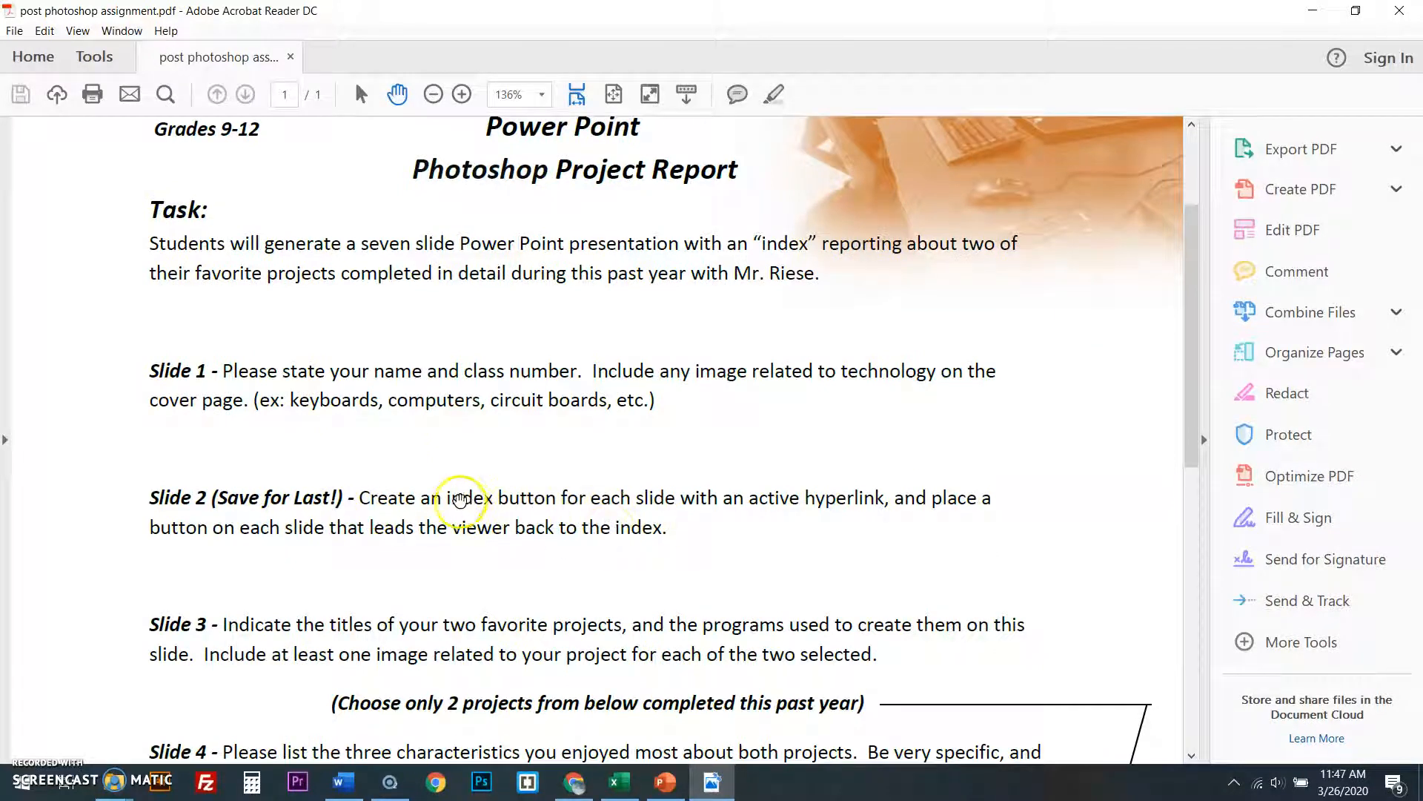
mouse_move(845, 520)
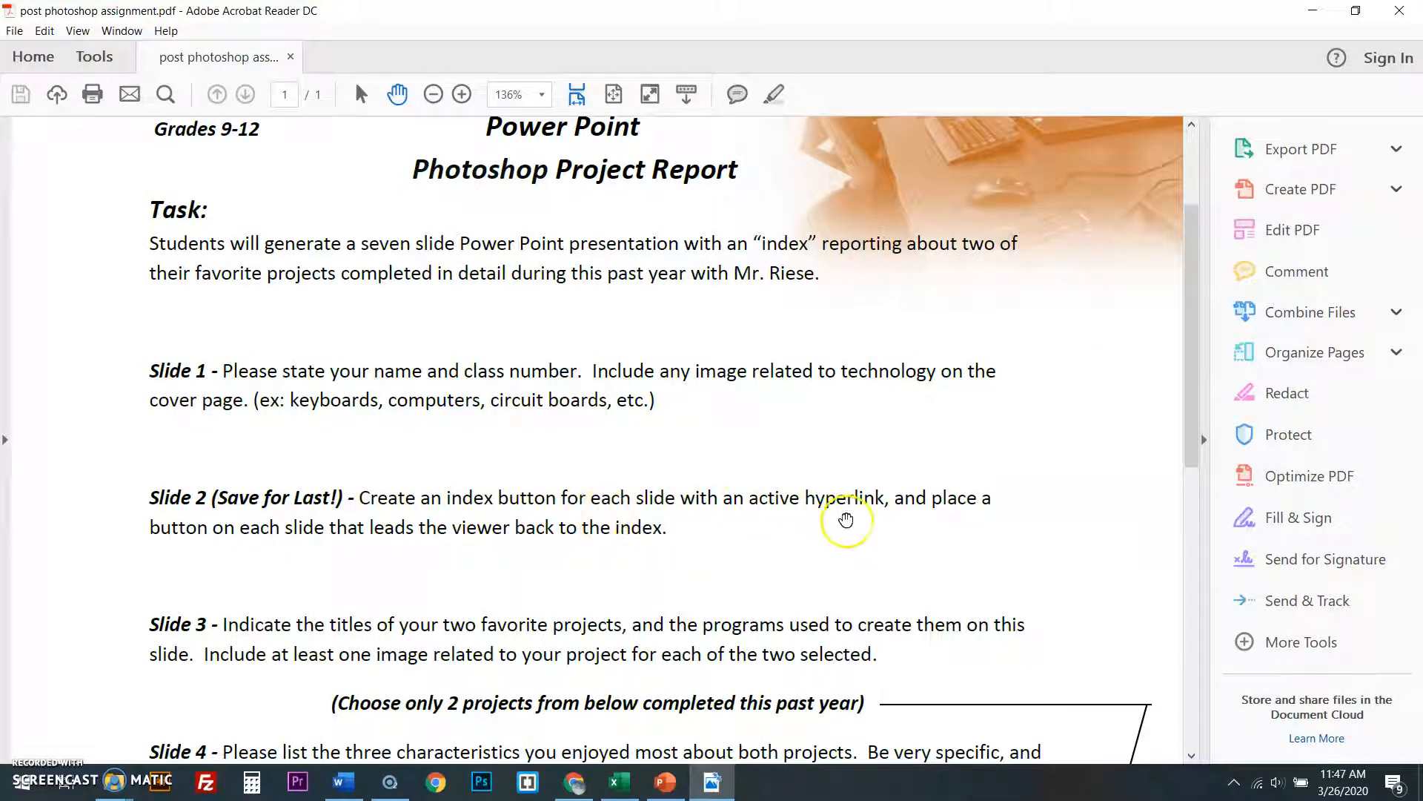
mouse_move(347, 570)
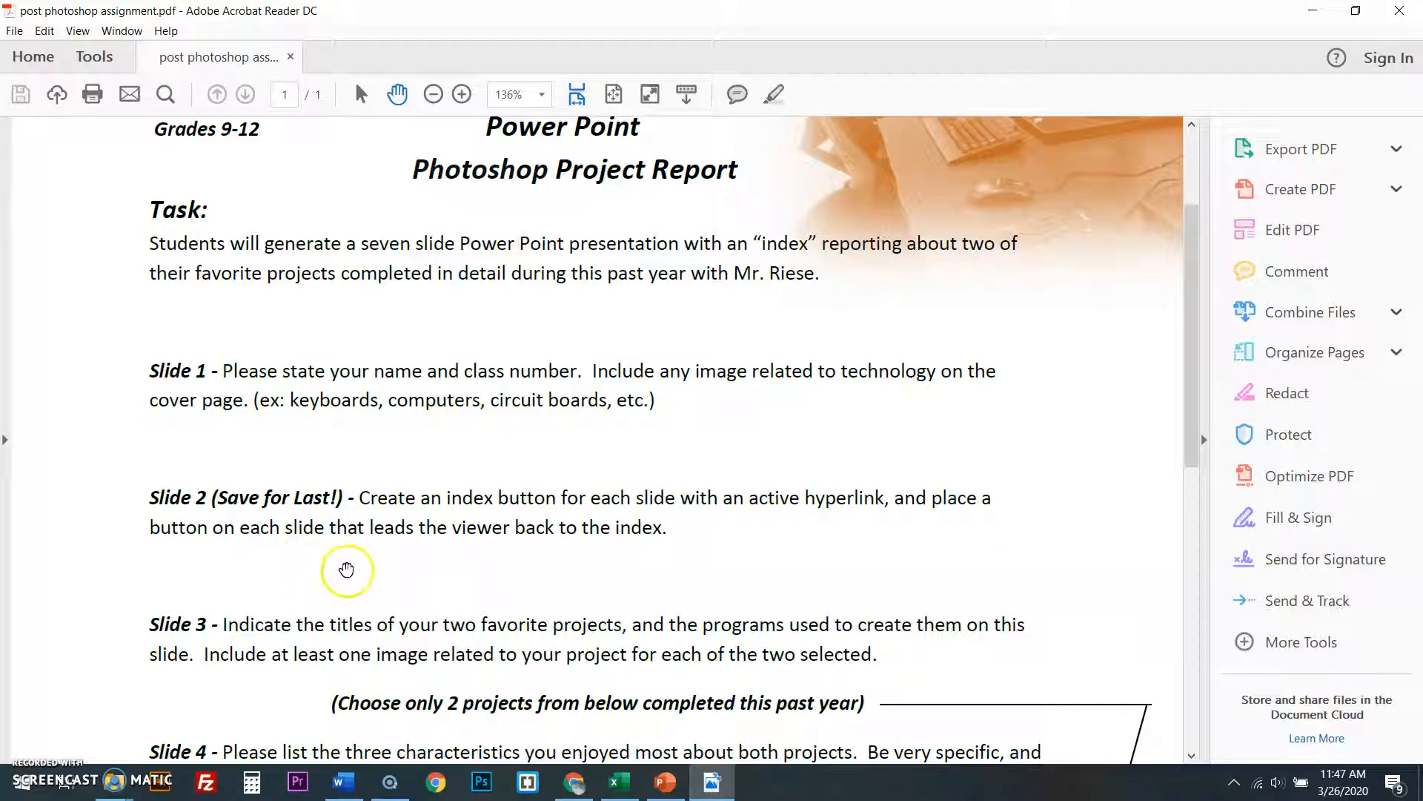
mouse_move(682, 561)
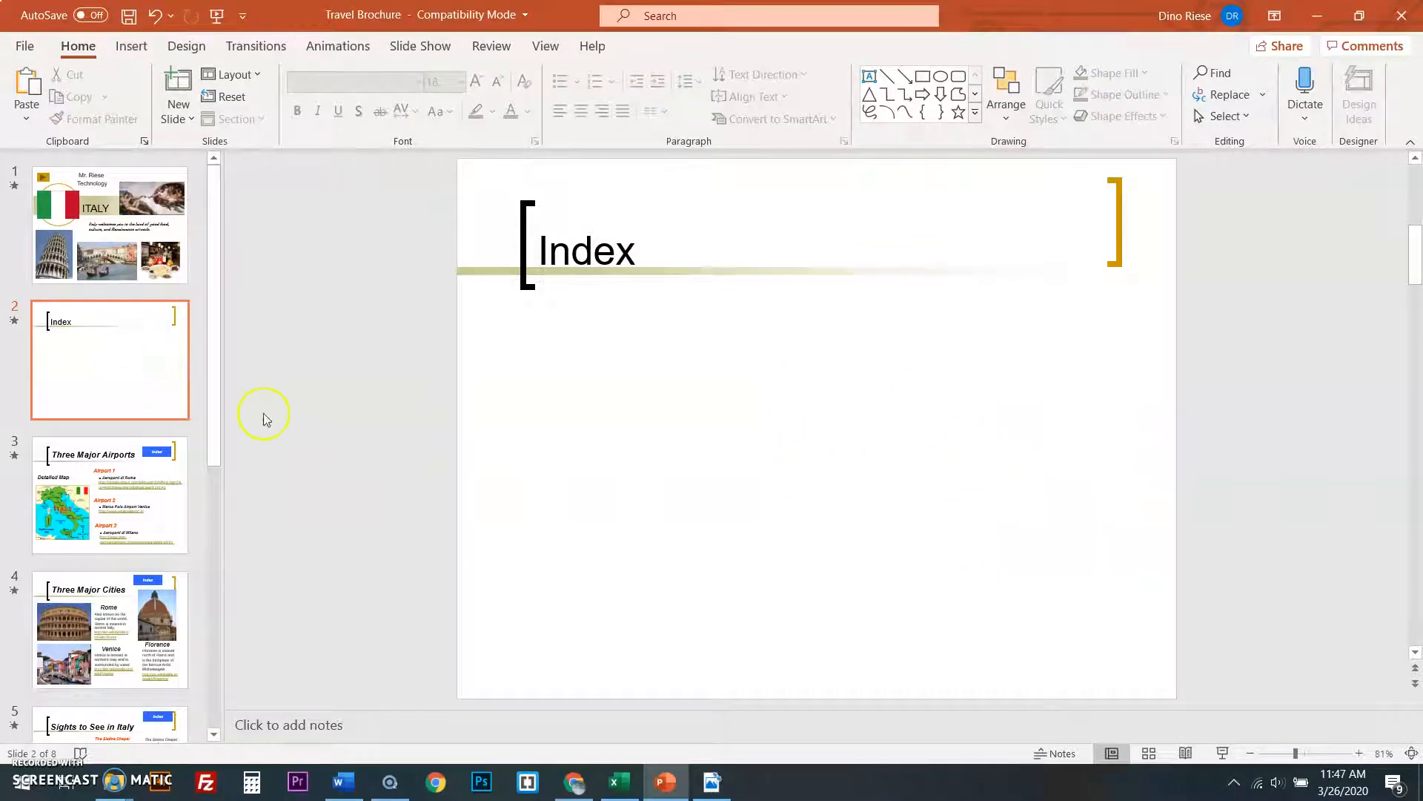
left_click(109, 495)
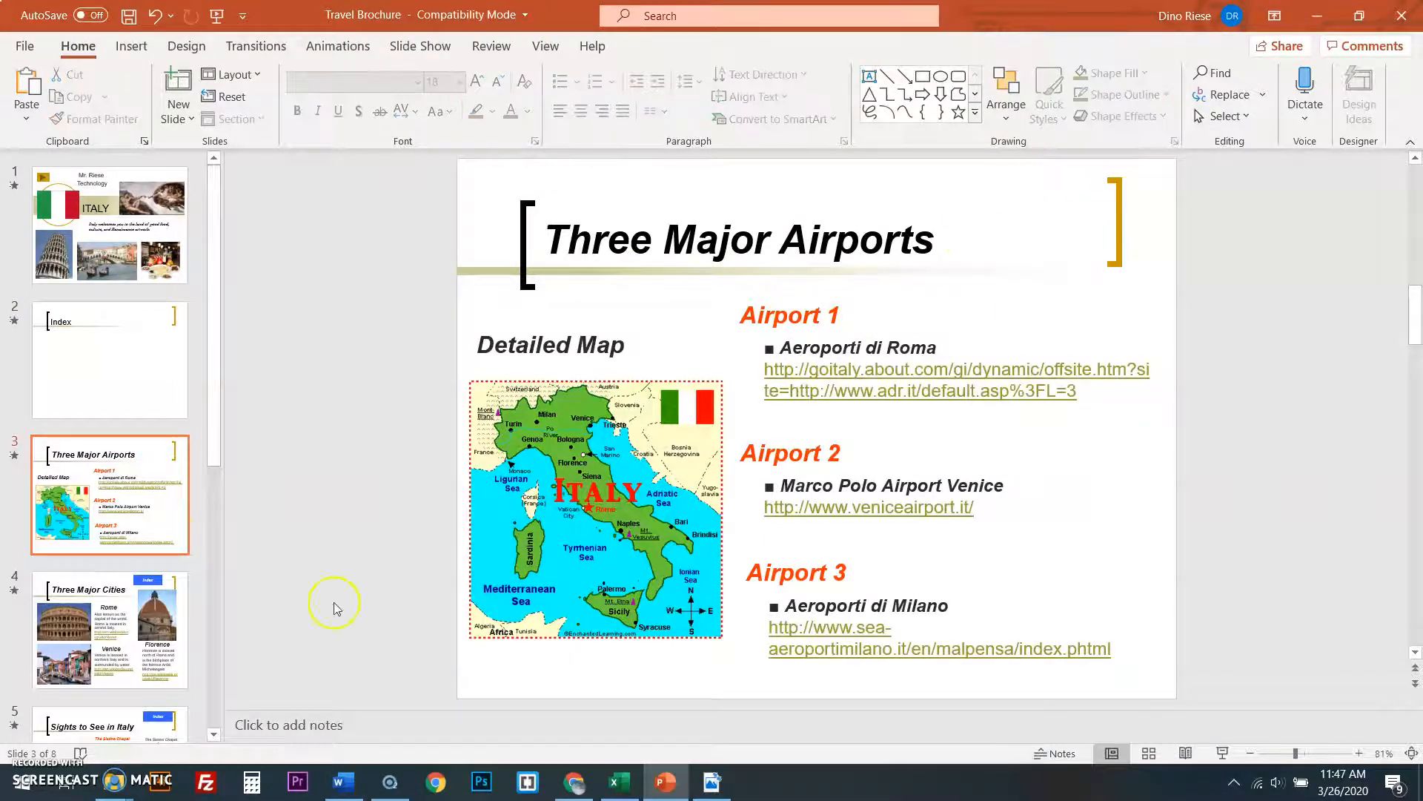
left_click(109, 629)
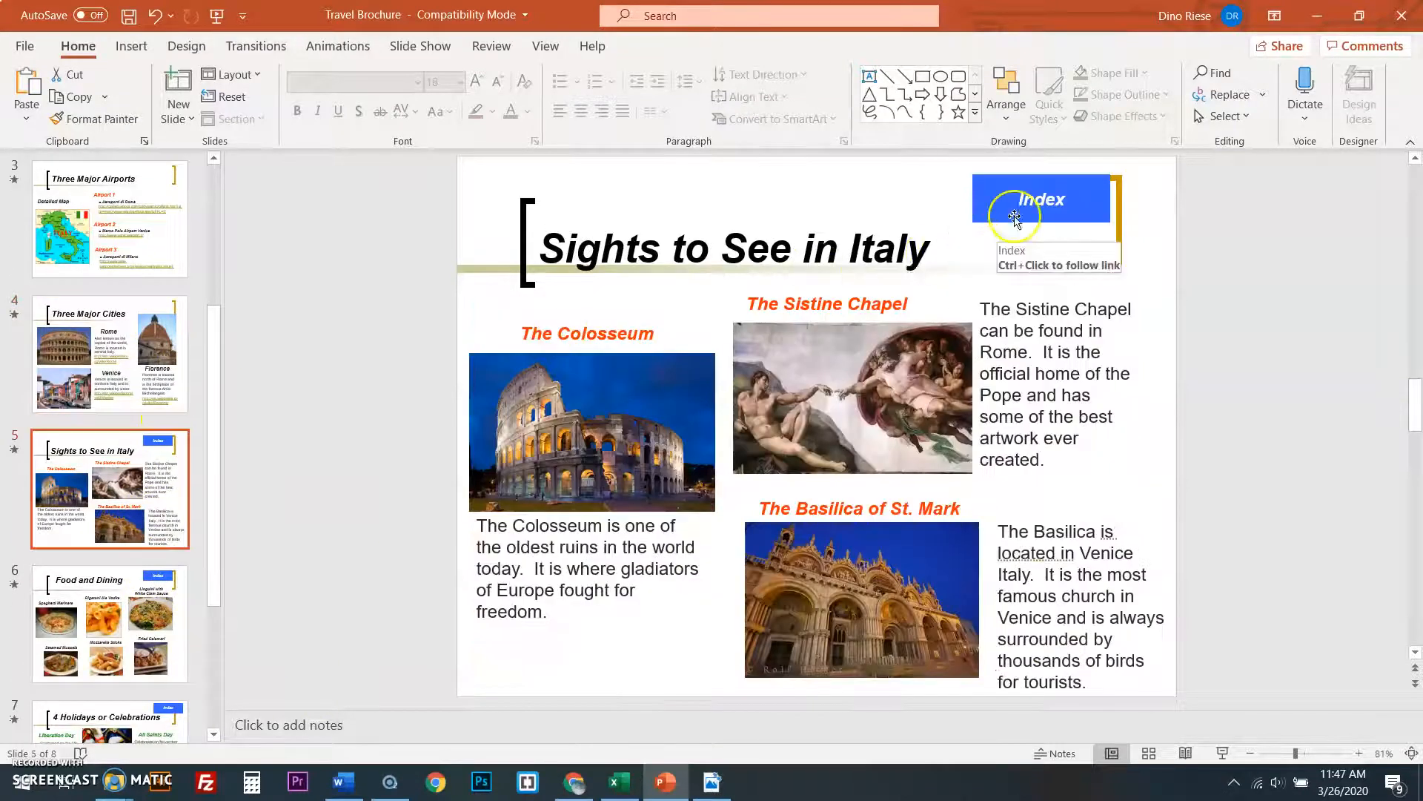
left_click(1042, 200)
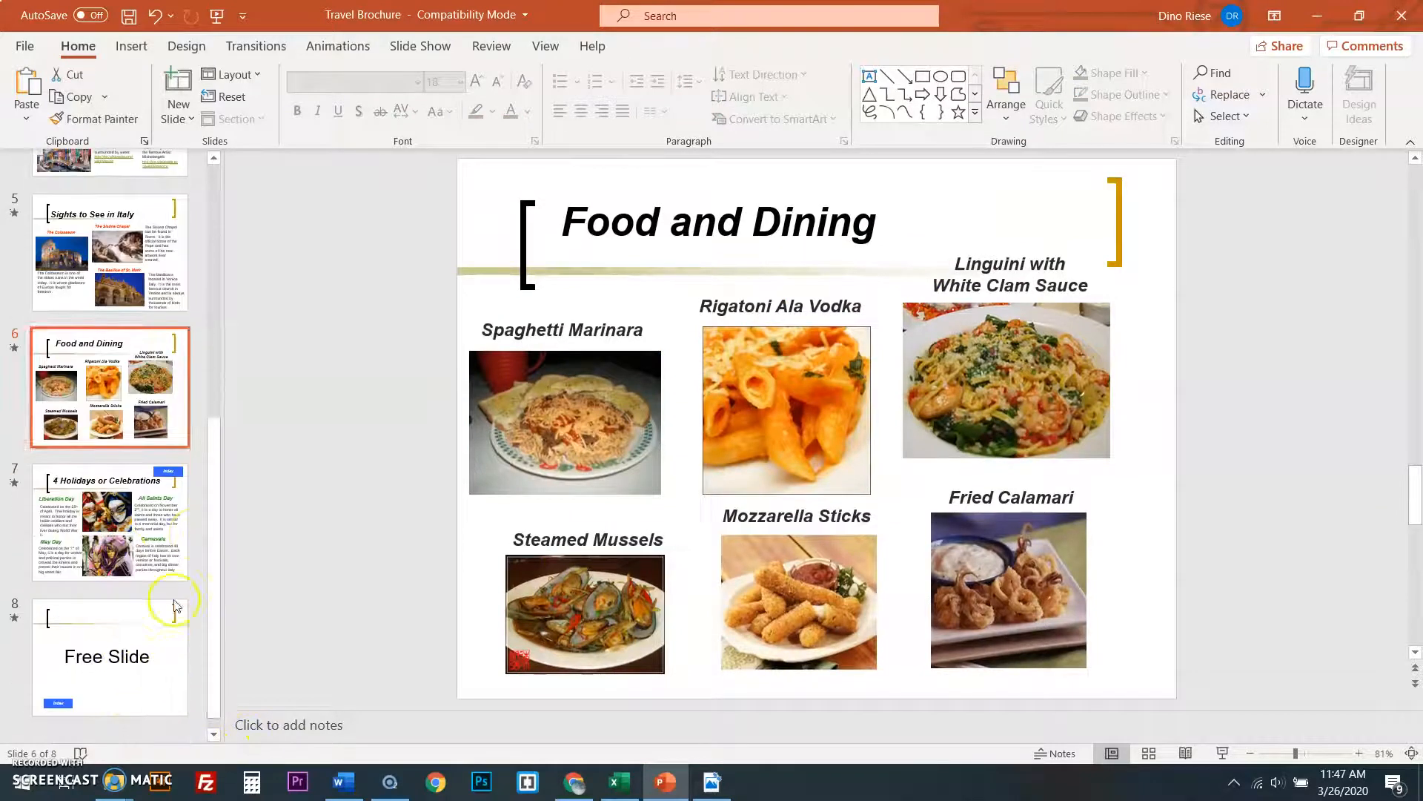
left_click(109, 522)
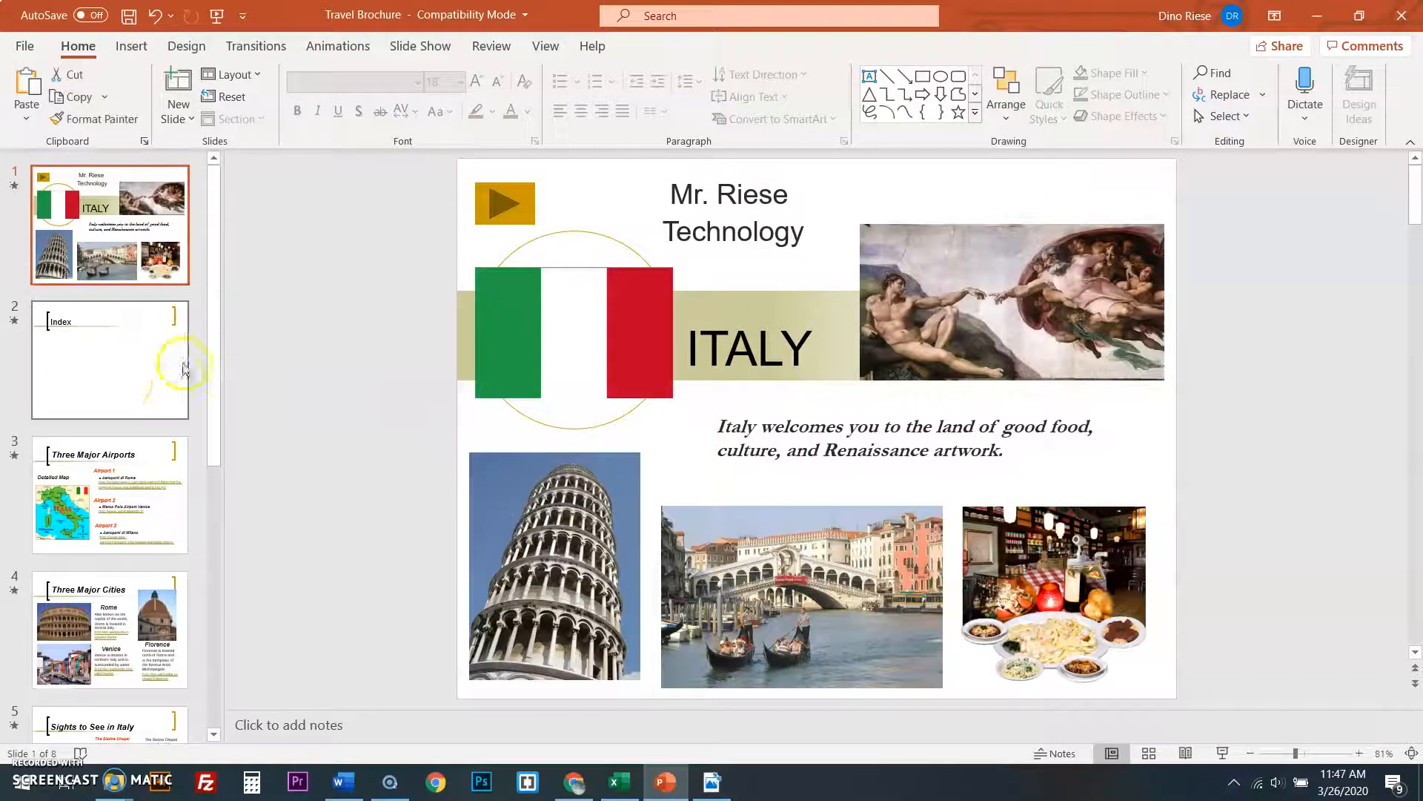
left_click(109, 359)
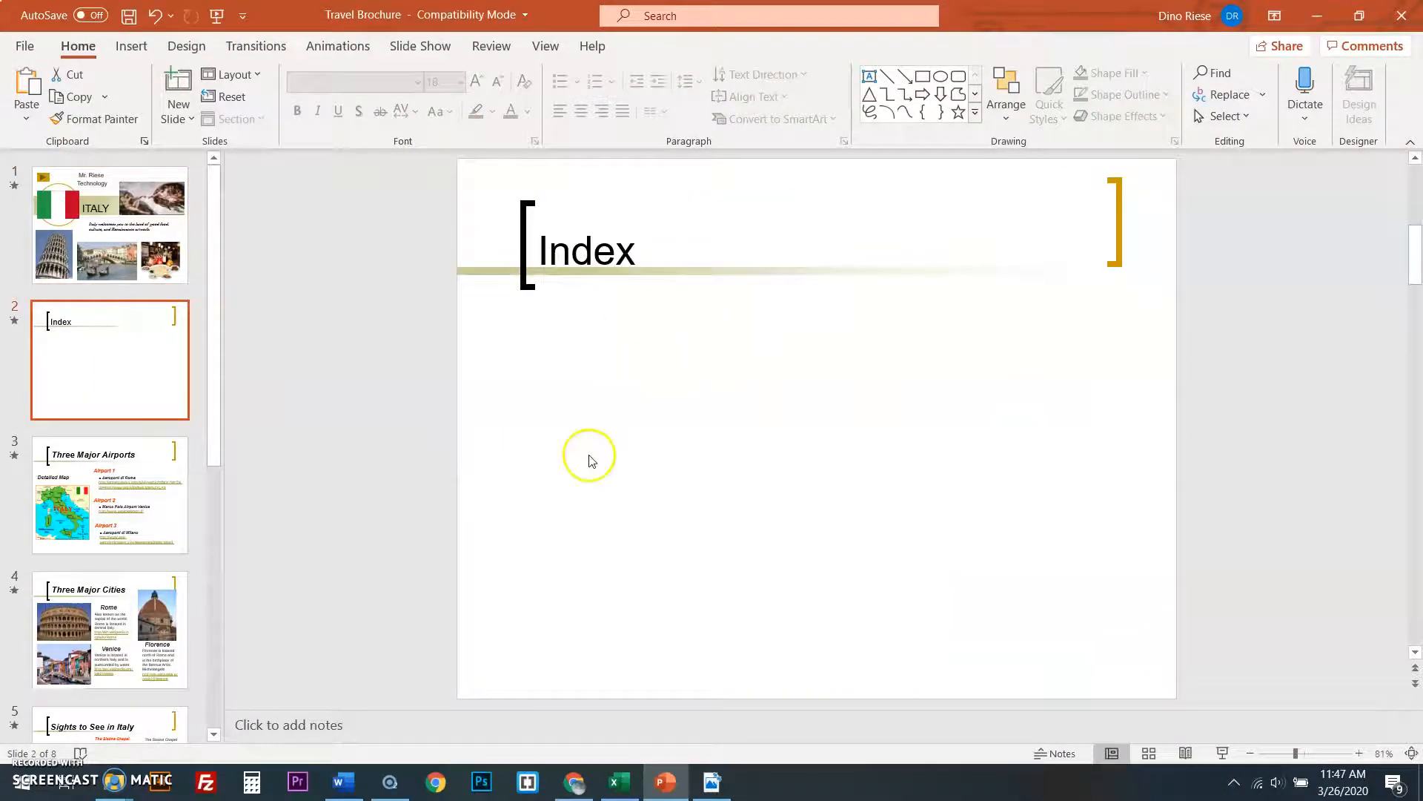
- Insert a rectangle shape and return to the Index slide to place it
left_click(130, 46)
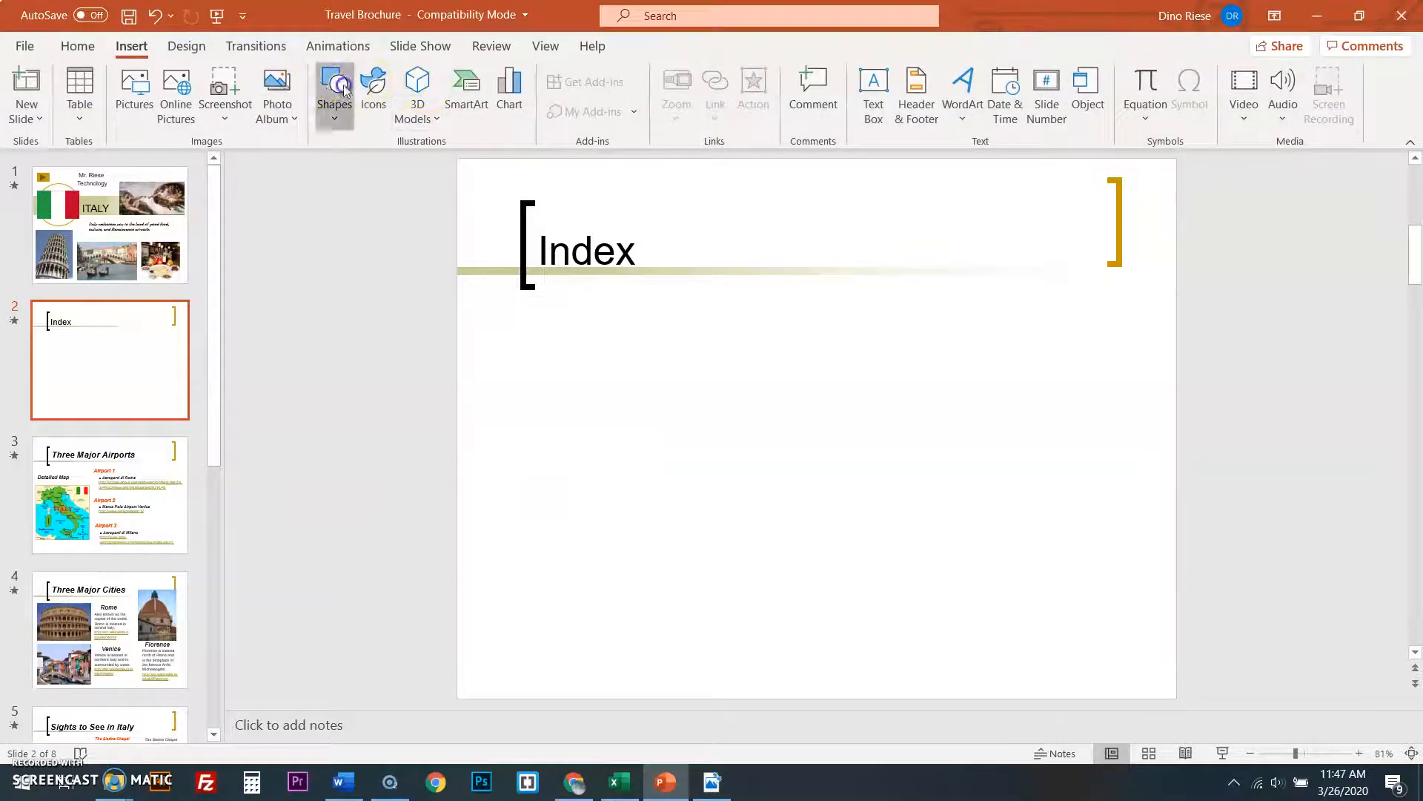
left_click(335, 95)
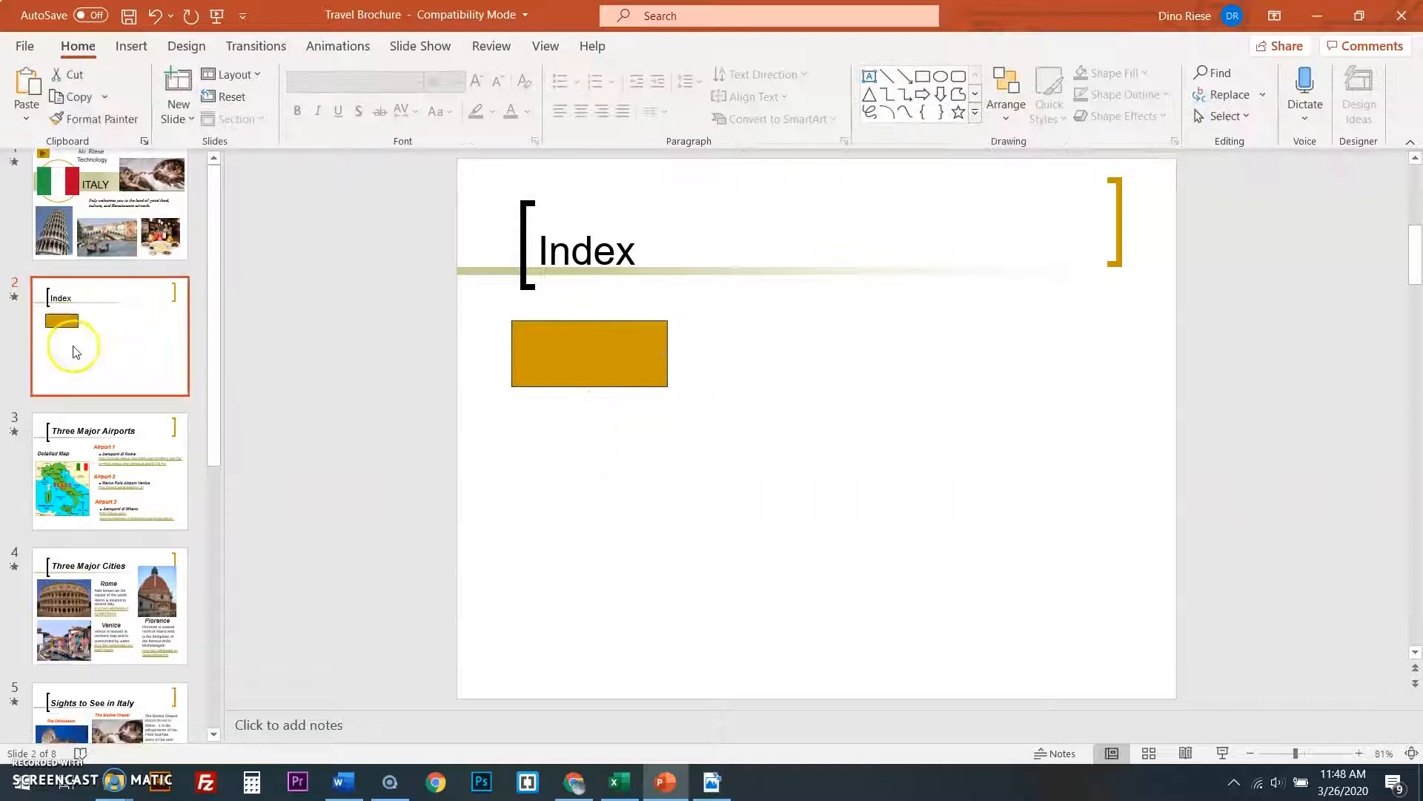
scroll("down", 3)
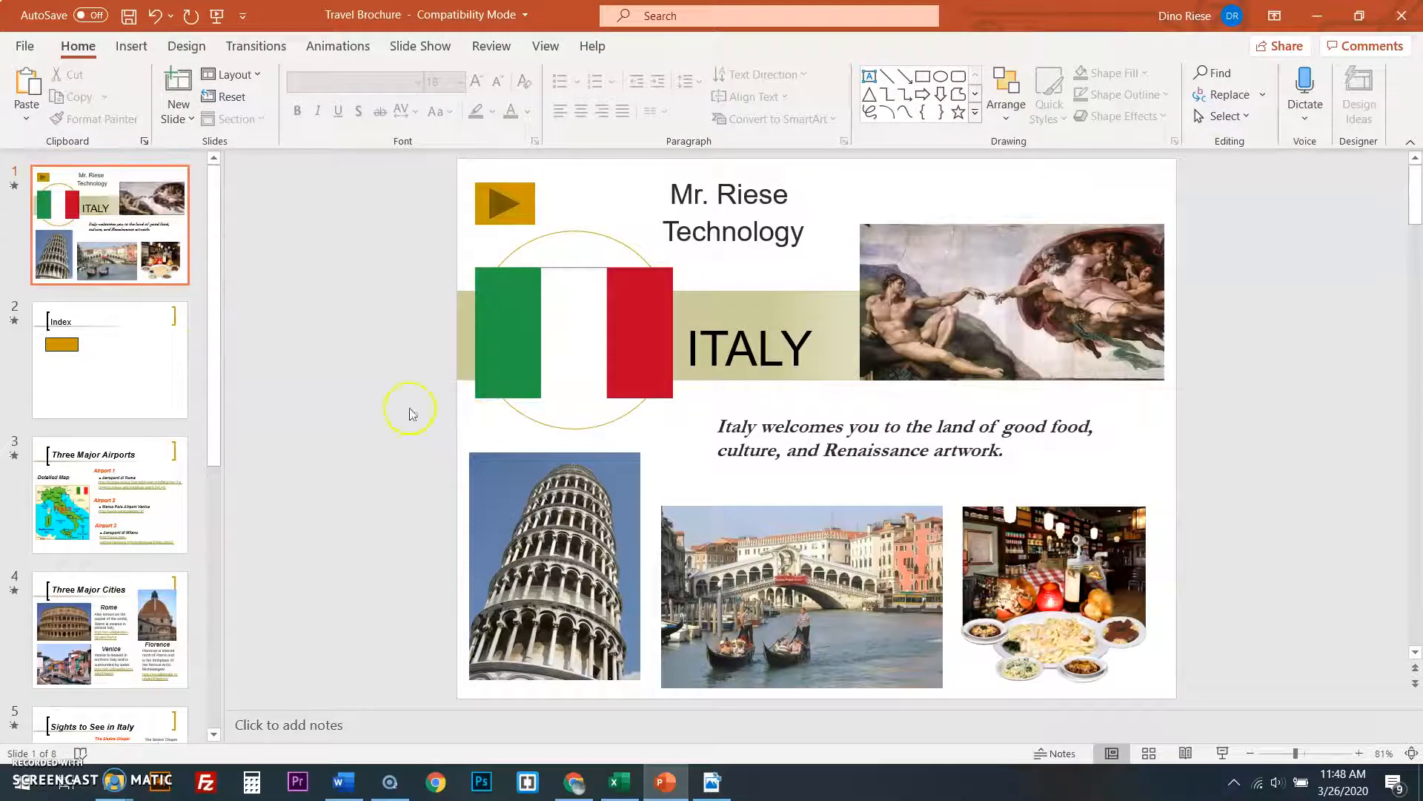
left_click(109, 358)
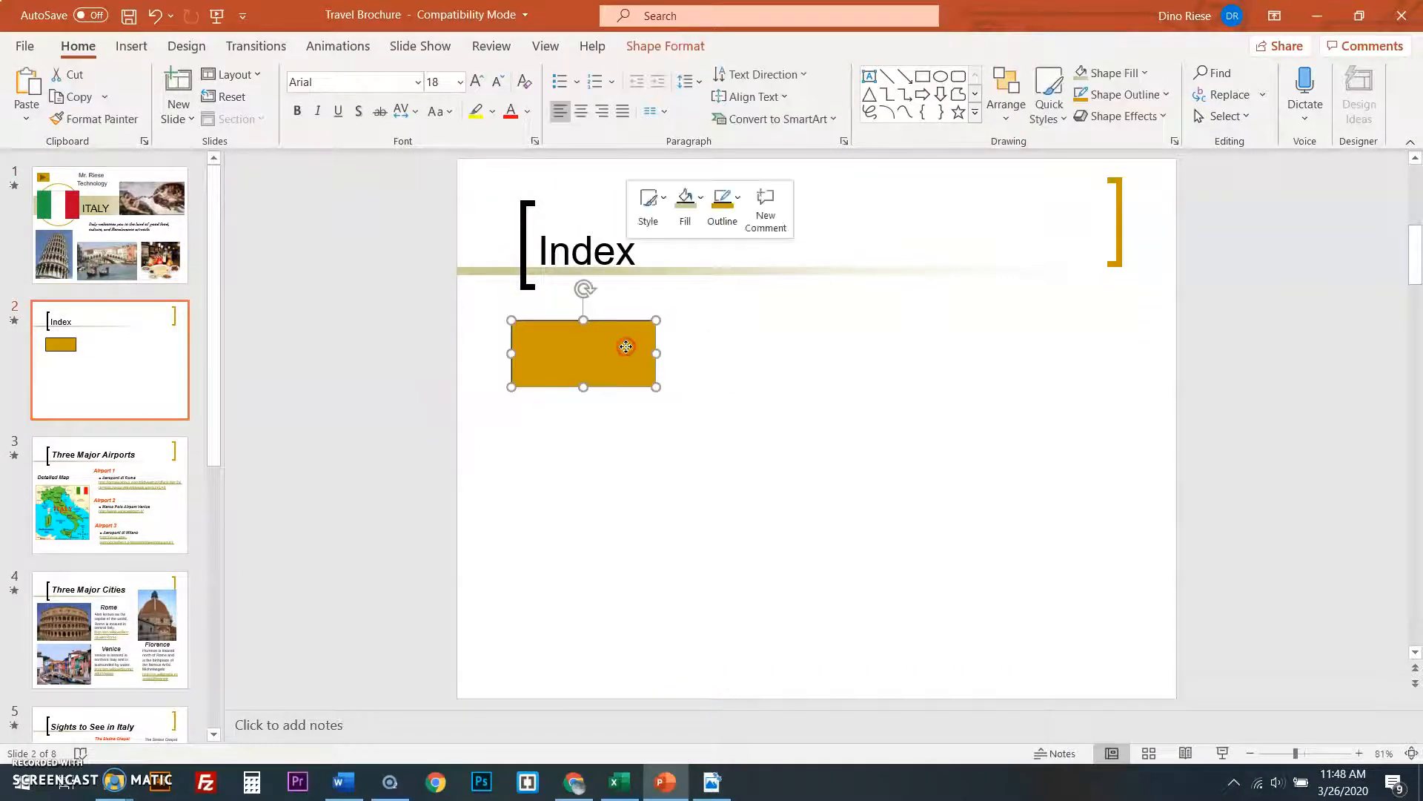
- Select the gold rectangles and duplicate them into eight, two columns of four
left_click(656, 461)
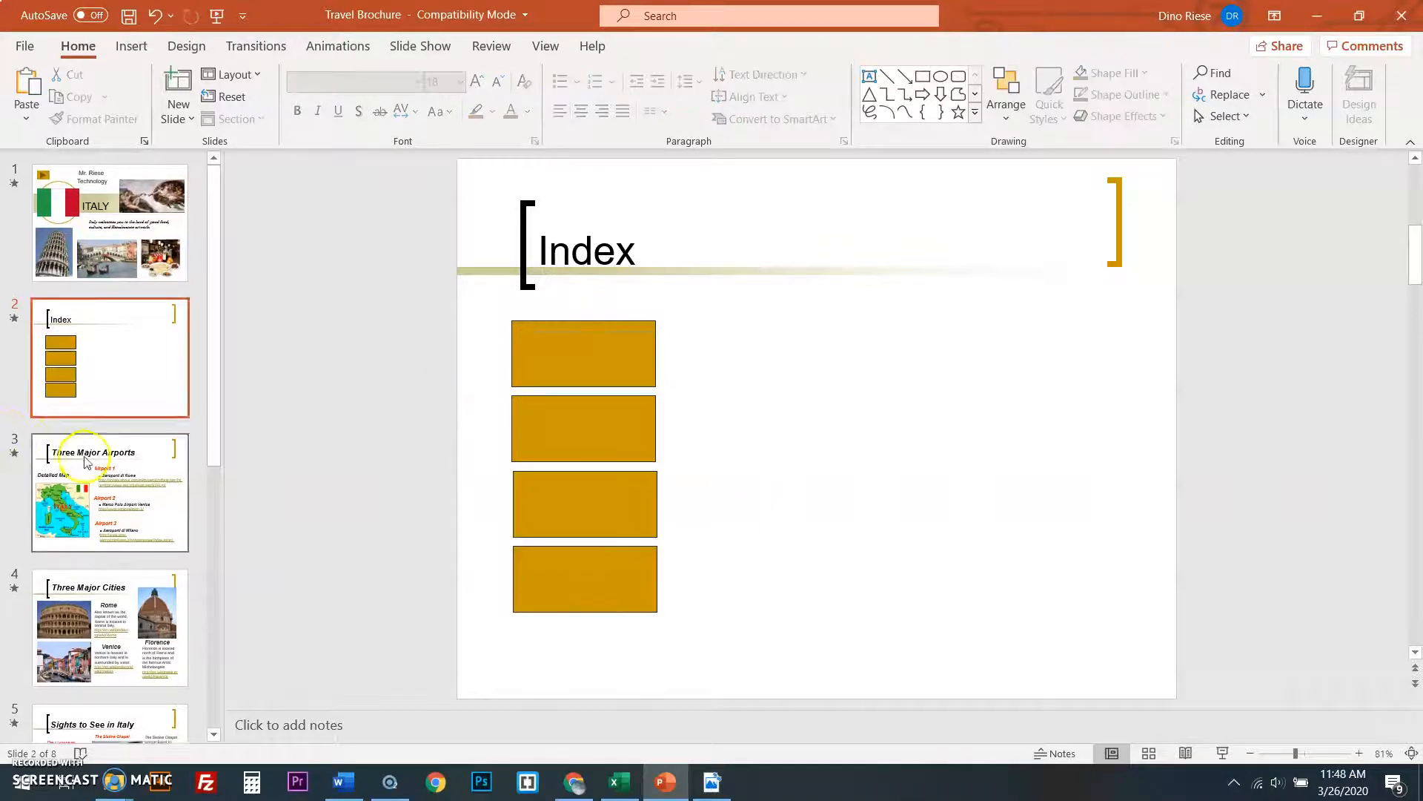
left_click(109, 222)
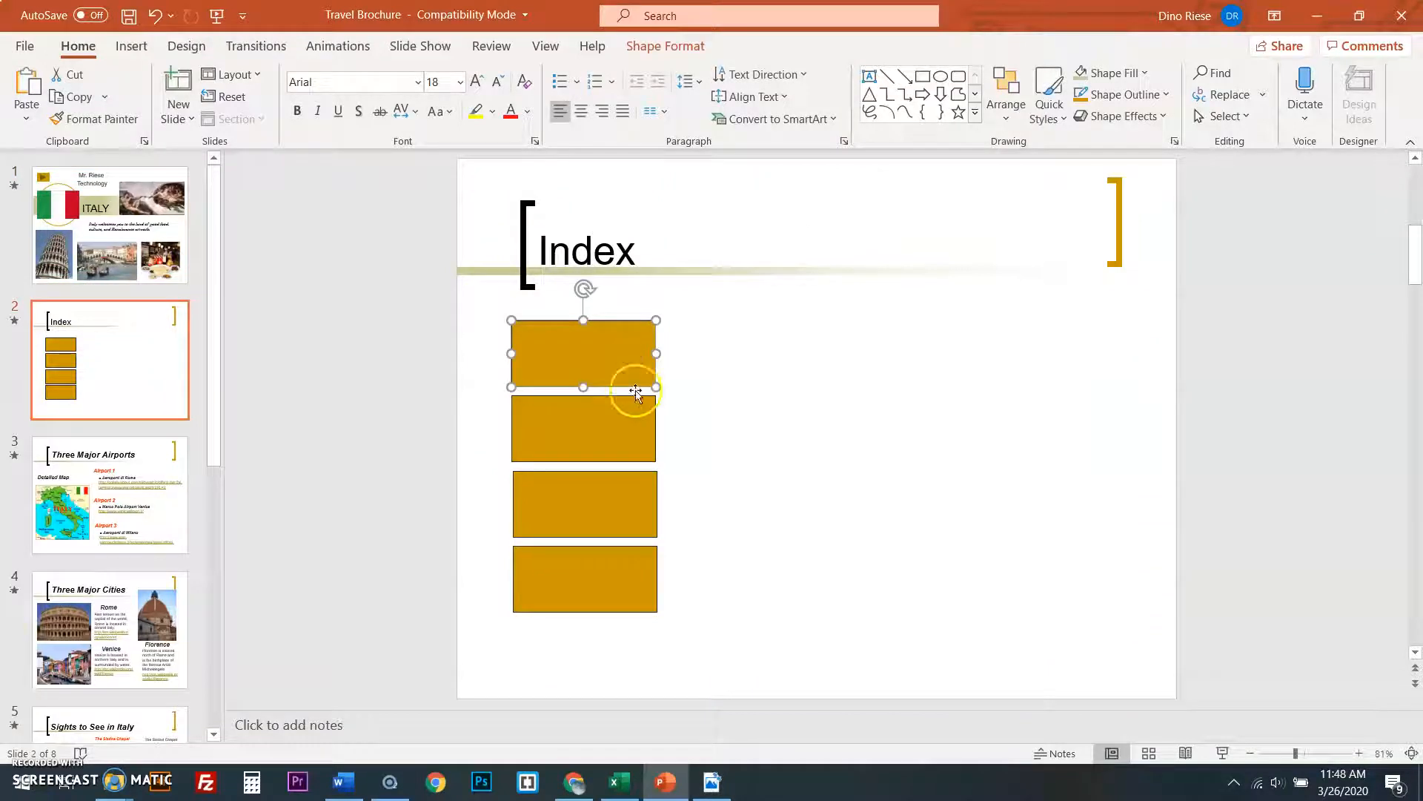
right_click(635, 392)
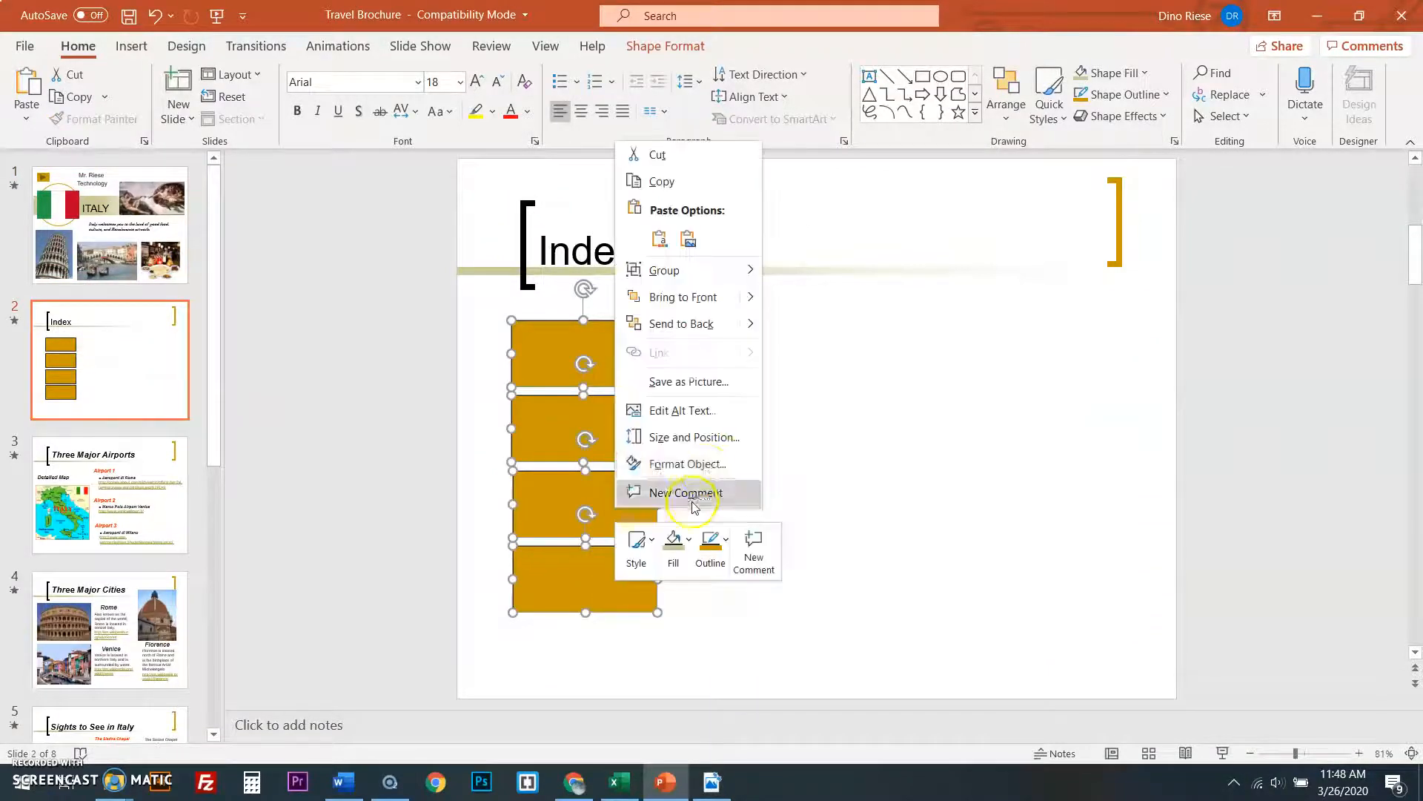
left_click(784, 373)
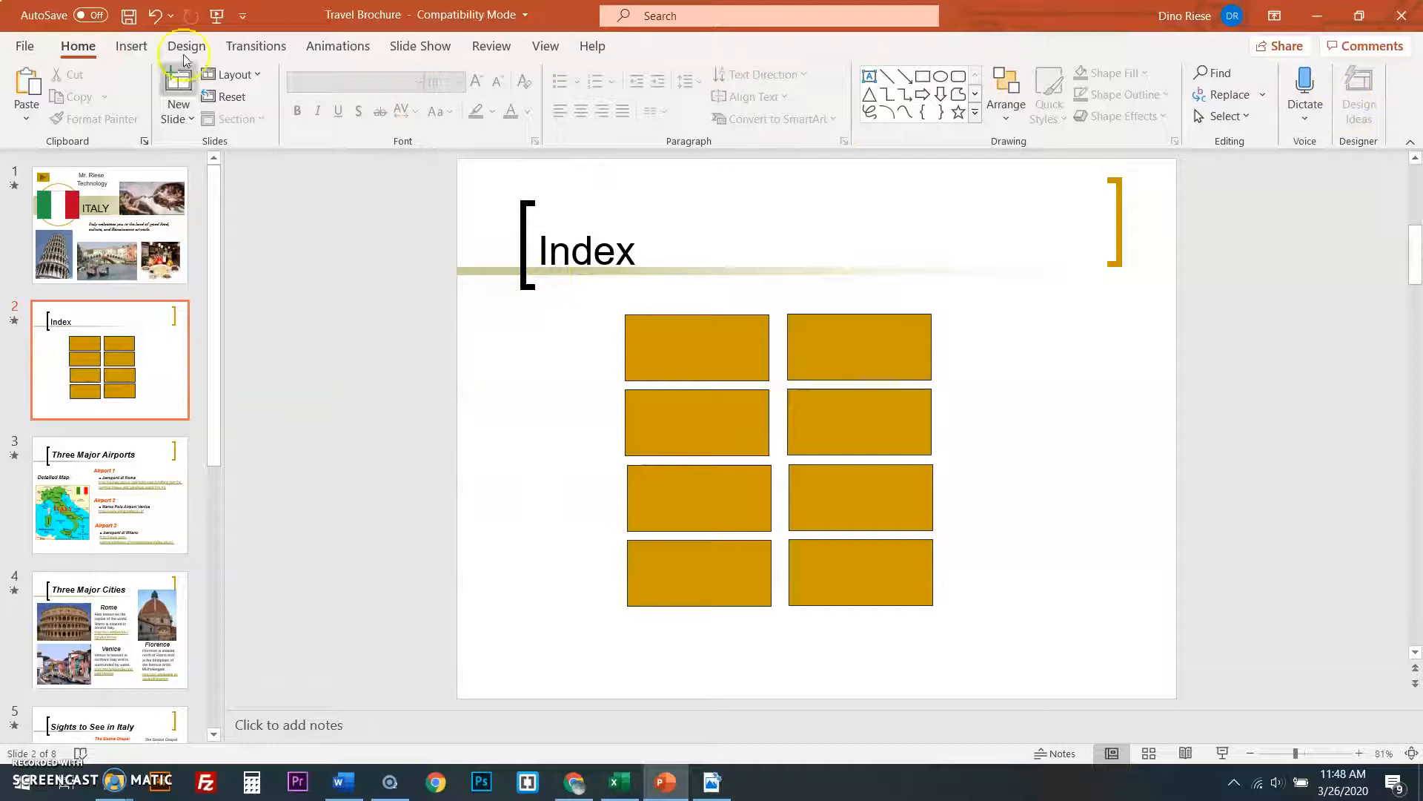
- Insert a 'Slide 1' text box and paste a copy of it on the slide
left_click(131, 46)
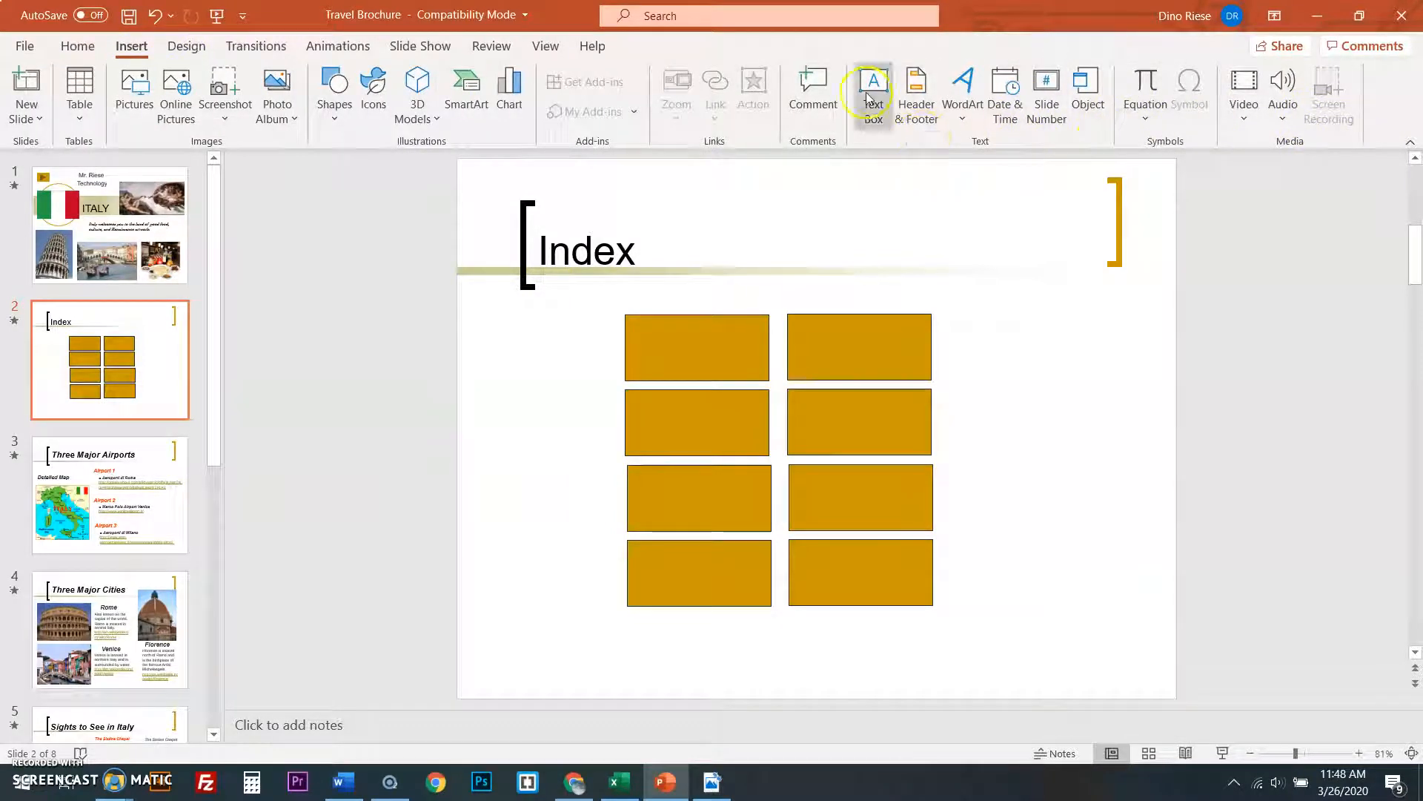
left_click(870, 93)
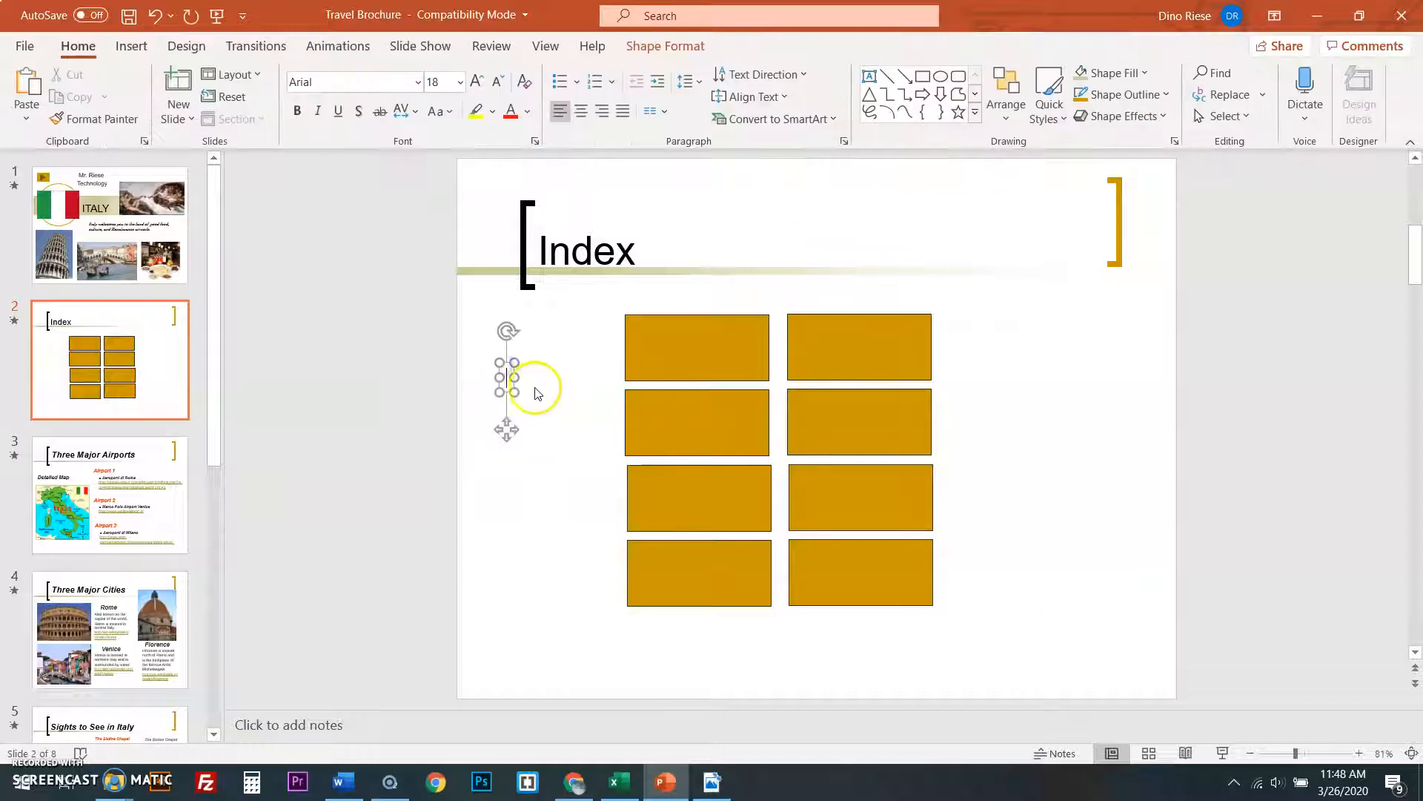
mouse_move(658, 458)
type("Slide")
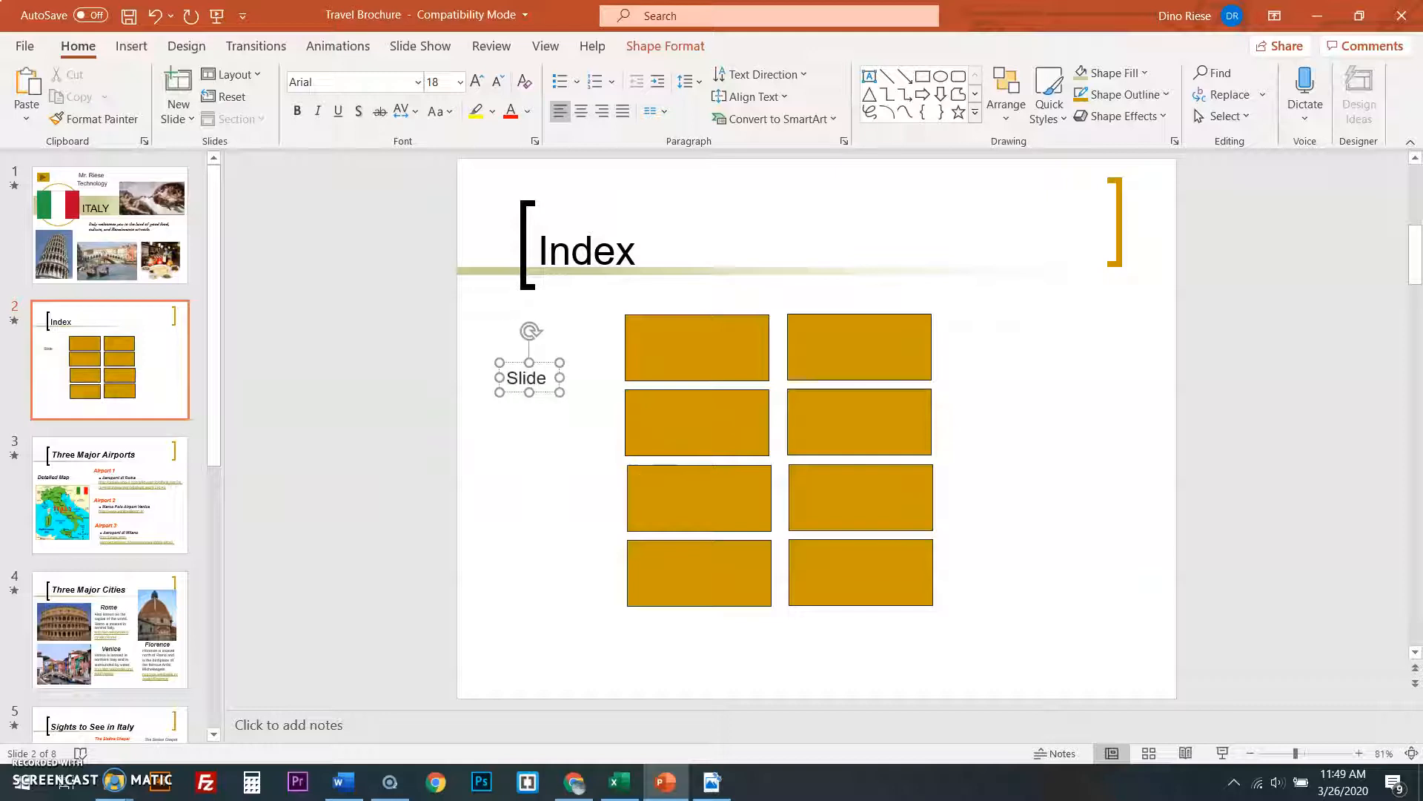
mouse_move(551, 376)
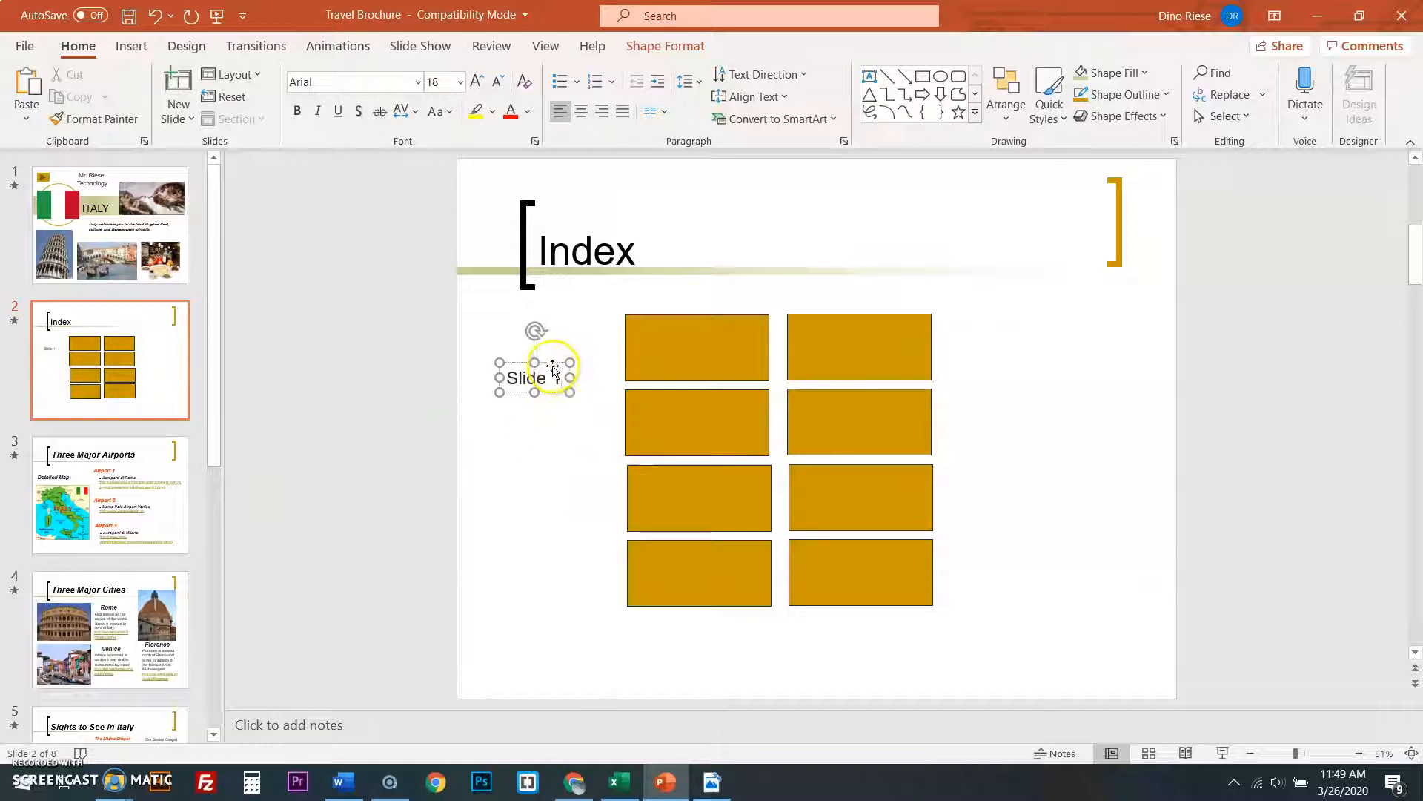
right_click(535, 378)
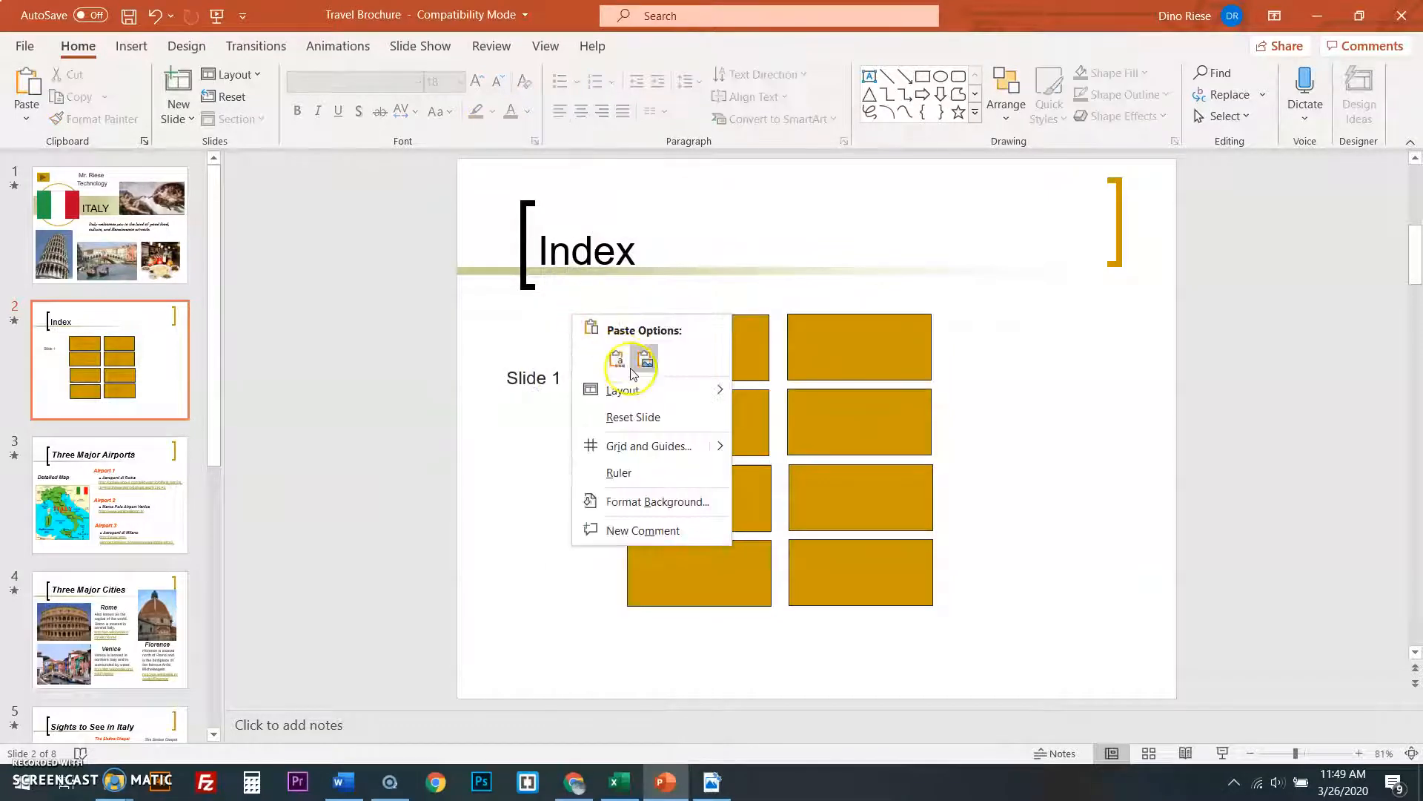
left_click(644, 356)
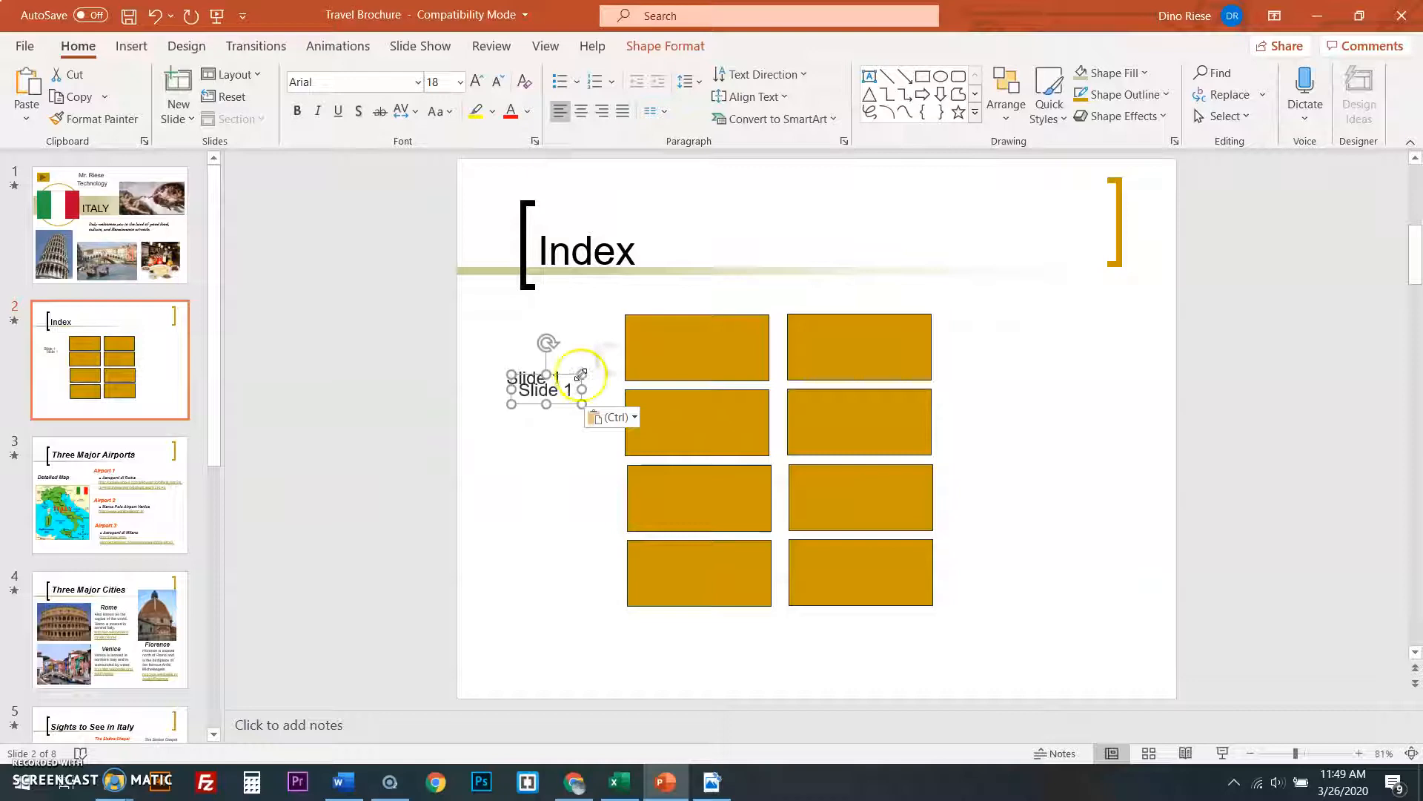
- Move the Slide 1 label onto the first gold rectangle and colour its text white
left_click_drag(545, 379, 697, 389)
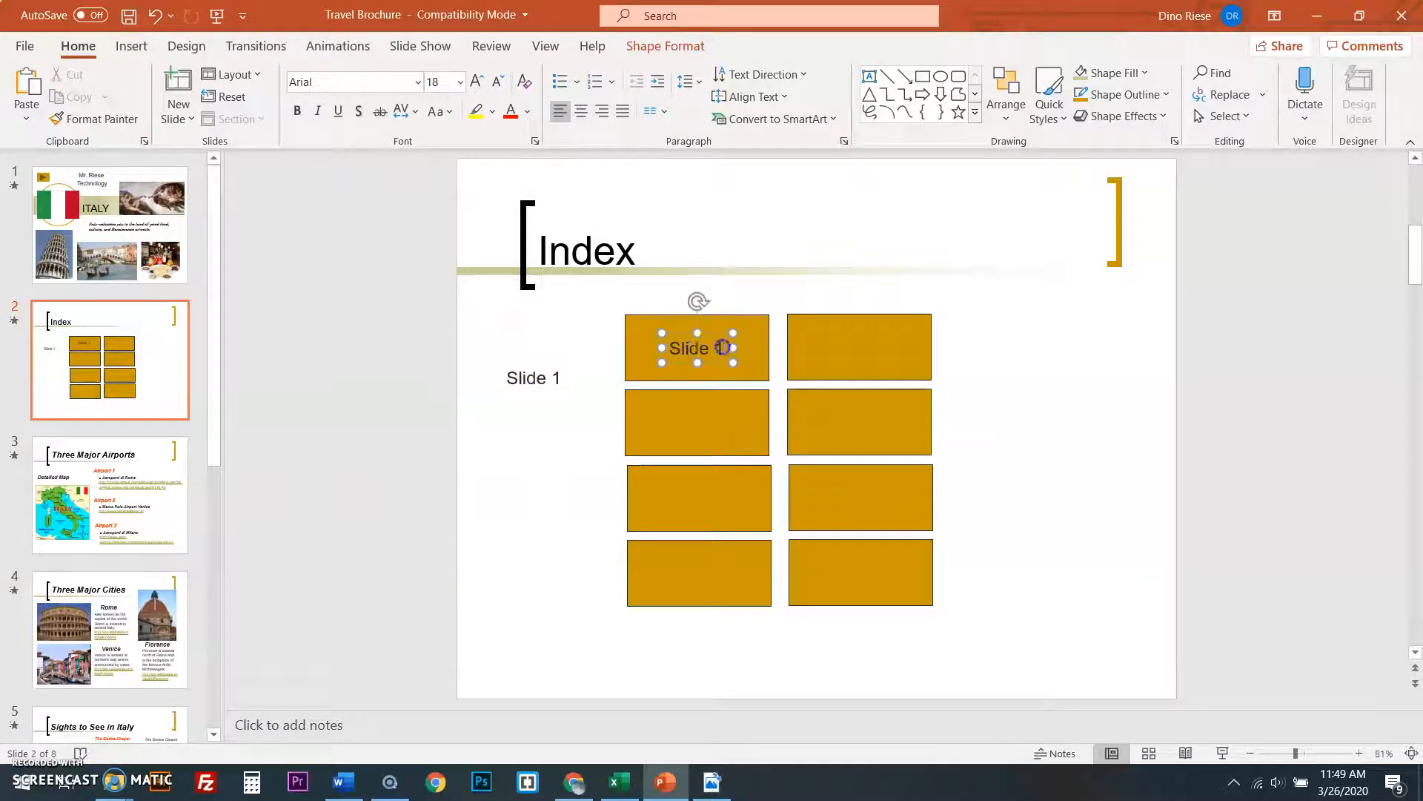
triple_click(697, 348)
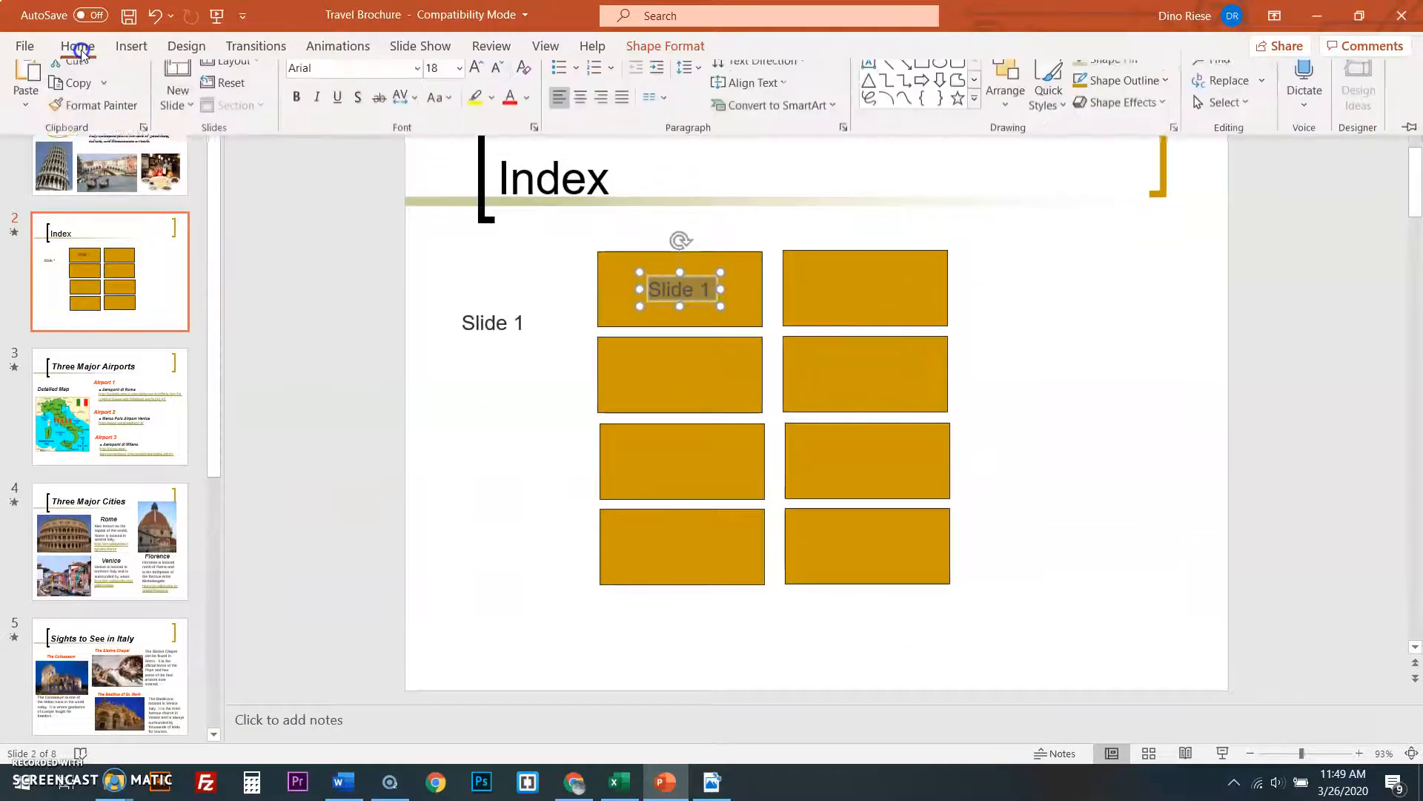
left_click(530, 118)
type("2")
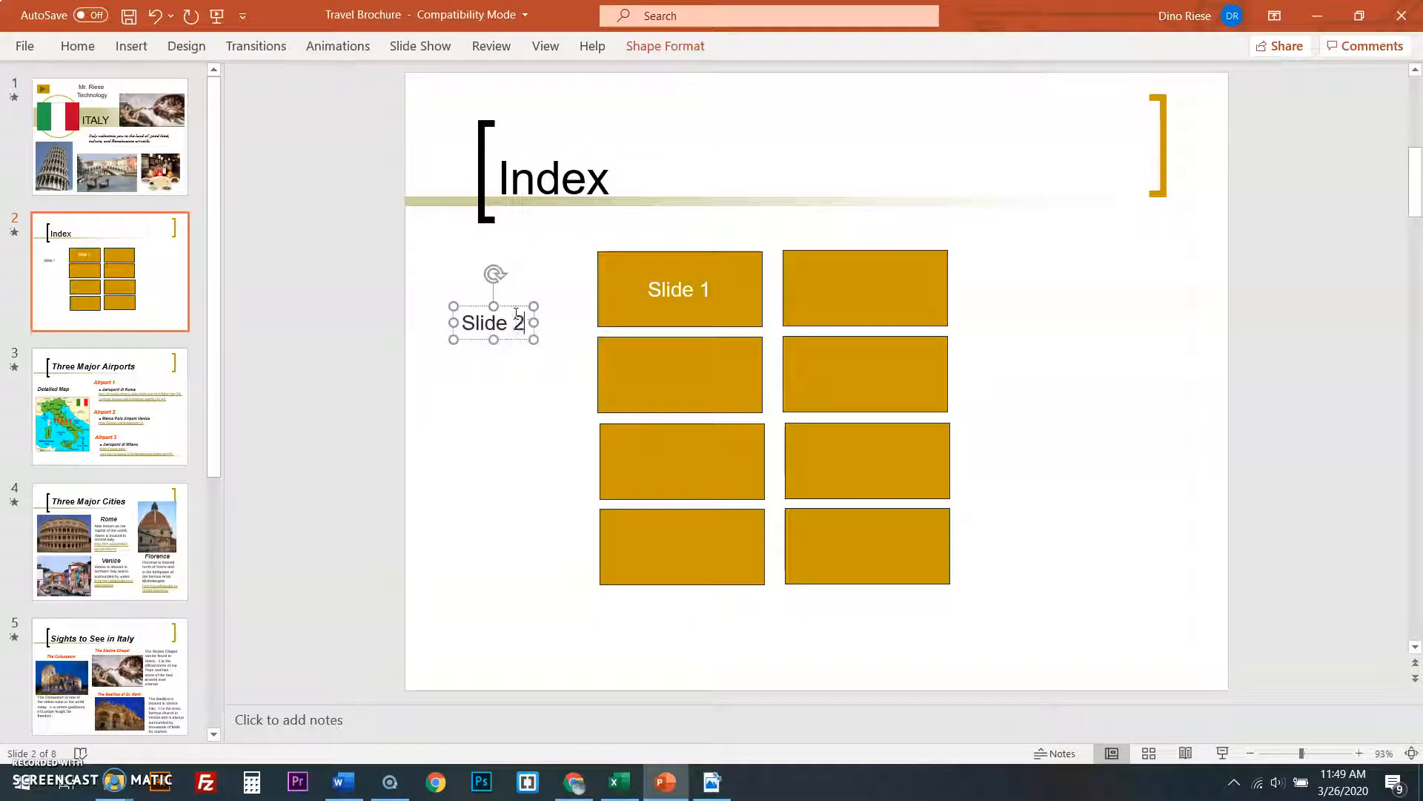
- Place and renumber labels Slide 2 to Slide 4 down the left column of rectangles
left_click_drag(494, 321, 681, 373)
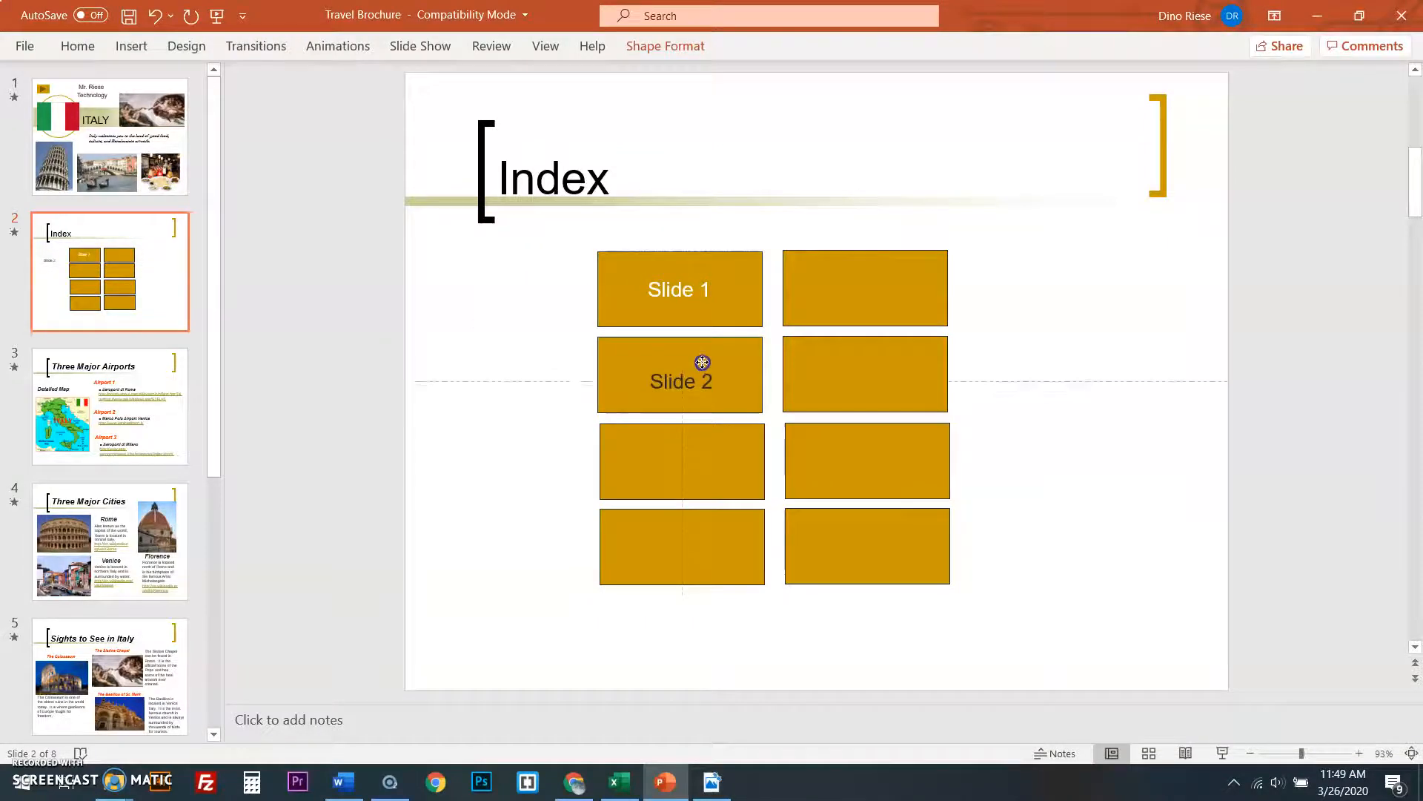
left_click(680, 375)
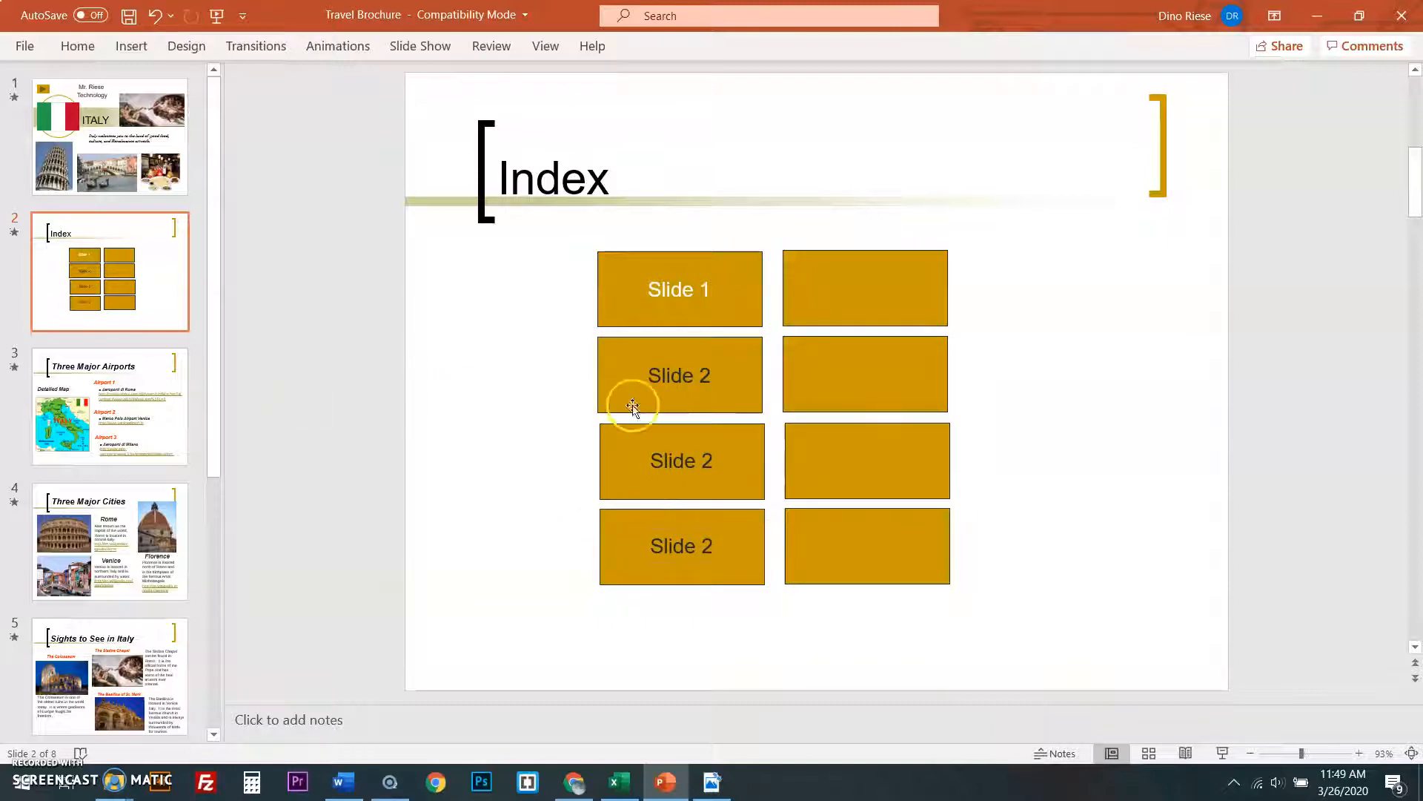
left_click(680, 460)
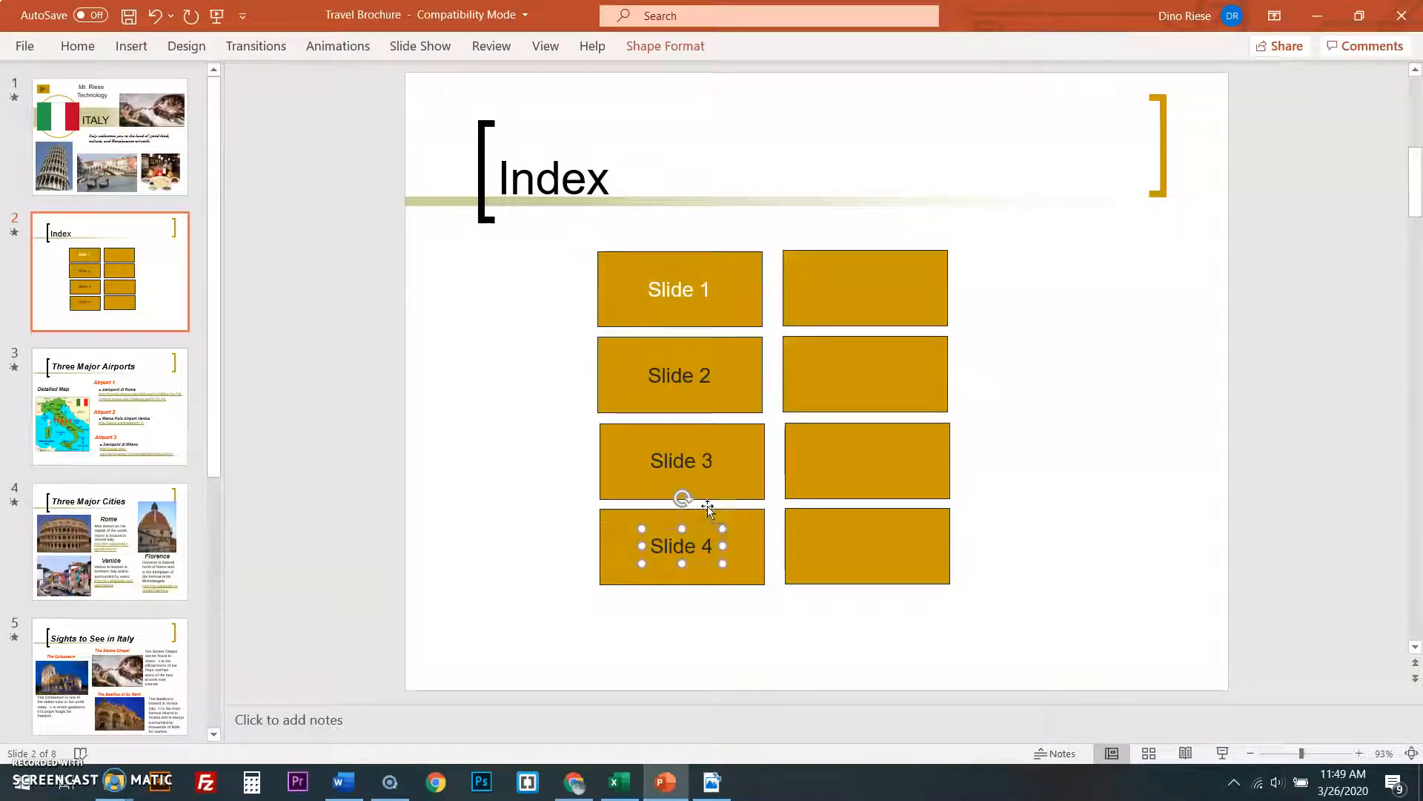
key("ctrl+v")
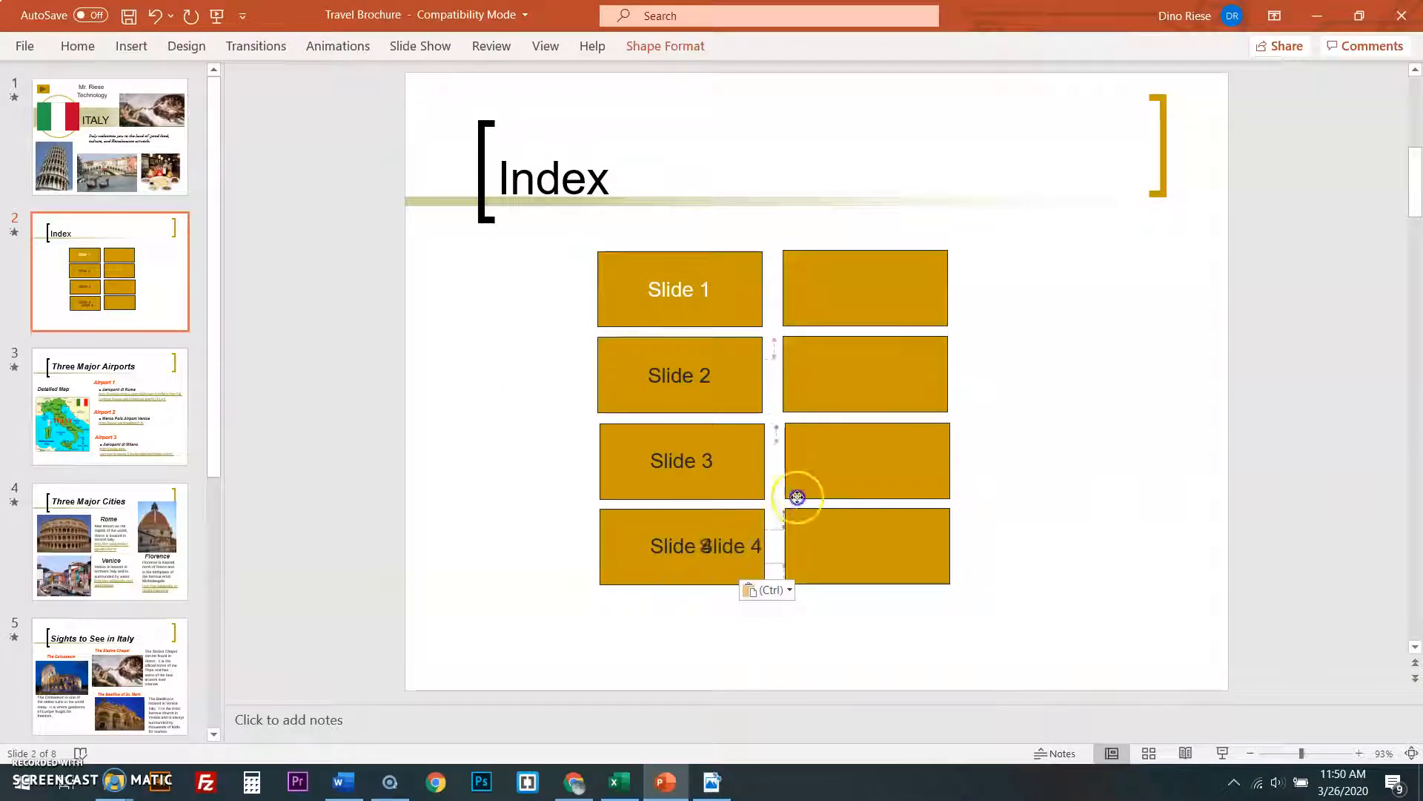
- Copy labels into the right column and renumber them Slide 5 to Slide 8
left_click_drag(798, 497, 865, 289)
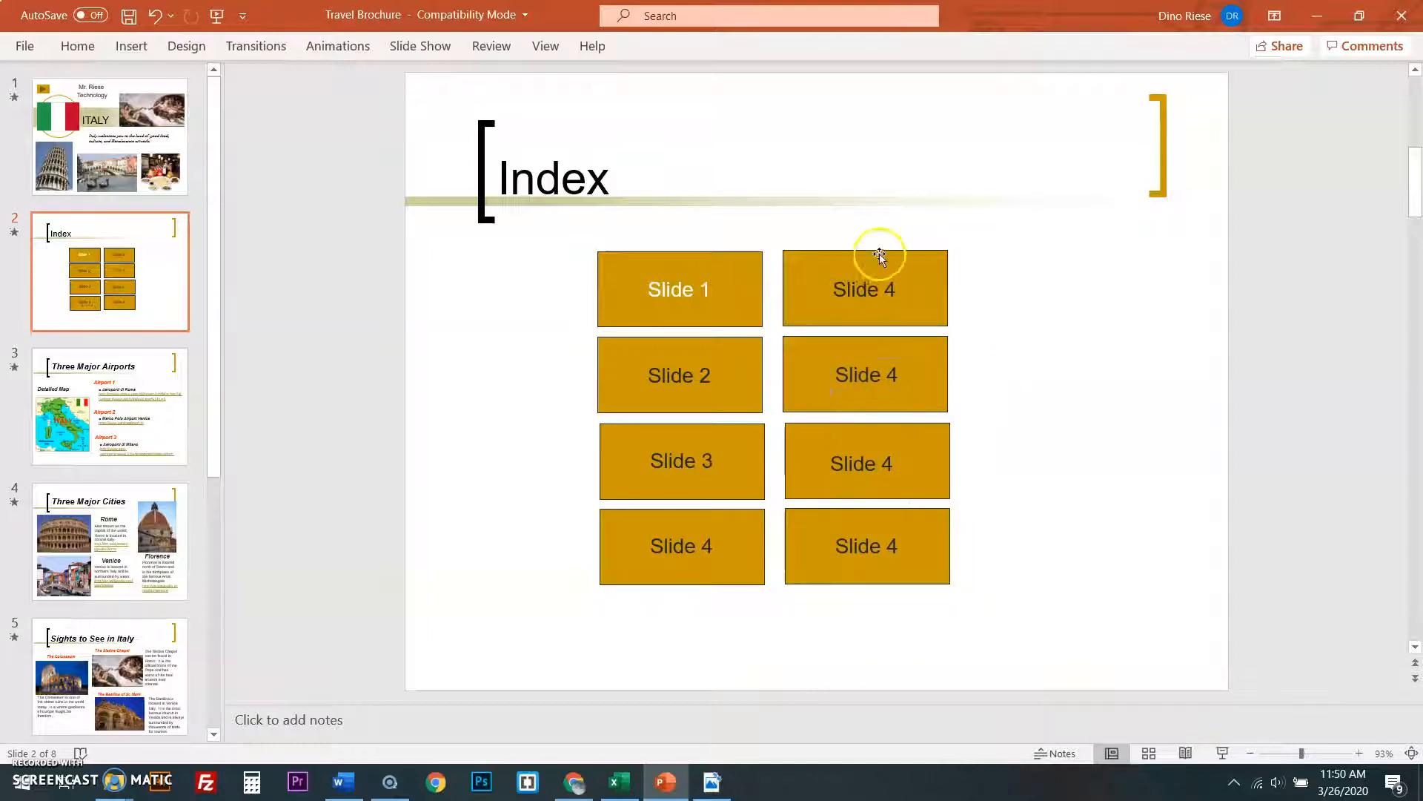
left_click(863, 288)
type("5")
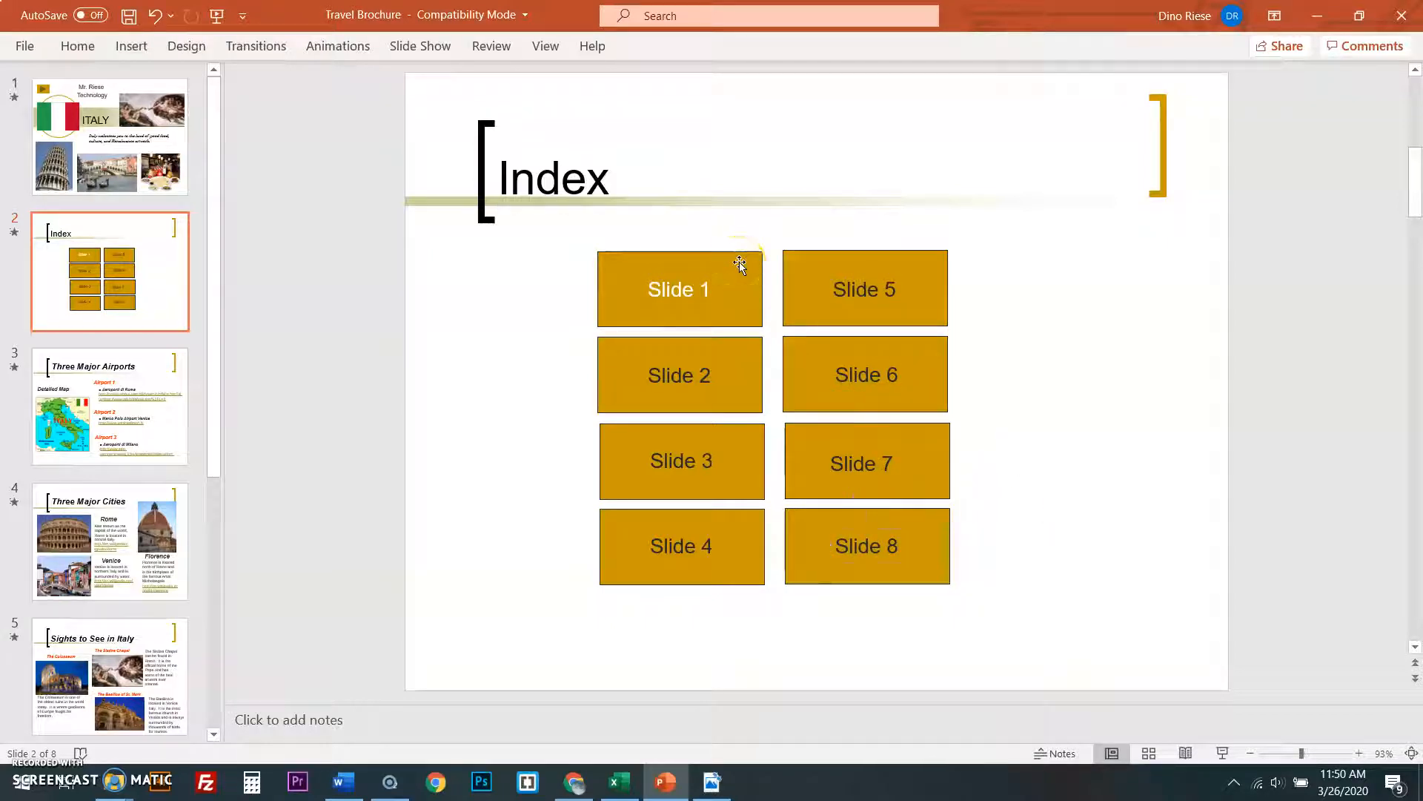
left_click(679, 289)
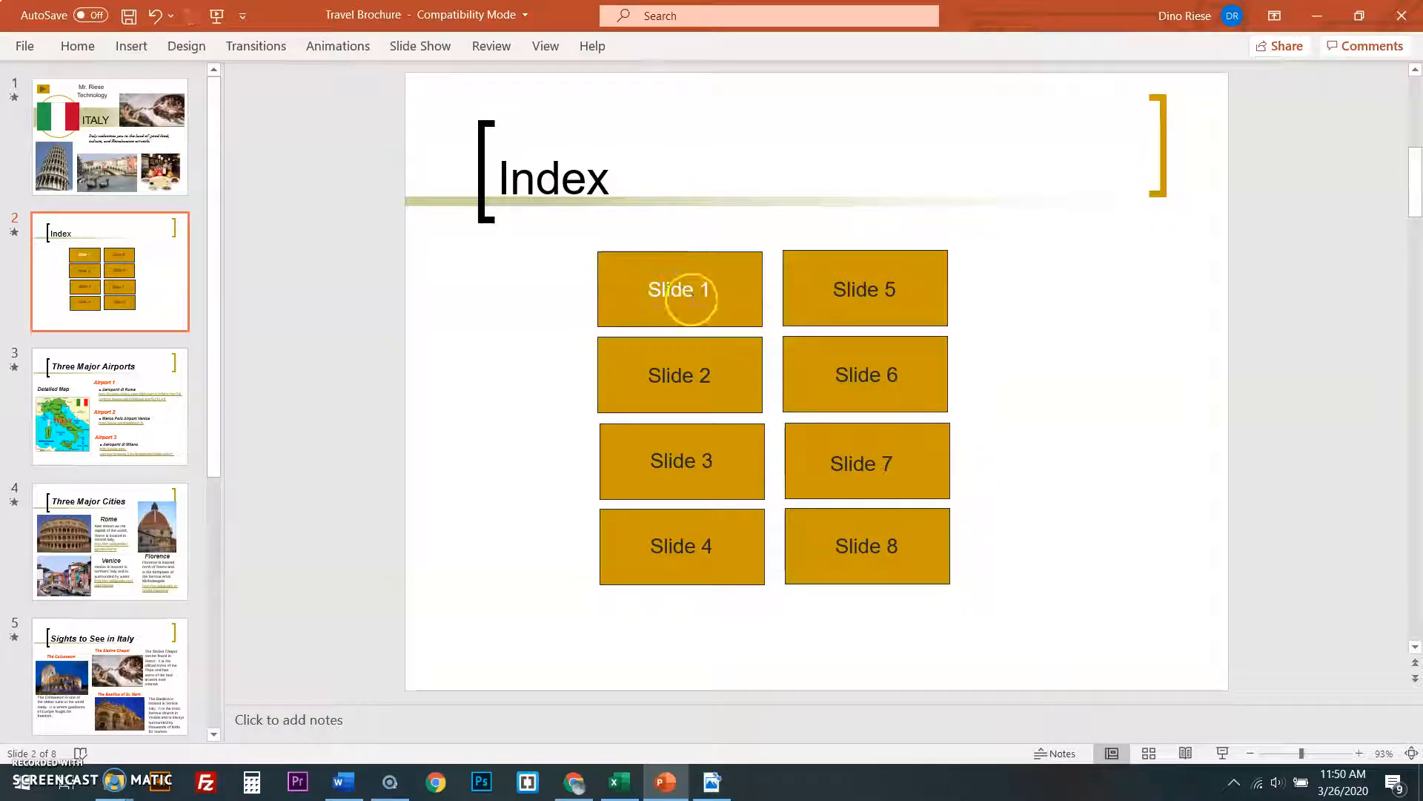
left_click(679, 288)
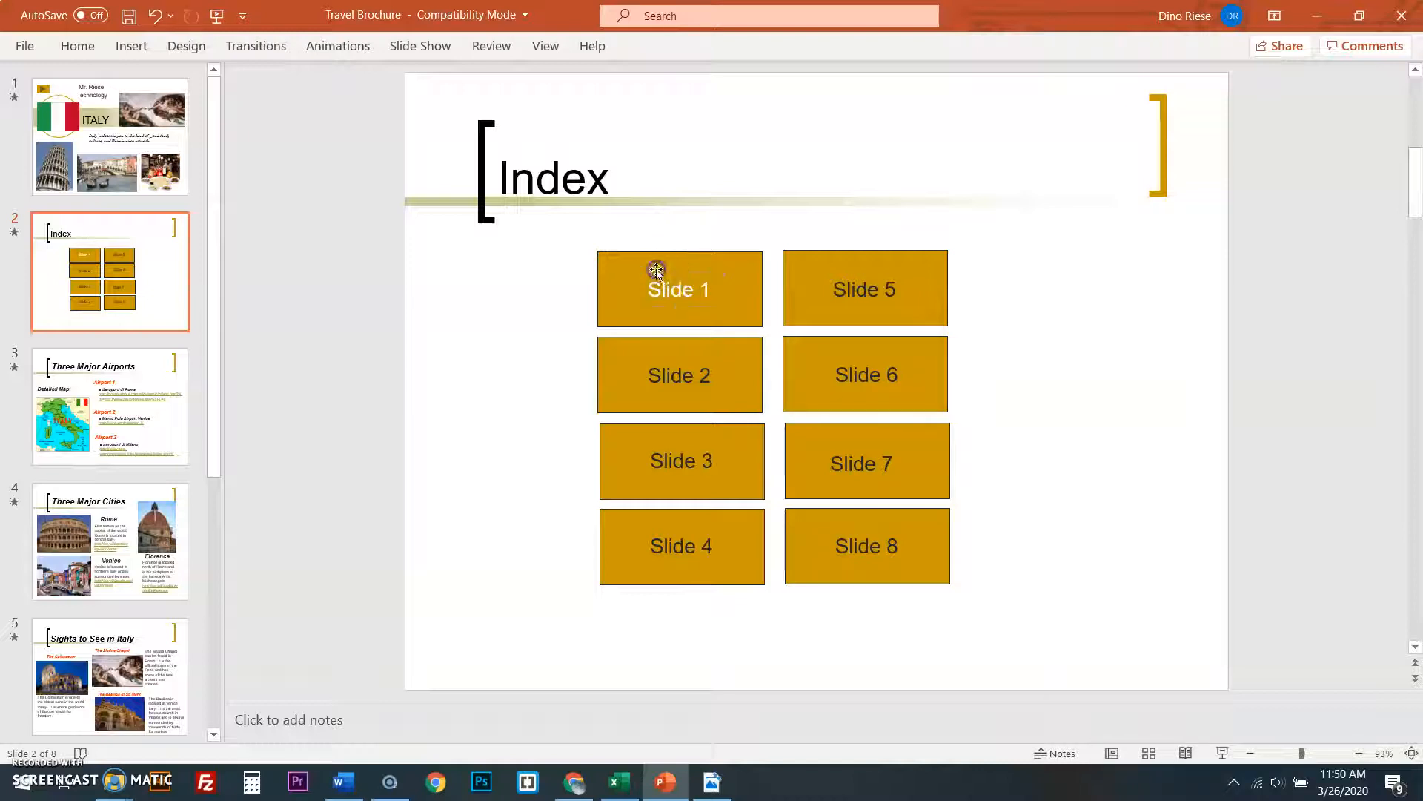
left_click(679, 288)
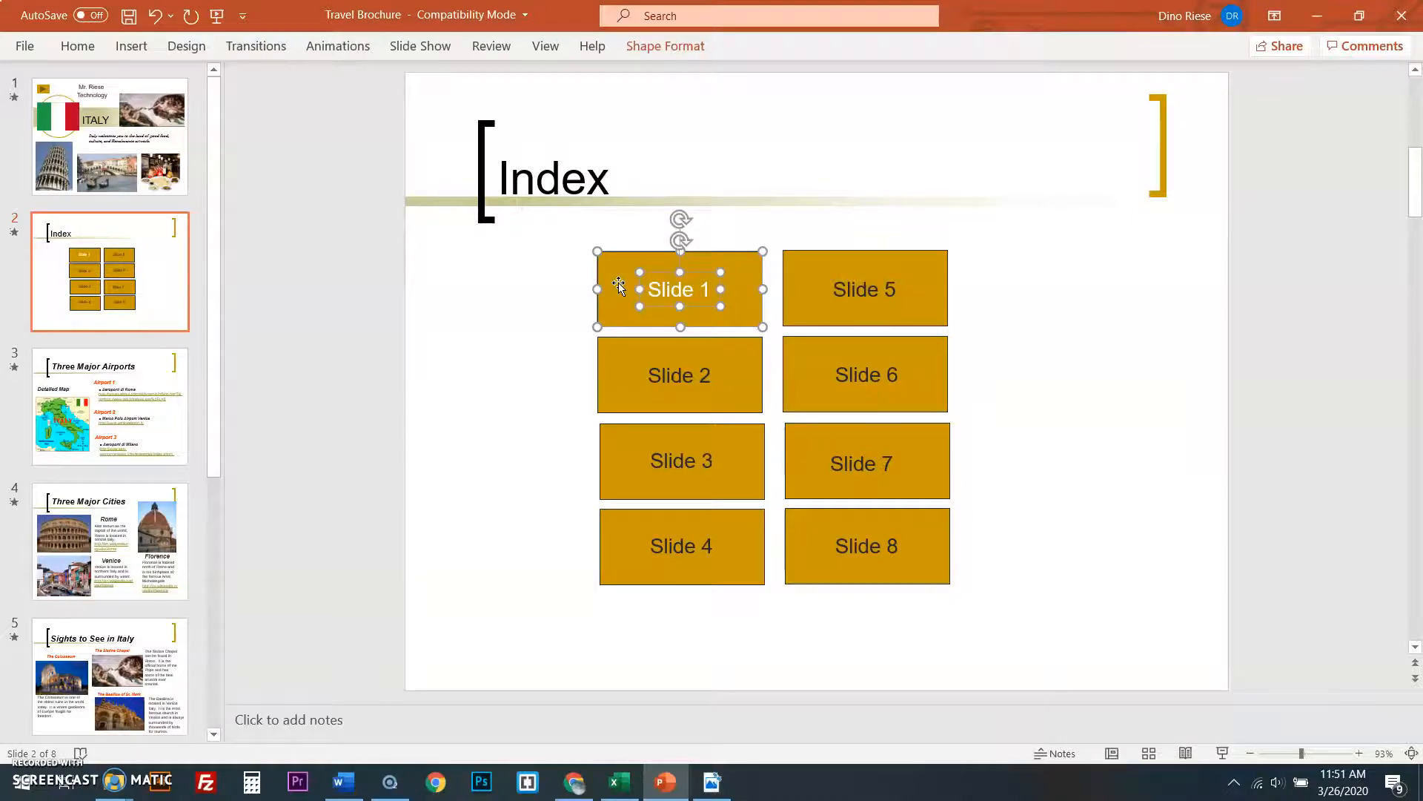
right_click(679, 288)
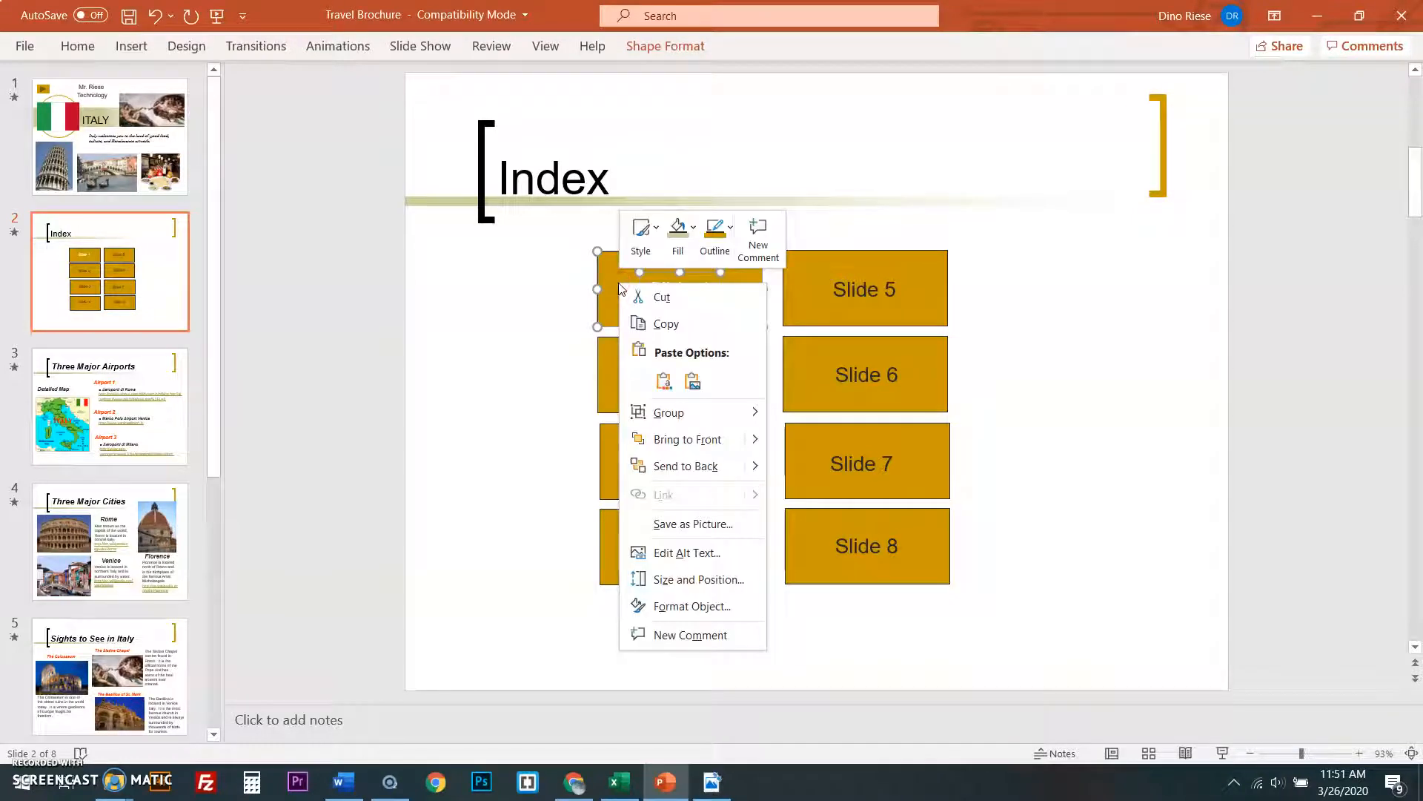
mouse_move(671, 494)
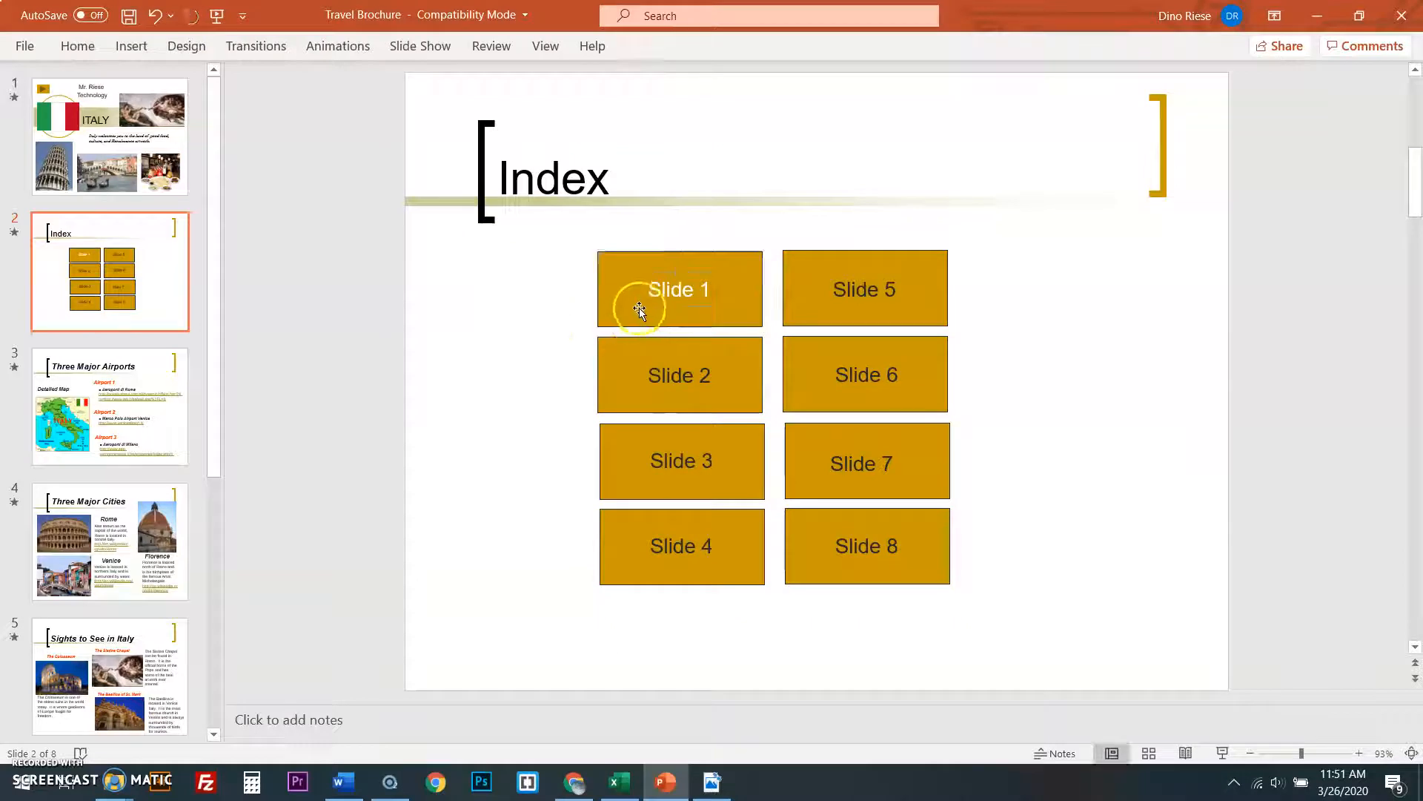
right_click(679, 289)
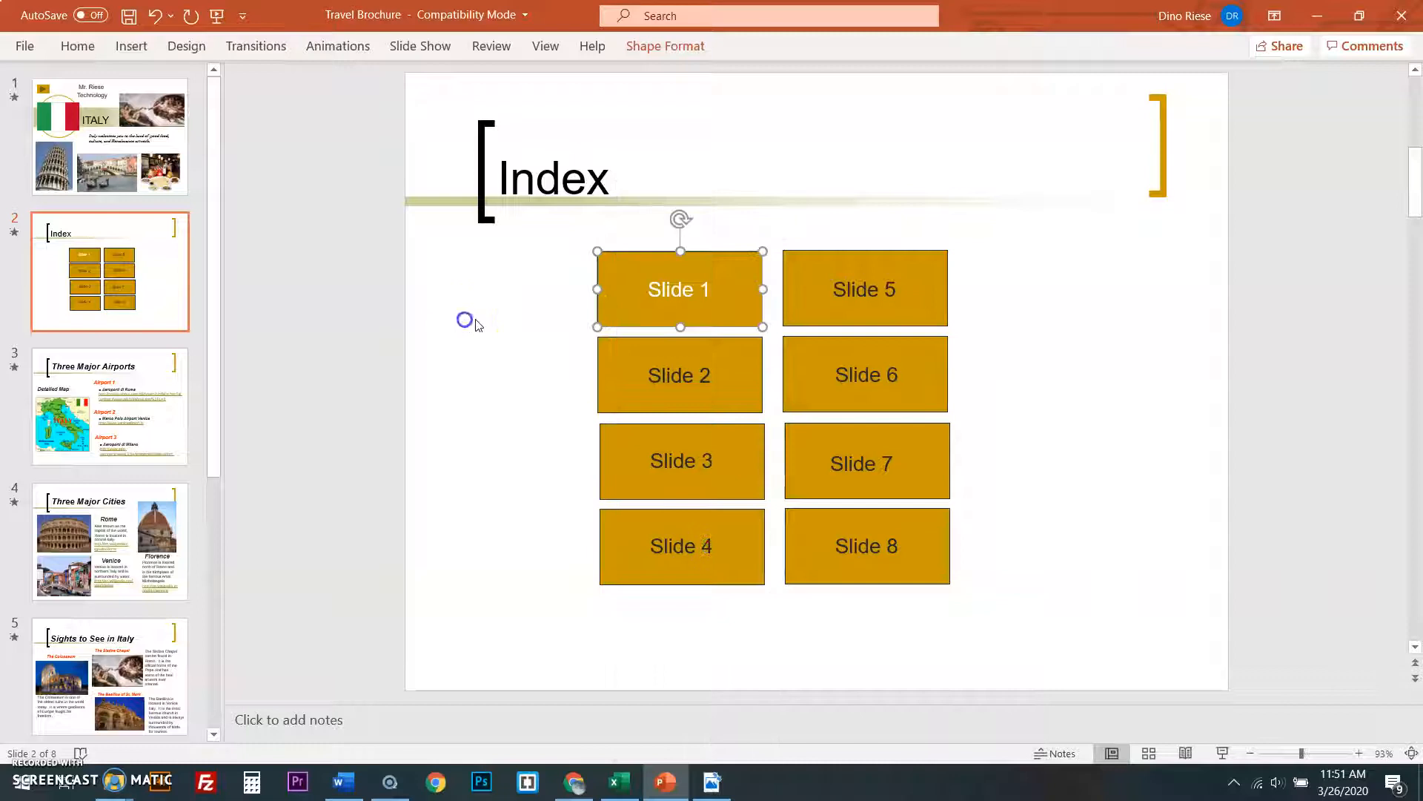
- Link the Slide 1 rectangle to the ITALY slide via Place in This Document
right_click(679, 288)
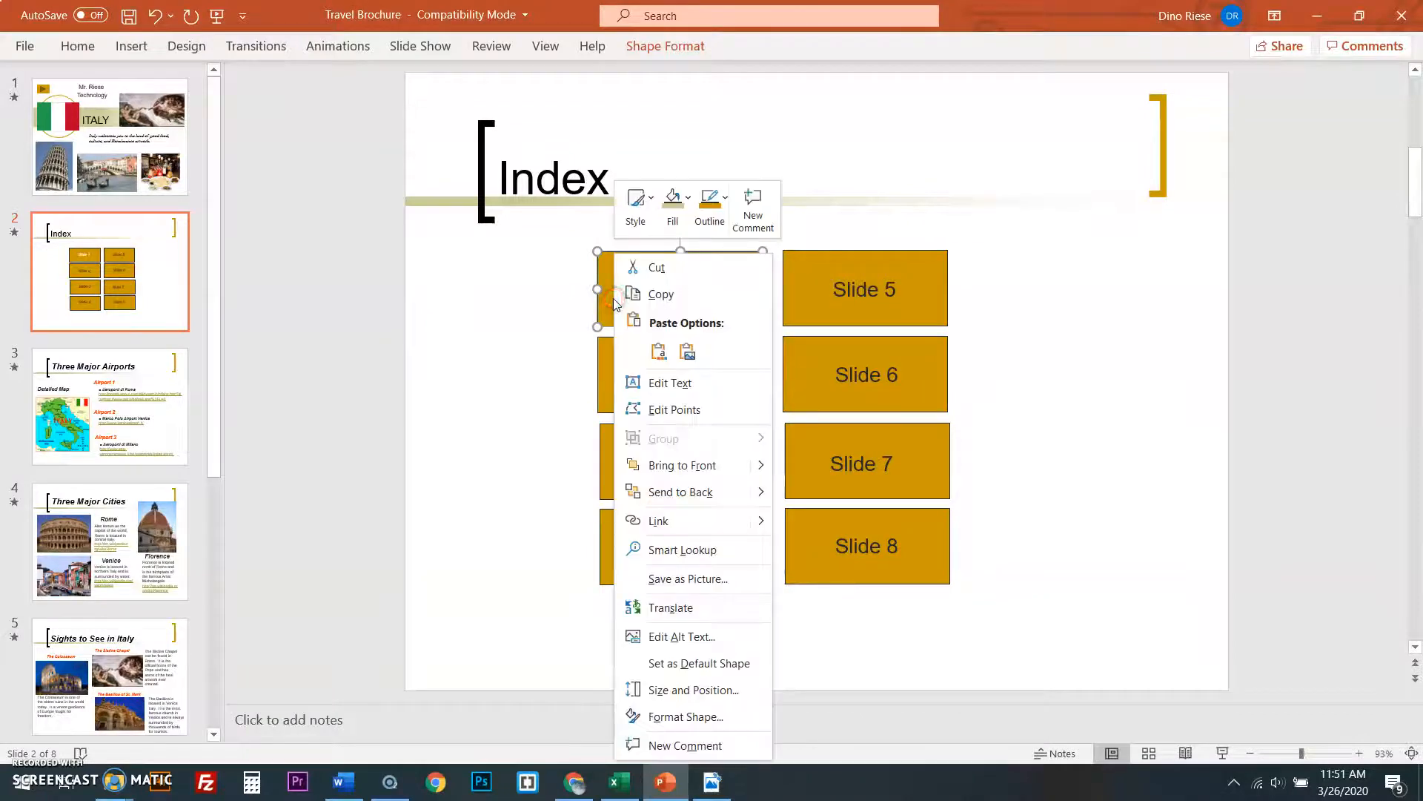
mouse_move(681, 635)
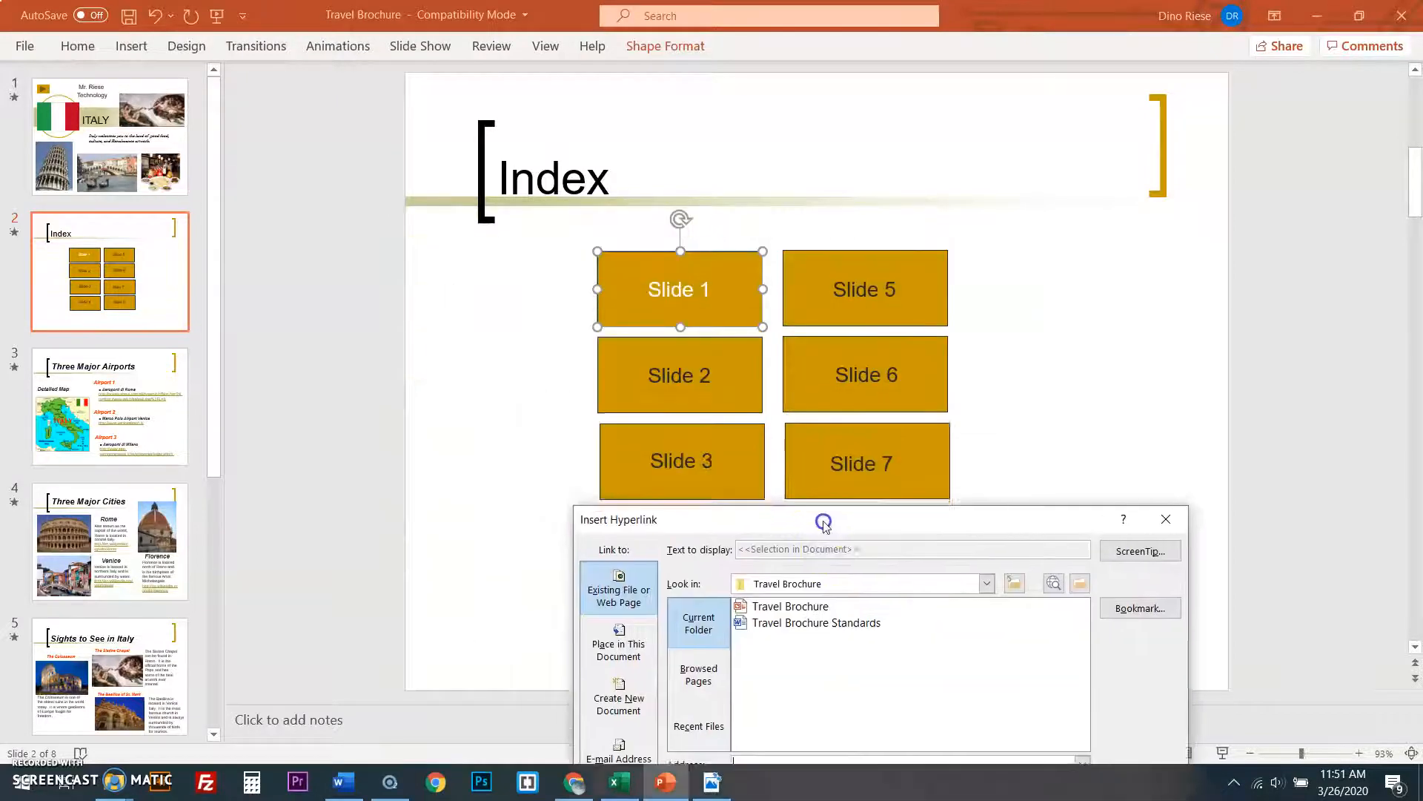
left_click_drag(824, 519, 632, 460)
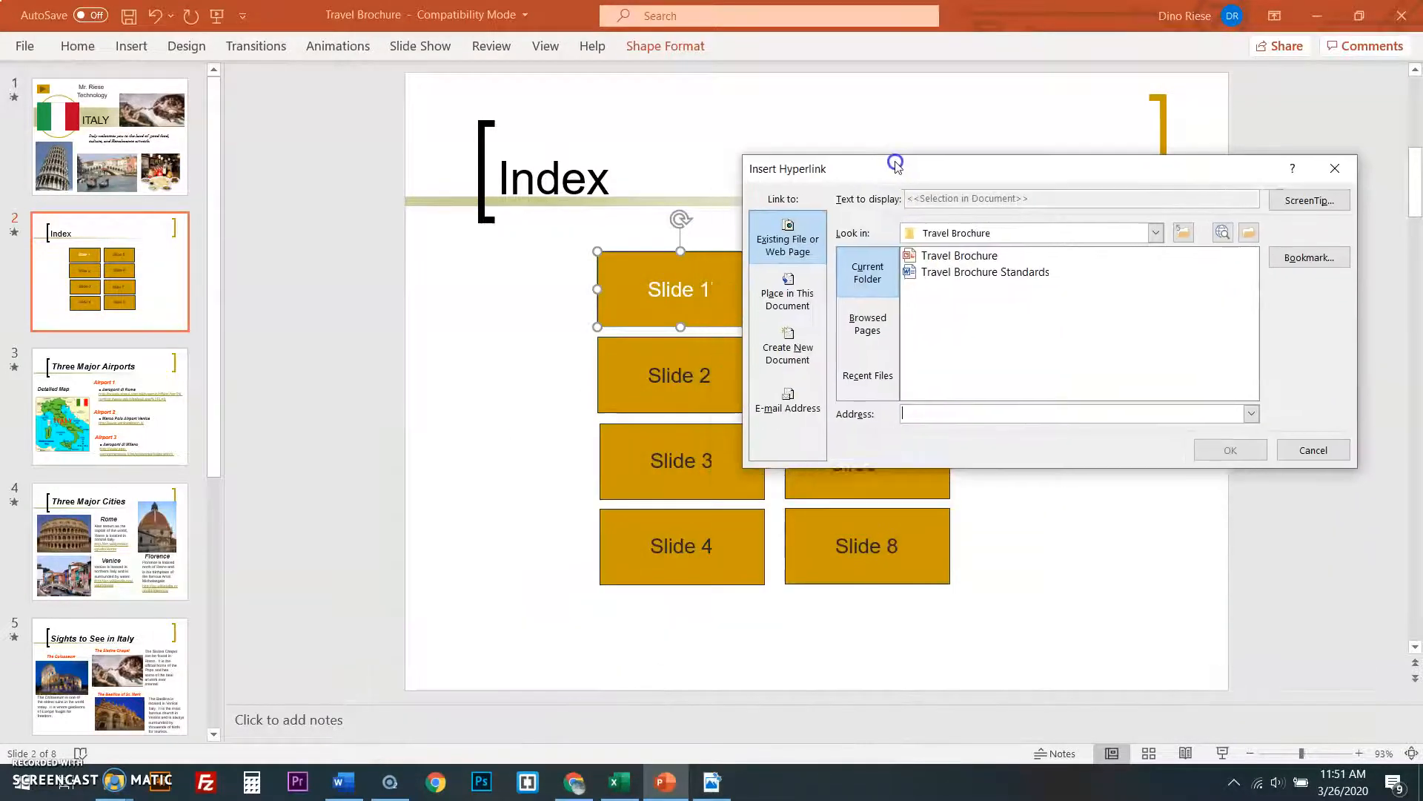
left_click(788, 298)
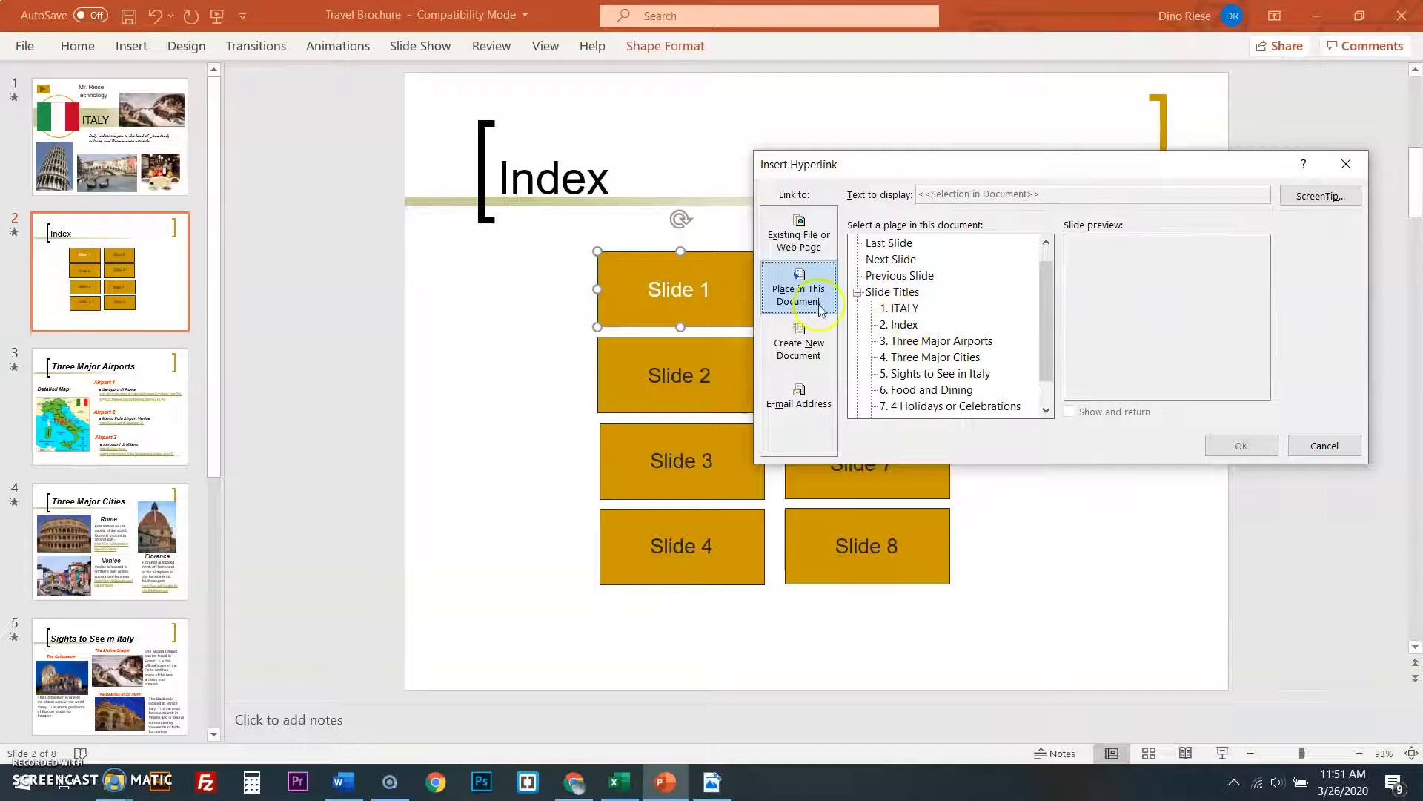
left_click(899, 308)
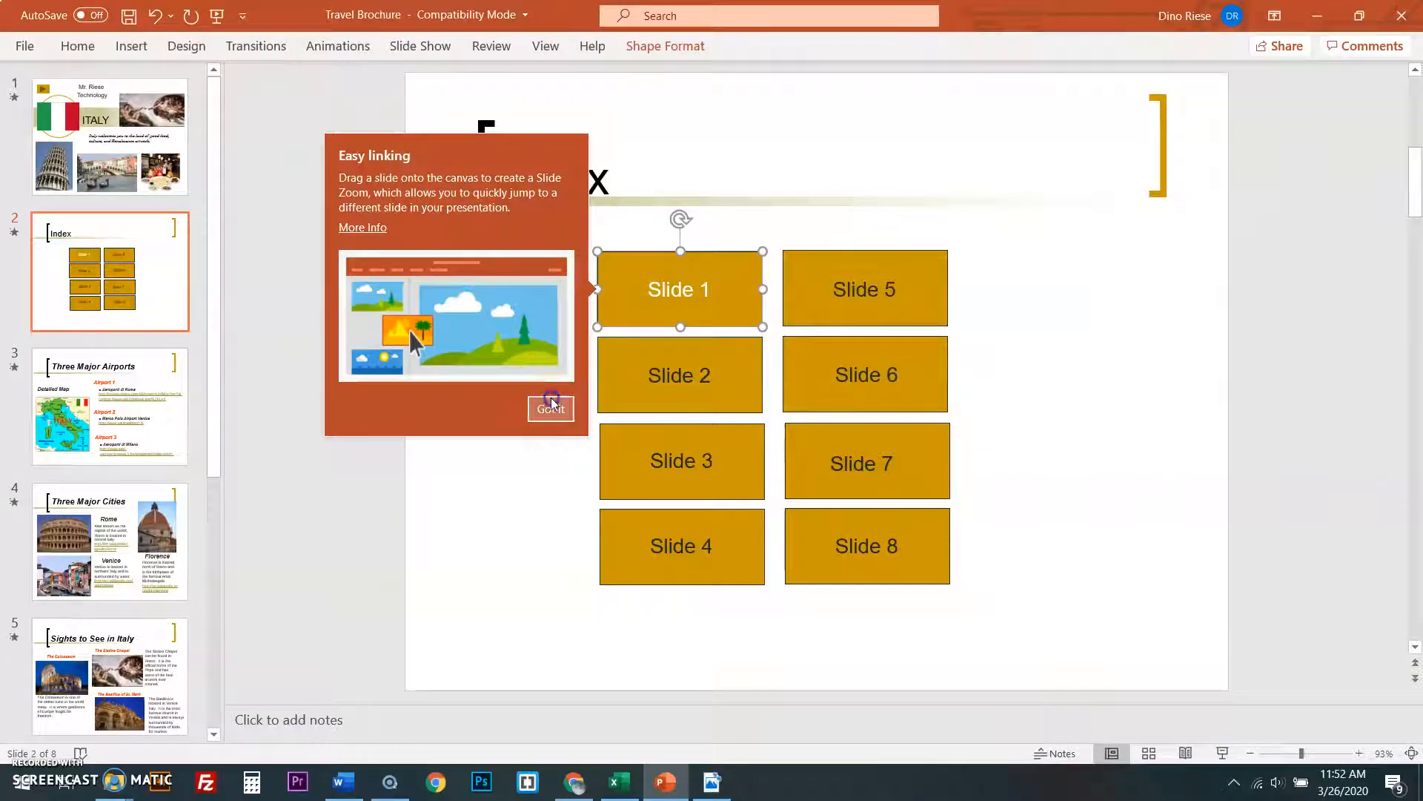
- Link the Slide 2, Slide 3 and Slide 4 buttons to their matching slides
right_click(679, 289)
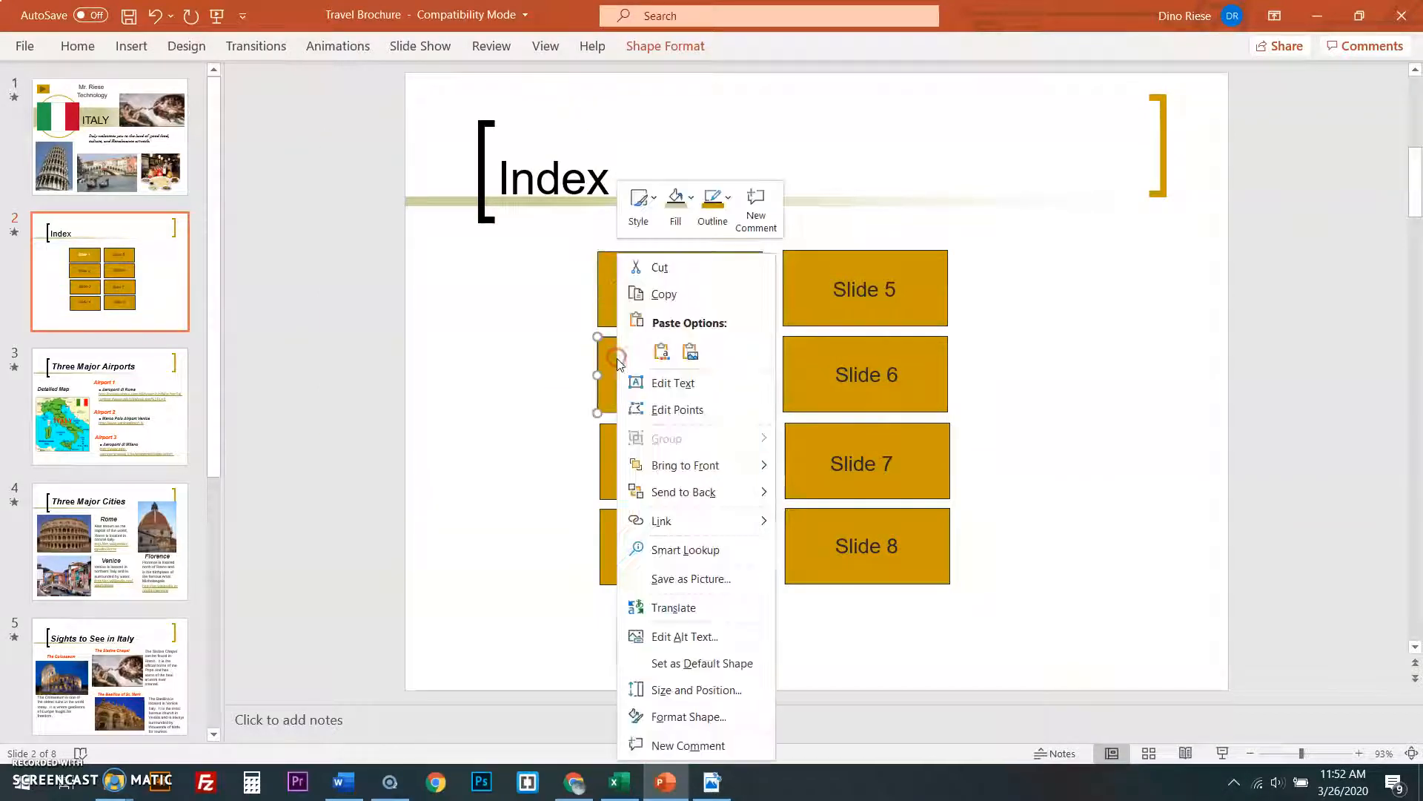
mouse_move(670, 528)
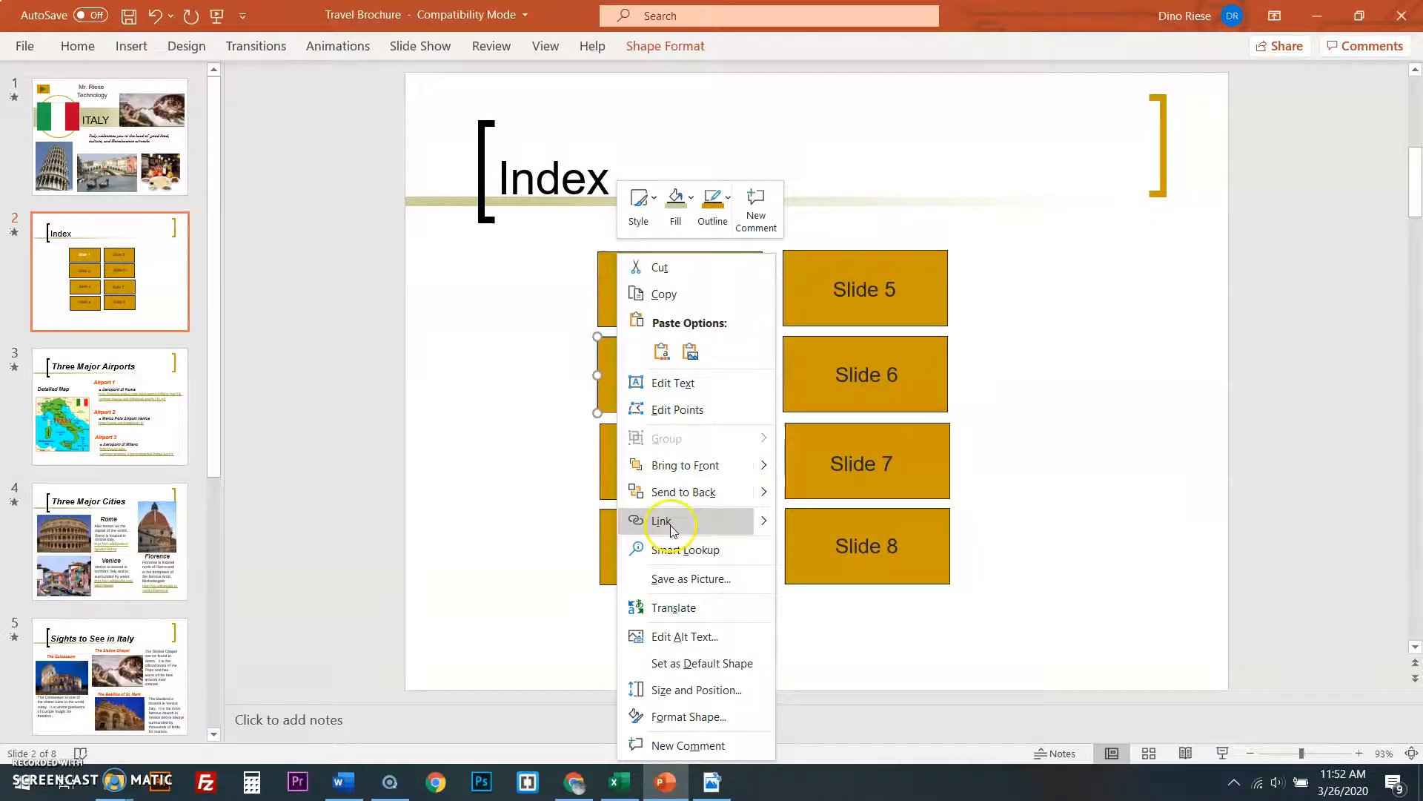
left_click(661, 520)
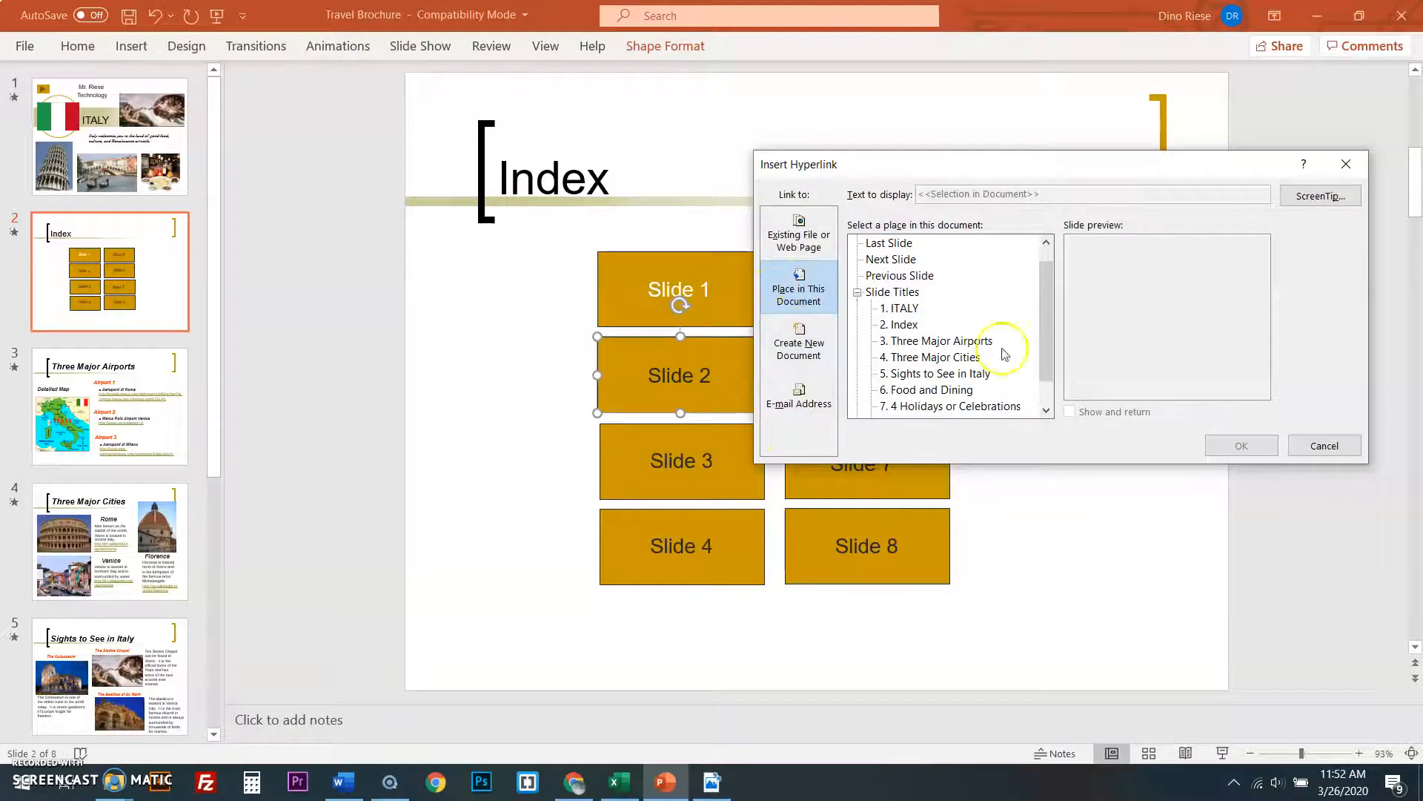
left_click(900, 323)
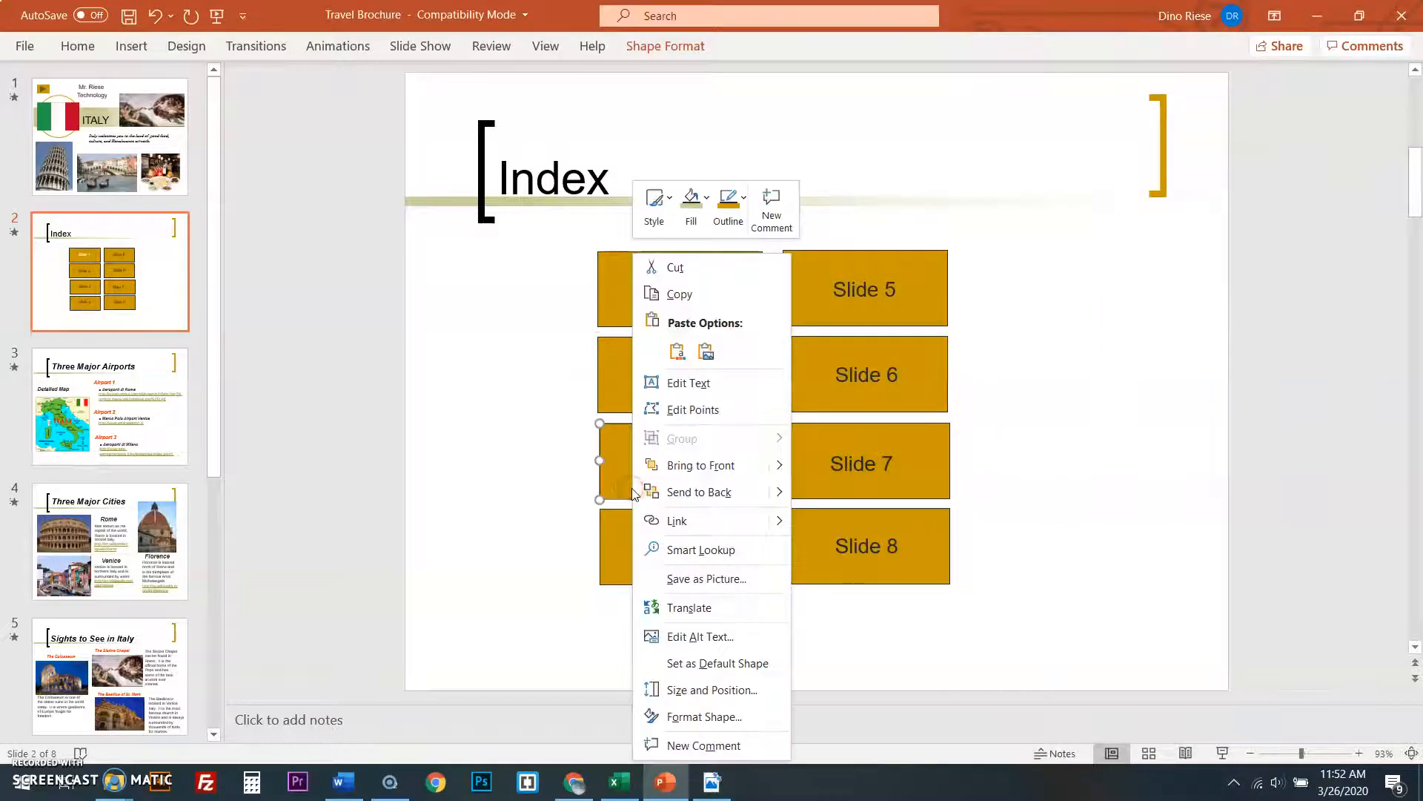
left_click(677, 521)
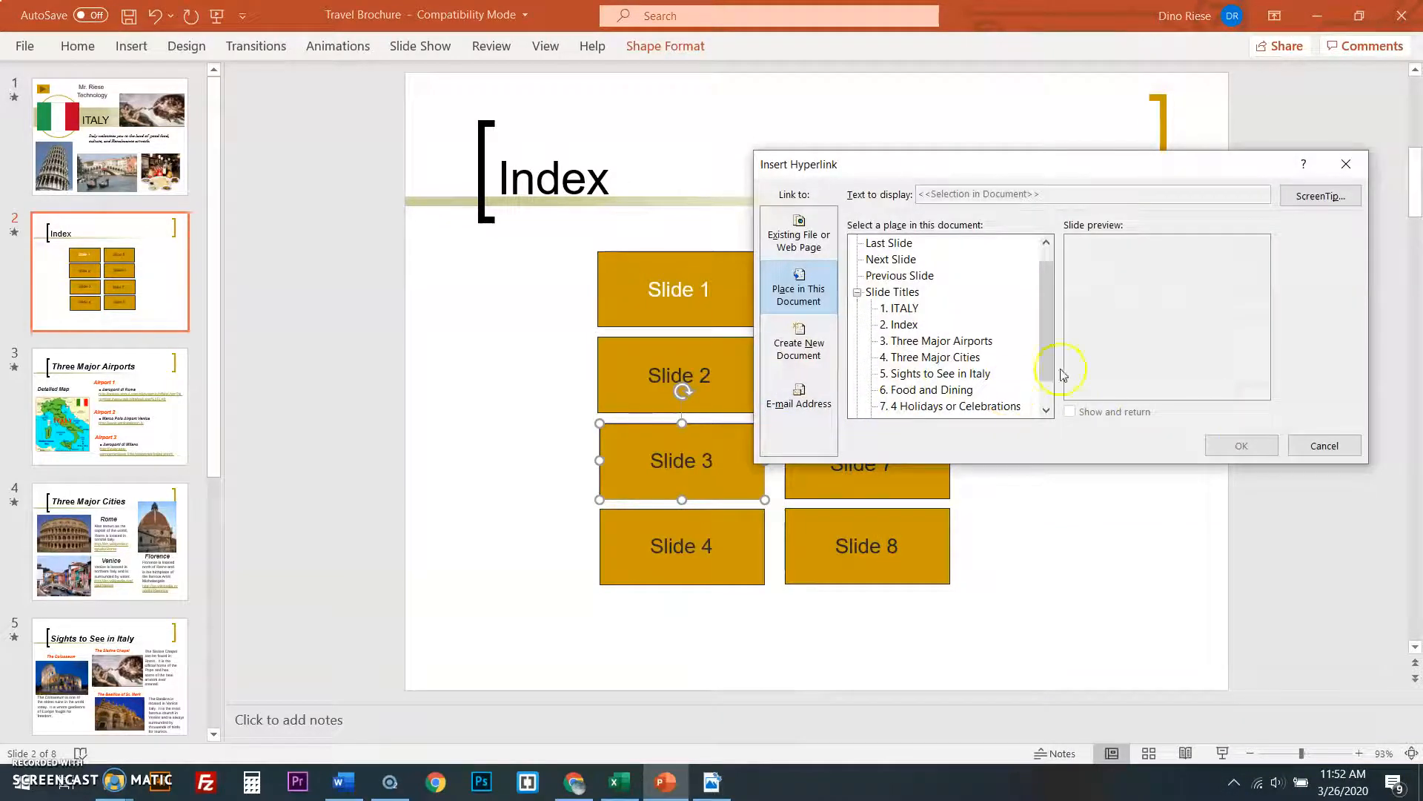
left_click(942, 341)
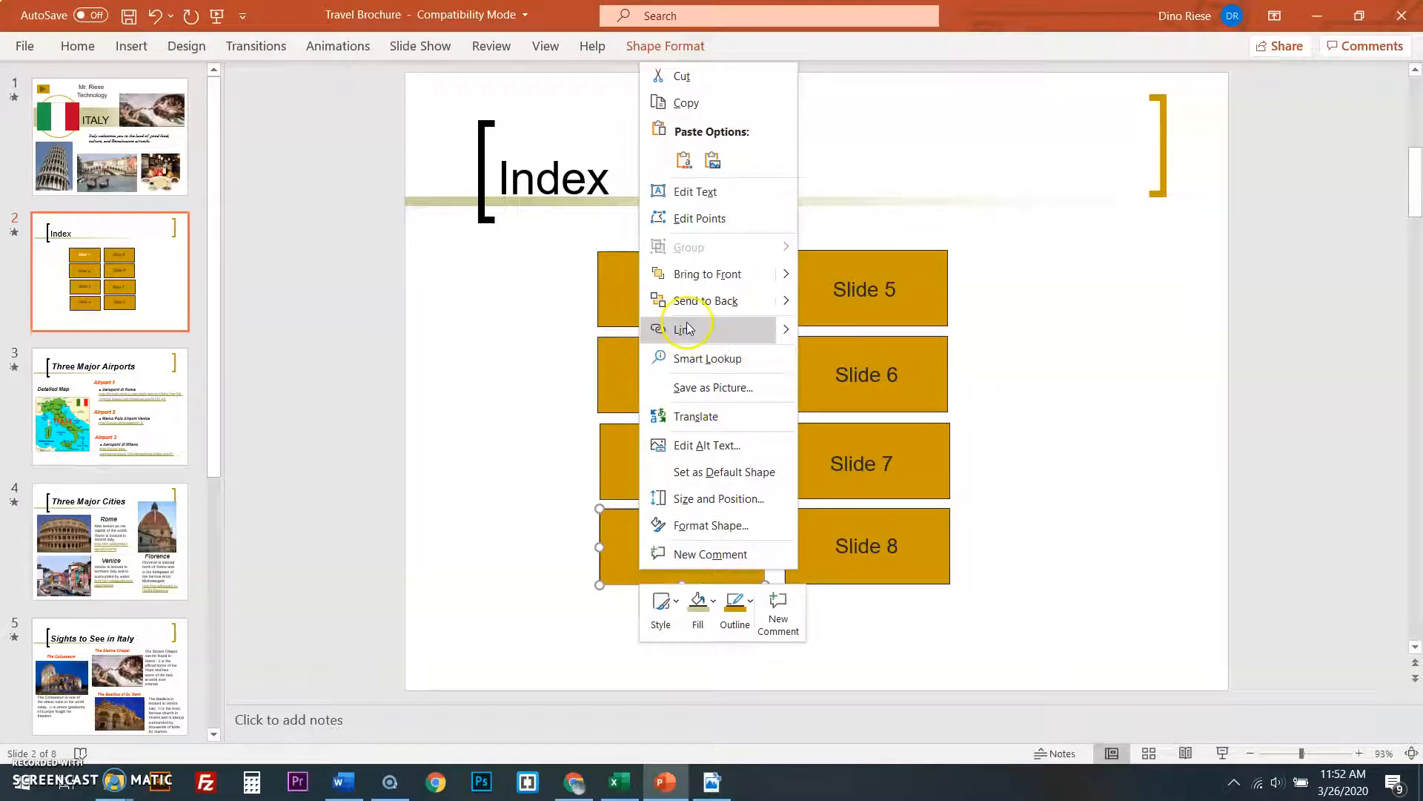
left_click(683, 330)
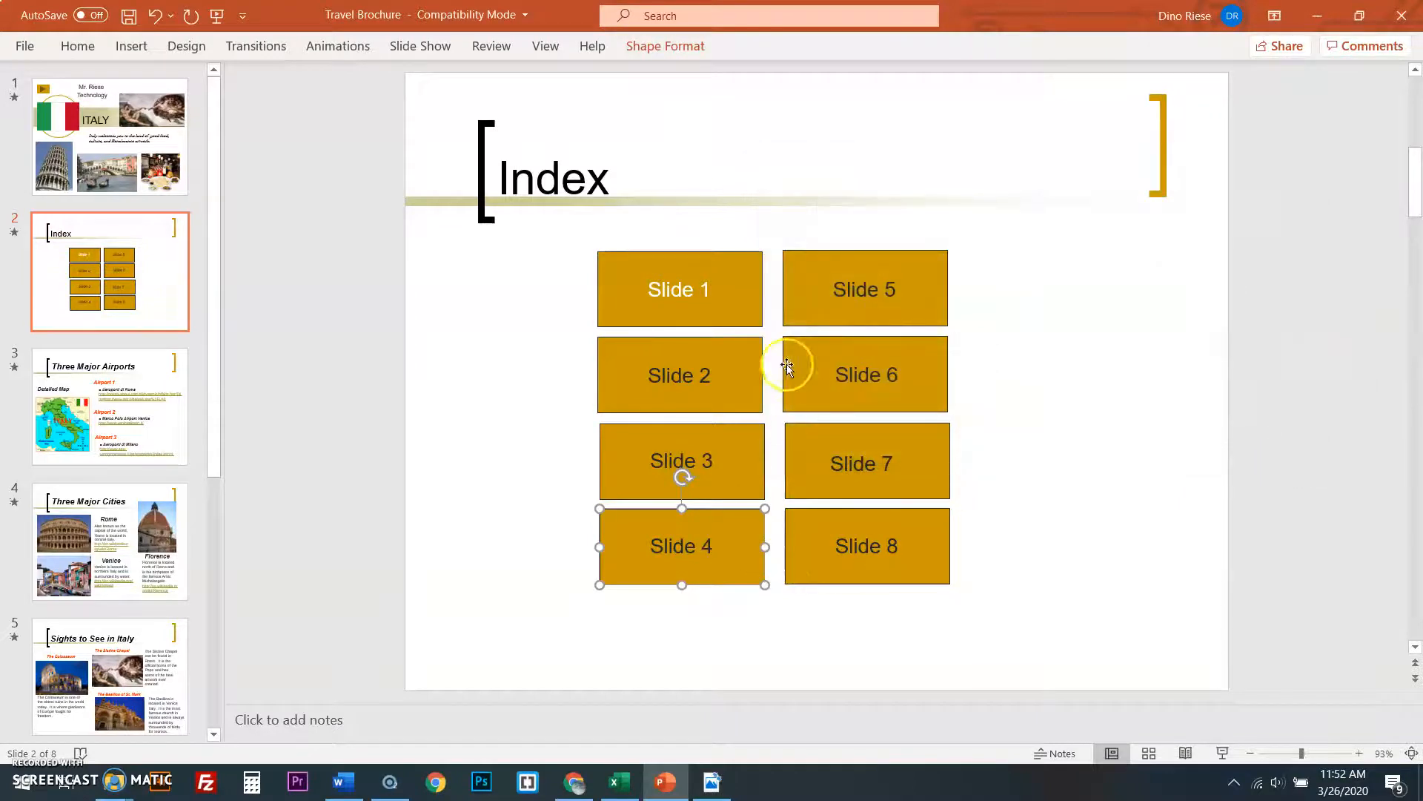
- Link the Slide 5 to Slide 7 buttons to Sights, Food and Dining, and Holidays slides
right_click(865, 374)
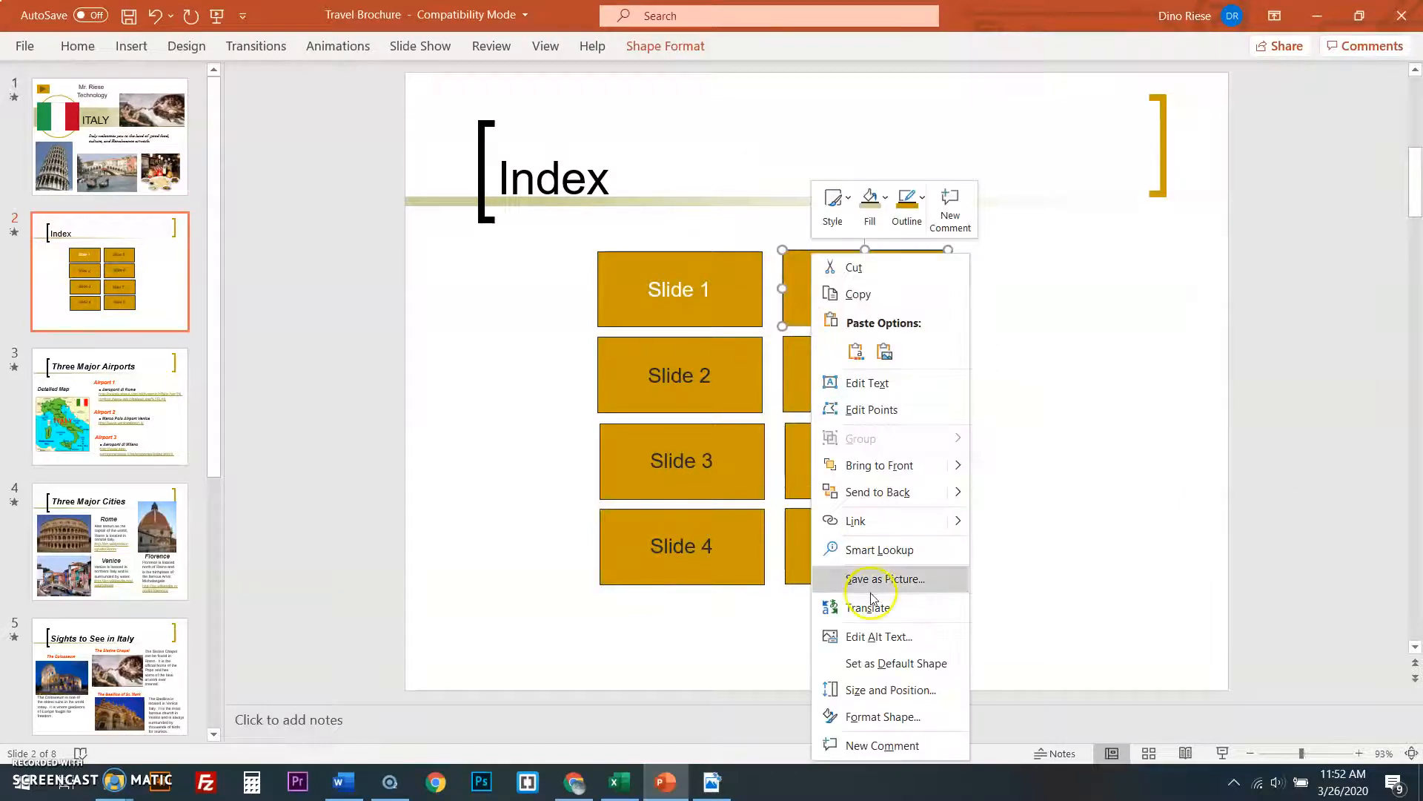
mouse_move(867, 521)
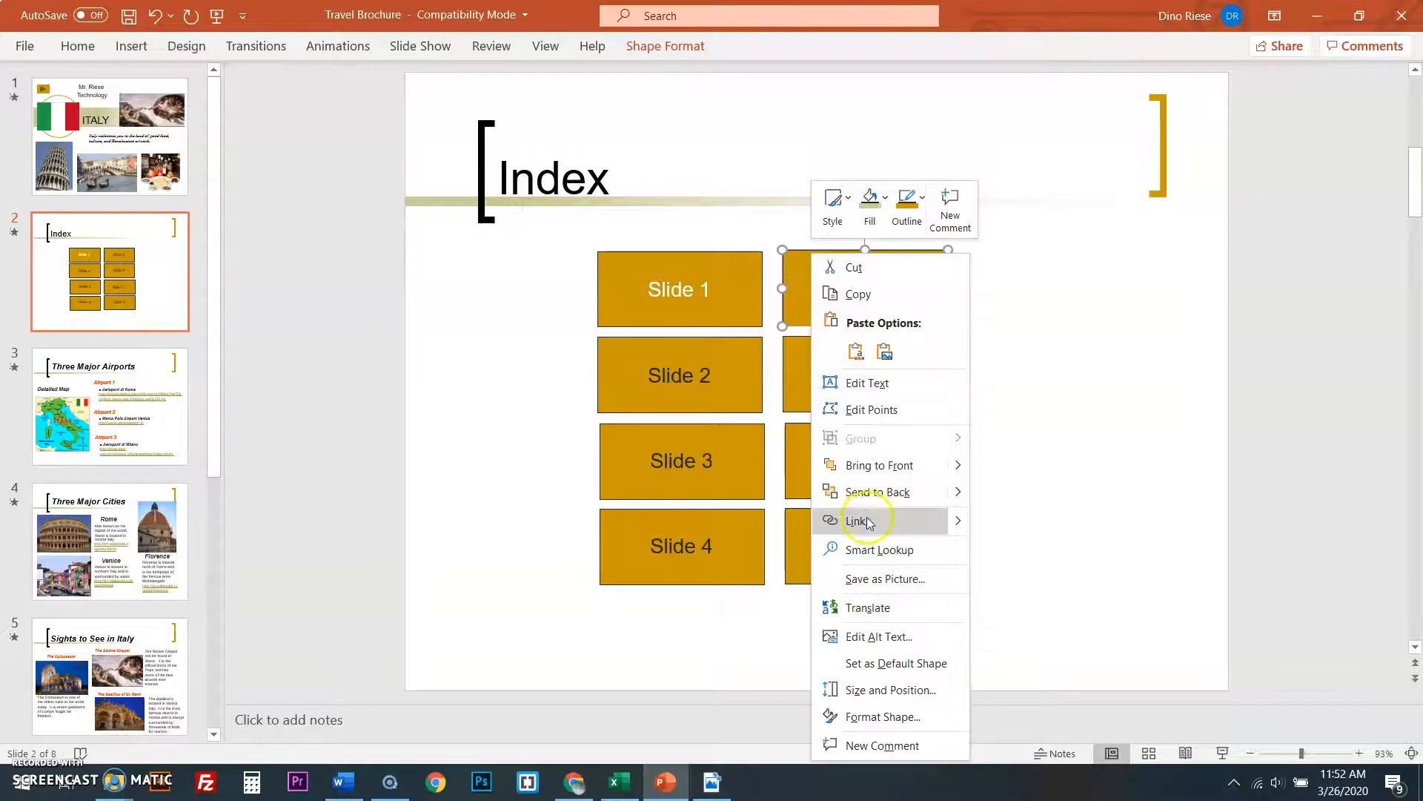
left_click(860, 520)
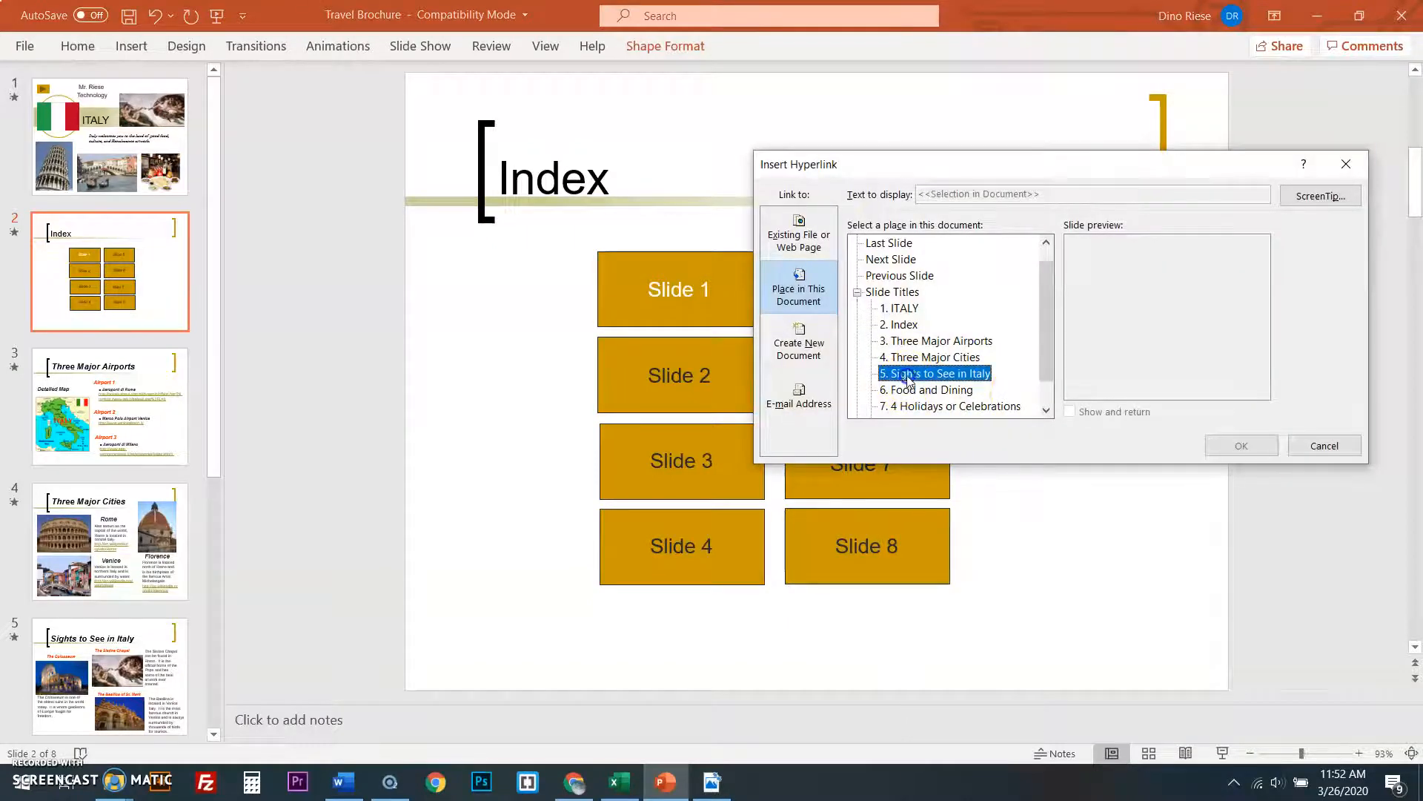
left_click(1240, 446)
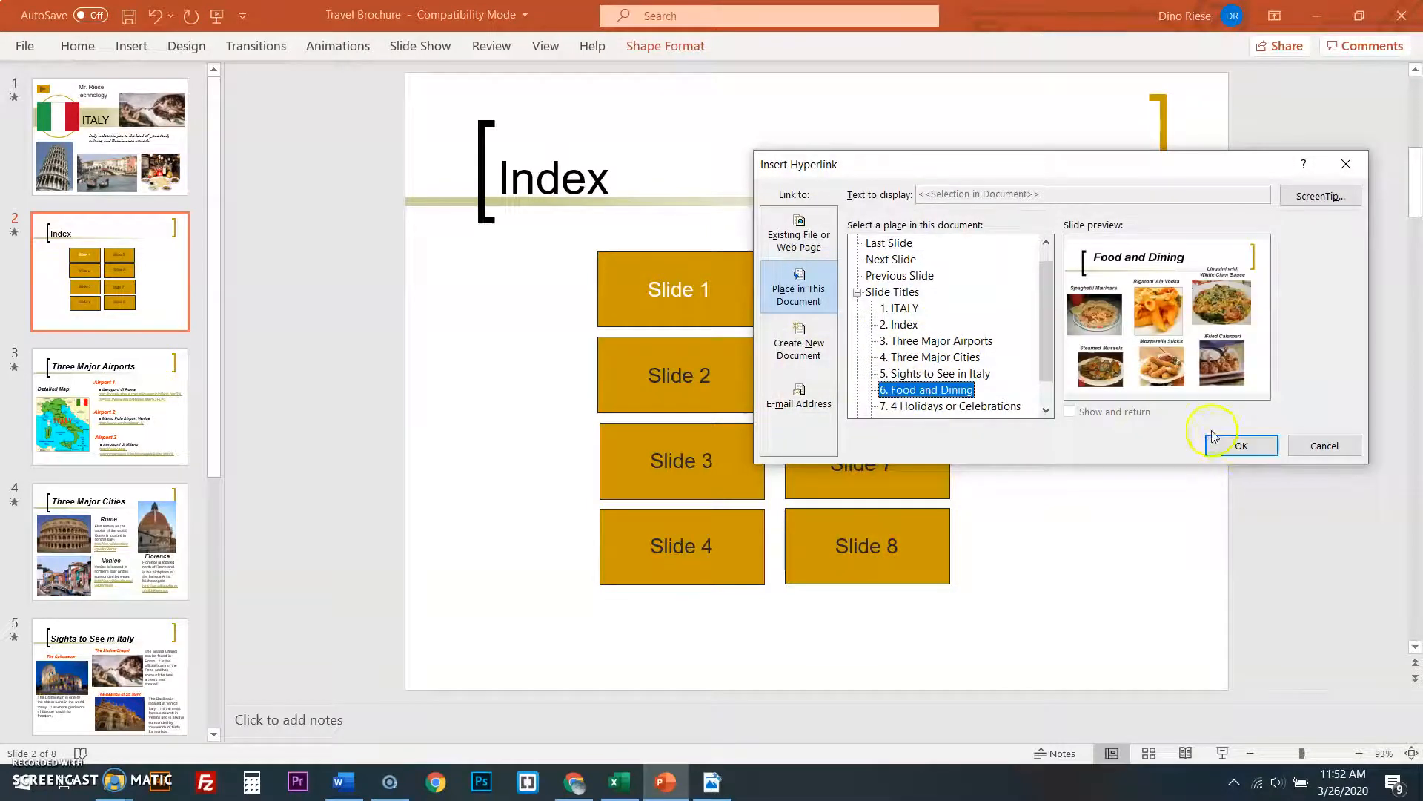
left_click(1240, 445)
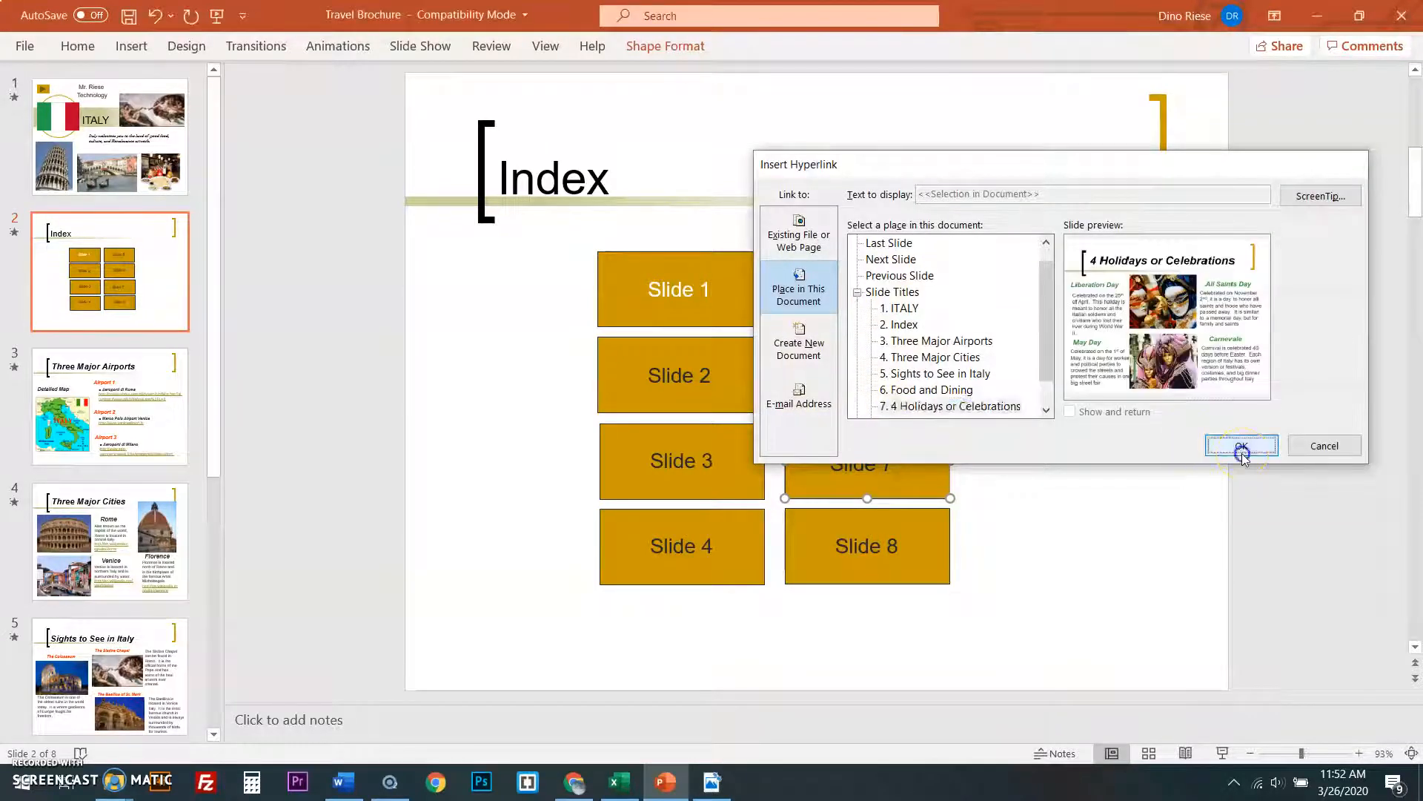
left_click(1241, 445)
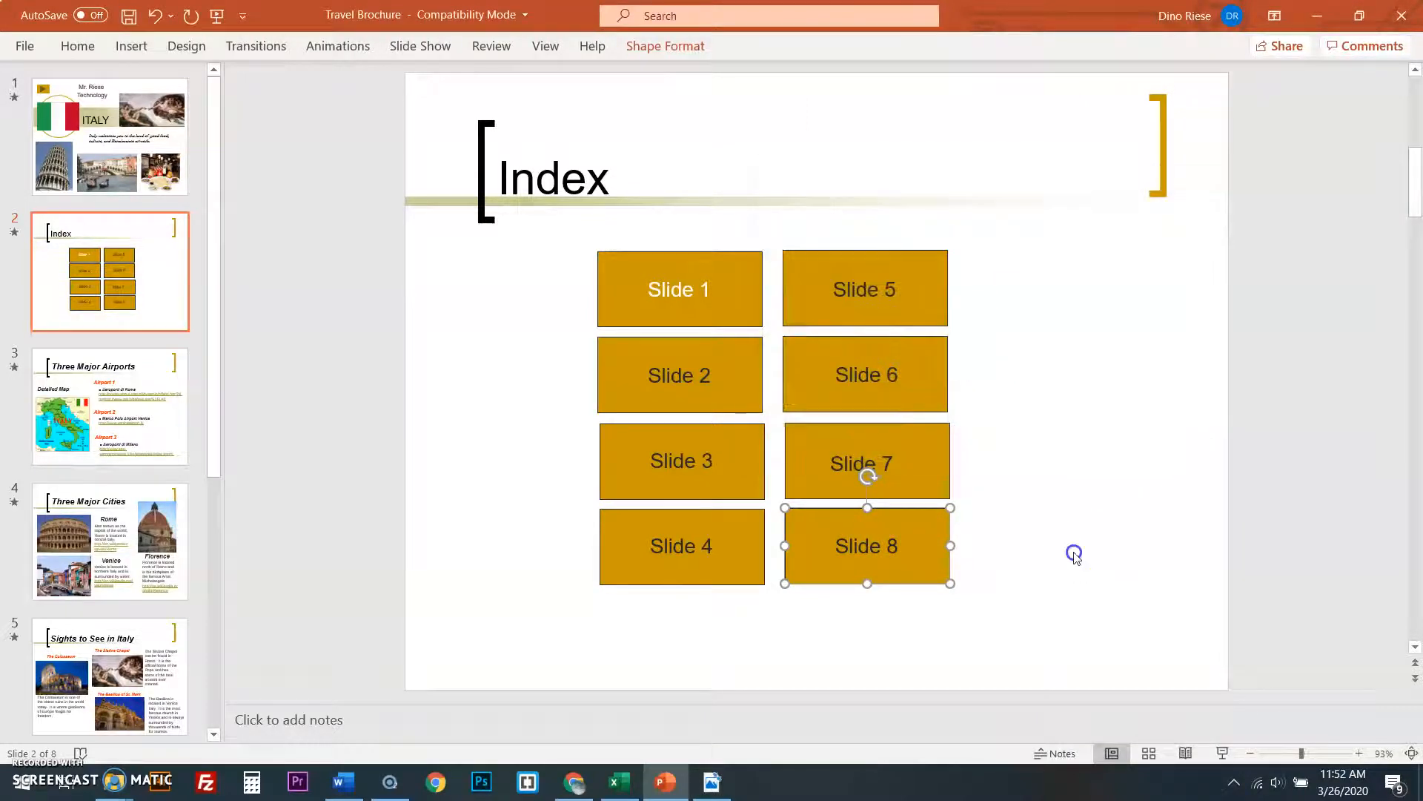
mouse_move(711, 307)
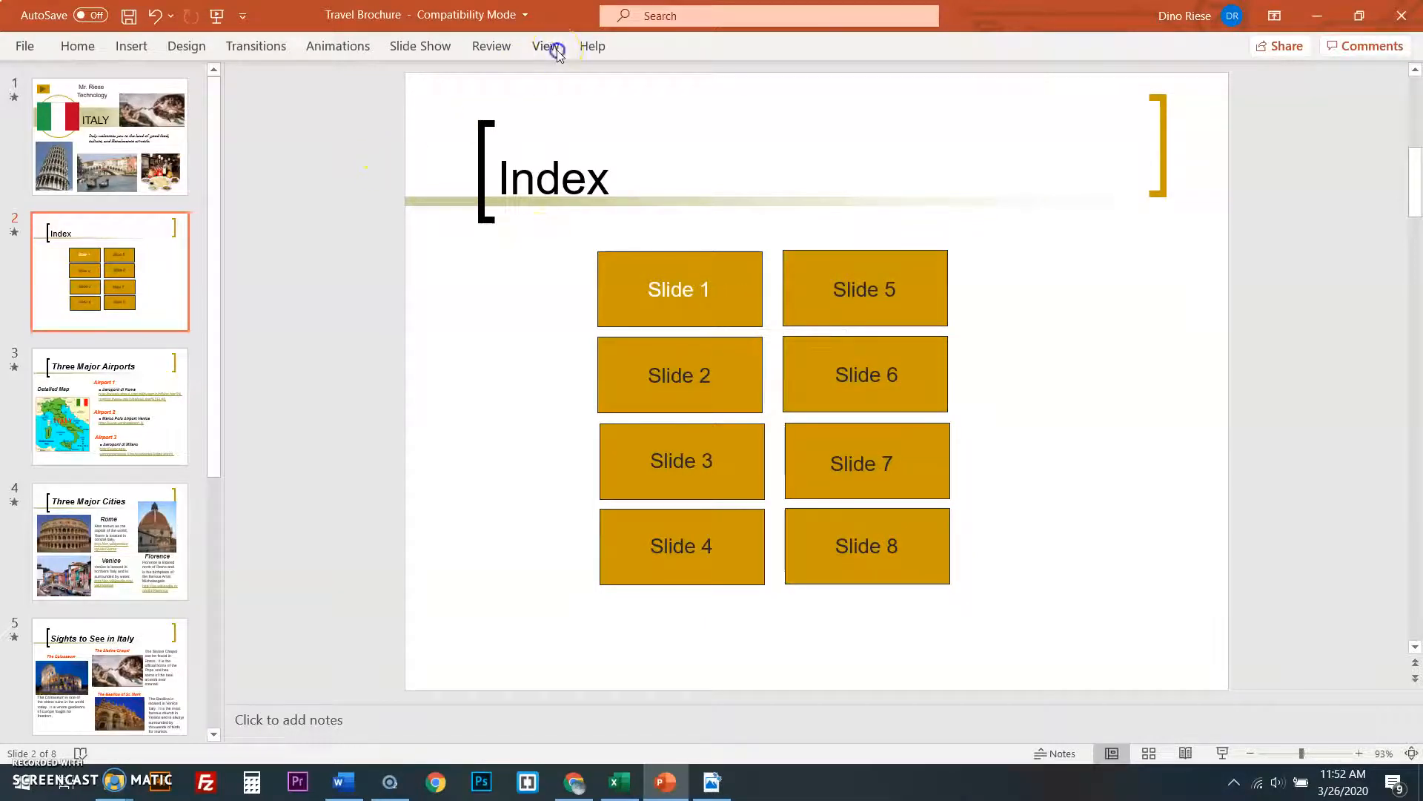
left_click(546, 46)
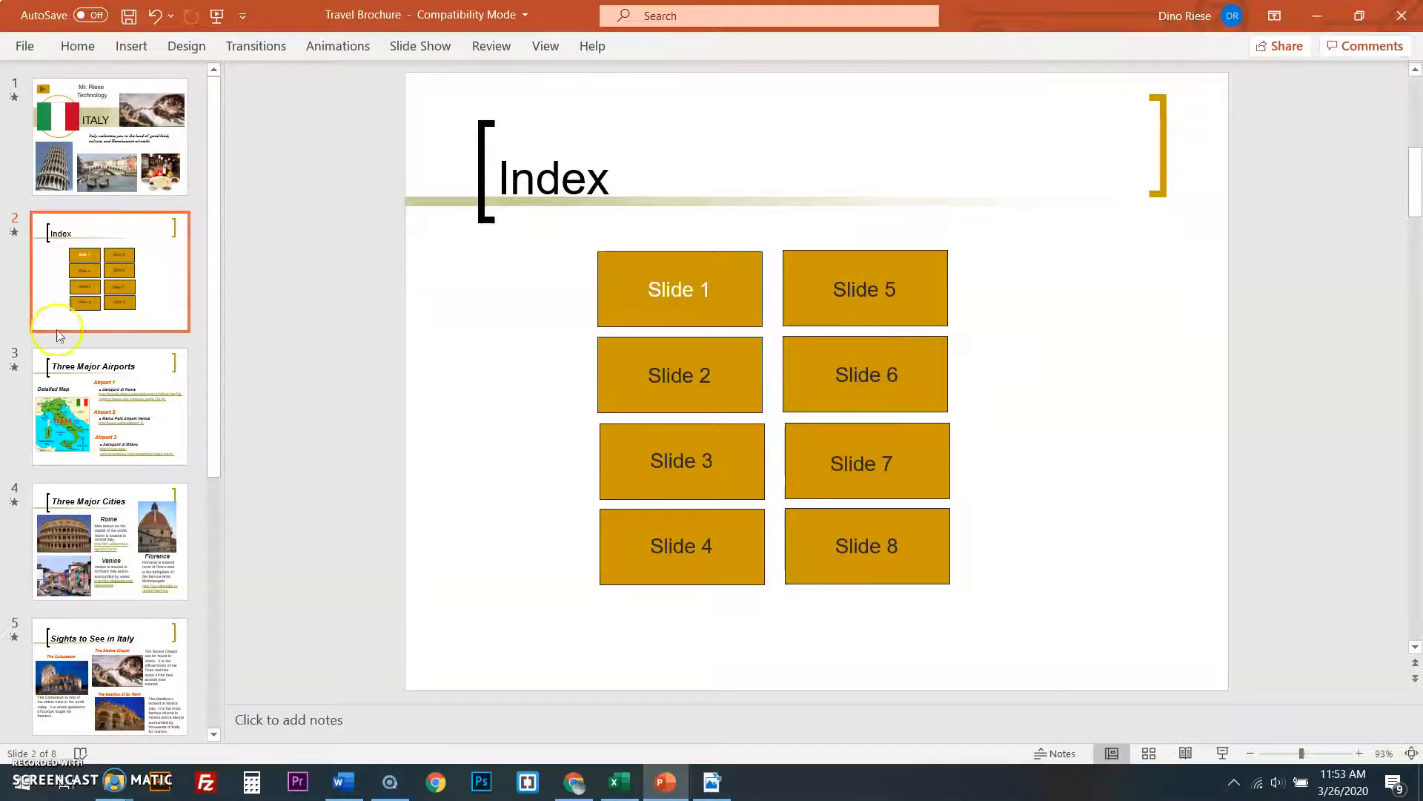
left_click(24, 46)
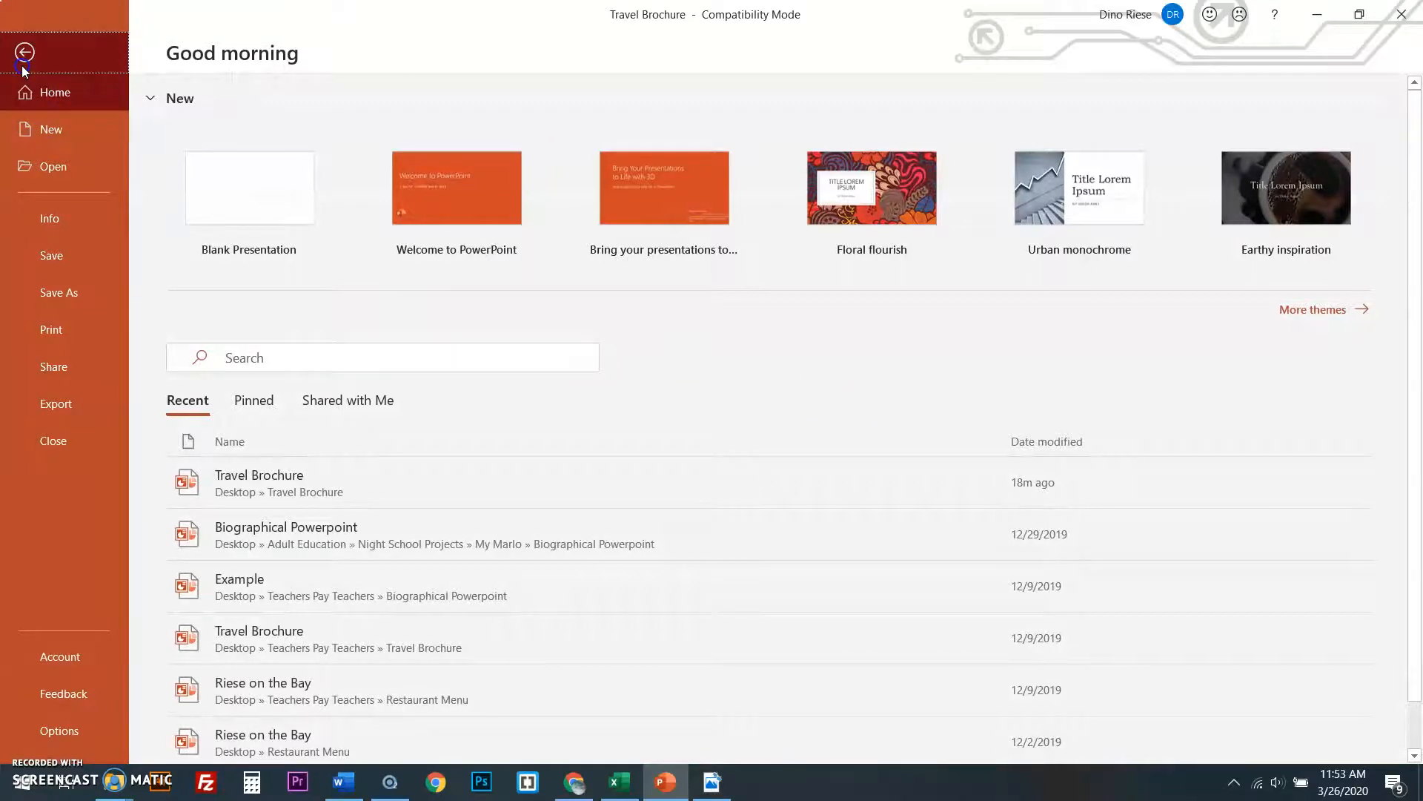
left_click(24, 52)
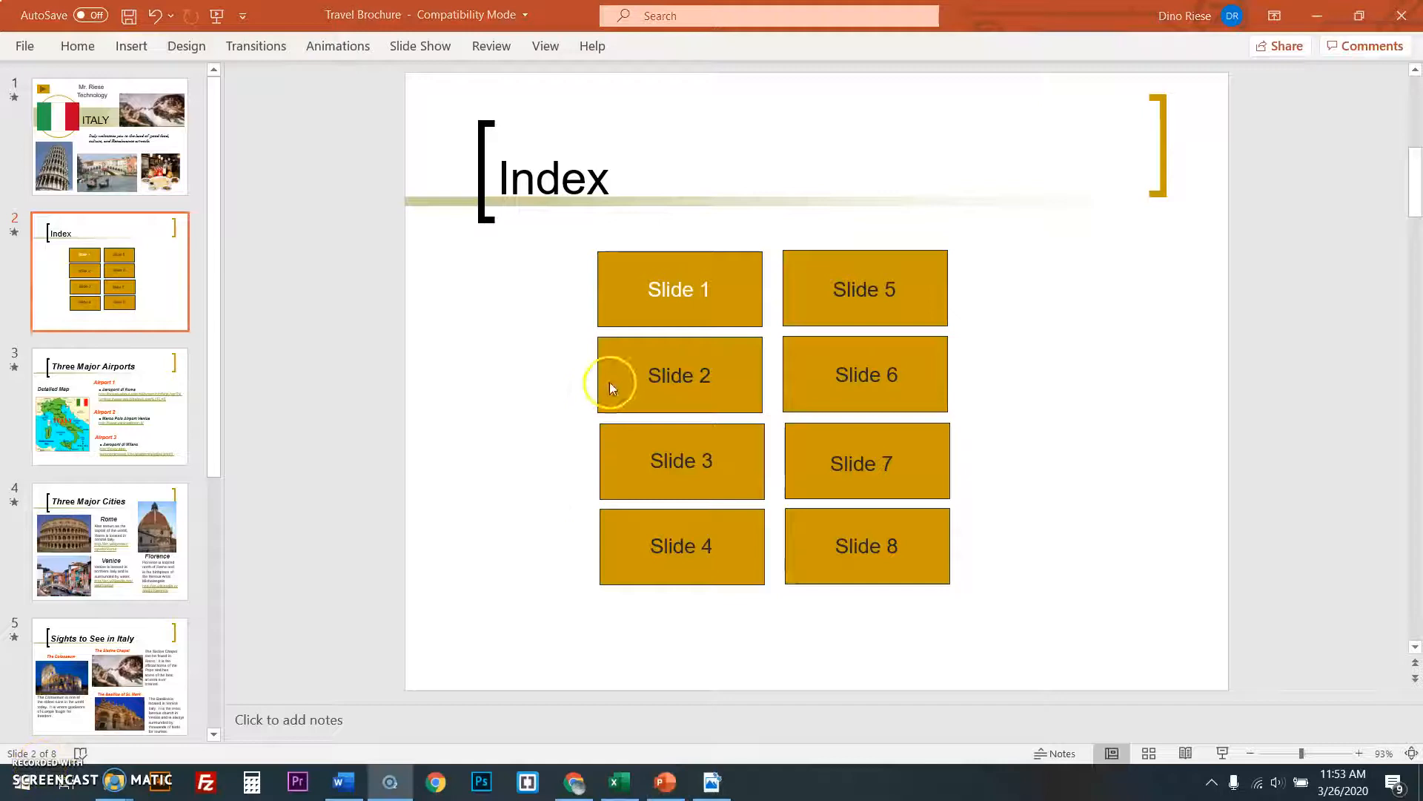
mouse_move(207, 172)
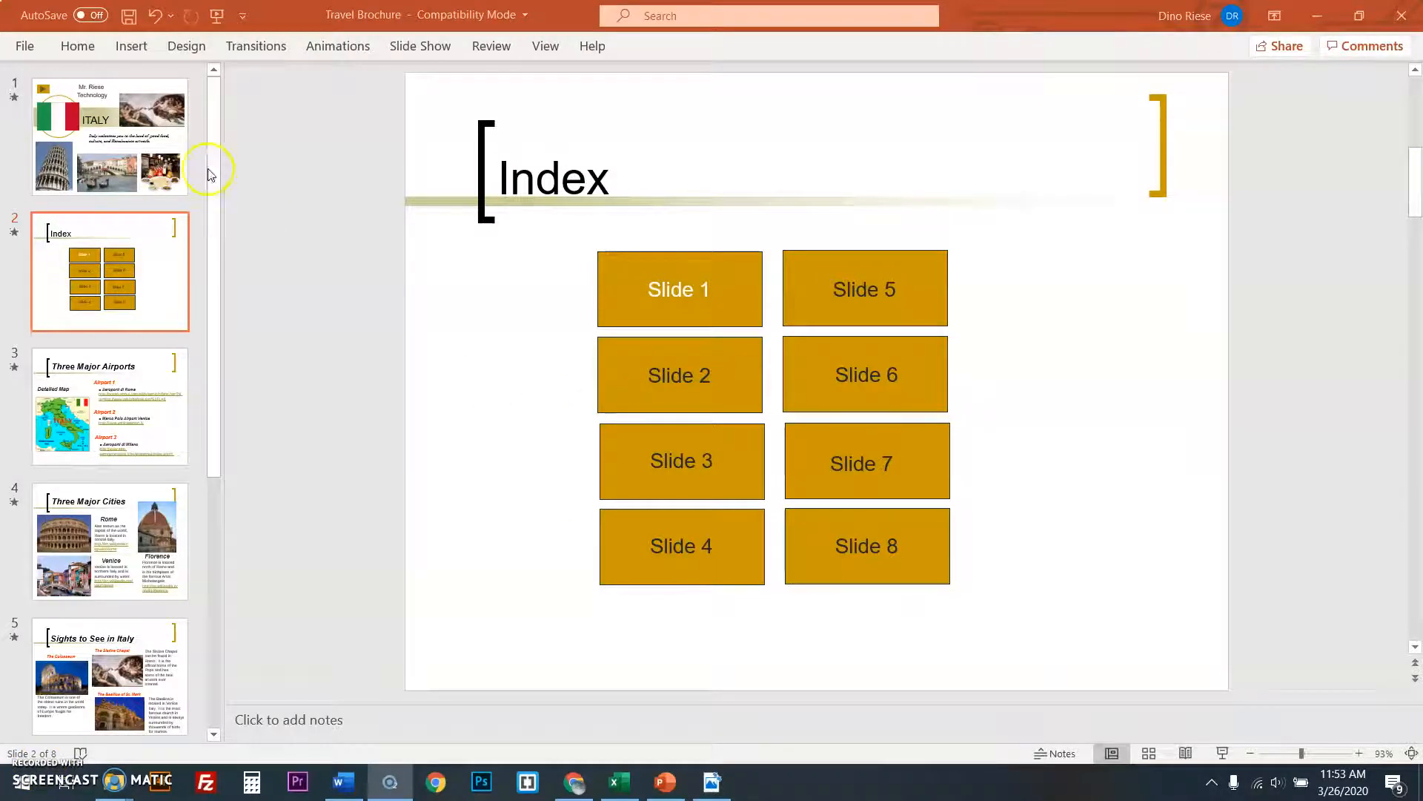
mouse_move(639, 380)
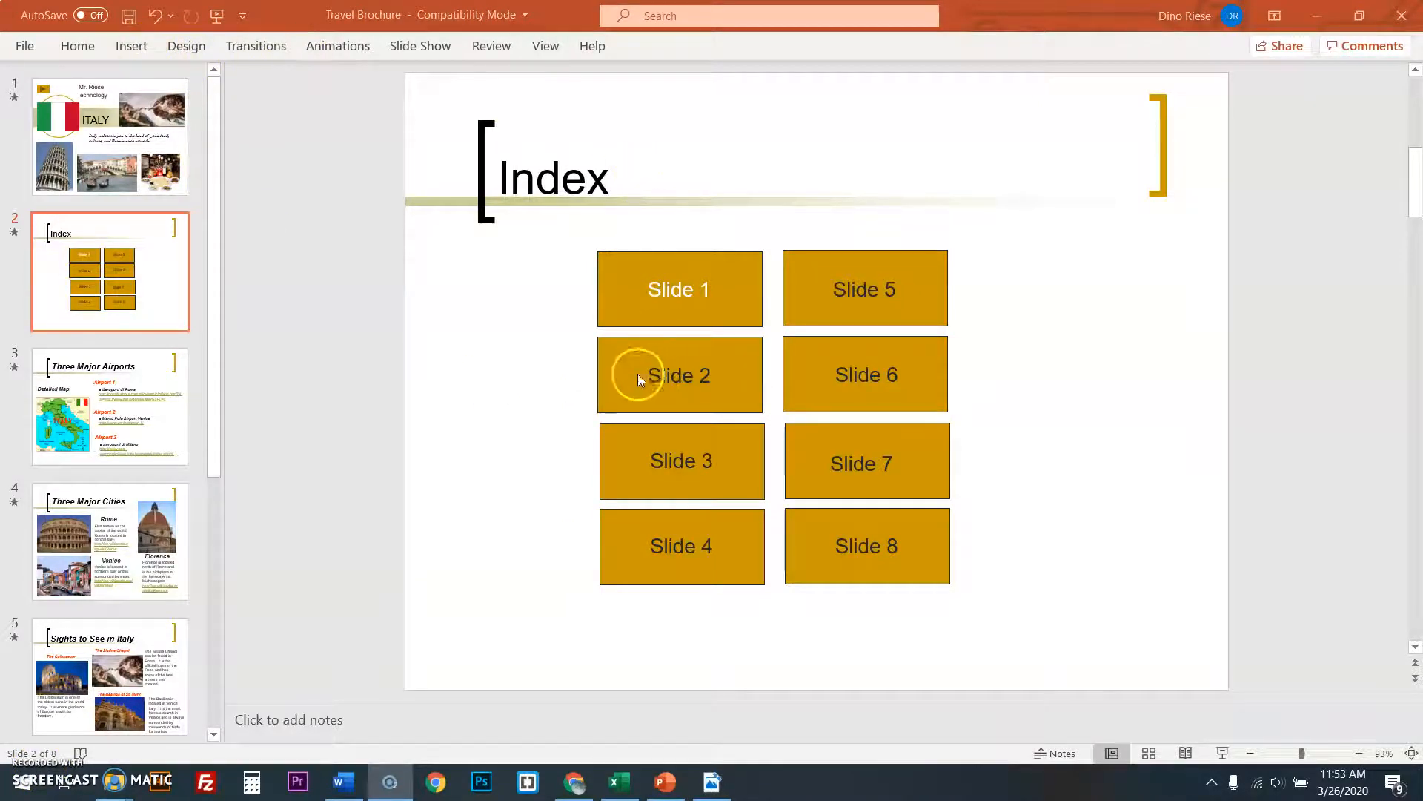
mouse_move(615, 363)
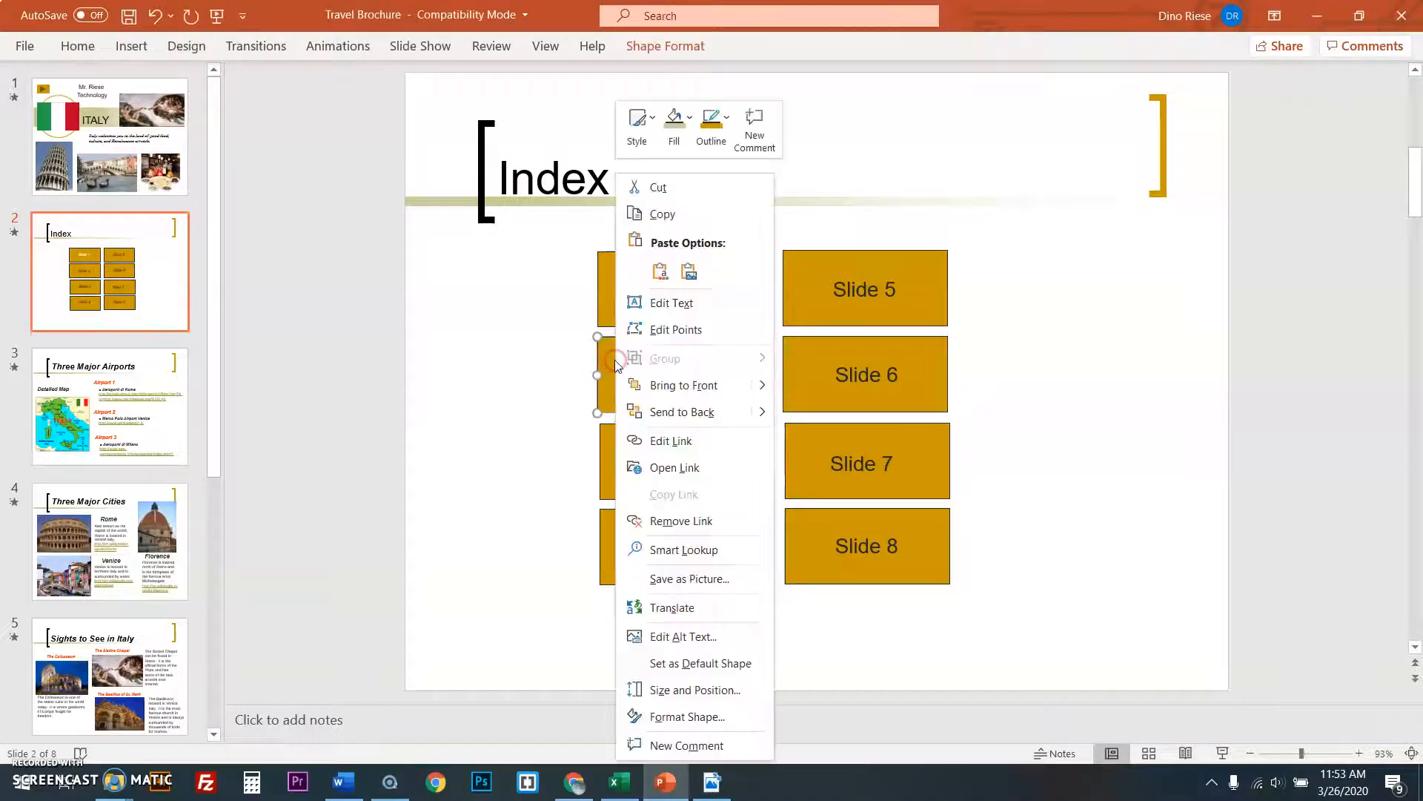
mouse_move(674, 466)
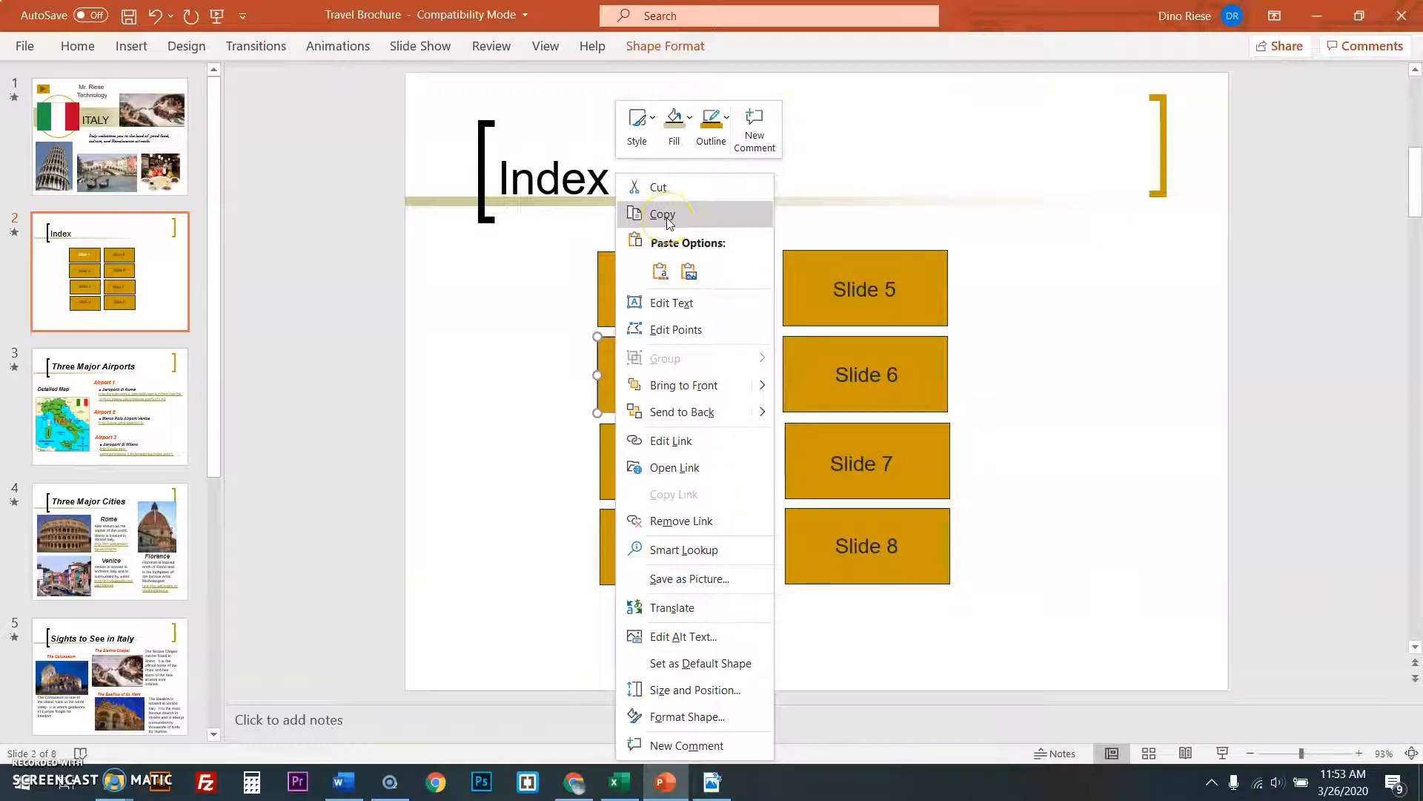
- Copy the linked Slide 2 button for reuse as a return button on other slides
left_click(663, 214)
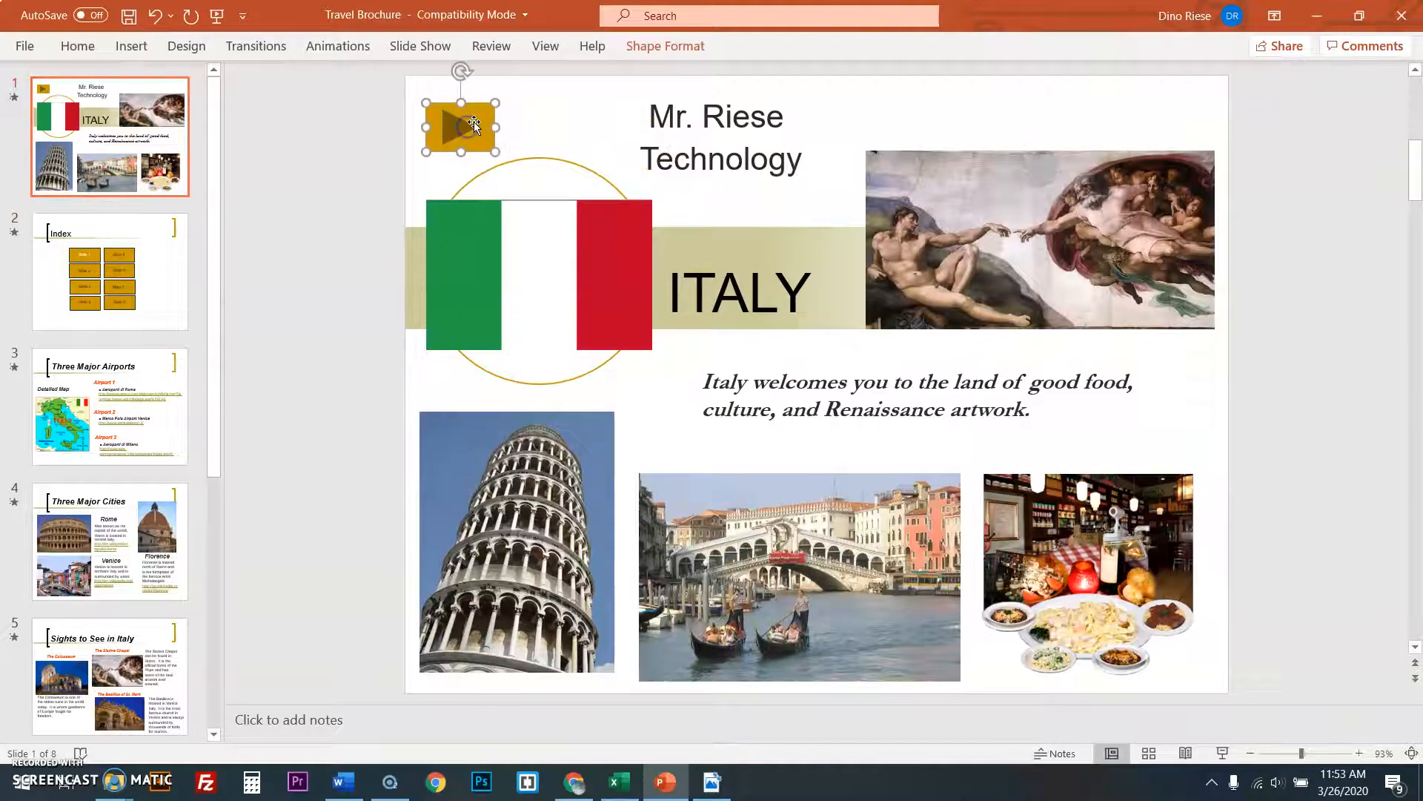
- Paste the gold button onto the ITALY title slide's top-left corner and relabel it INDEX
right_click(472, 127)
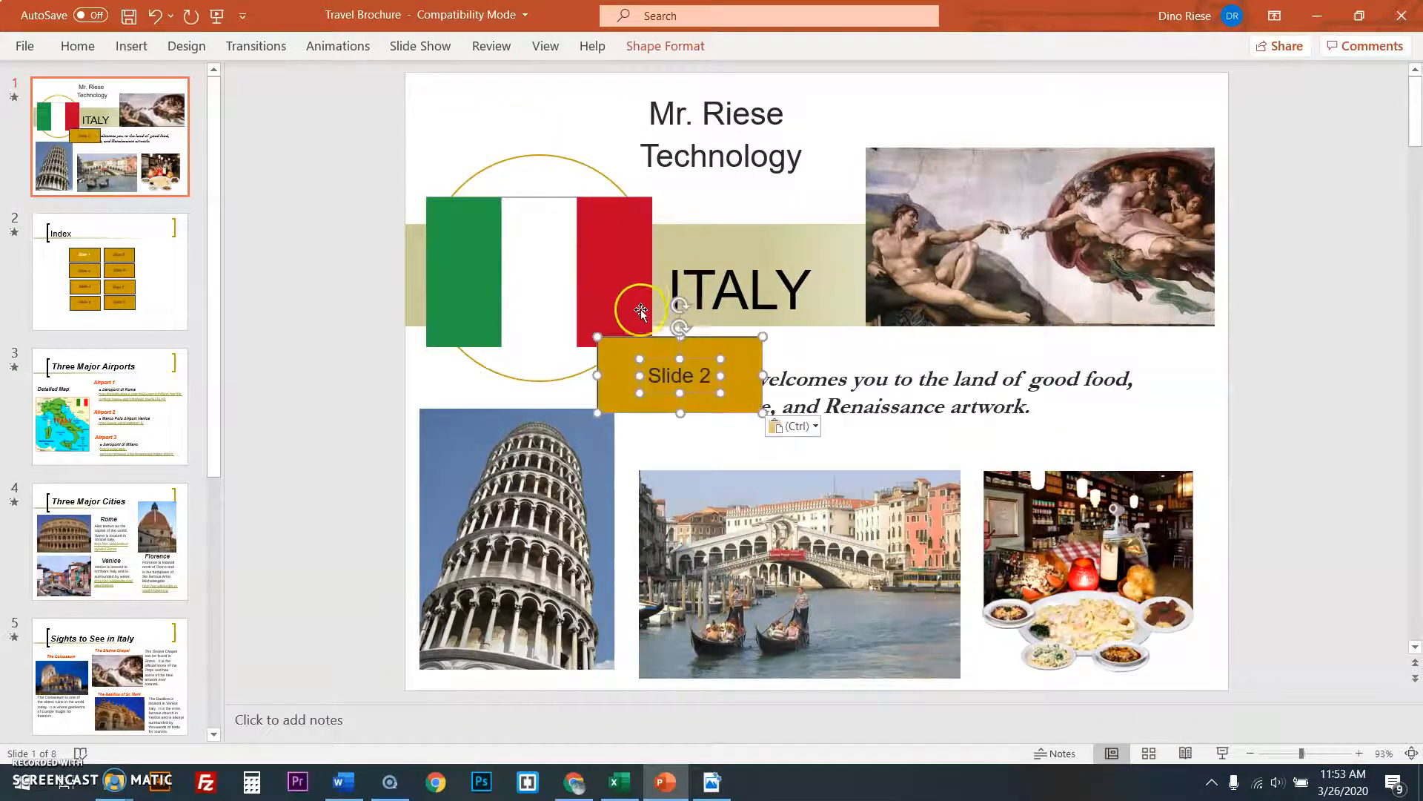
left_click_drag(680, 376, 500, 110)
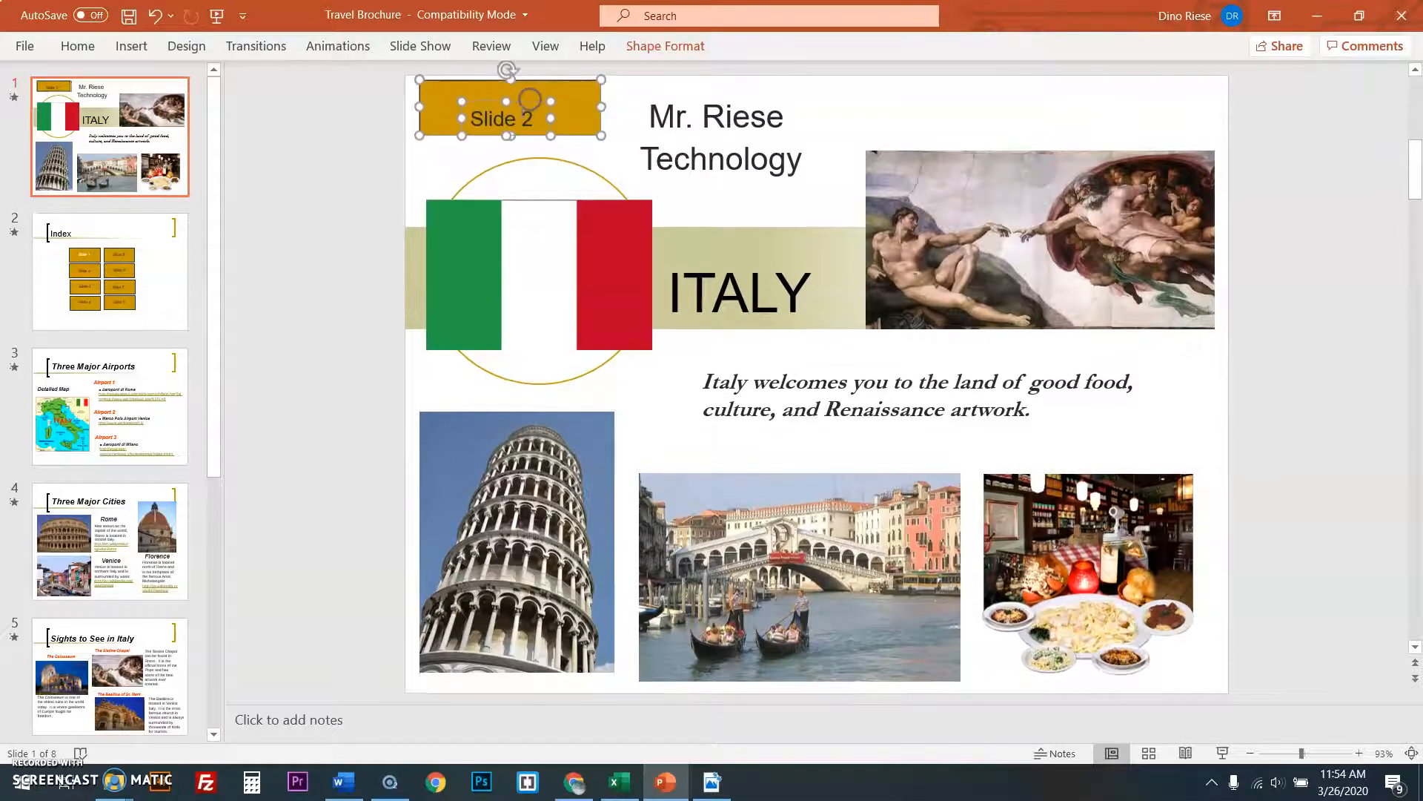
mouse_move(554, 114)
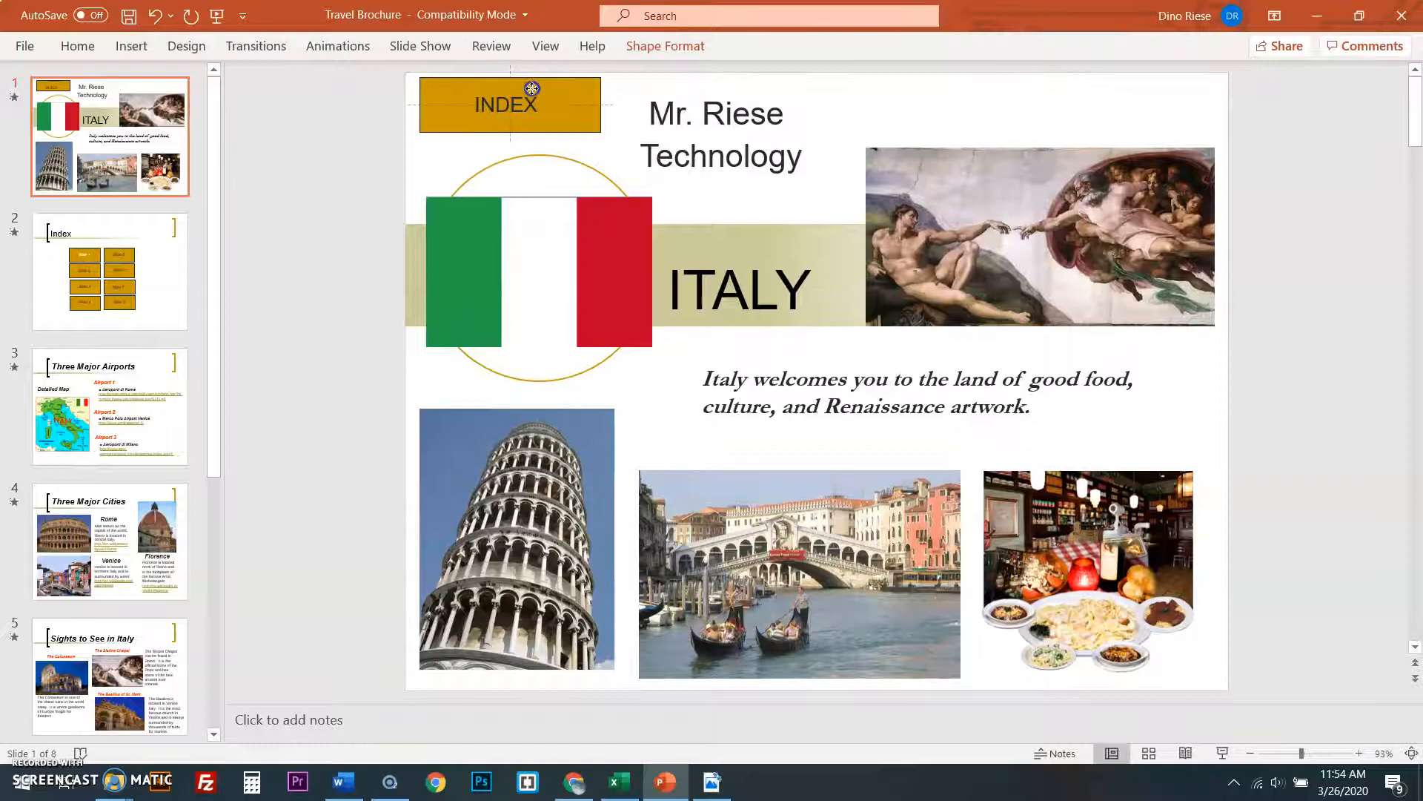
left_click(505, 107)
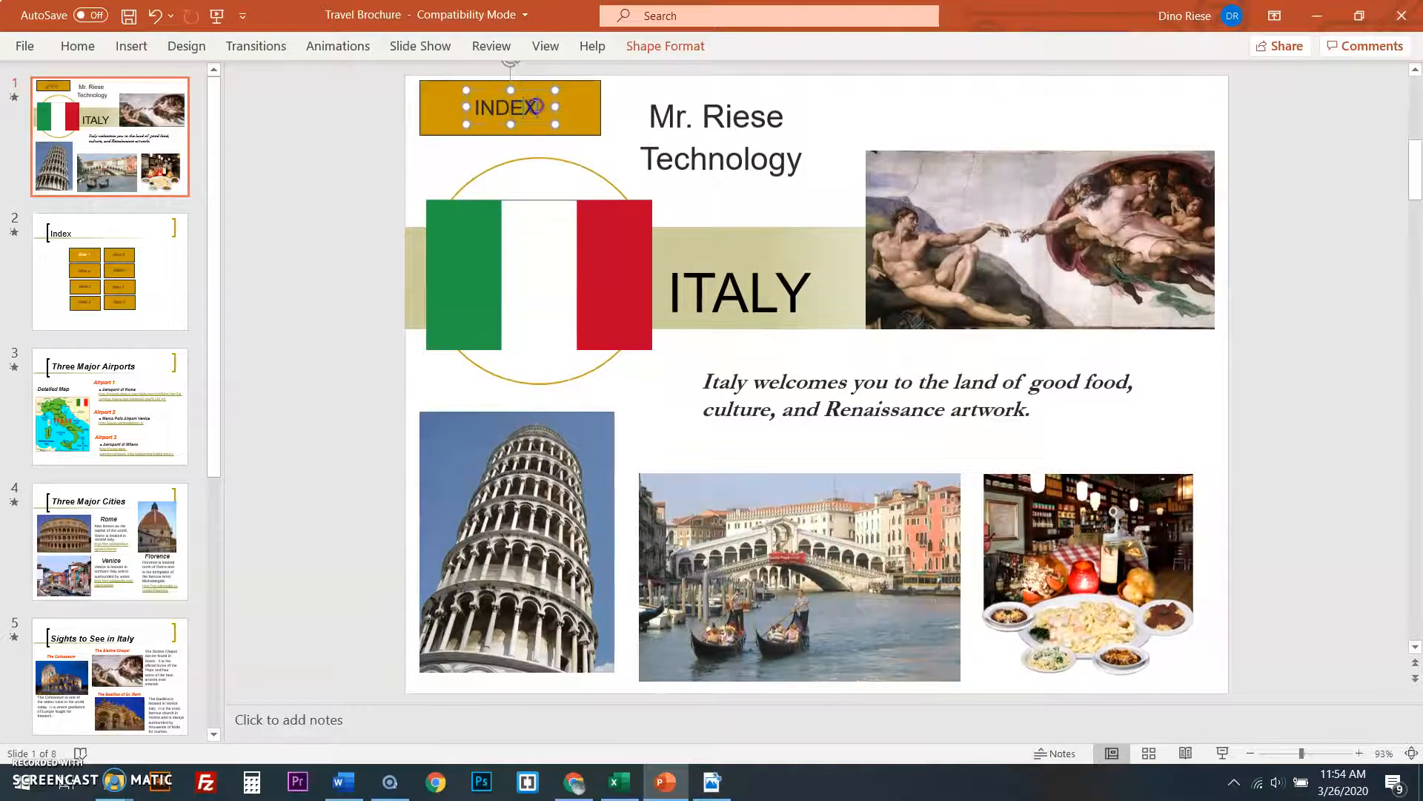
- Inspect the INDEX button's hyperlink options and leave them unchanged
left_click(77, 45)
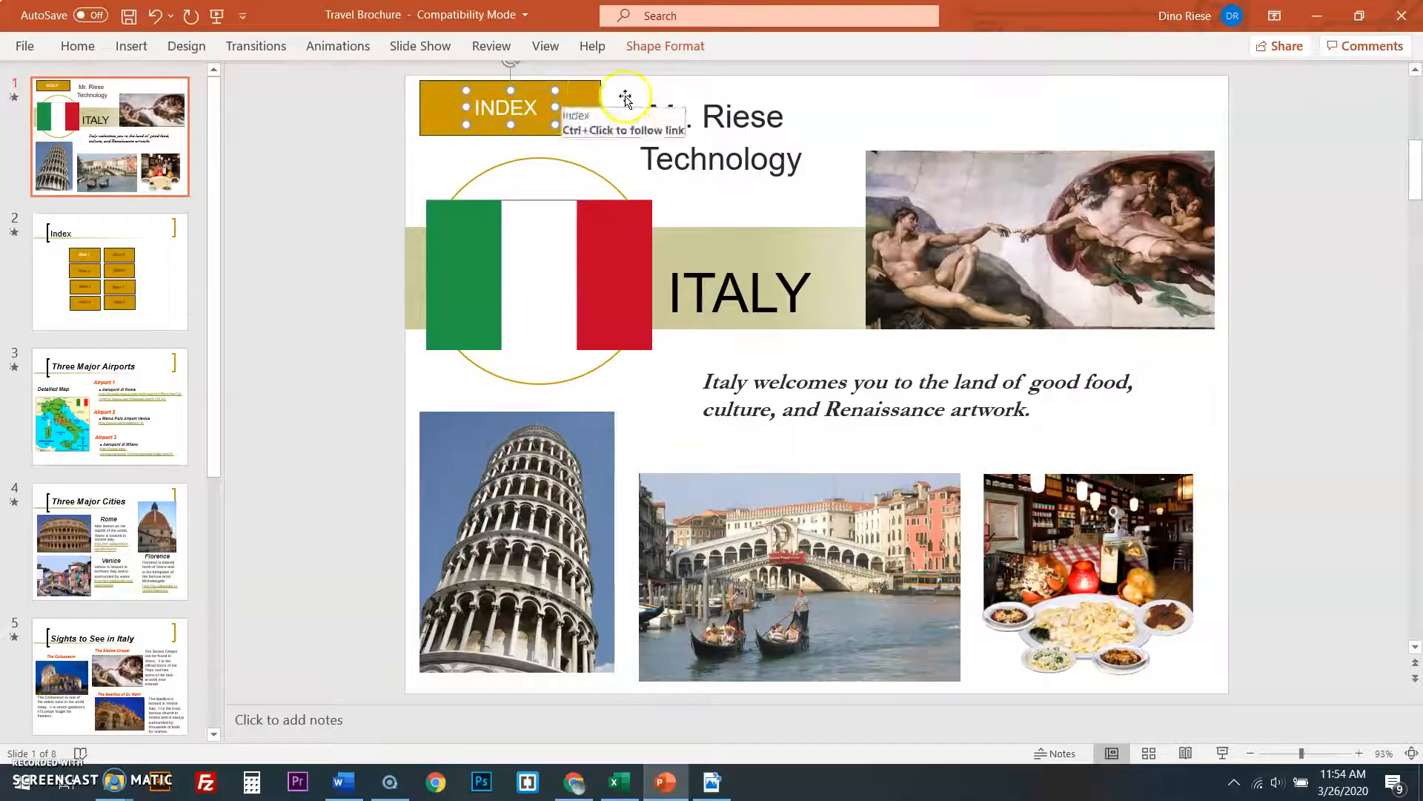
right_click(626, 100)
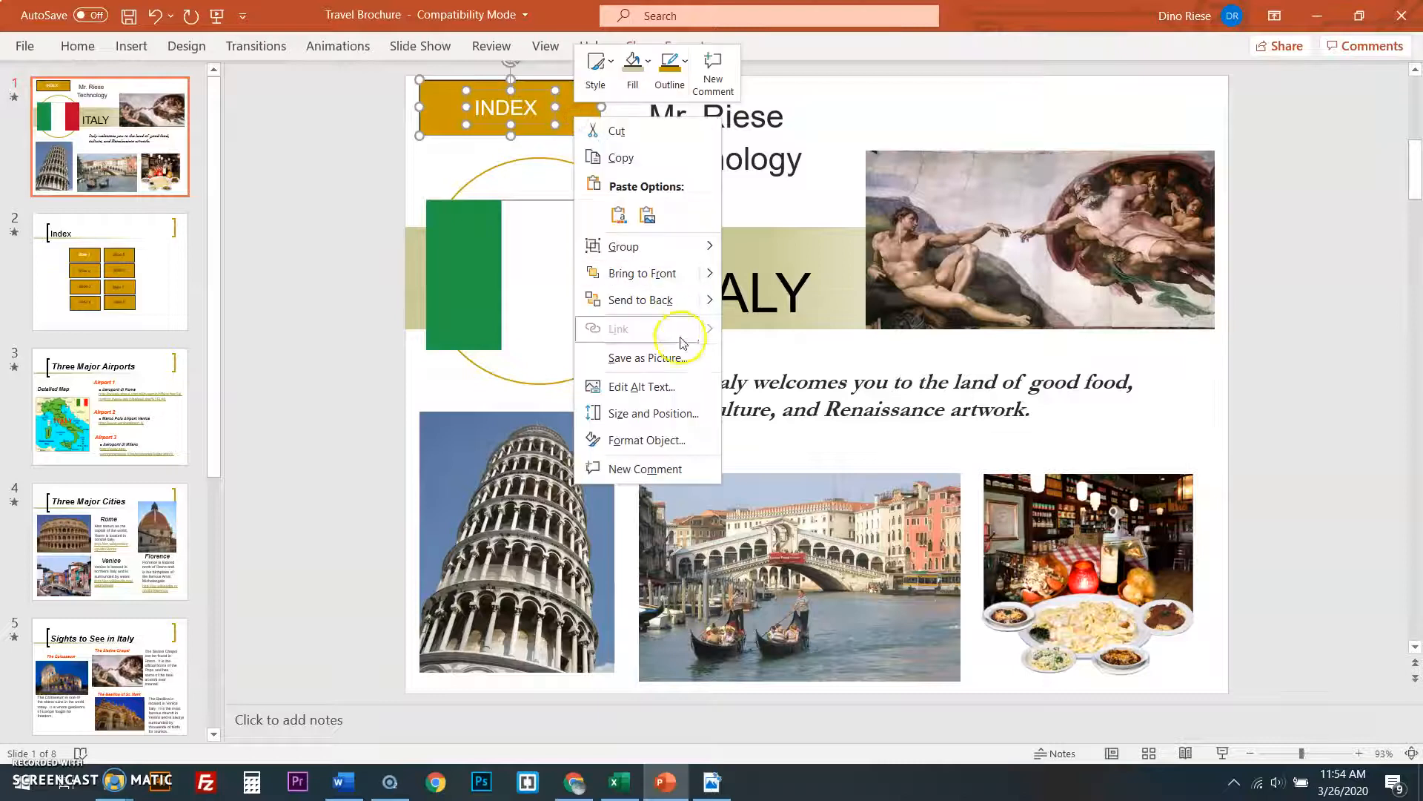
mouse_move(640, 386)
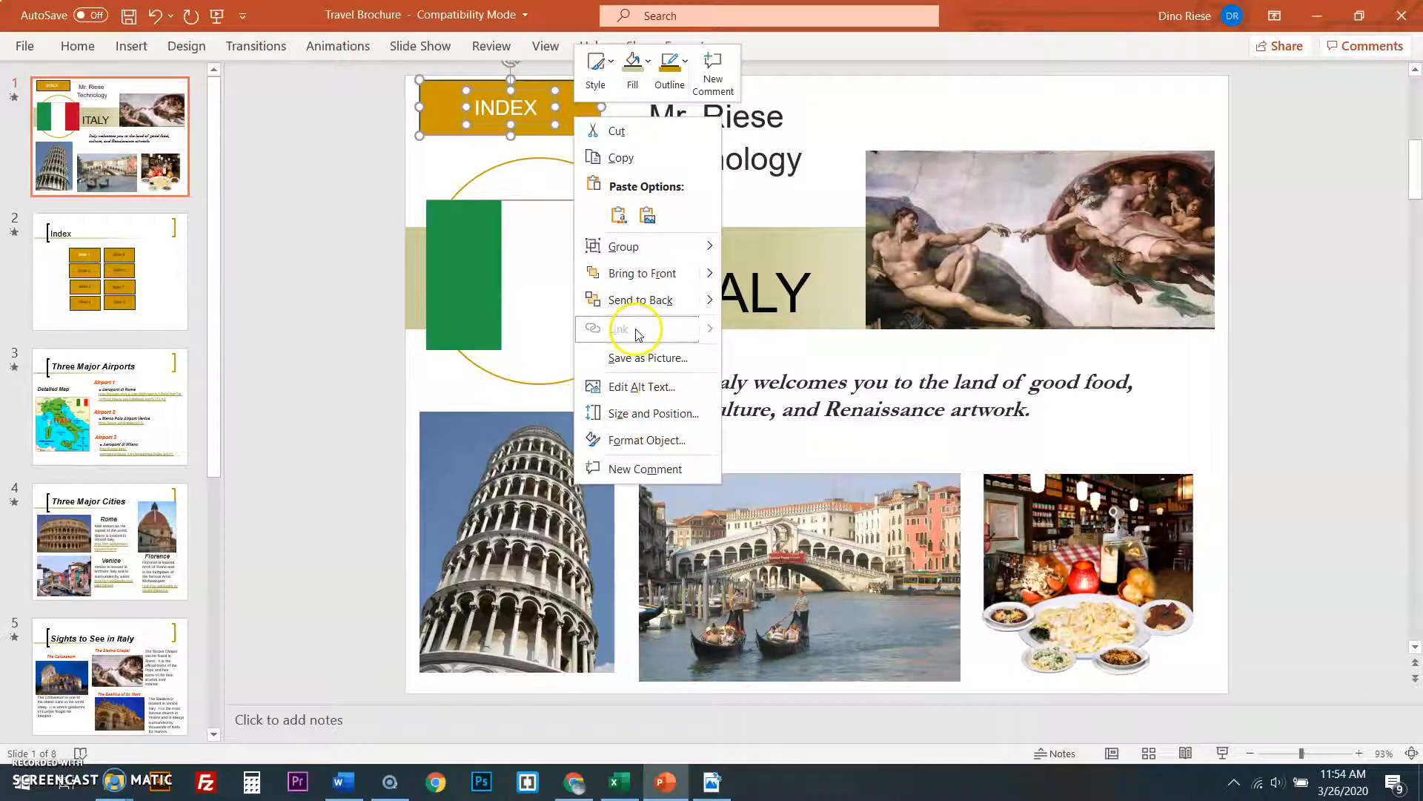
mouse_move(779, 96)
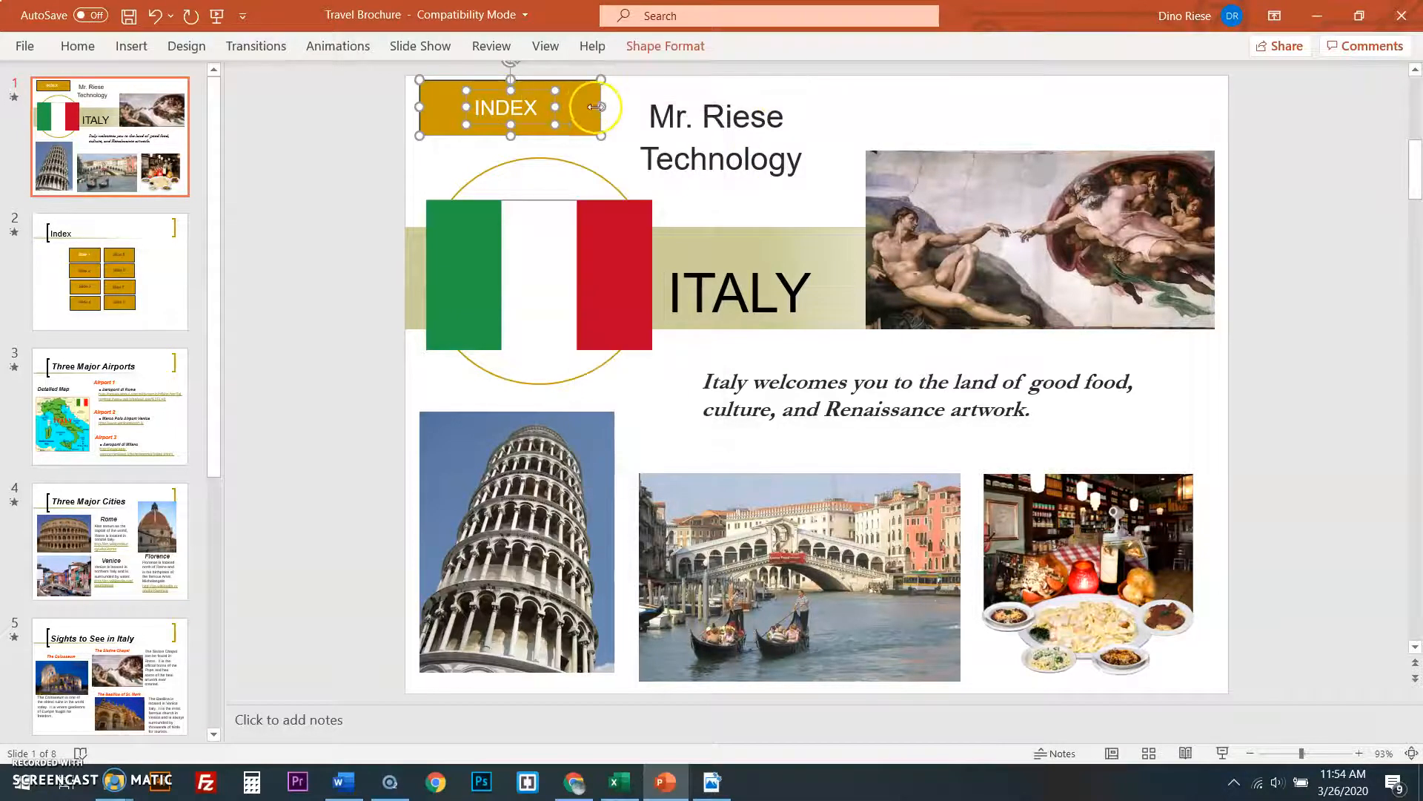
left_click(109, 270)
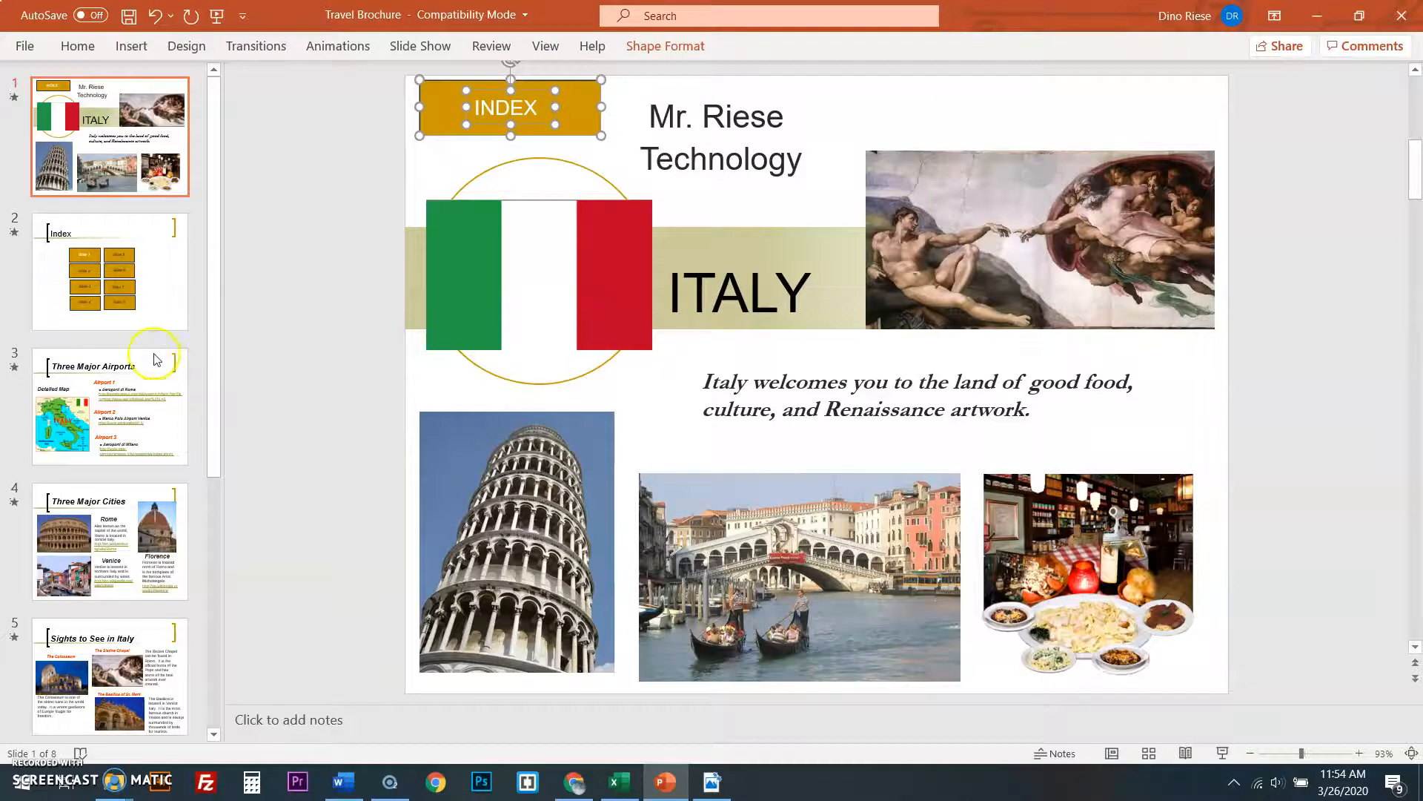
- Place the INDEX button at the top right of the Three Major Airports and Three Major Cities slides
left_click(109, 404)
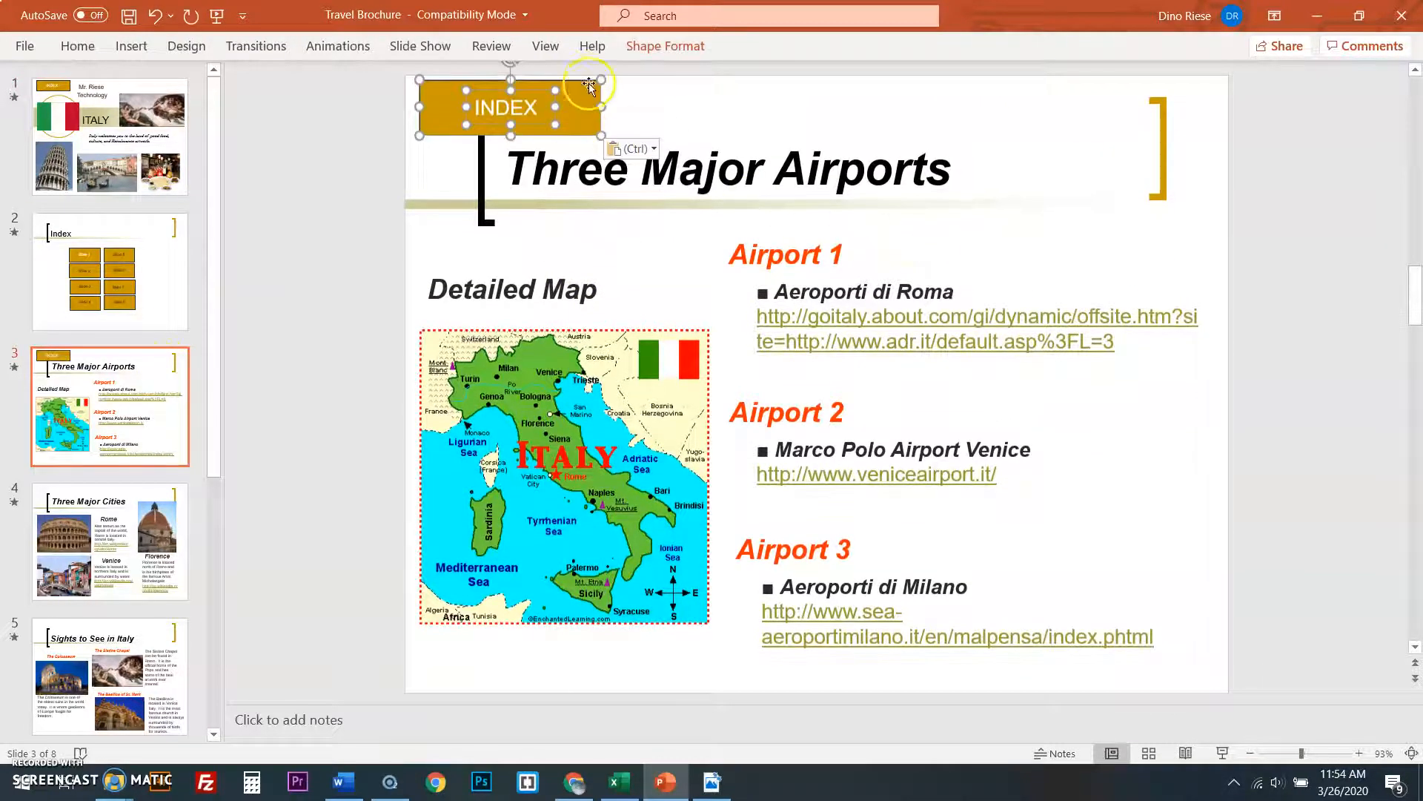
left_click_drag(508, 106, 1114, 243)
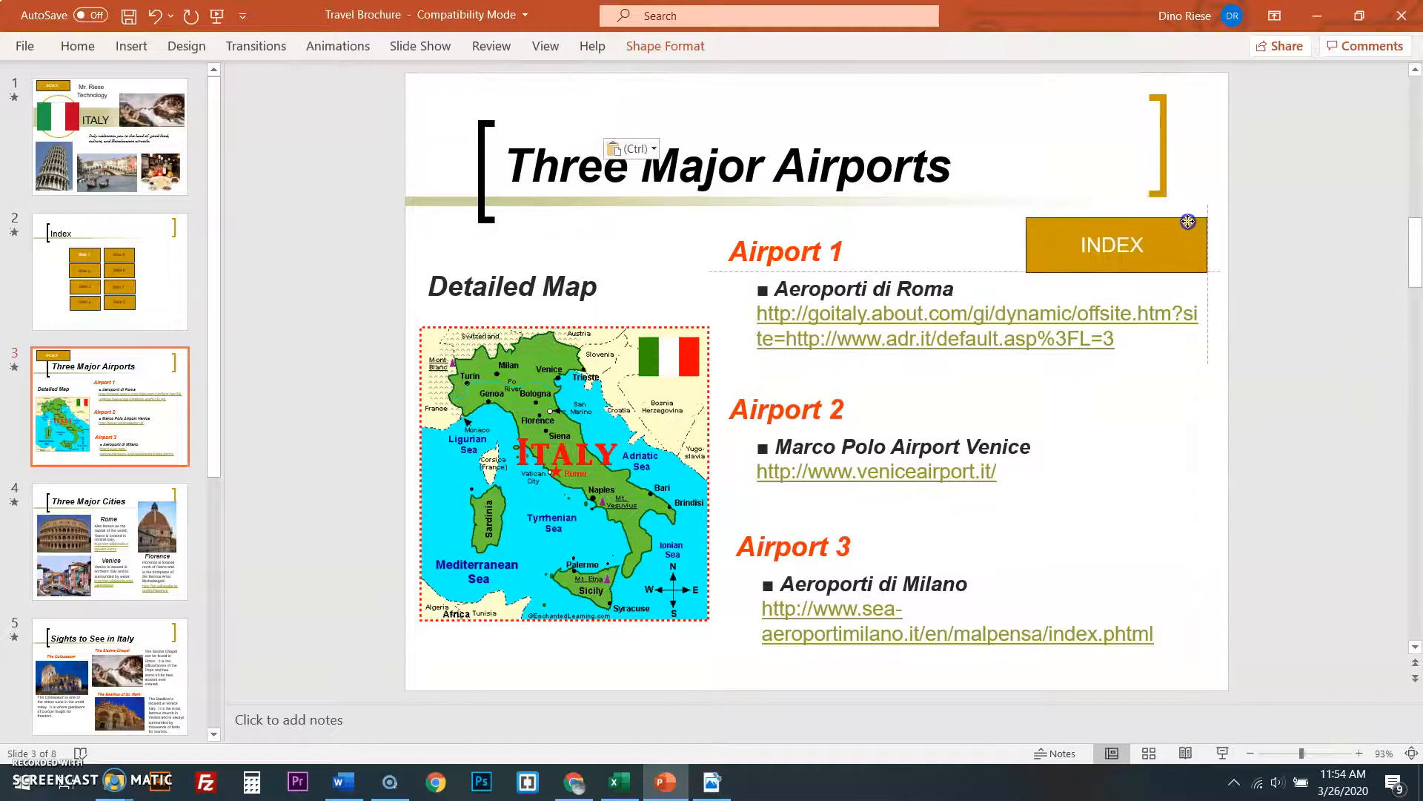
left_click(109, 540)
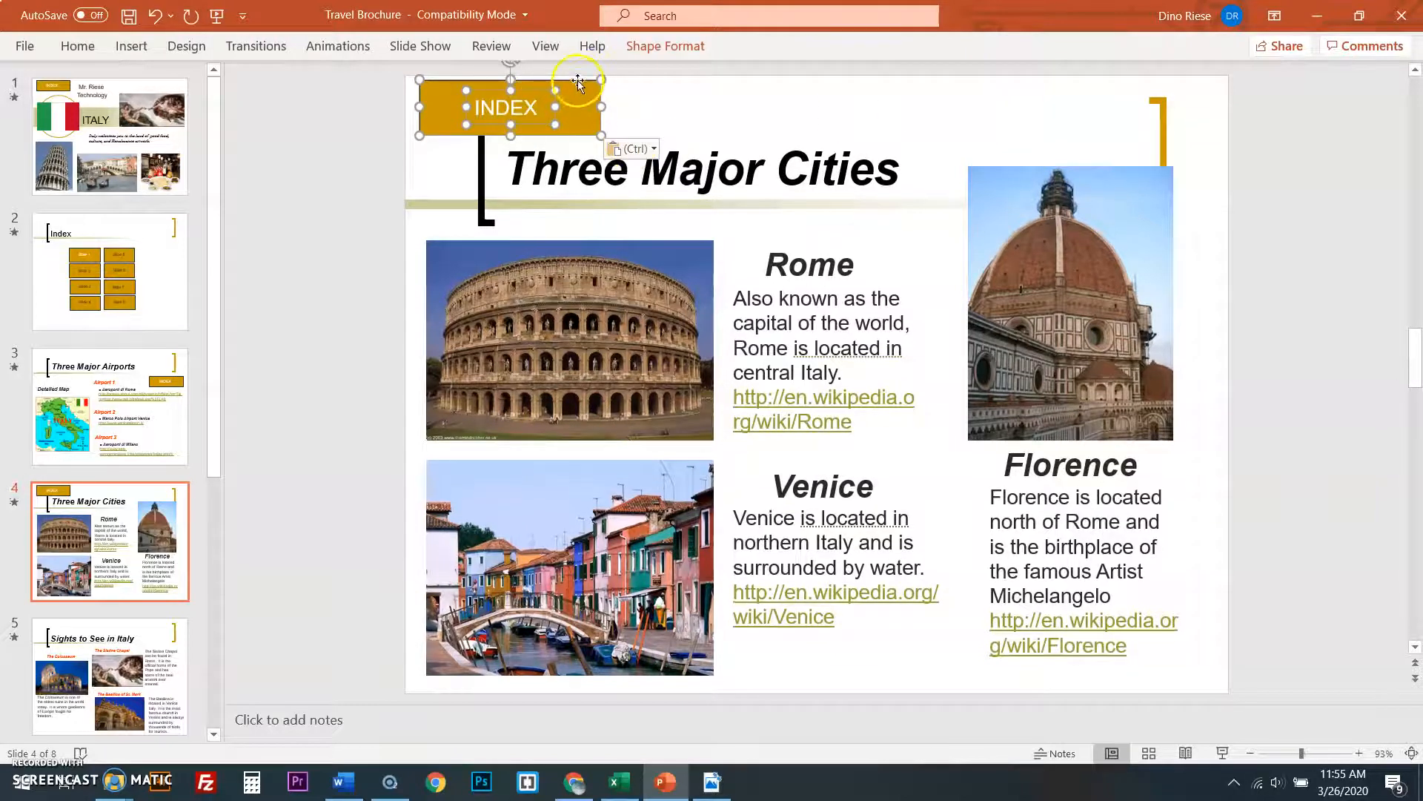
left_click_drag(508, 106, 953, 115)
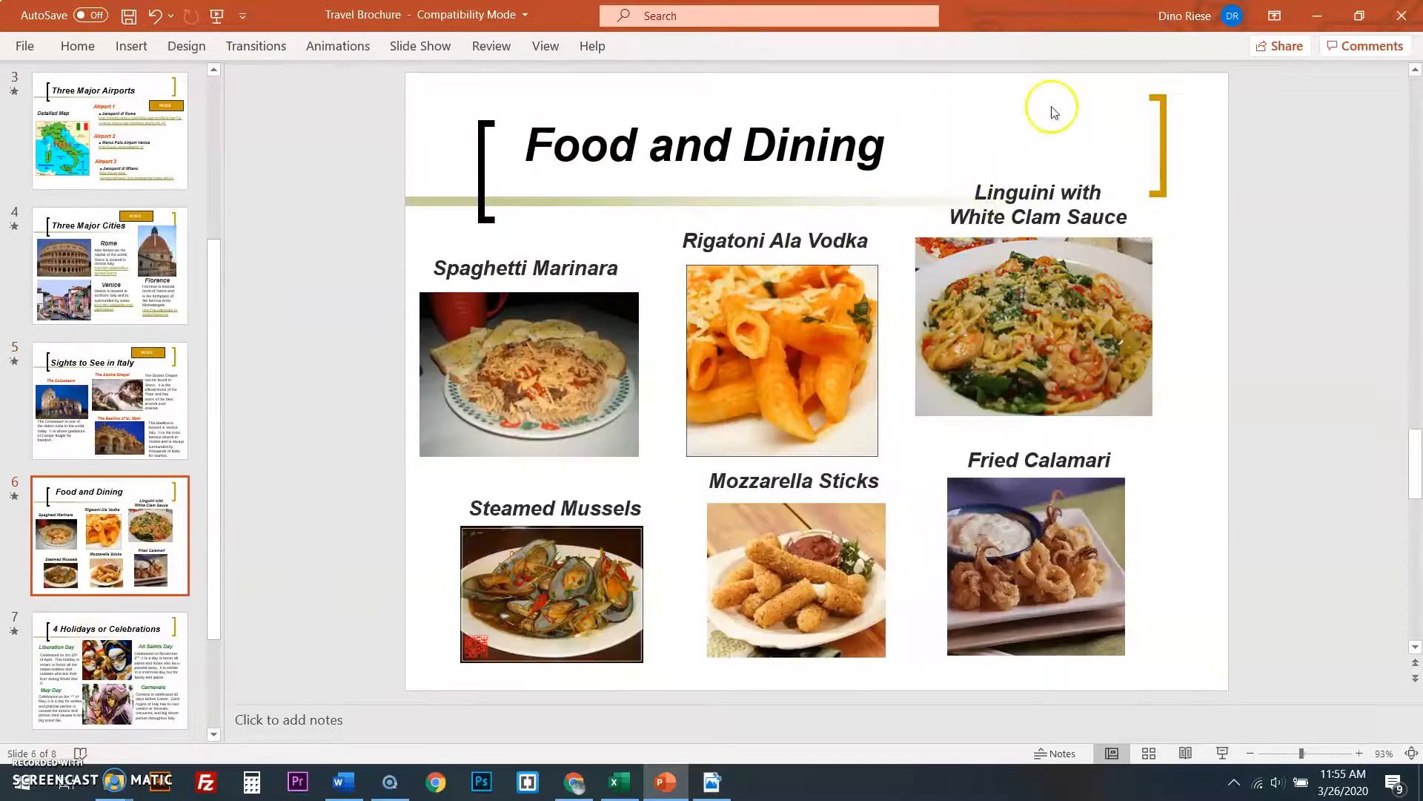
mouse_move(888, 225)
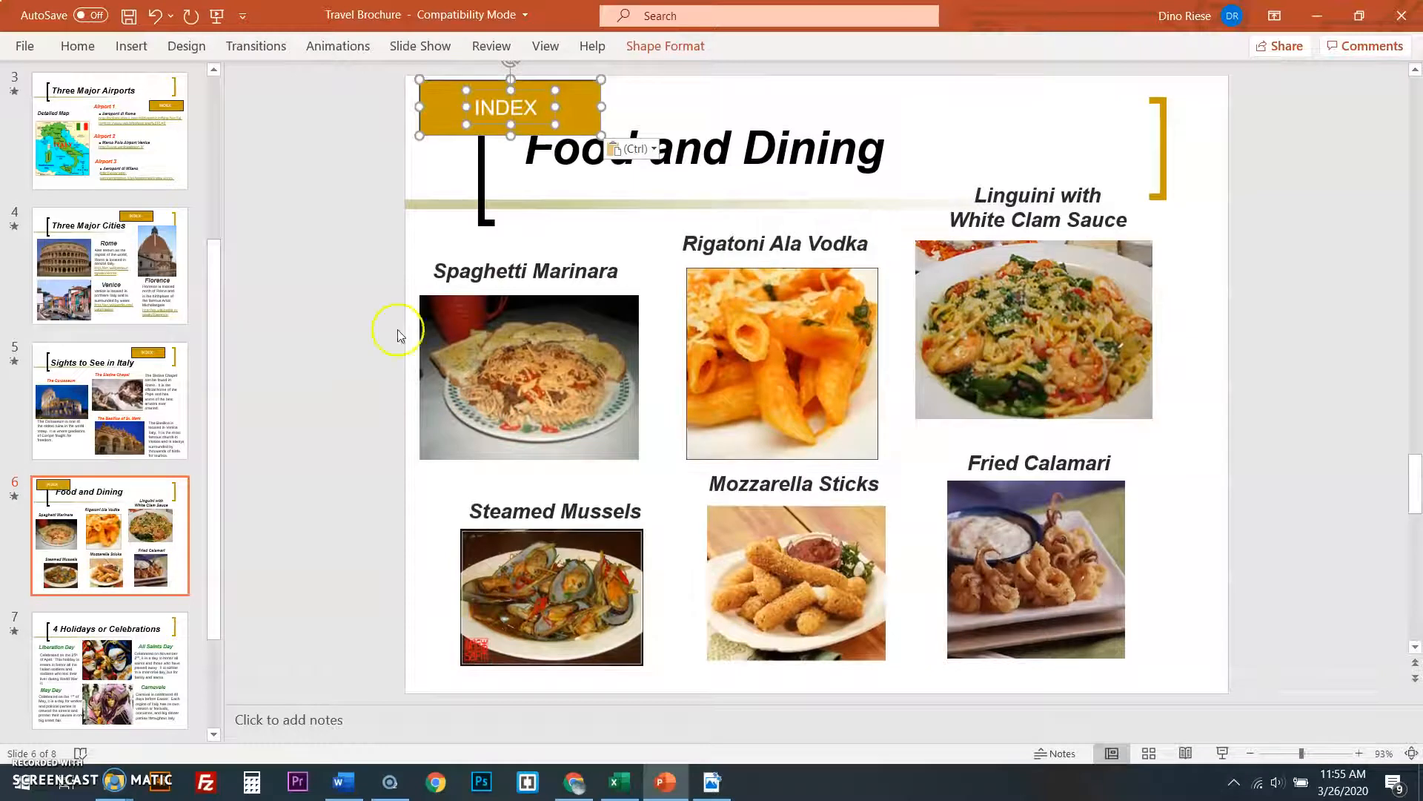
left_click_drag(509, 107, 932, 118)
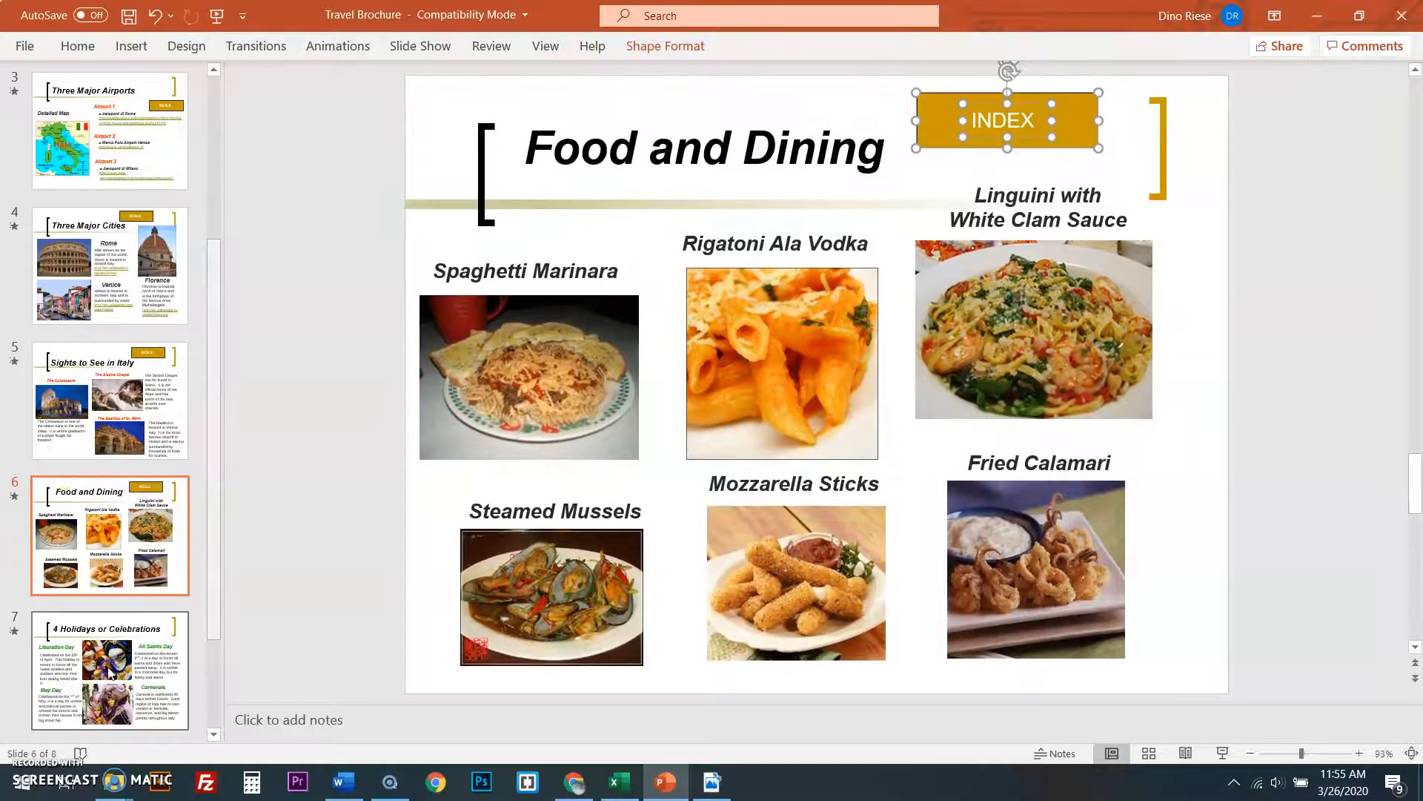
- Paste the INDEX button onto the Free Slide and move it to the top right
left_click(109, 670)
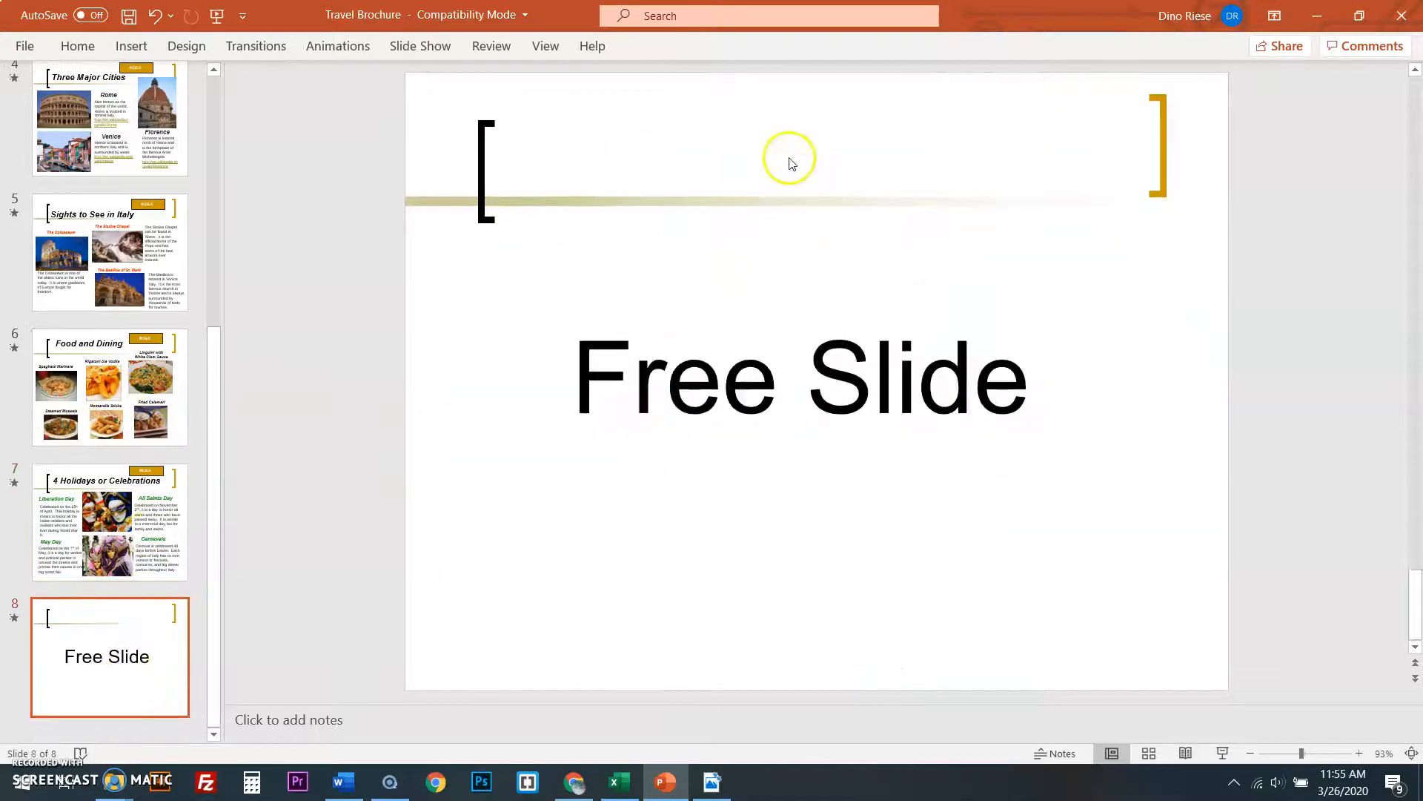
key("ctrl+v")
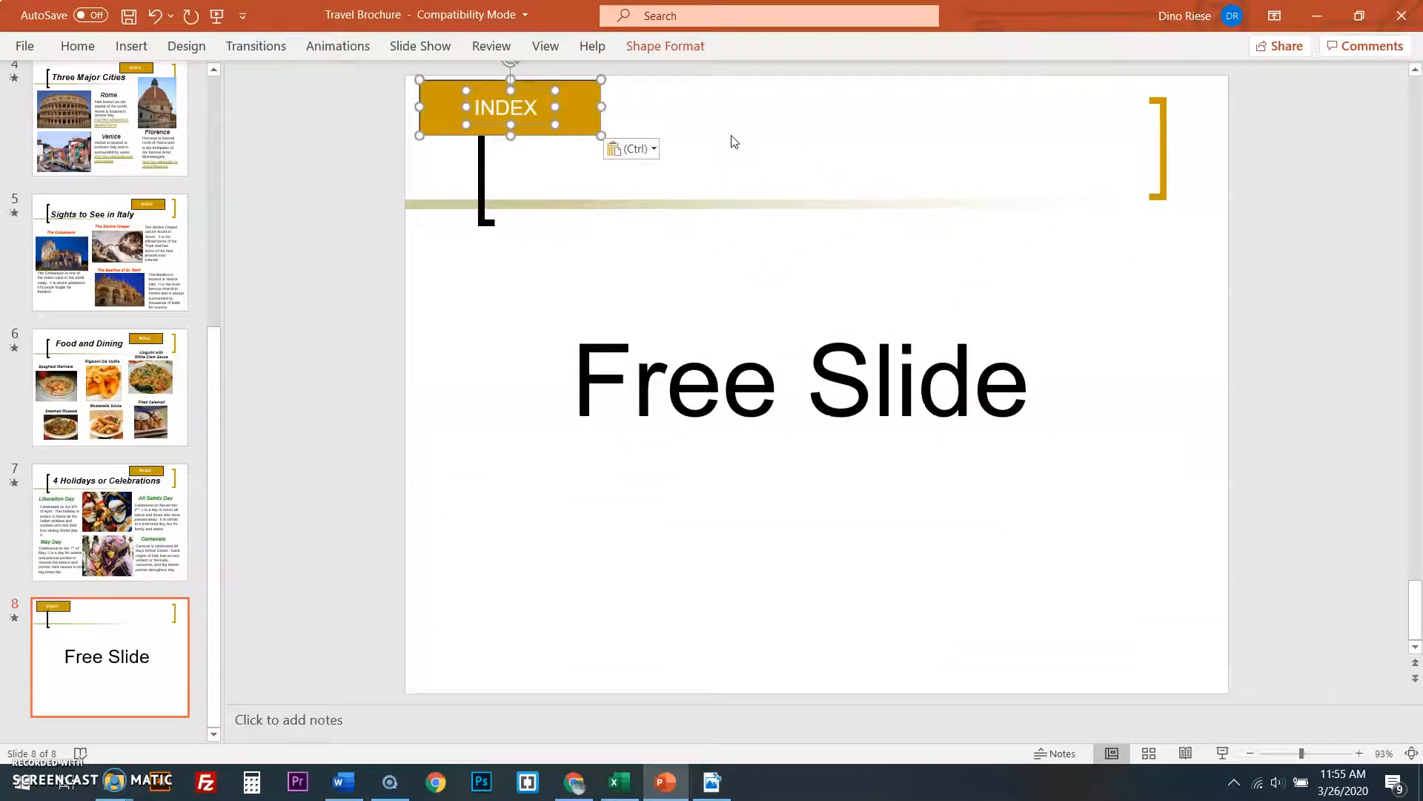
left_click_drag(509, 107, 983, 120)
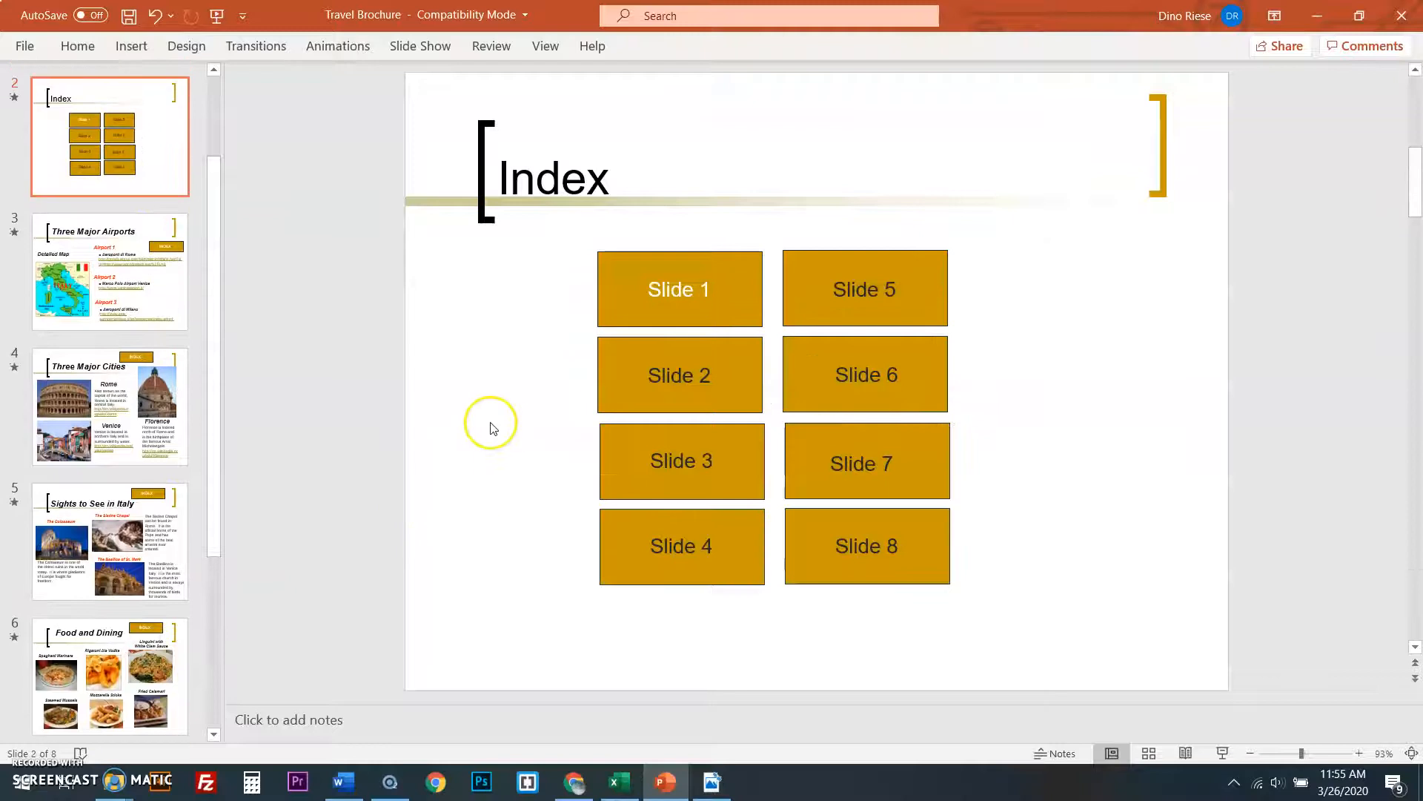
left_click(109, 137)
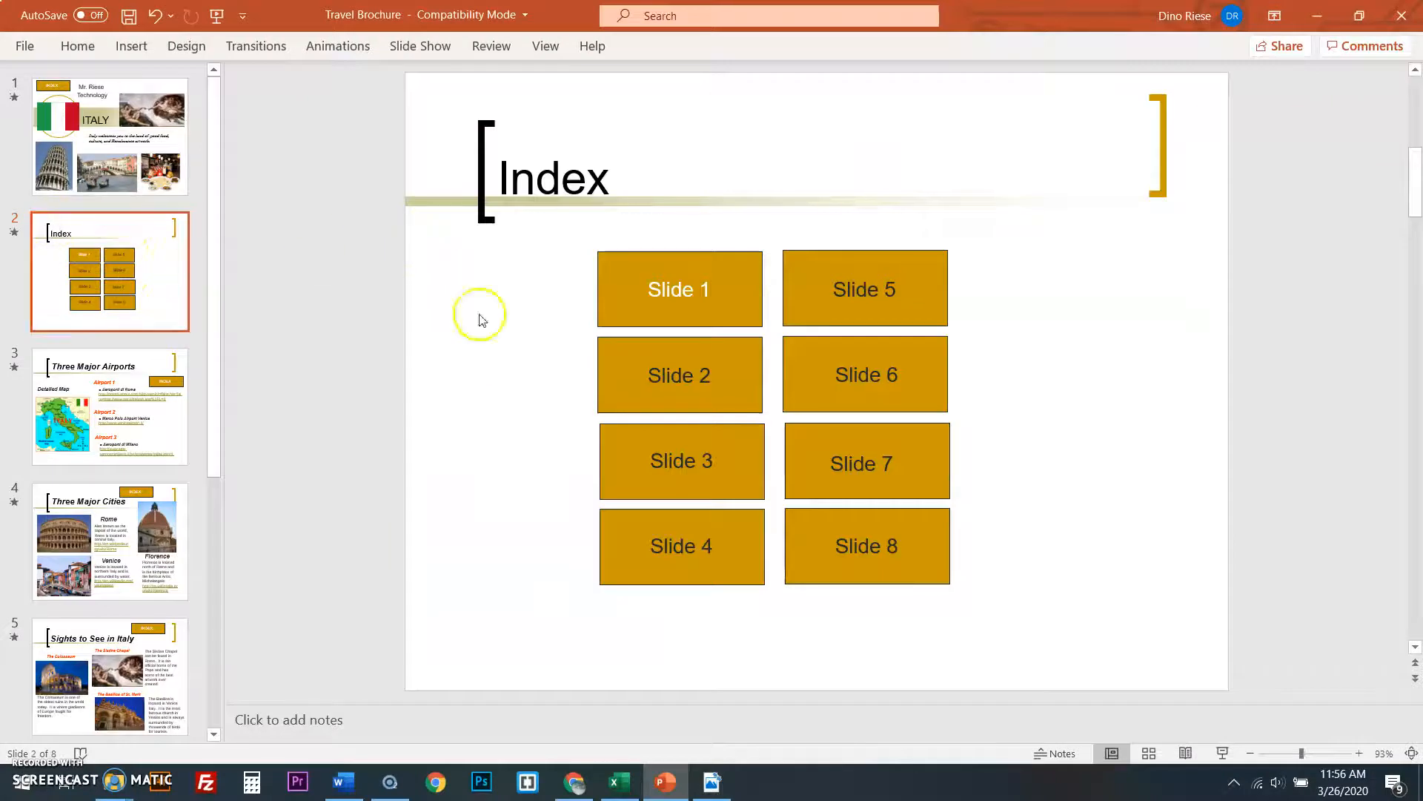
left_click(712, 782)
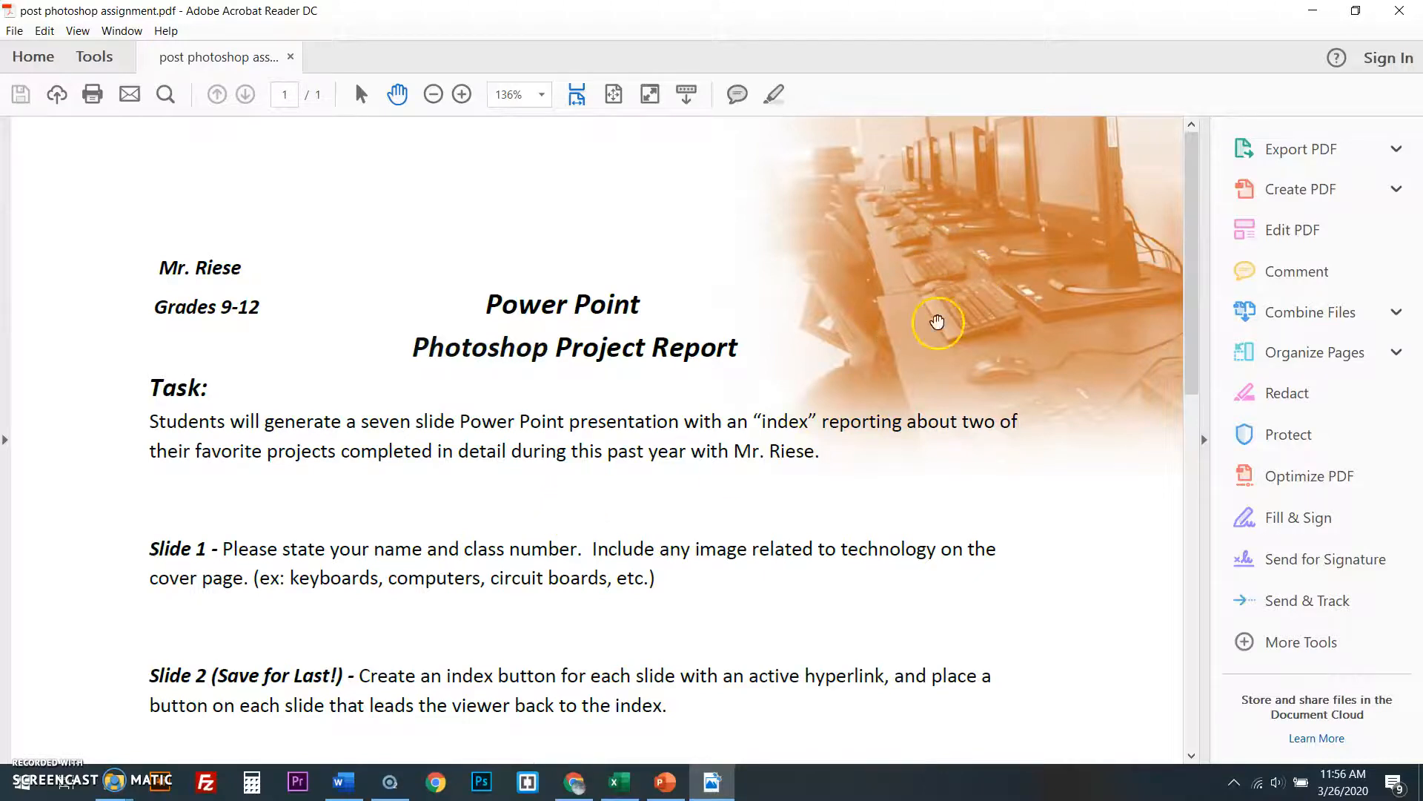
- Scroll through the Power Point Photoshop Project Report assignment in Acrobat Reader
scroll("down", 3)
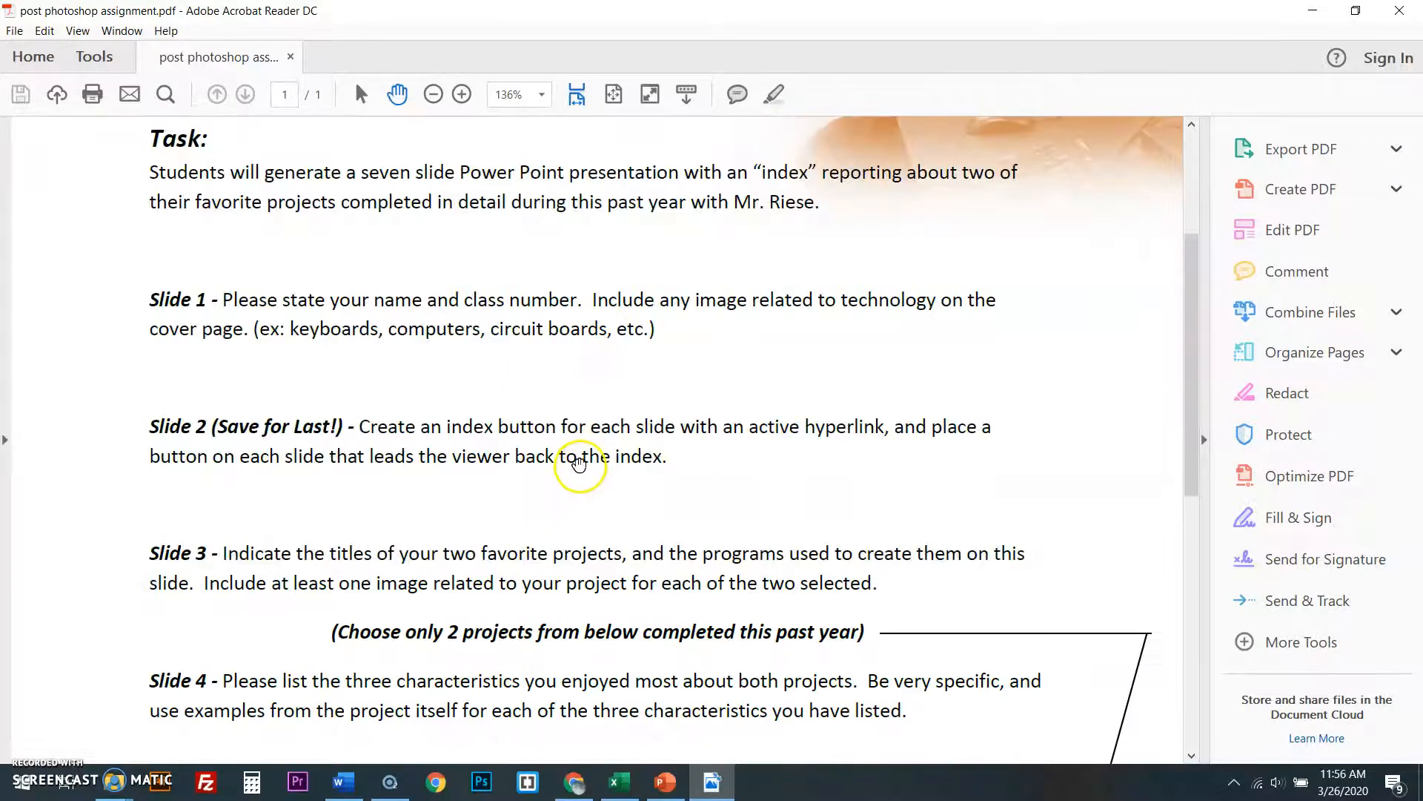
scroll("down", 3)
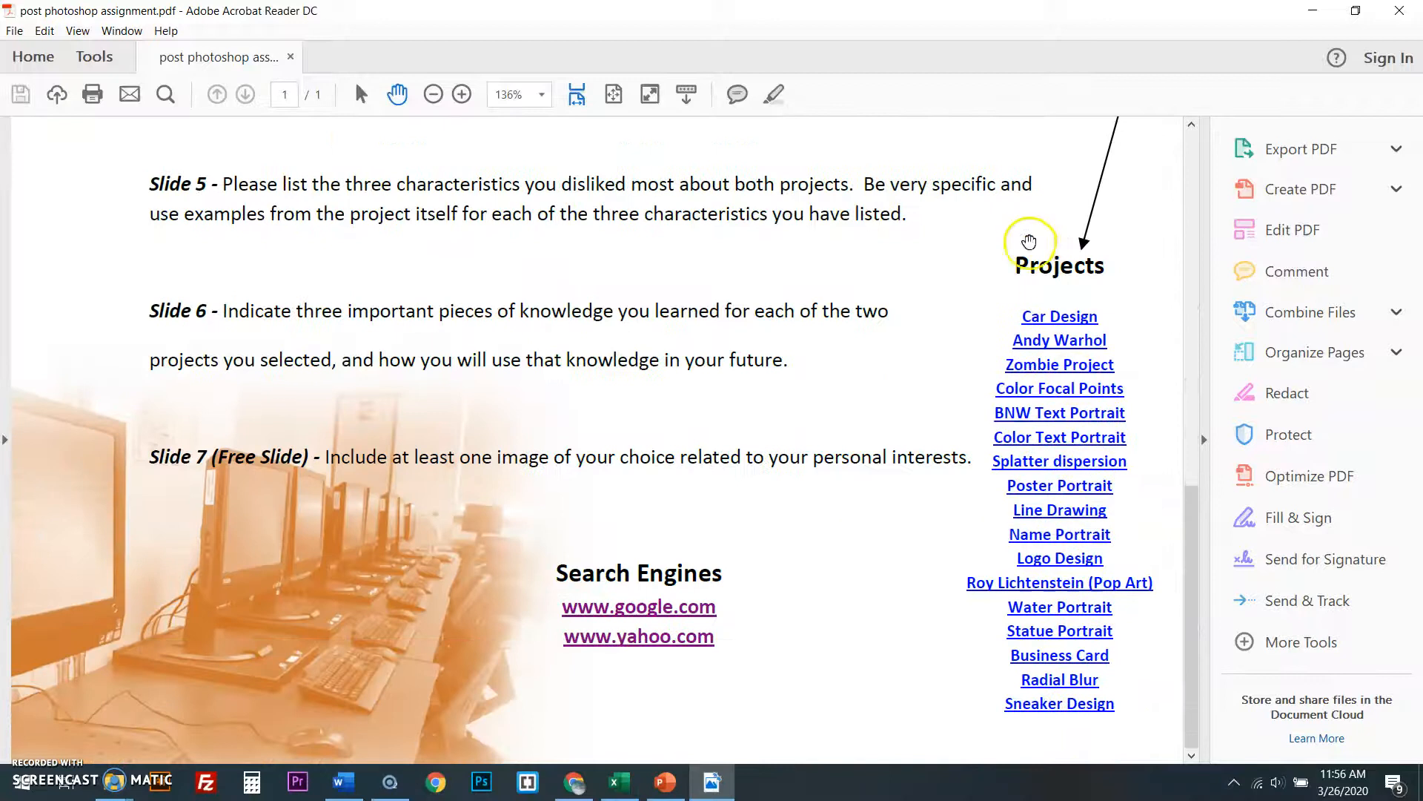
mouse_move(1051, 663)
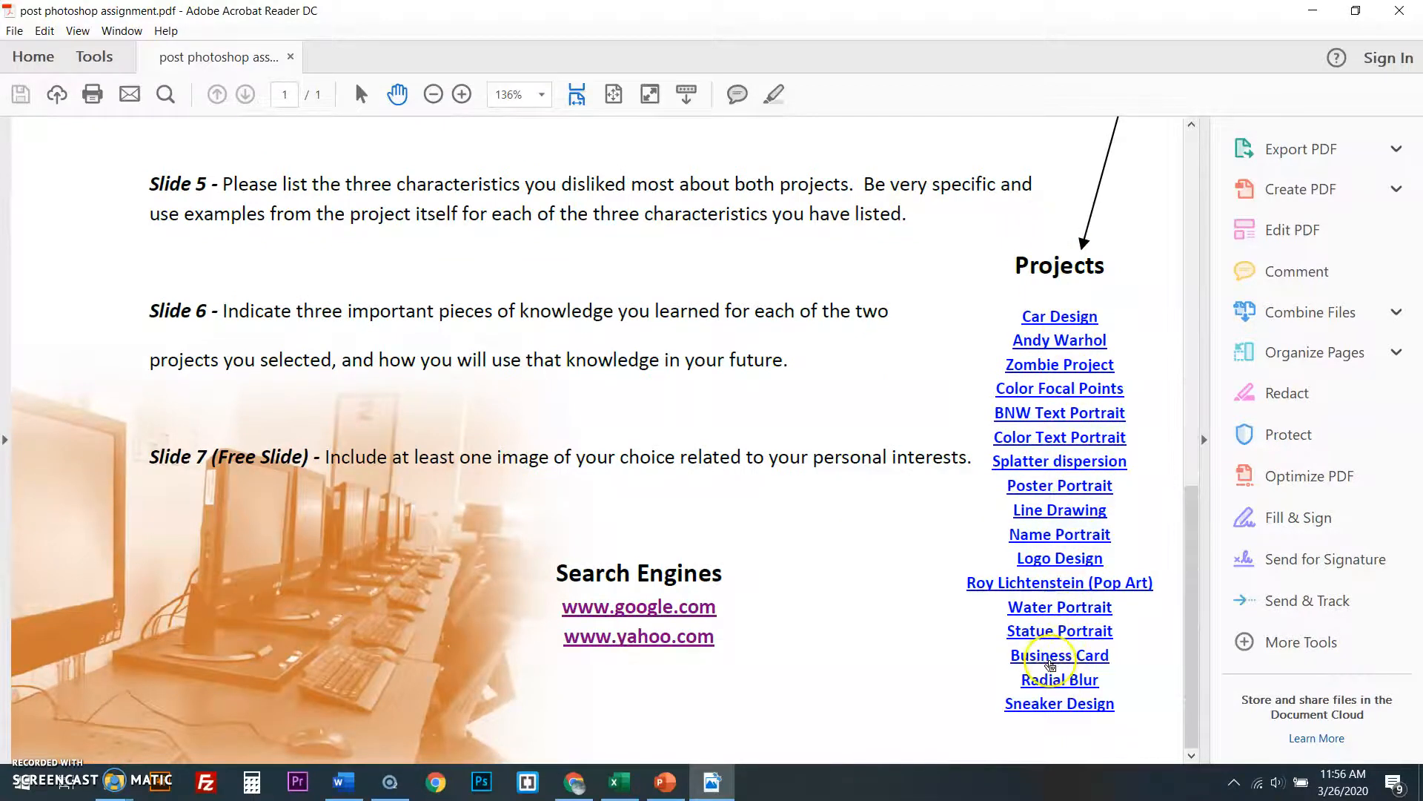
mouse_move(1058, 654)
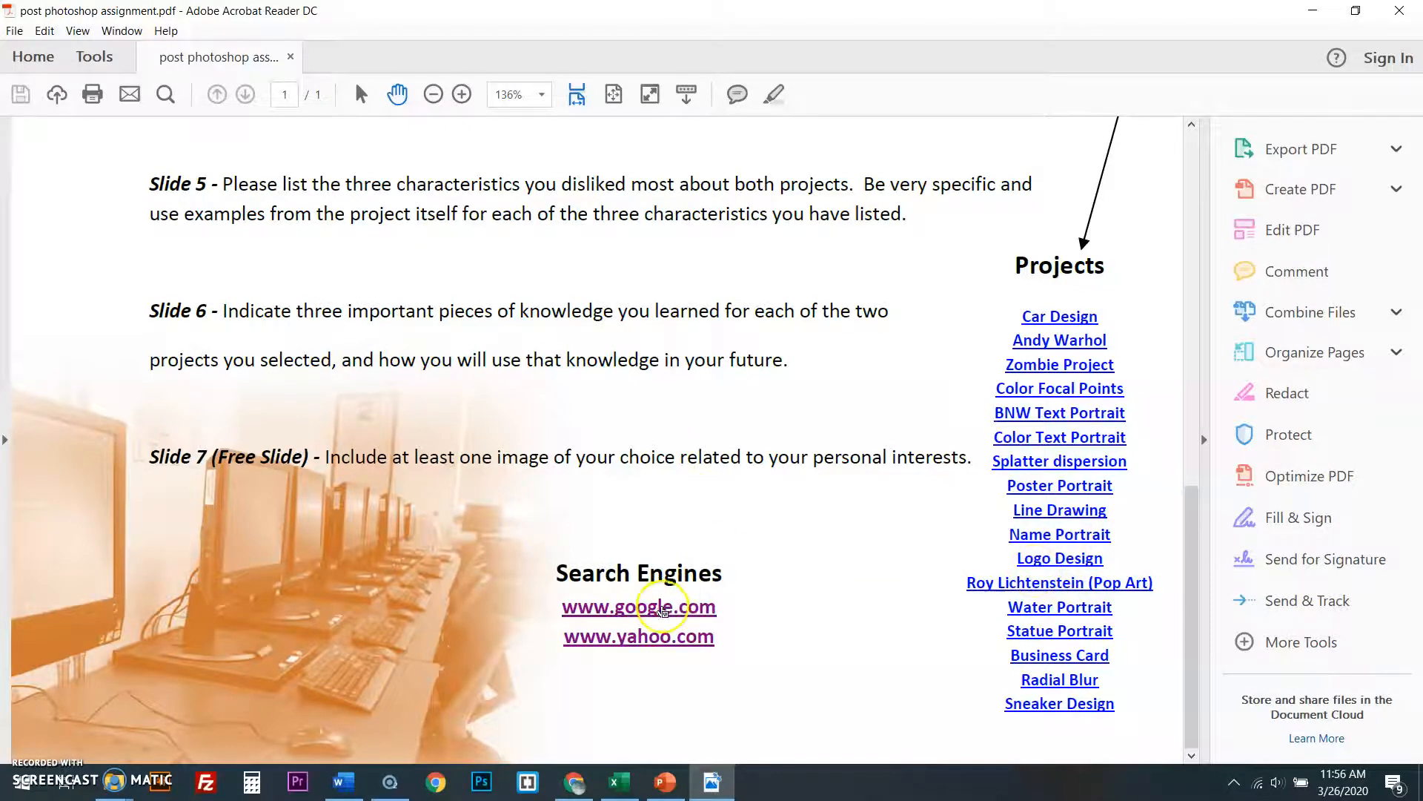
mouse_move(1126, 501)
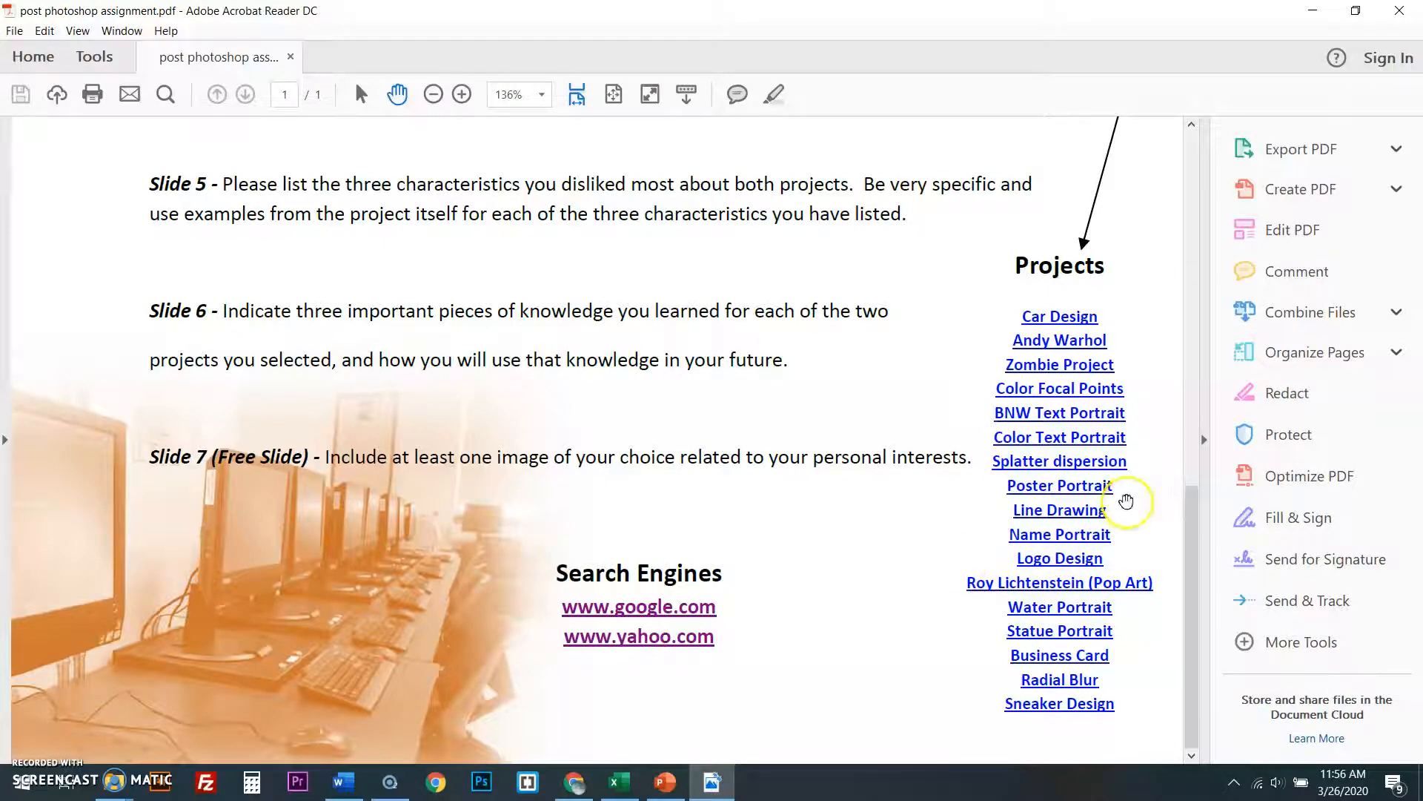
mouse_move(1059, 509)
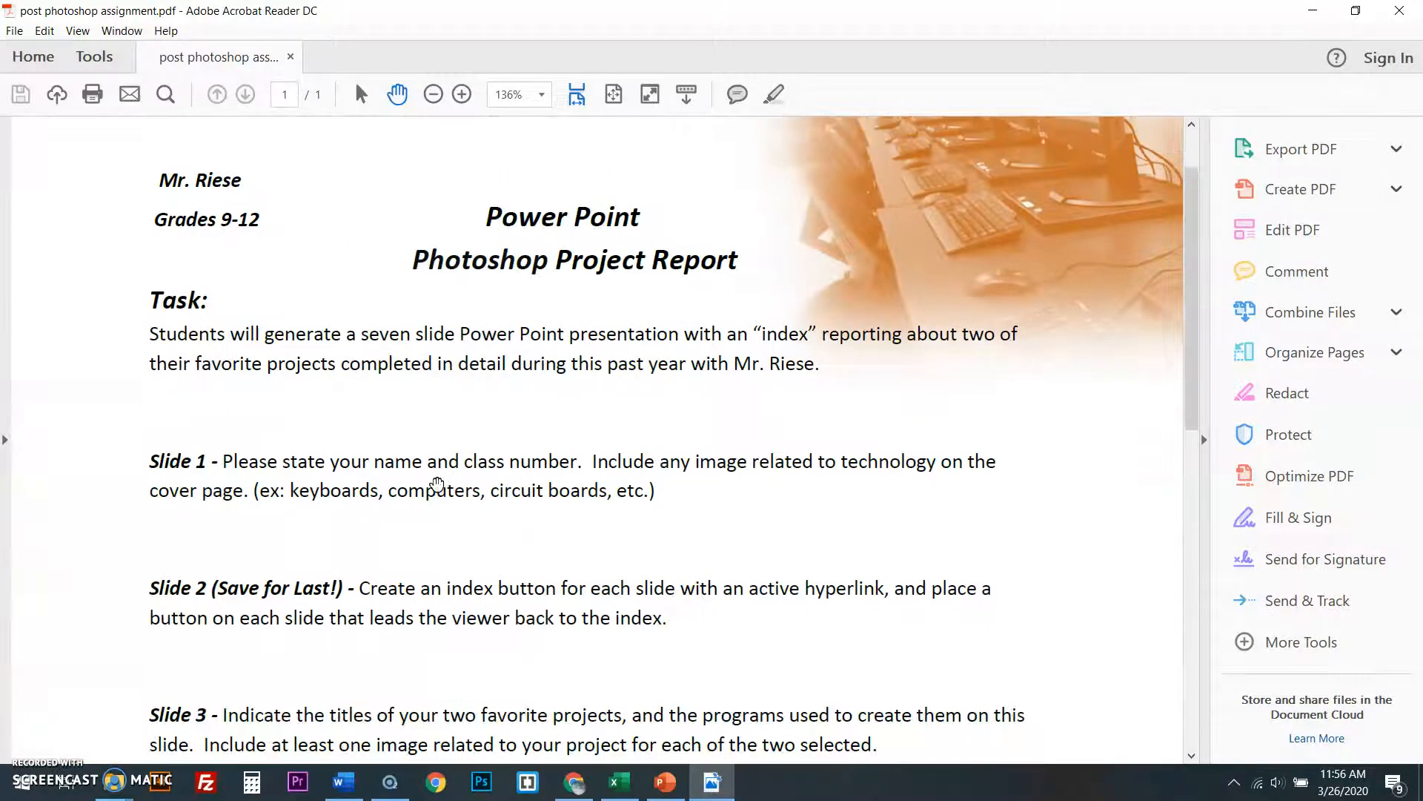
scroll("down", 3)
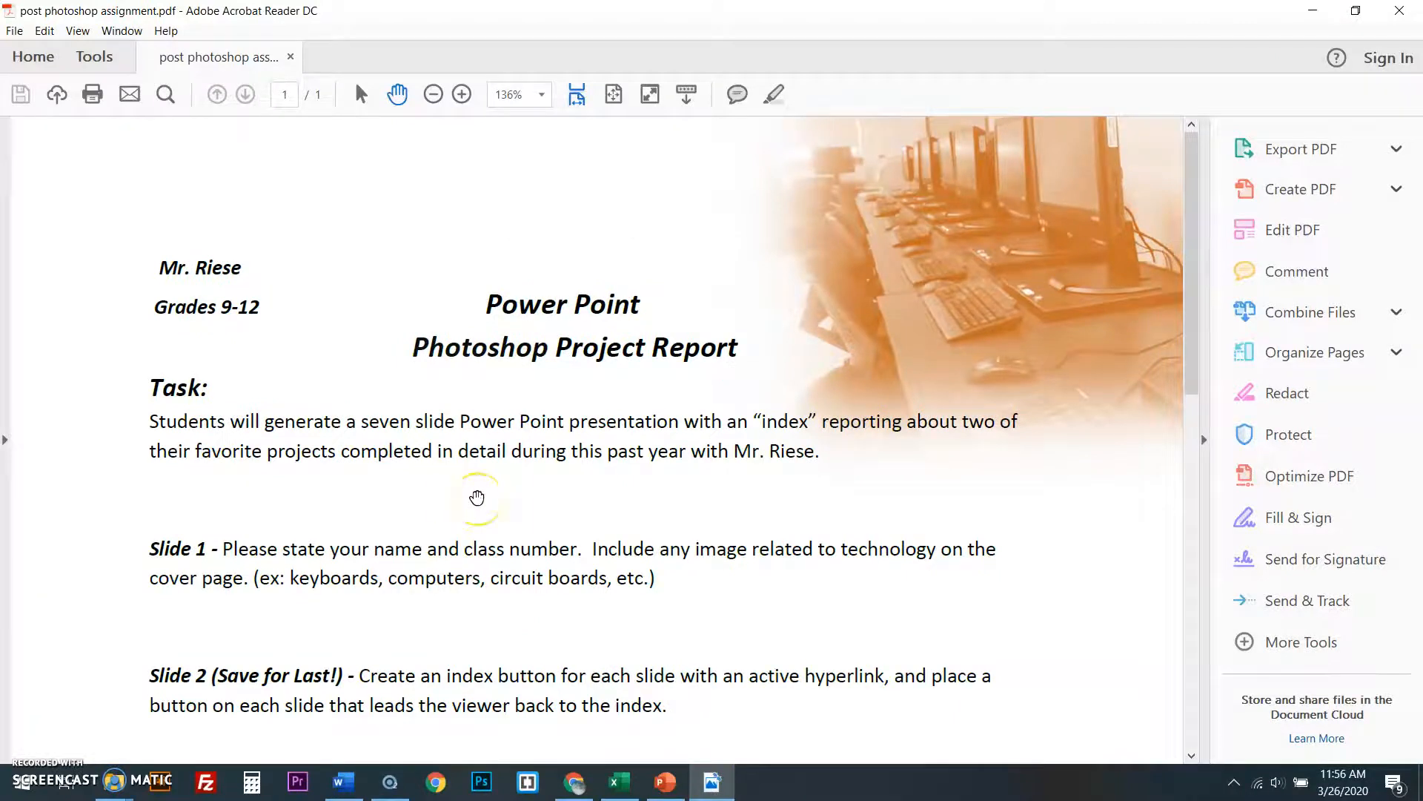
mouse_move(601, 525)
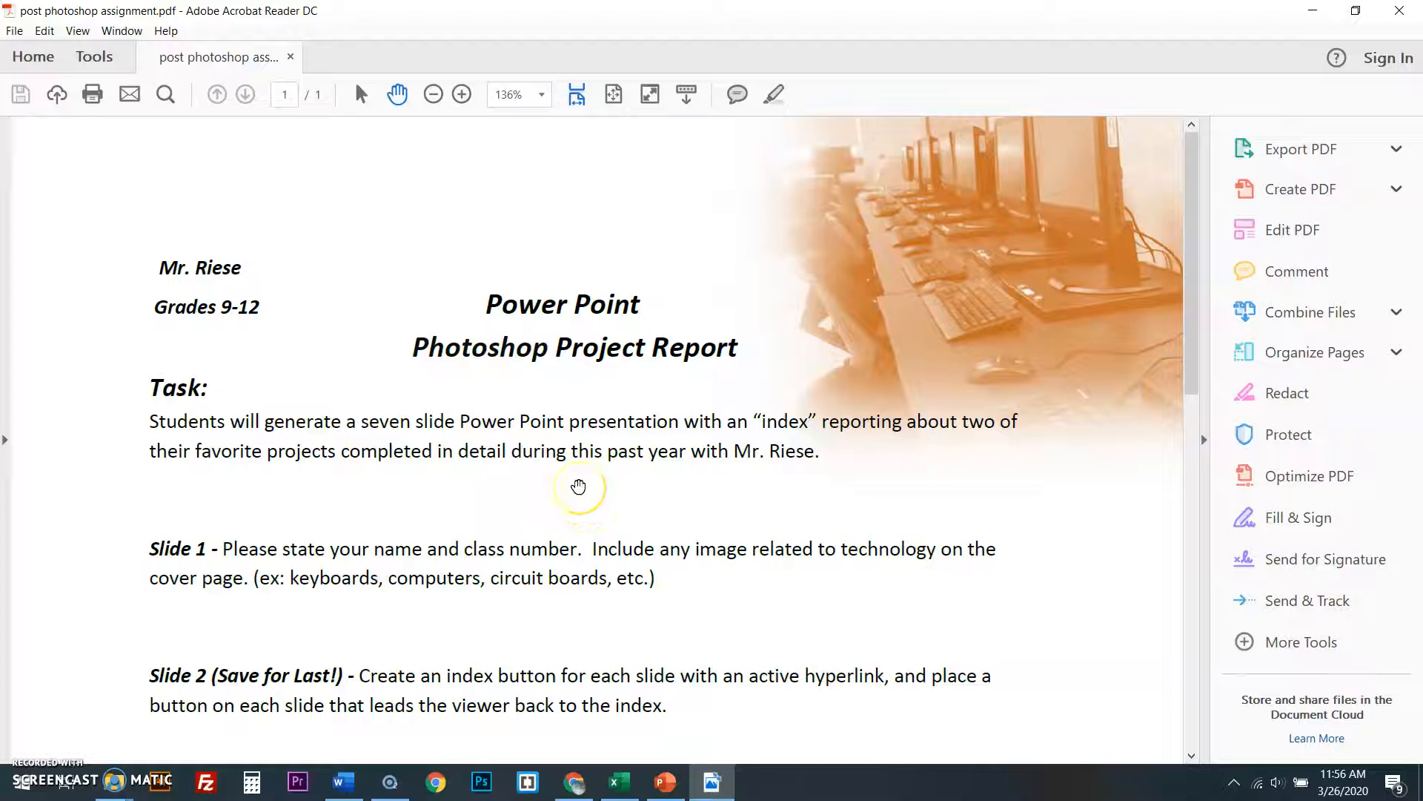
scroll("down", 3)
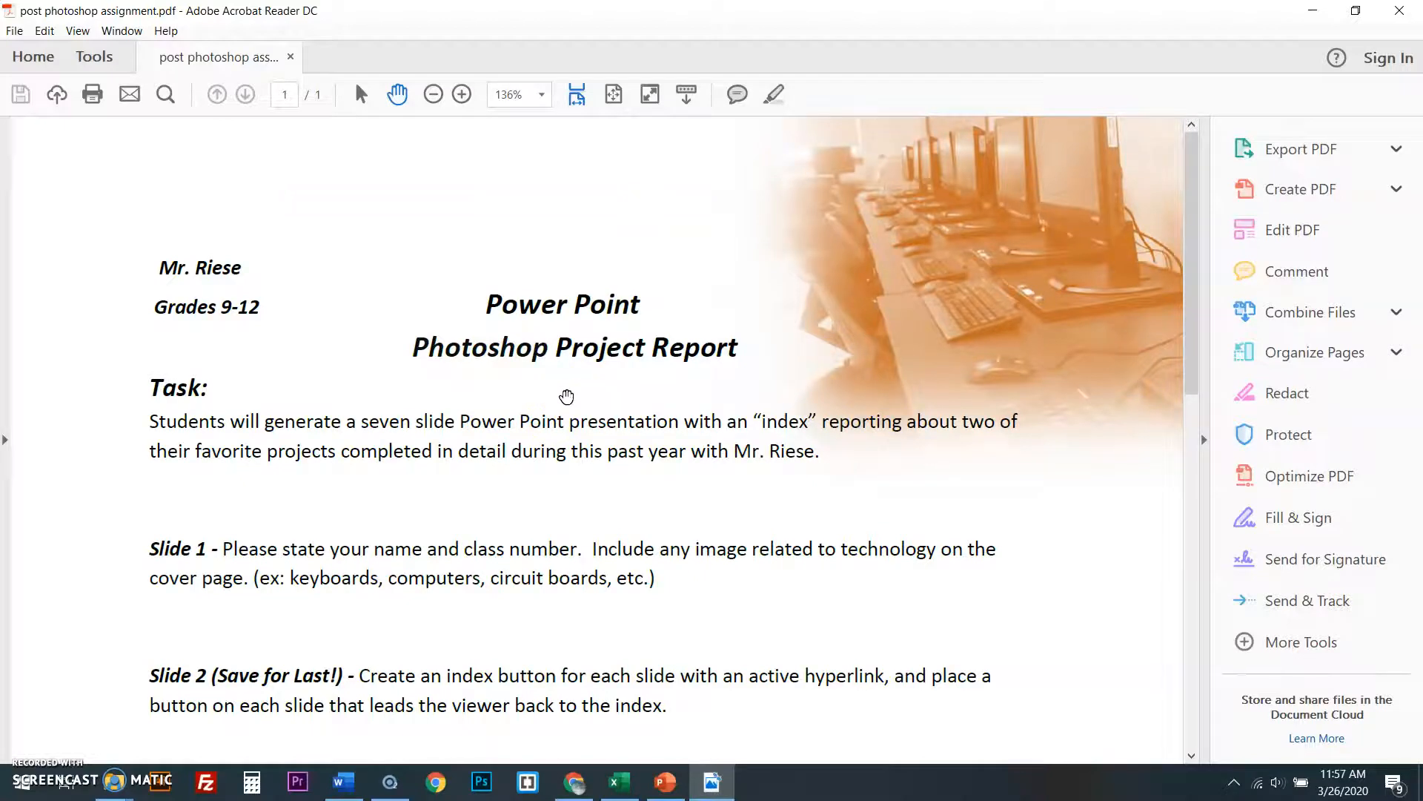
mouse_move(747, 407)
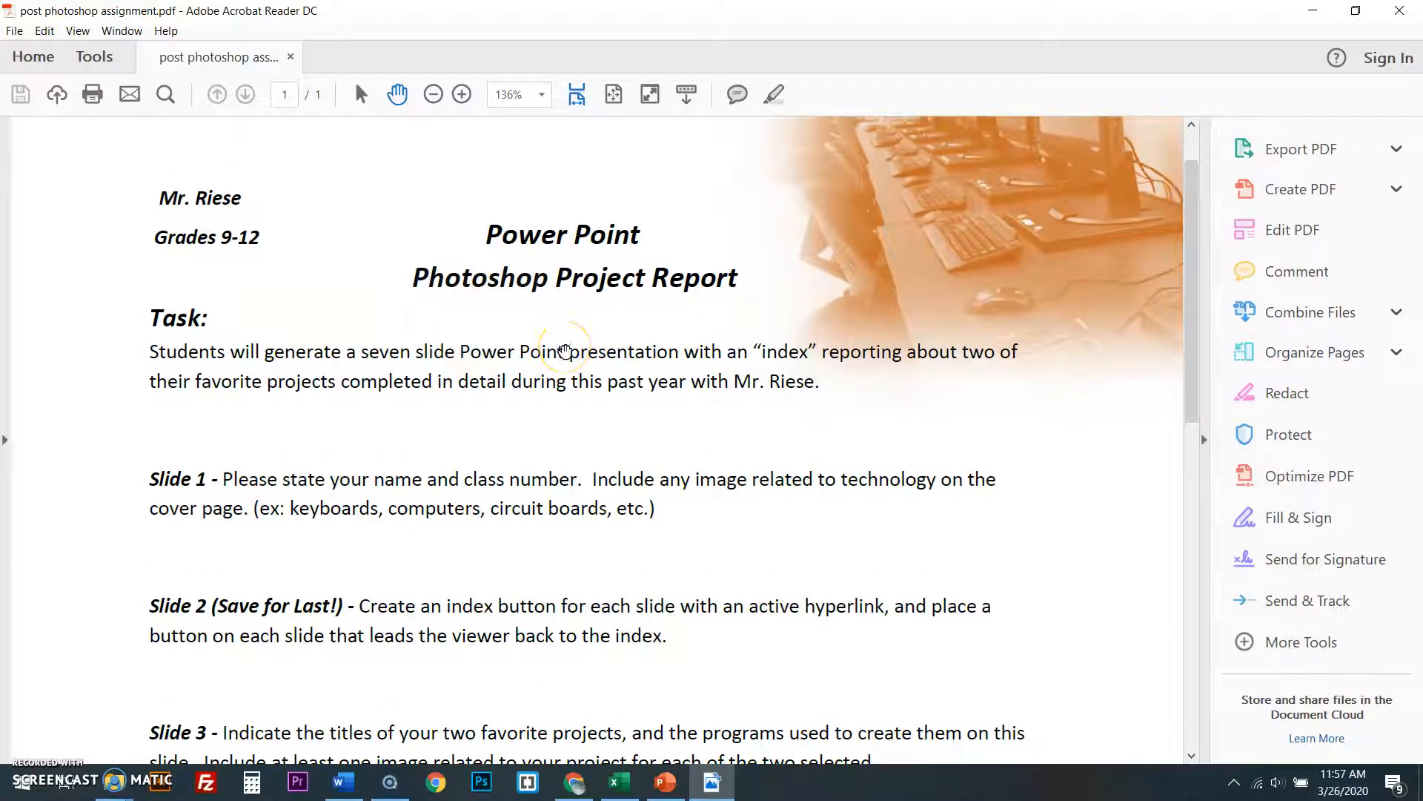
scroll("down", 3)
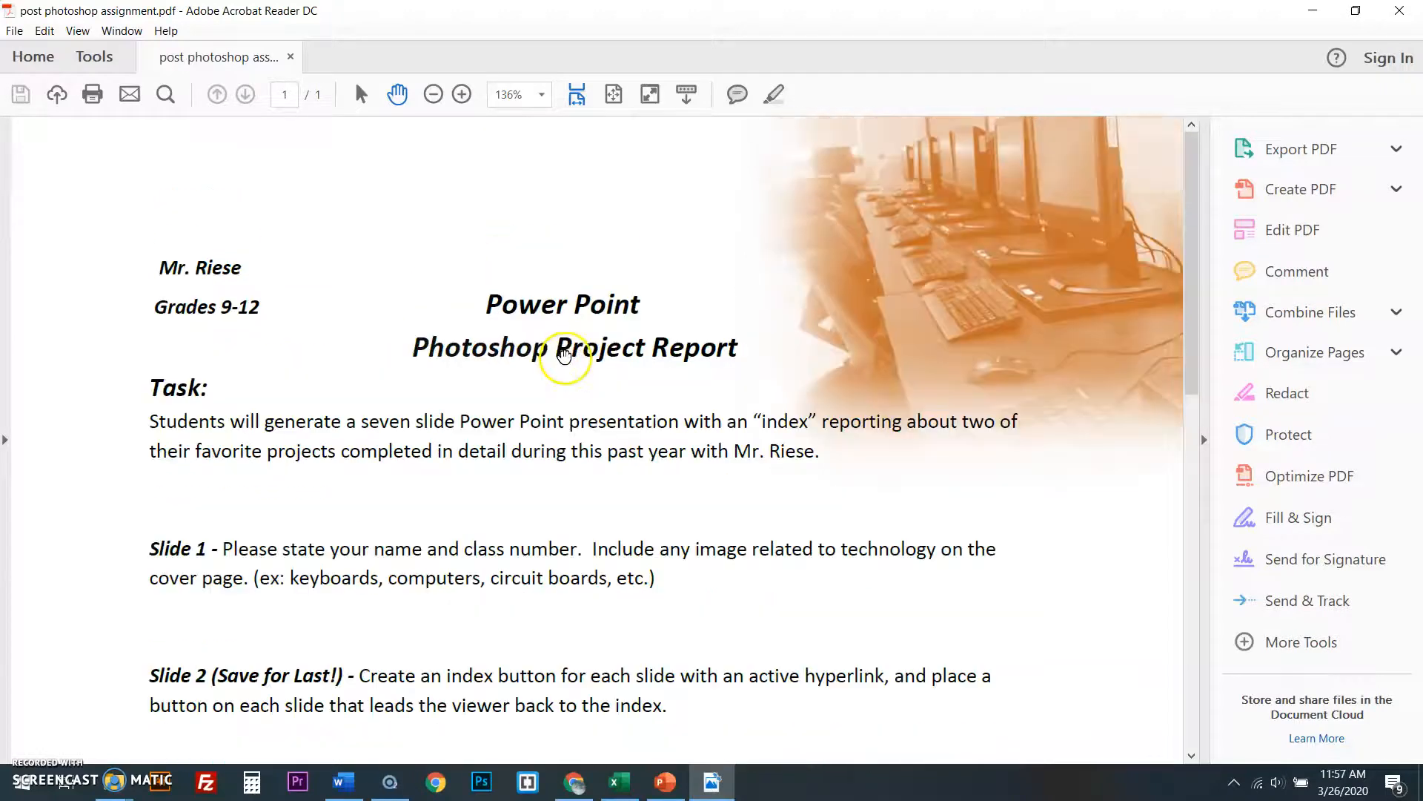
mouse_move(599, 386)
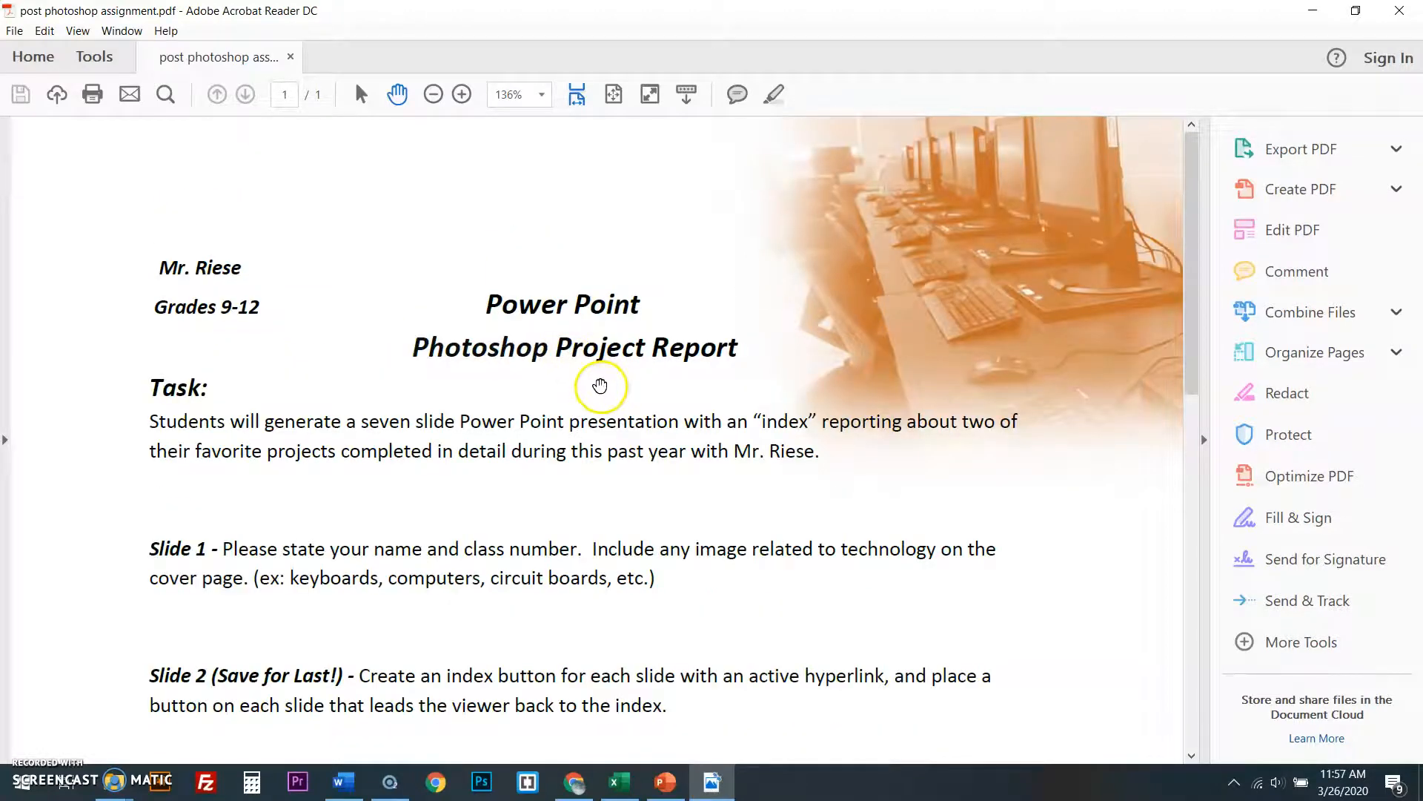
mouse_move(1170, 402)
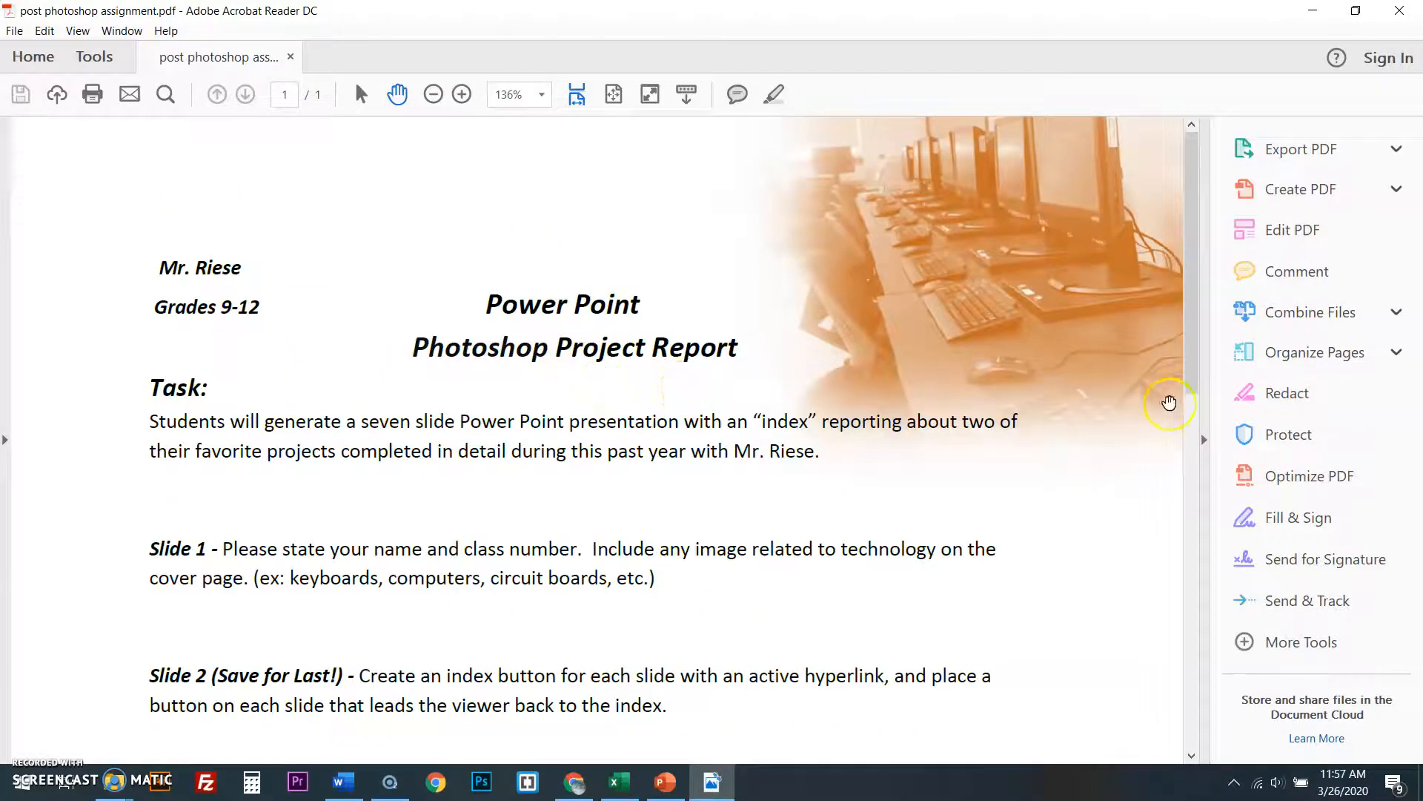
mouse_move(1165, 401)
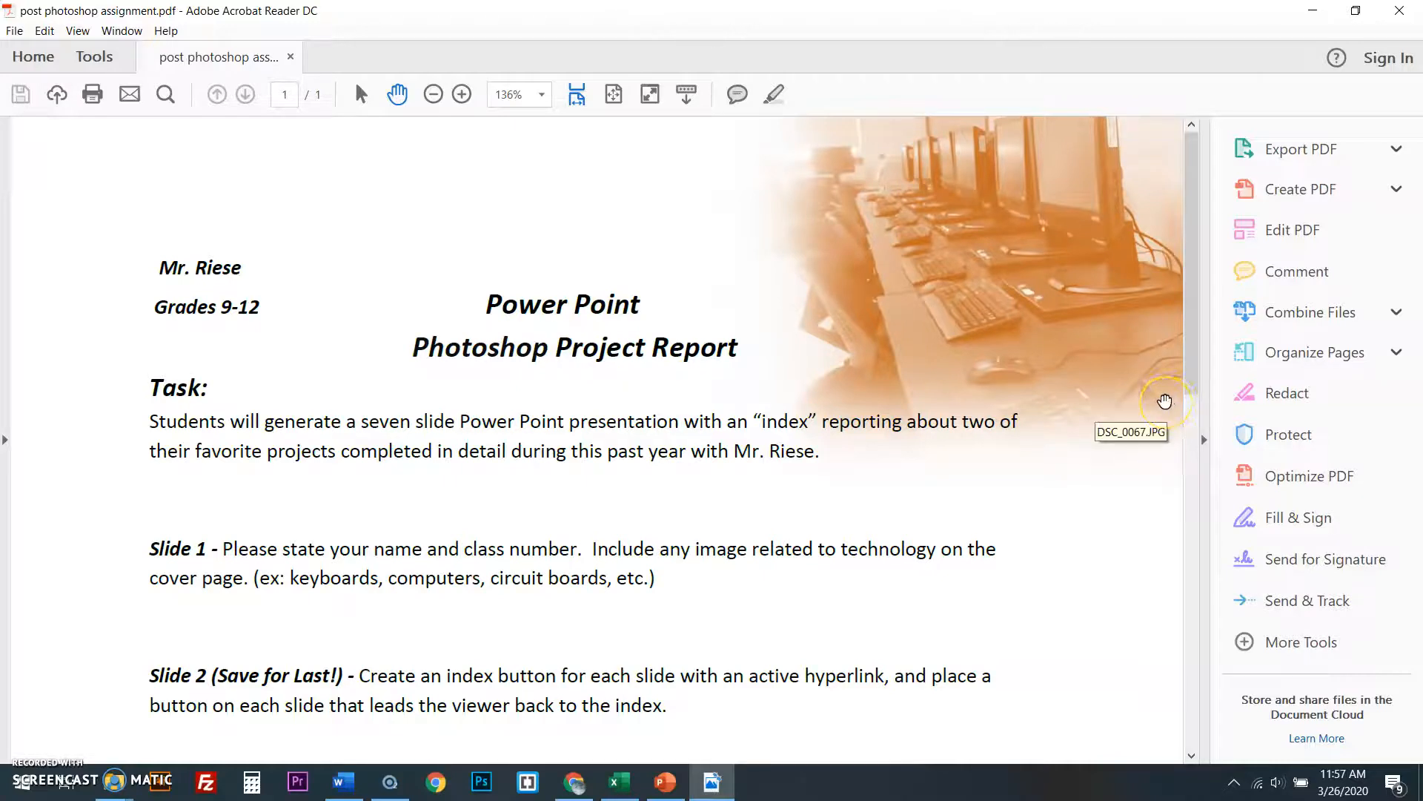
scroll("down", 3)
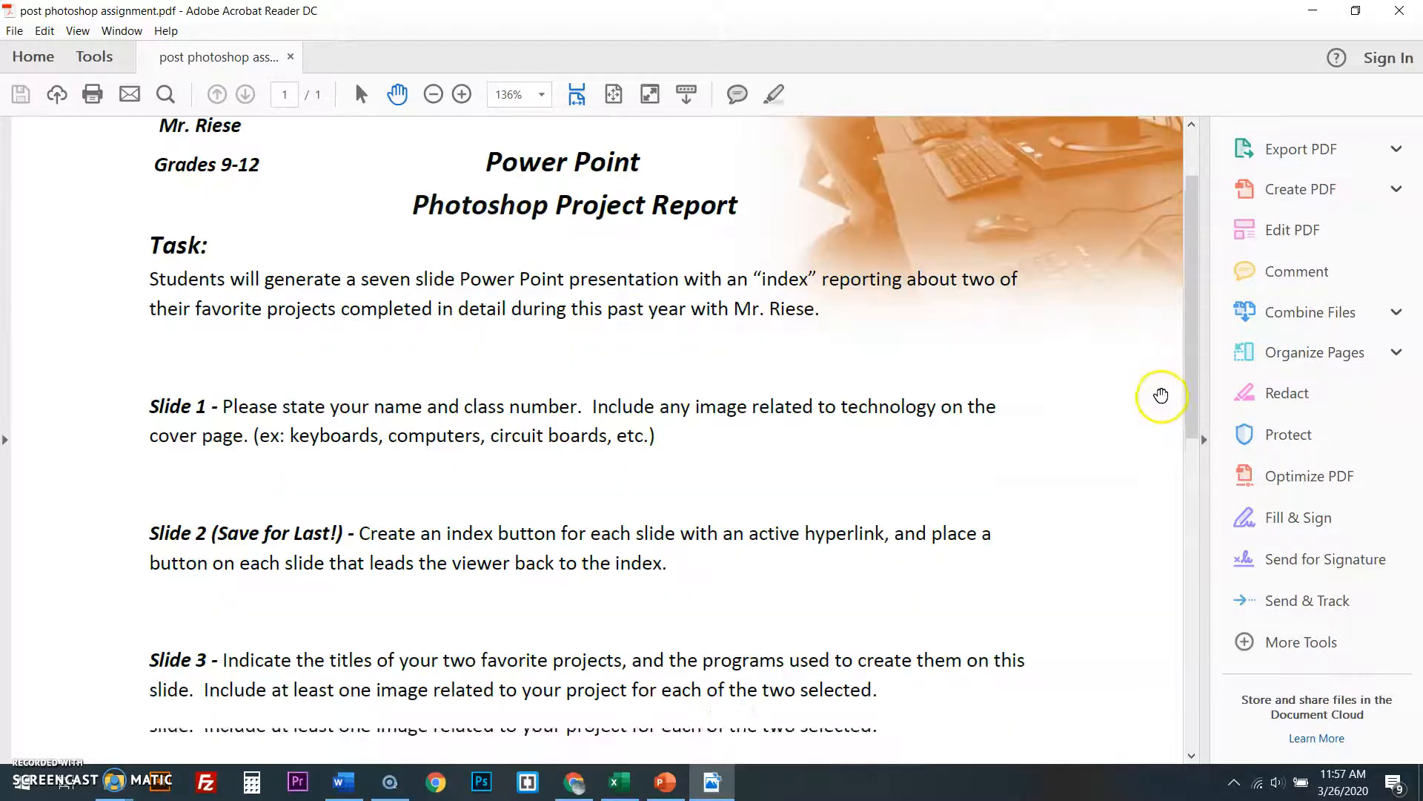
scroll("down", 3)
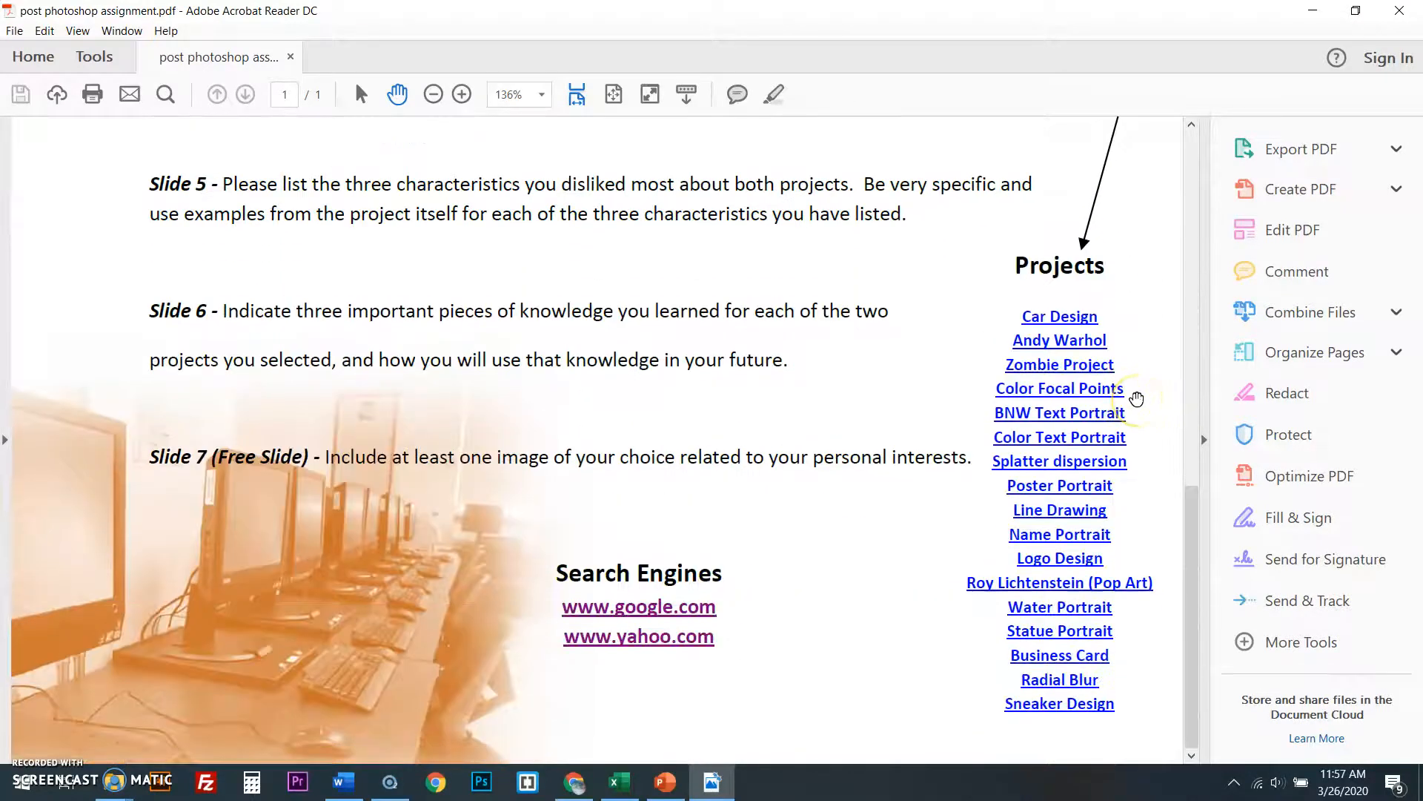
mouse_move(1059, 679)
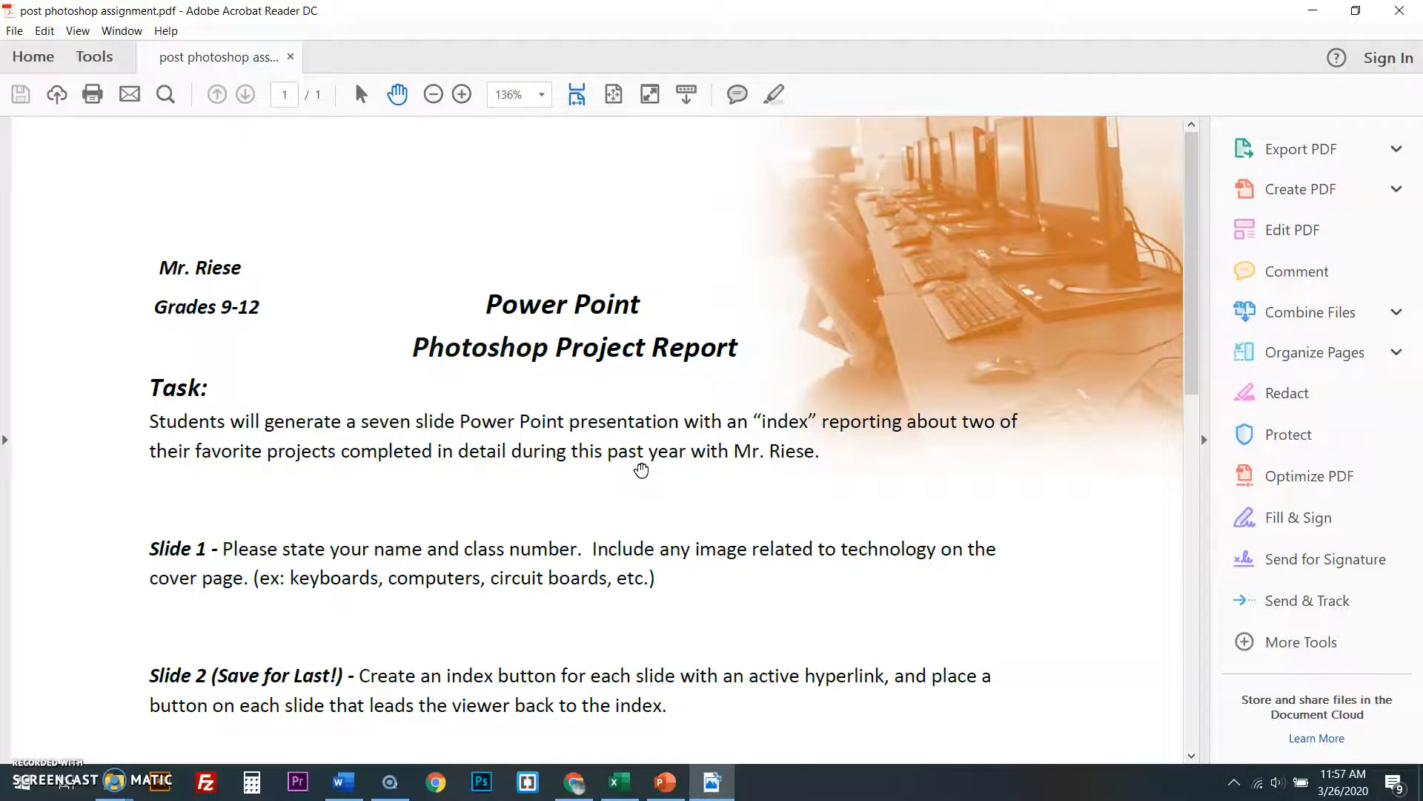
scroll("down", 3)
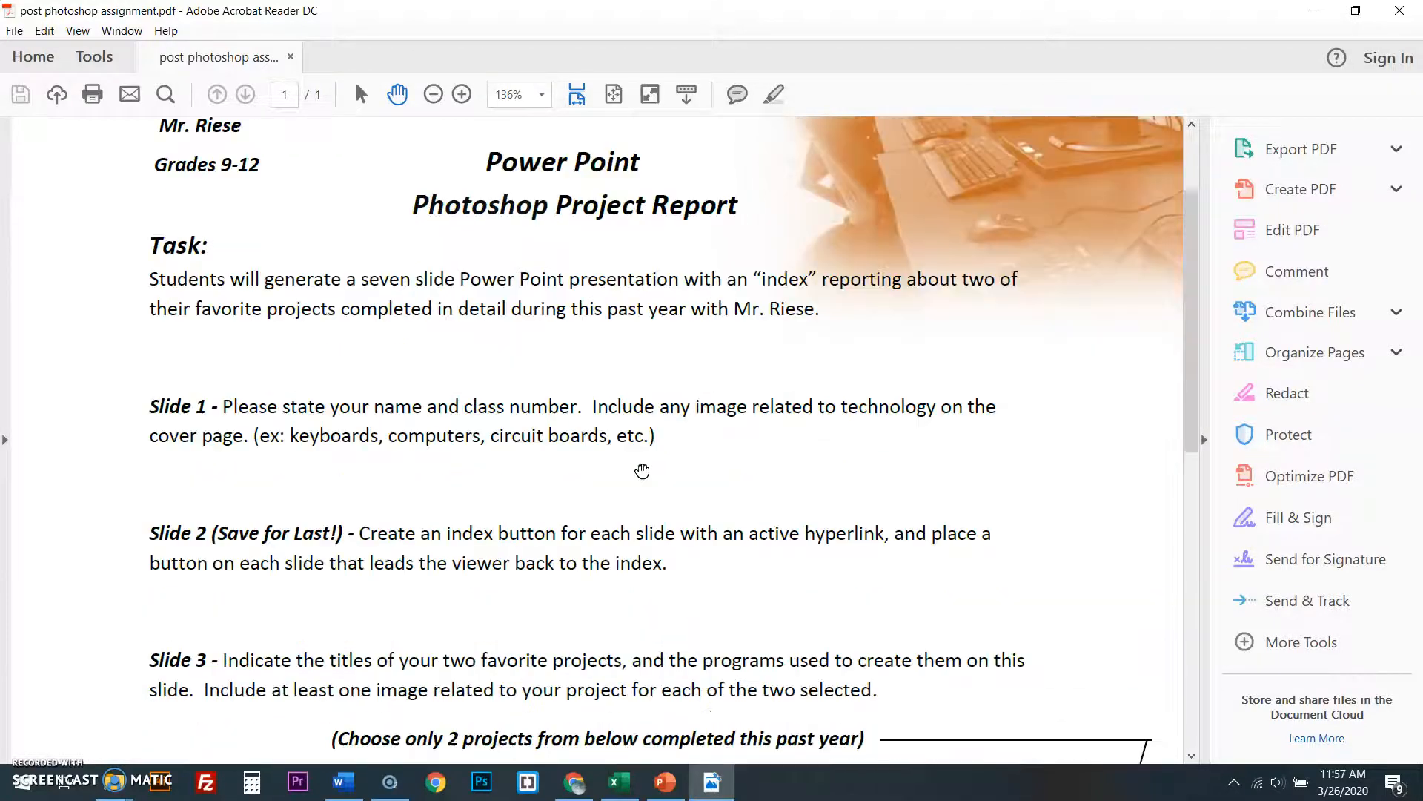
scroll("up", 3)
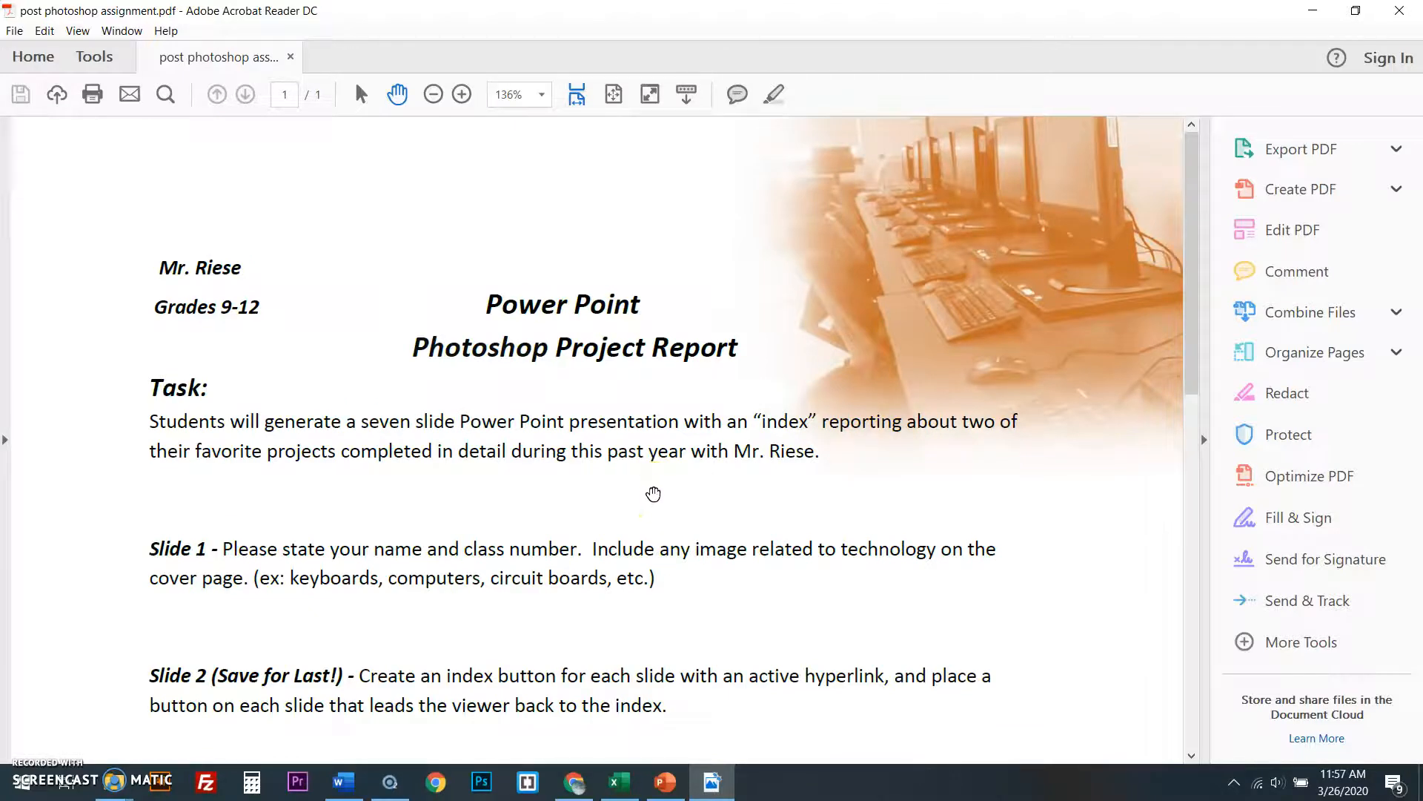
scroll("down", 3)
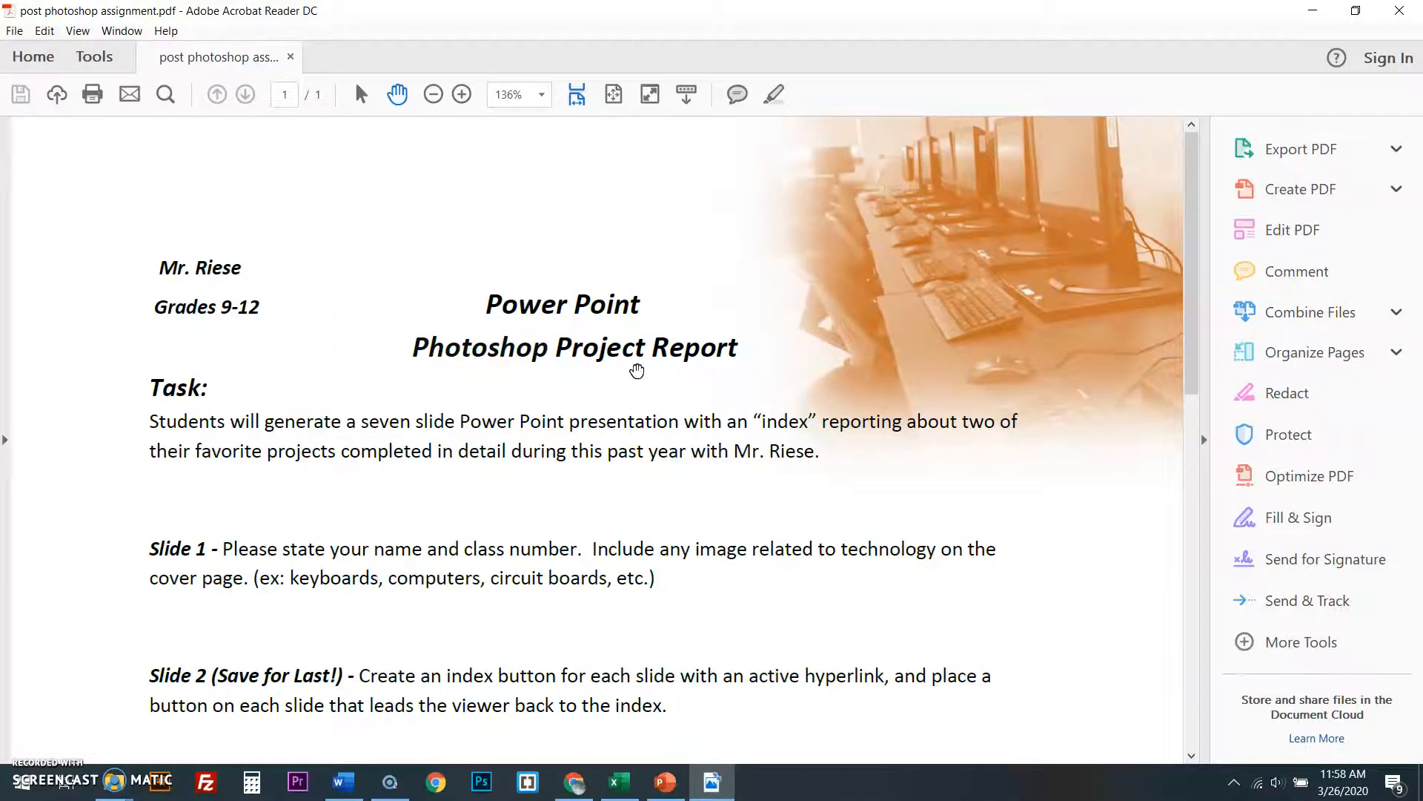
scroll("down", 3)
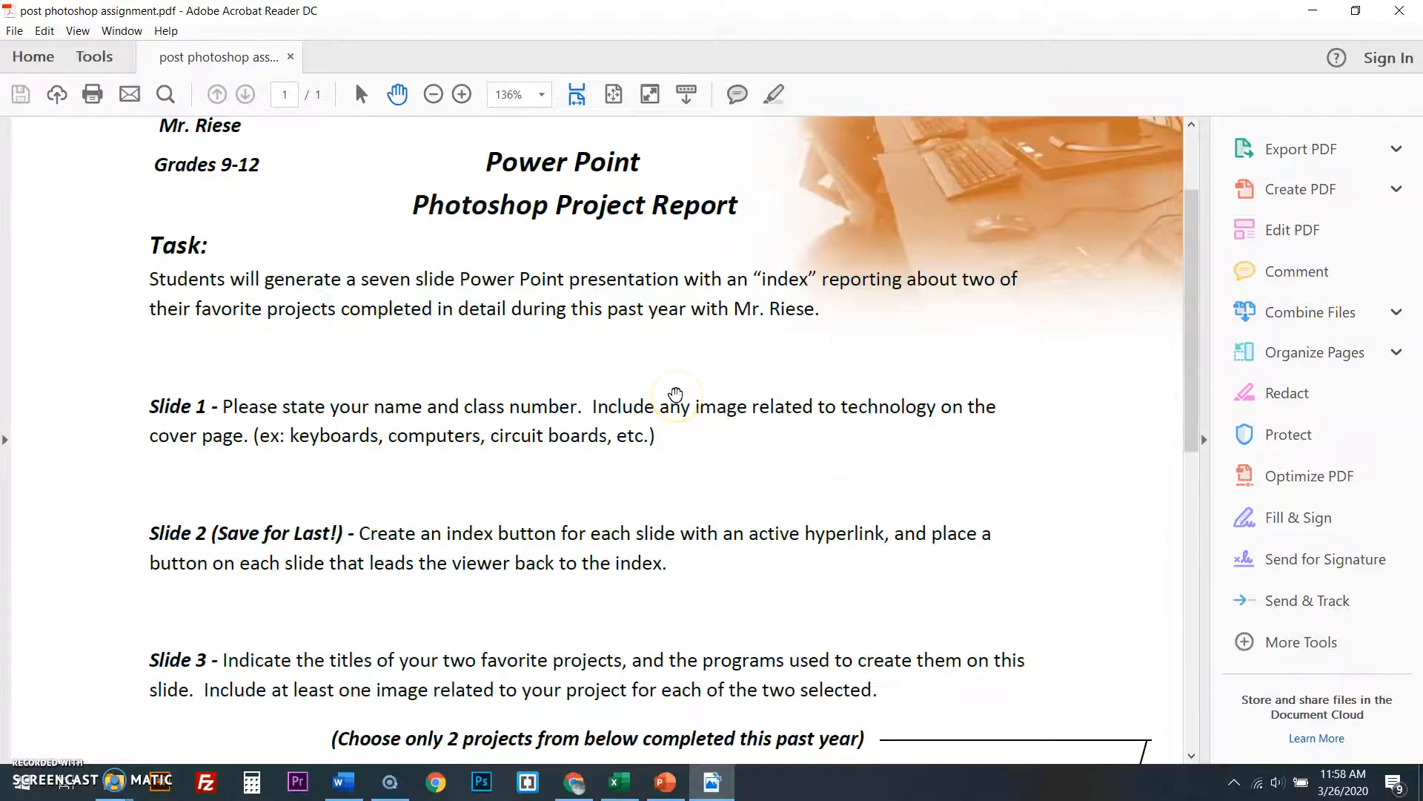
mouse_move(717, 677)
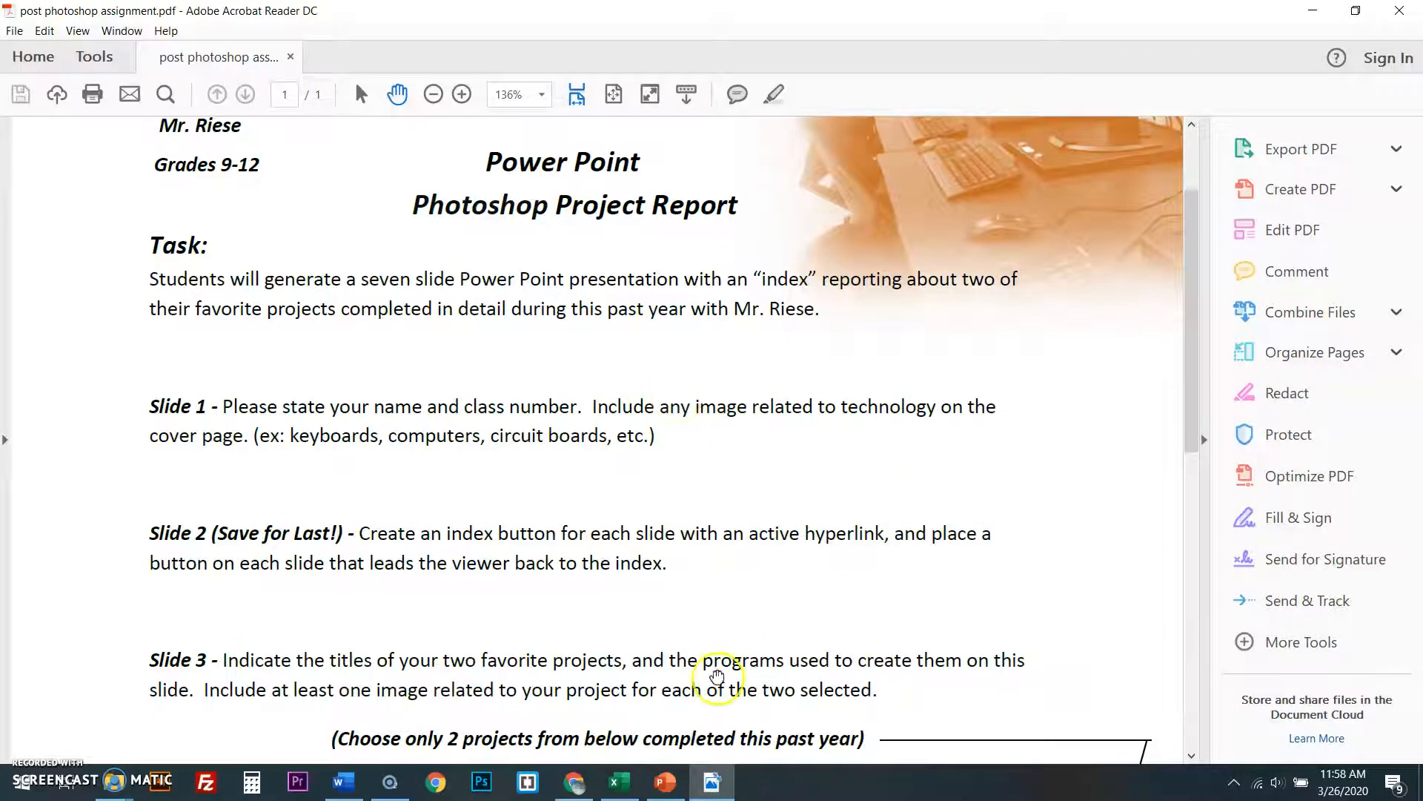